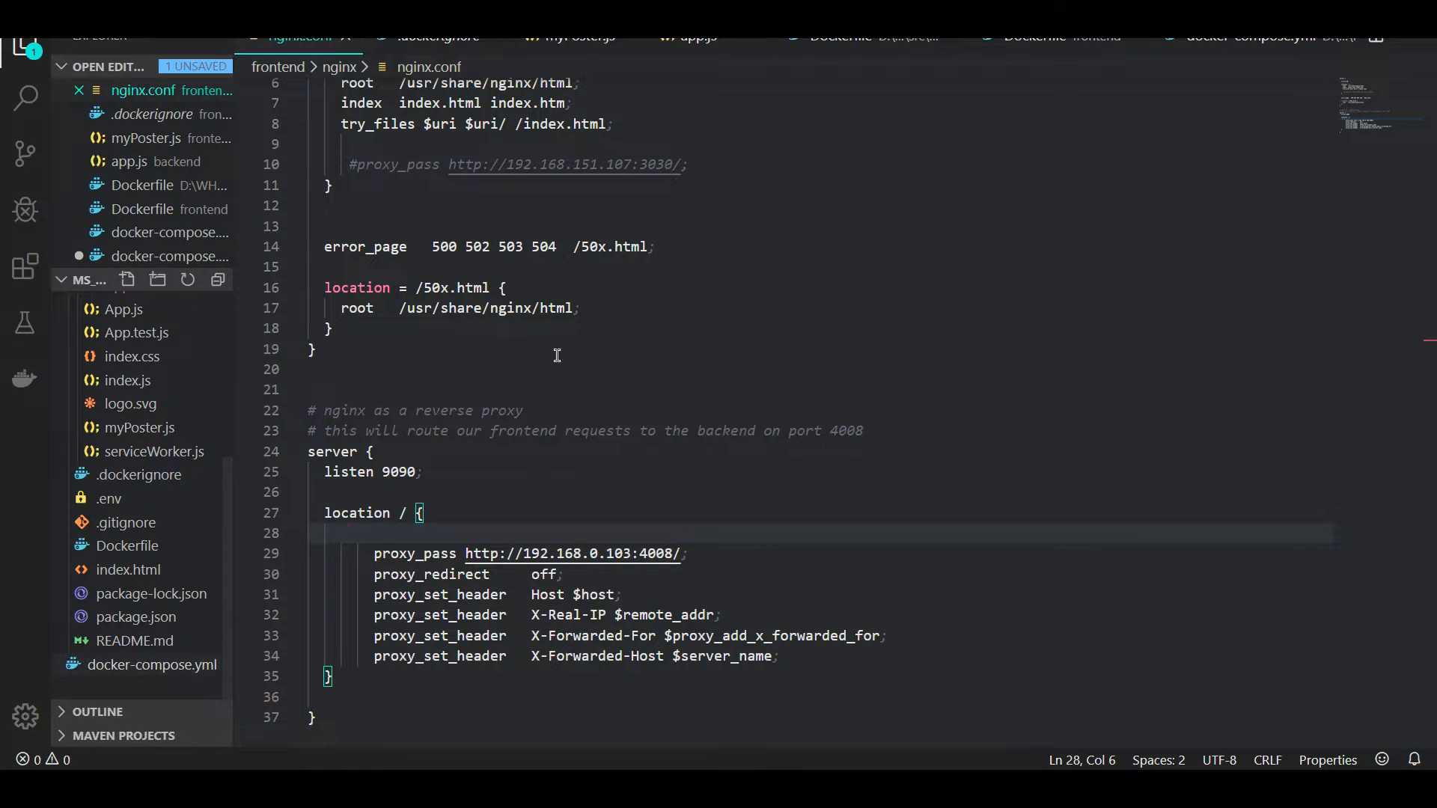
Step: Show docker-compose.yml with backend_nodejs_yt and neo4j_yt folded, frontend service visible
left_click(1247, 36)
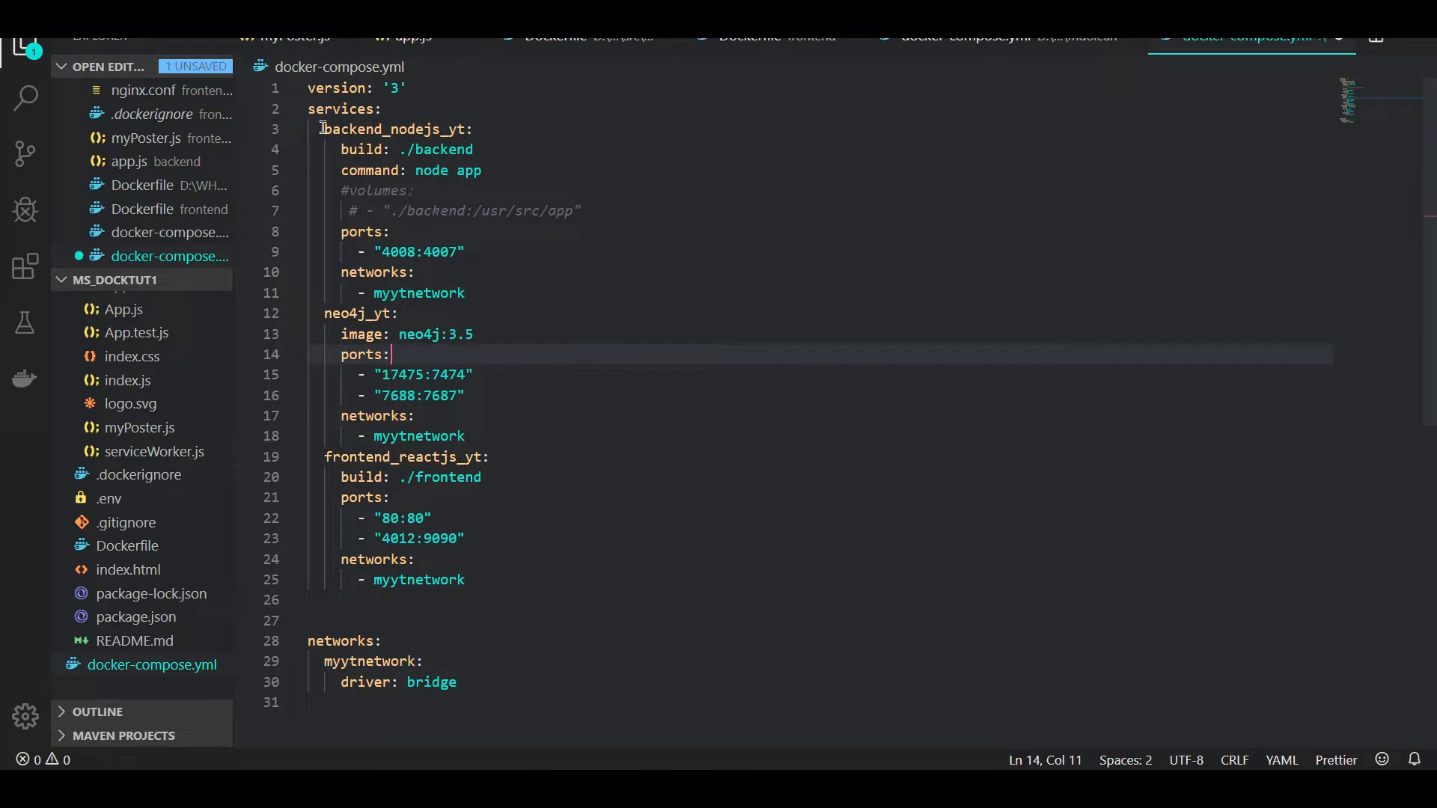
left_click(295, 128)
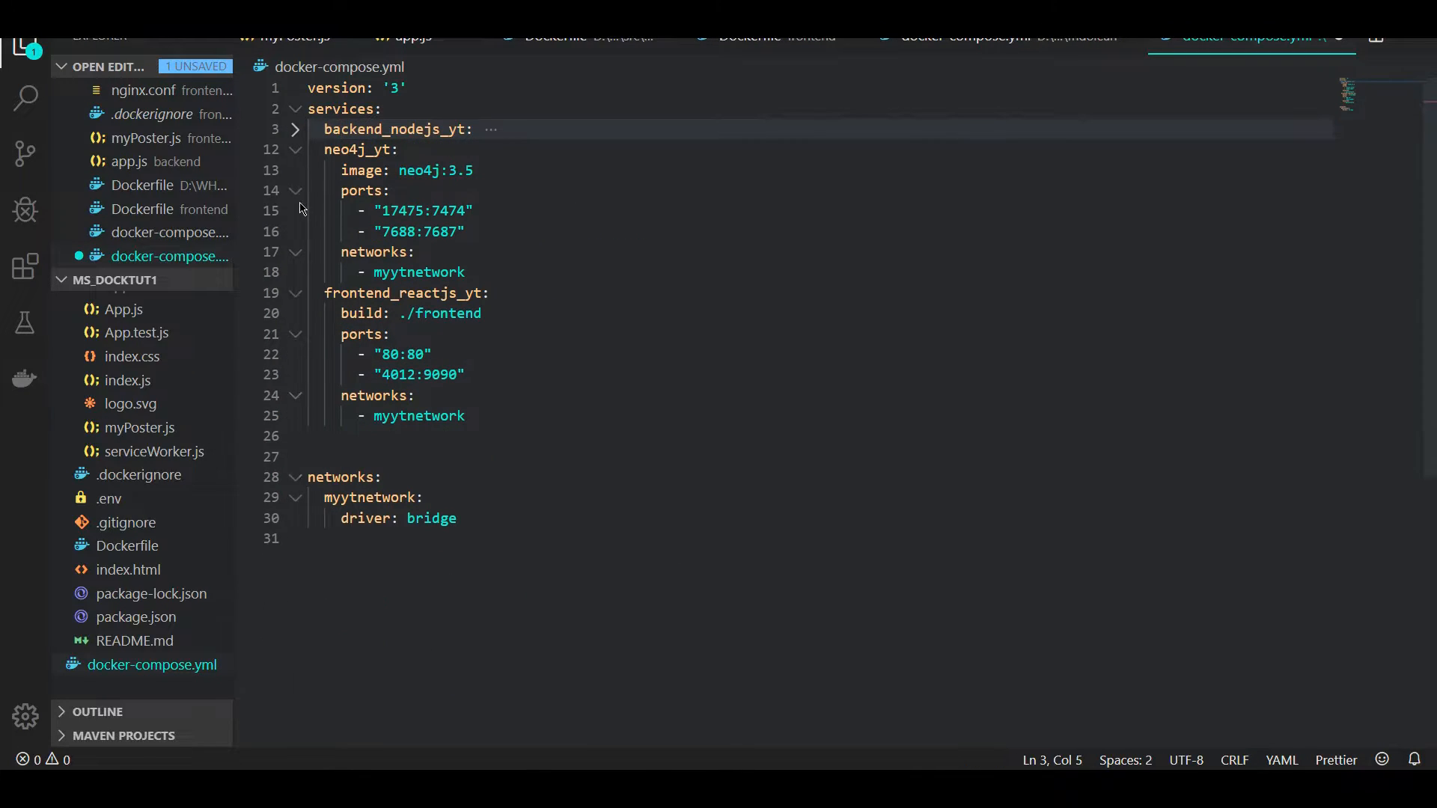
left_click(295, 150)
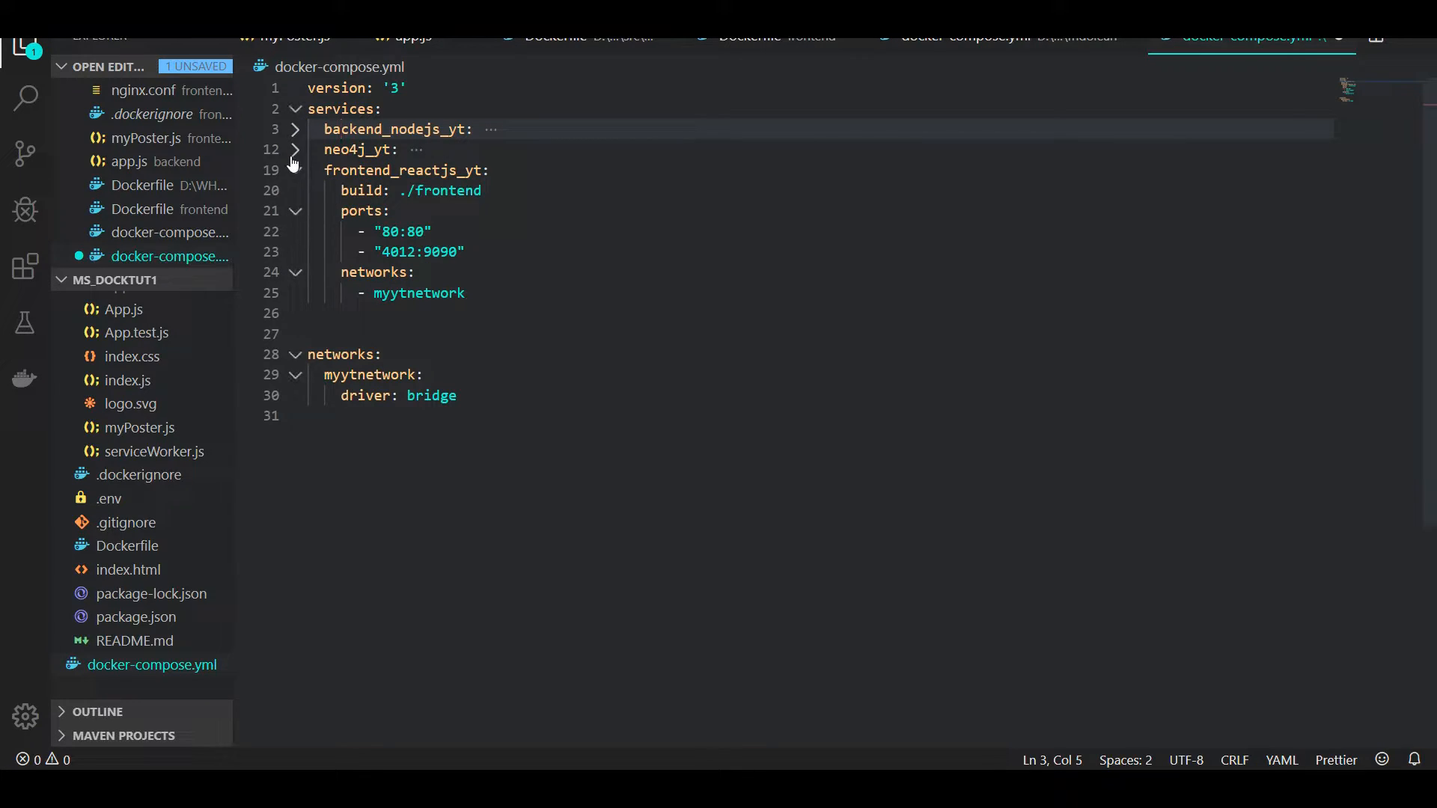
left_click(394, 171)
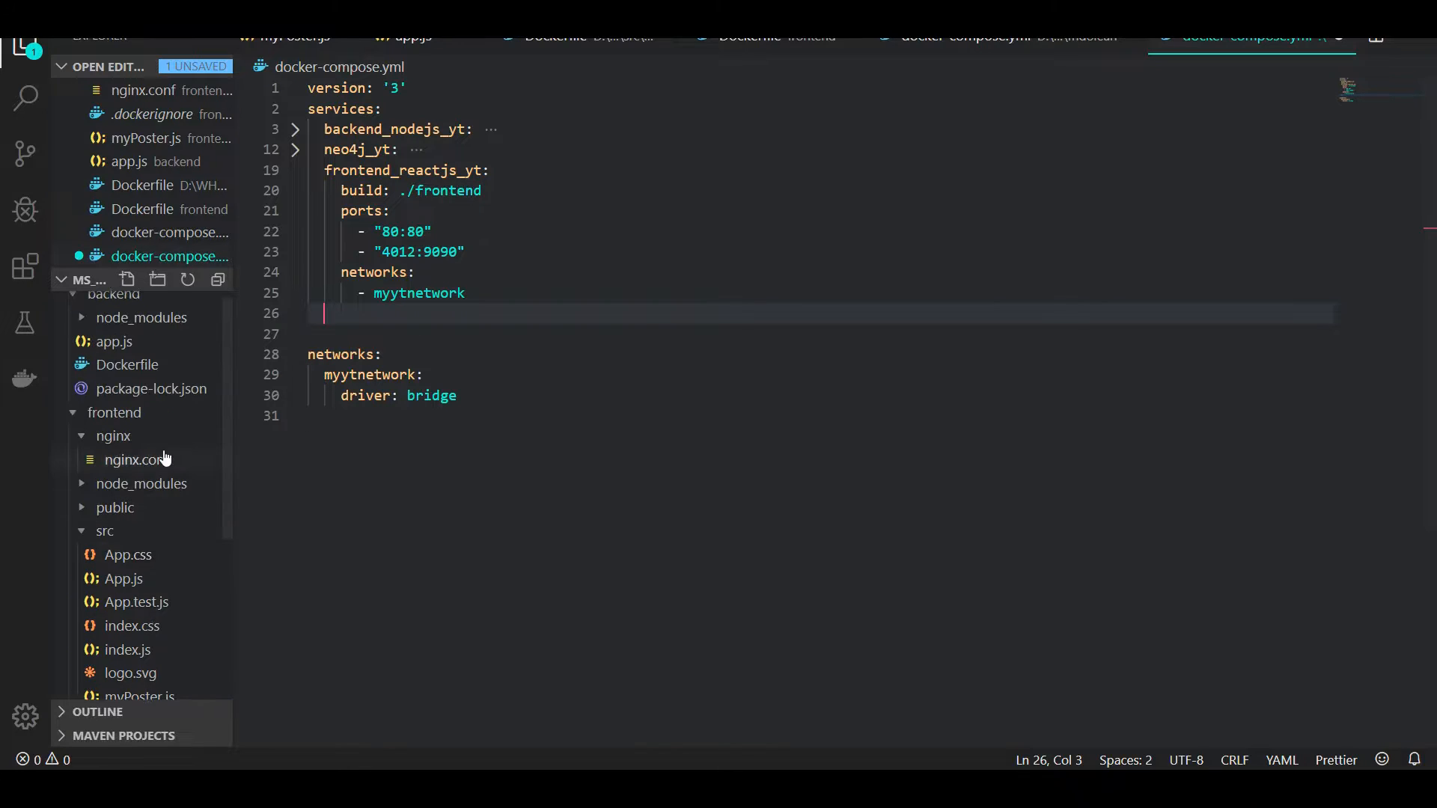
Step: Review nginx.conf's server blocks, then return to docker-compose.yml showing backend's 4008:4007 mapping
left_click(136, 459)
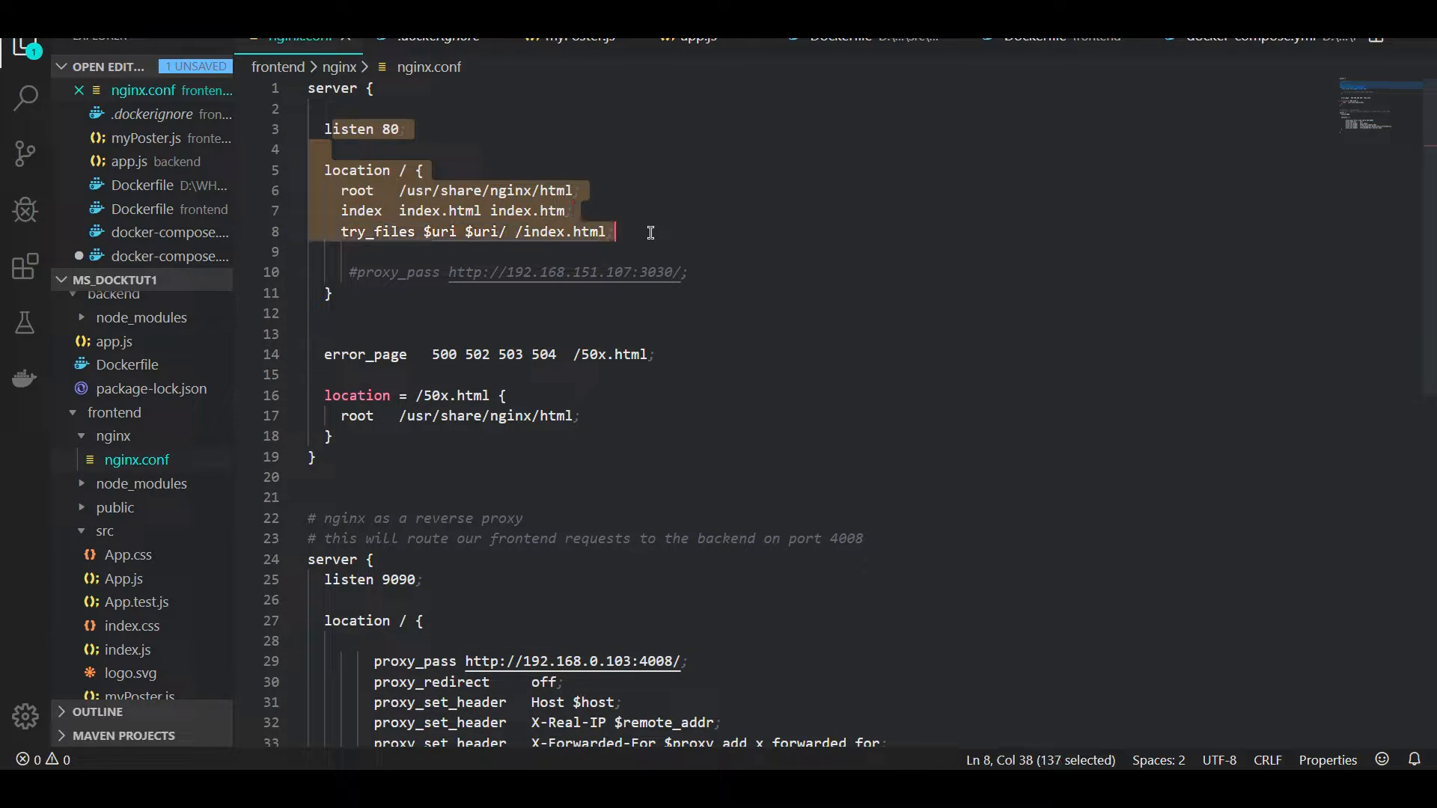
scroll("down", 3)
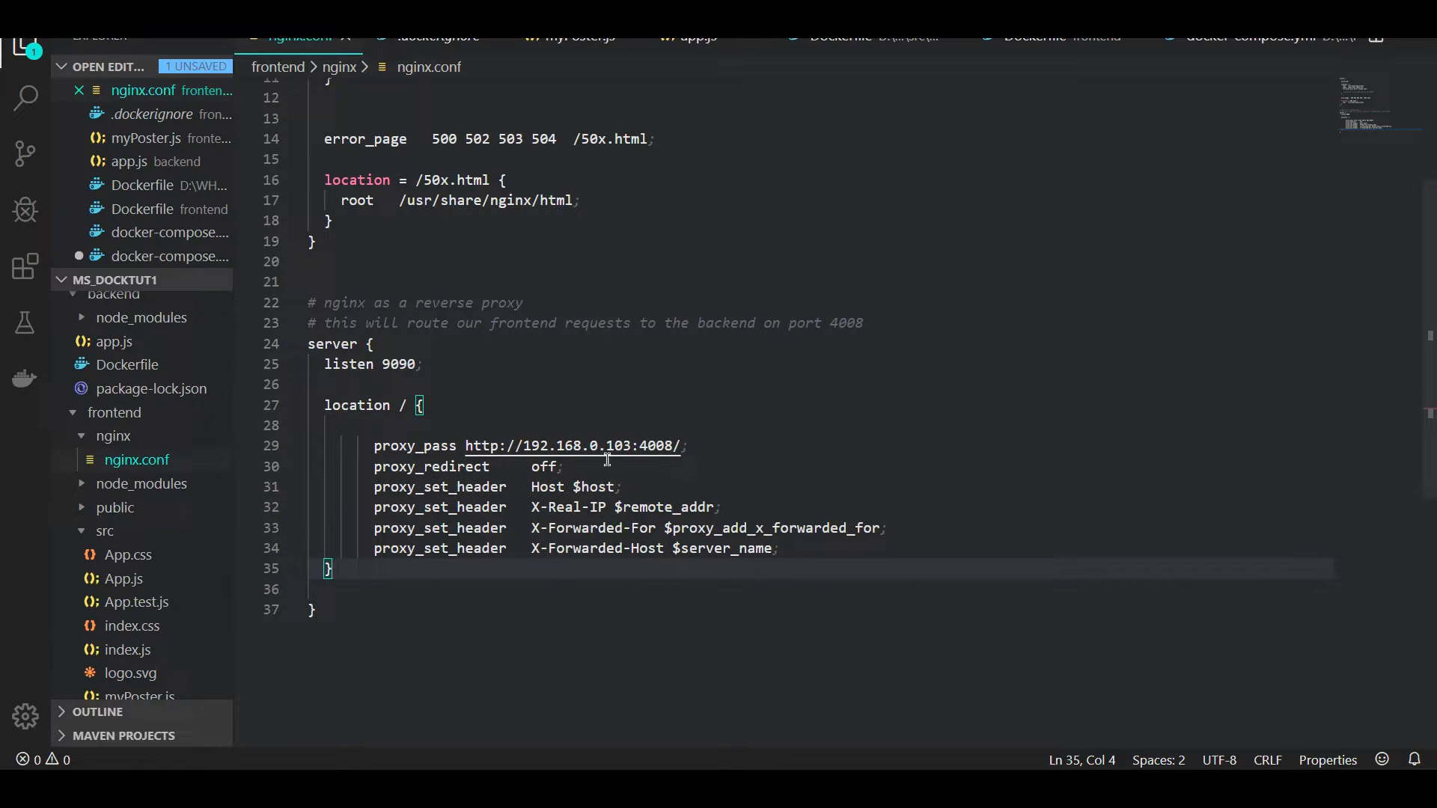
double_click(653, 447)
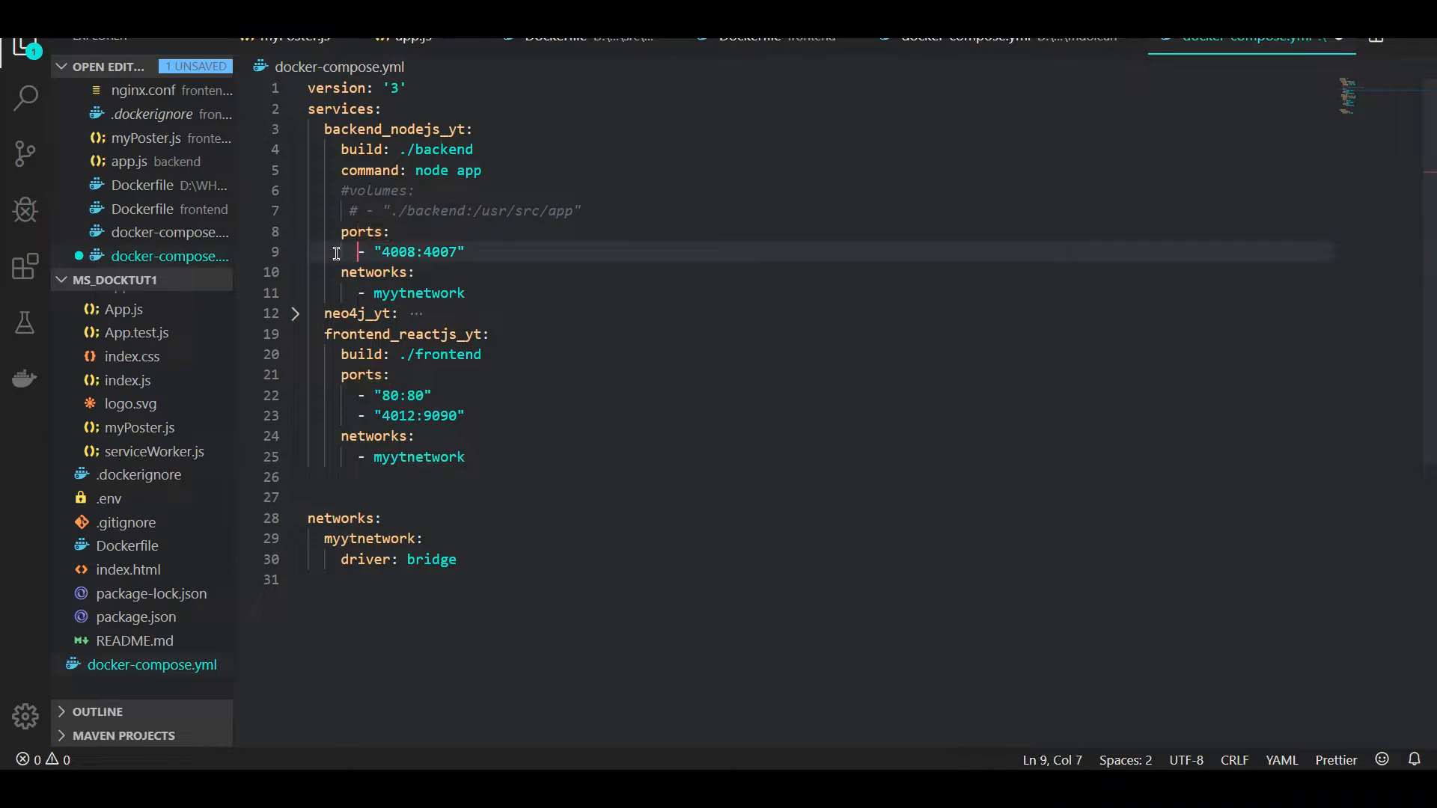
Step: Unfold the neo4j_yt service to show its 17475:7474 and 7688:7687 port mappings
left_click(295, 313)
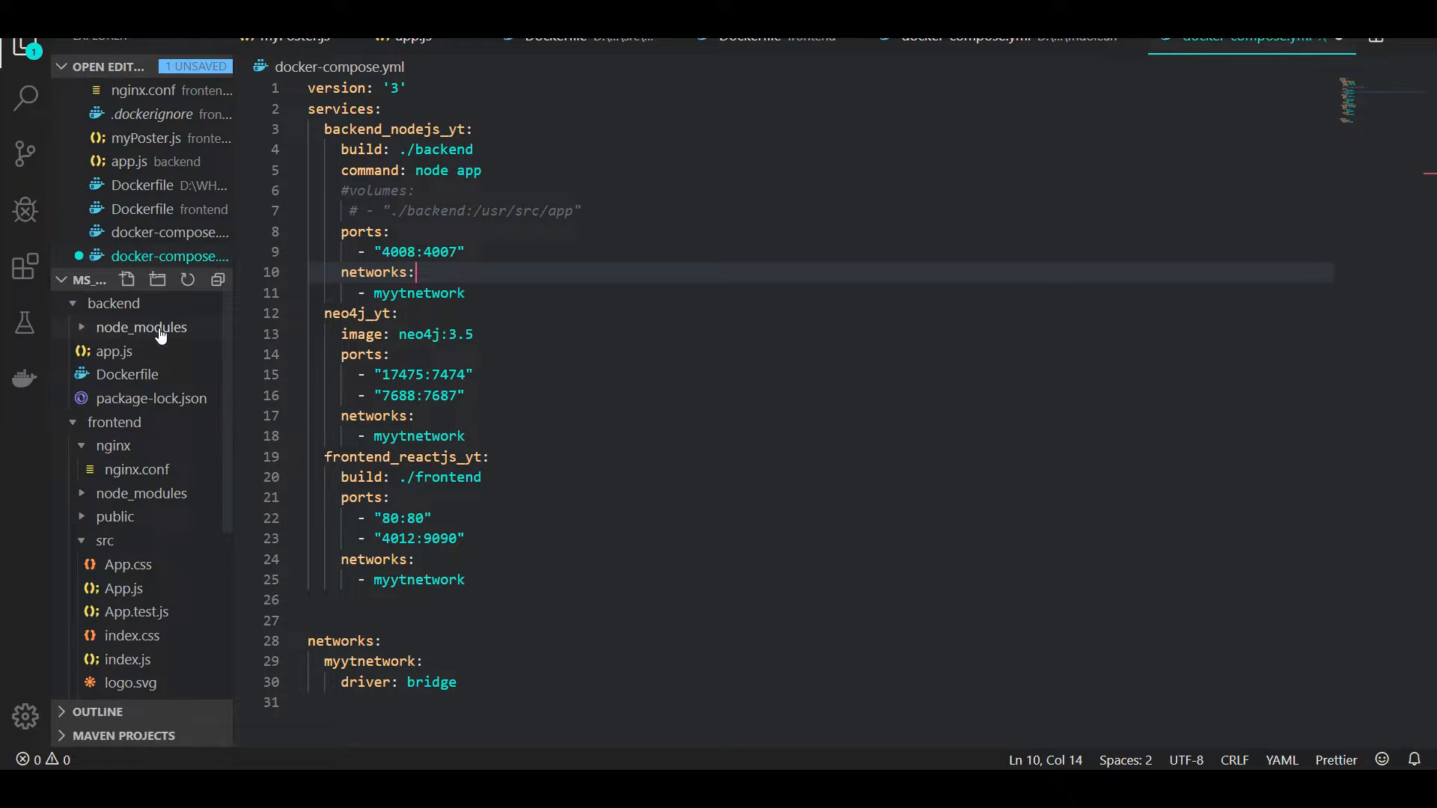
mouse_move(143, 328)
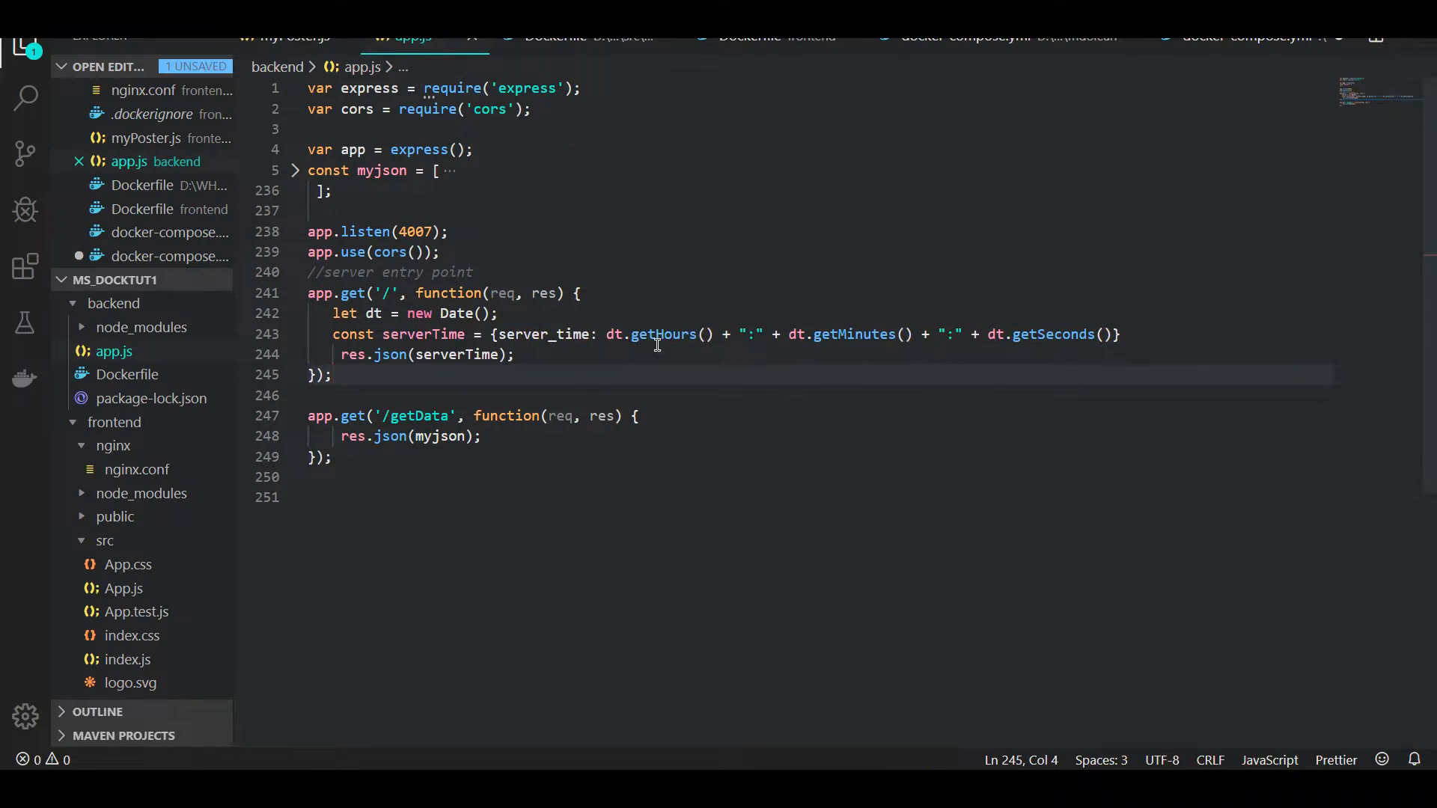
mouse_move(400, 390)
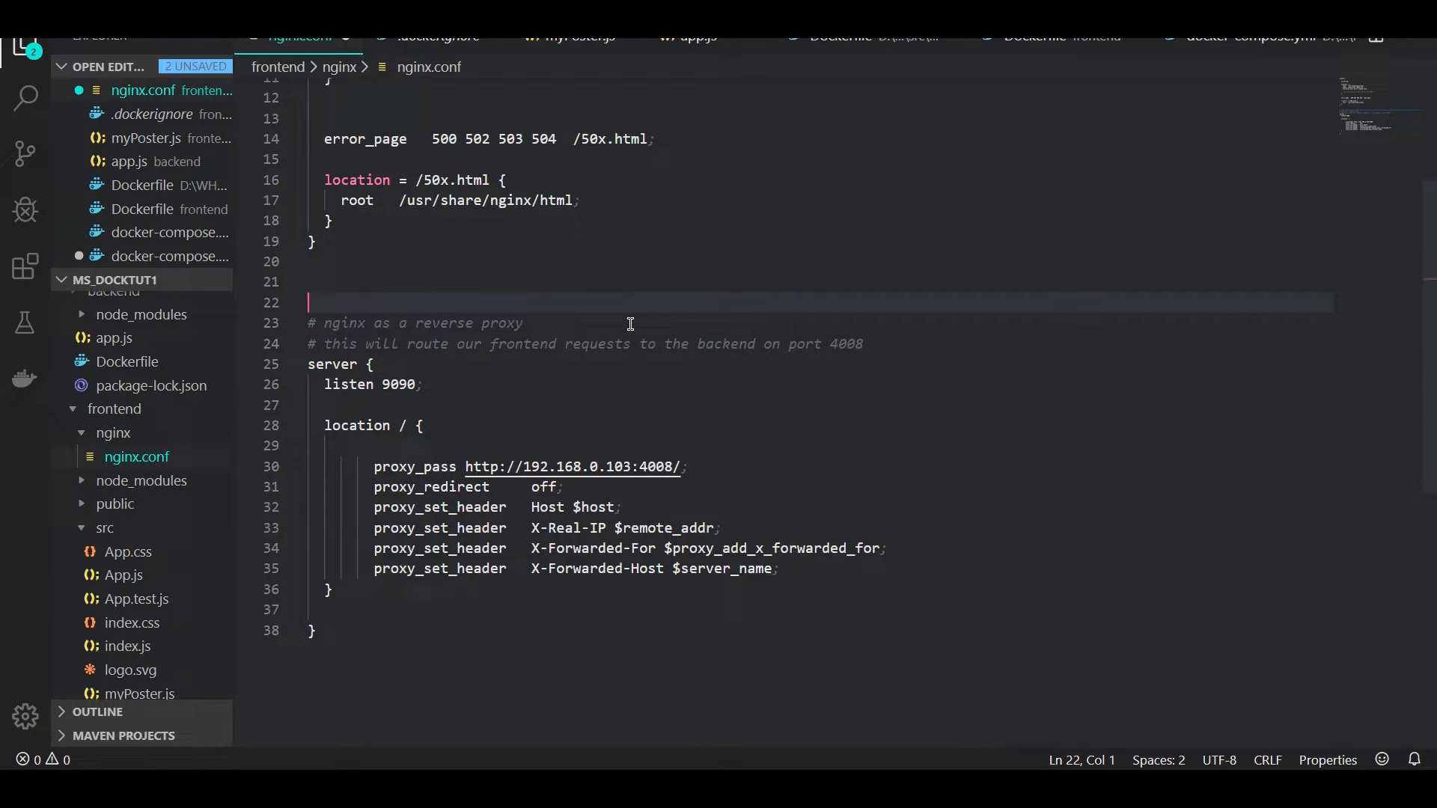
Step: Write 'proxy_cache_path /etc/nginx/cache' on line 22 of nginx.conf
type("proxy_")
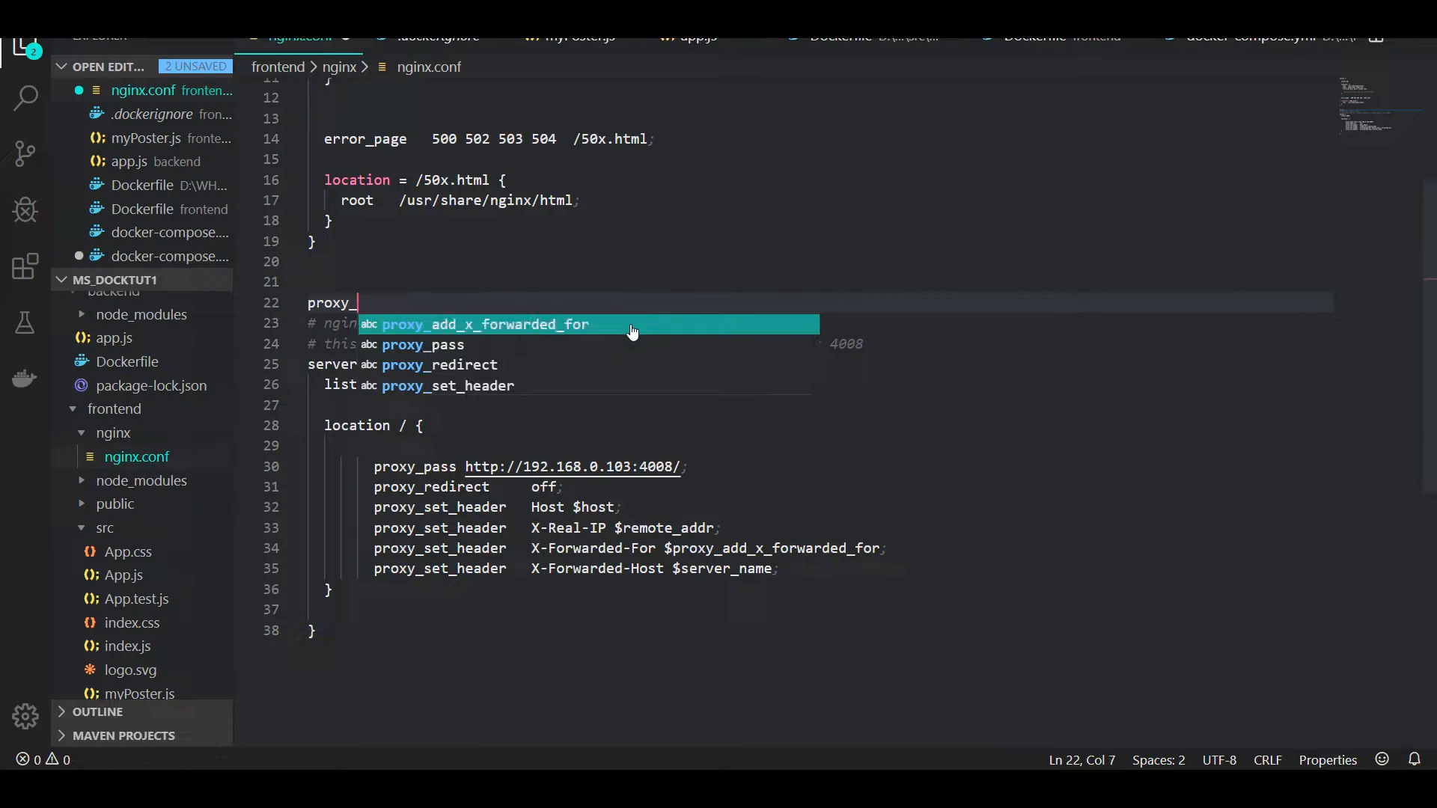
type("cache_path")
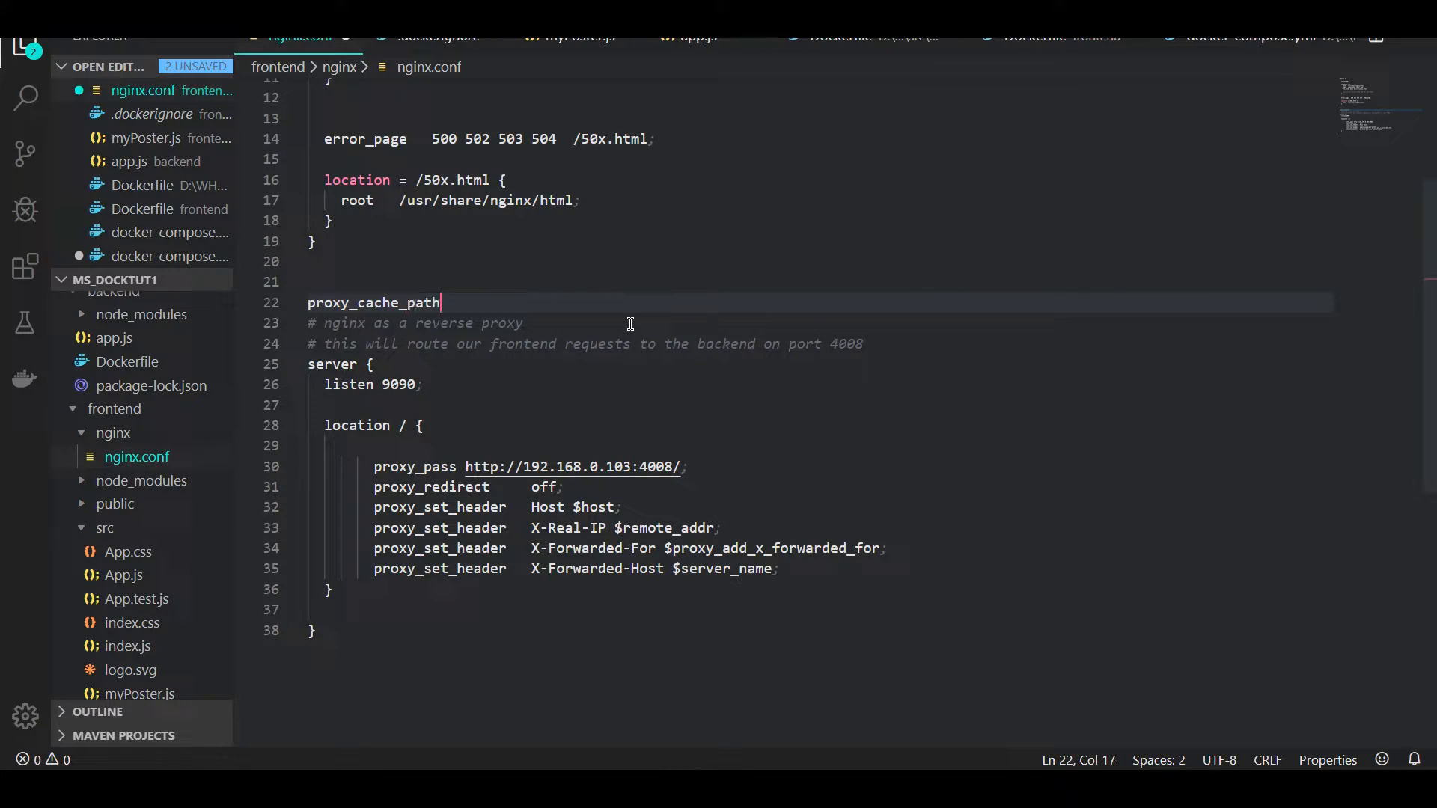
type("/etc")
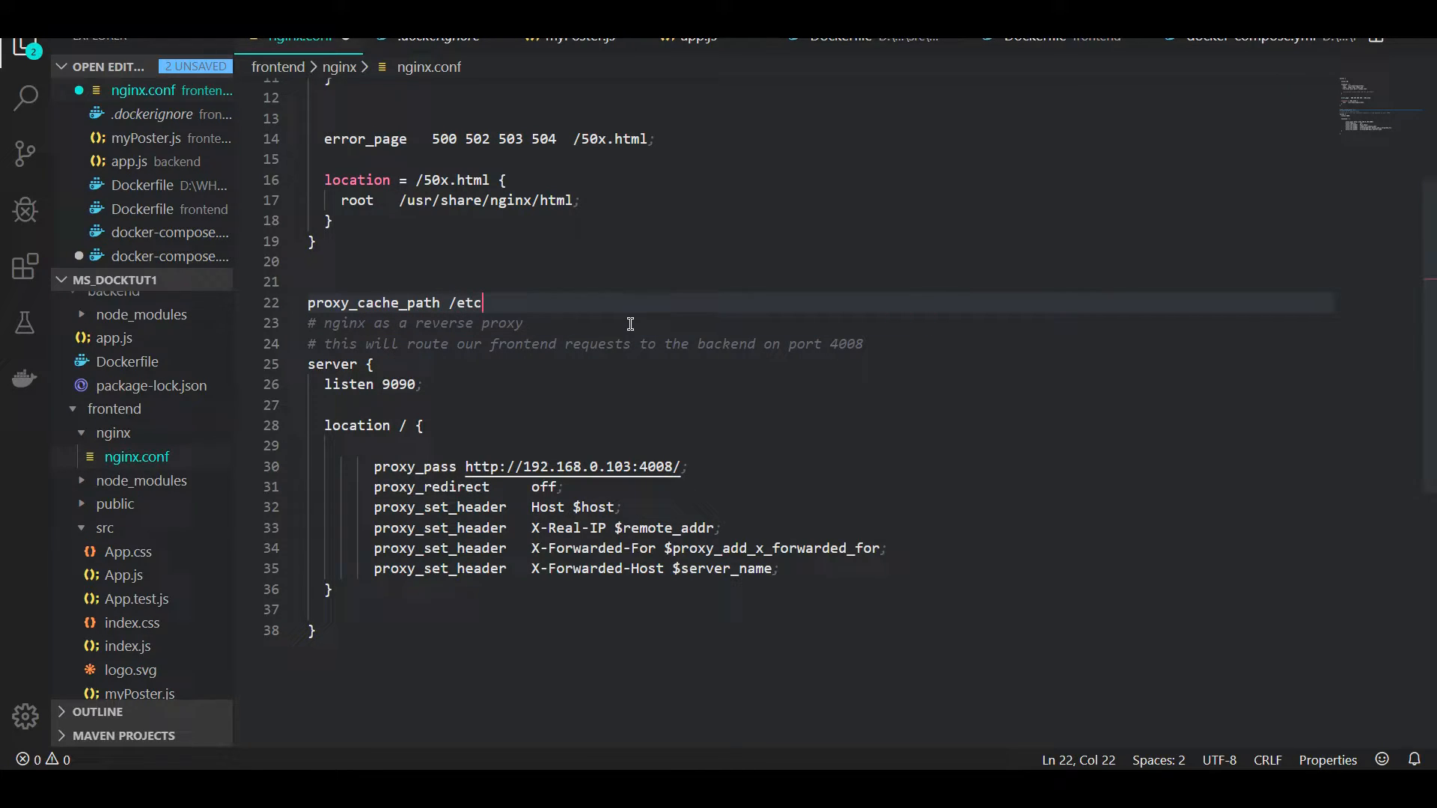
type("/nginx")
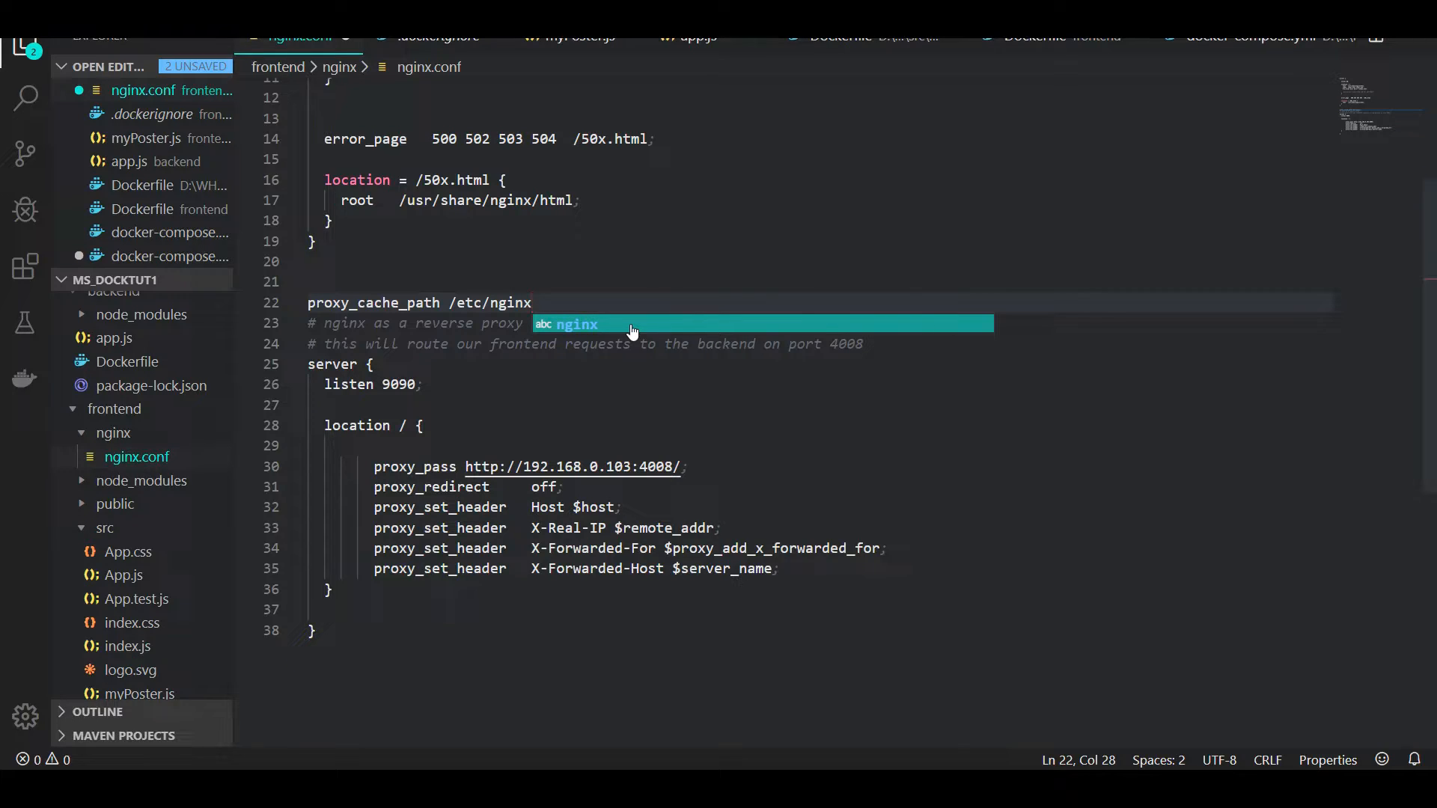
key("BackSpace")
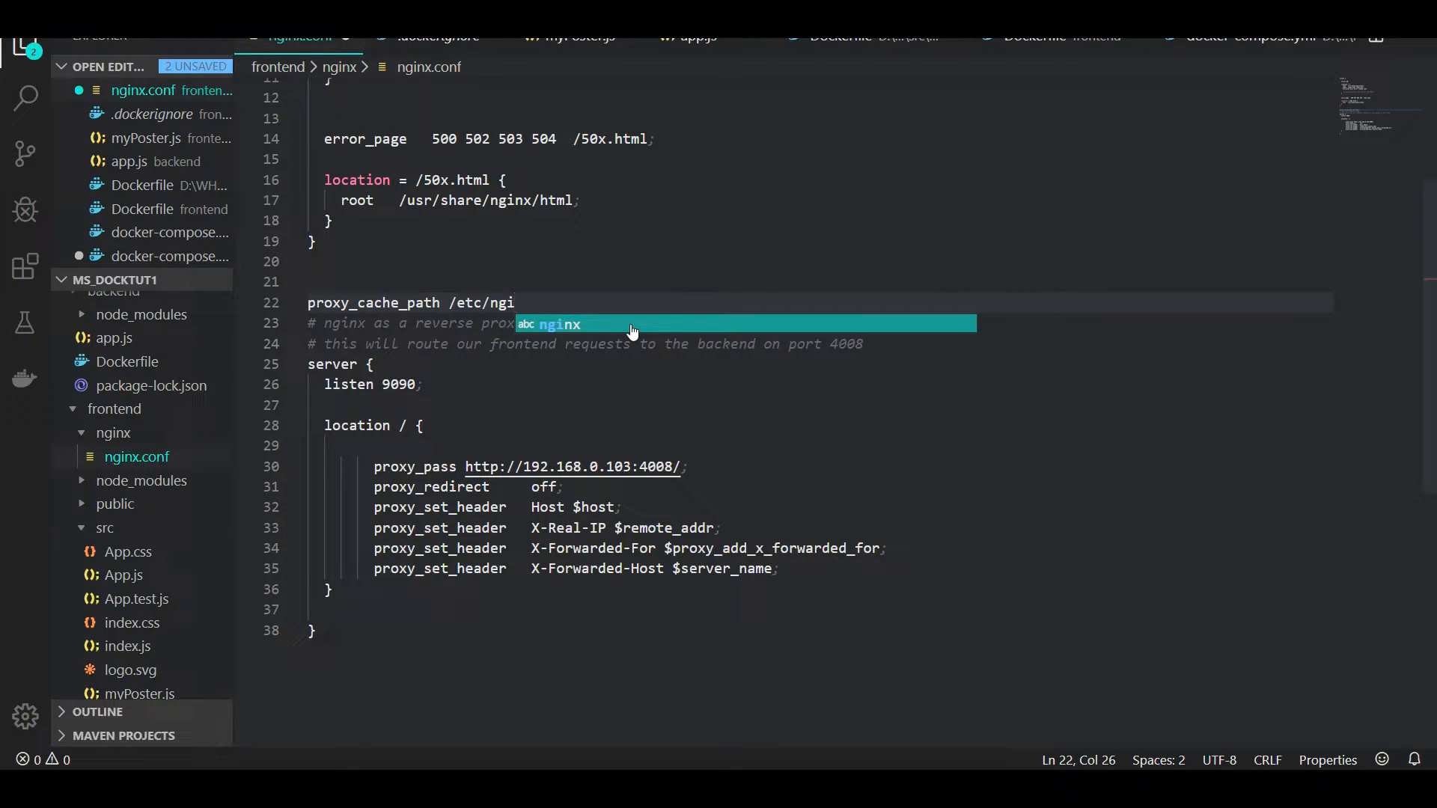
type("nx")
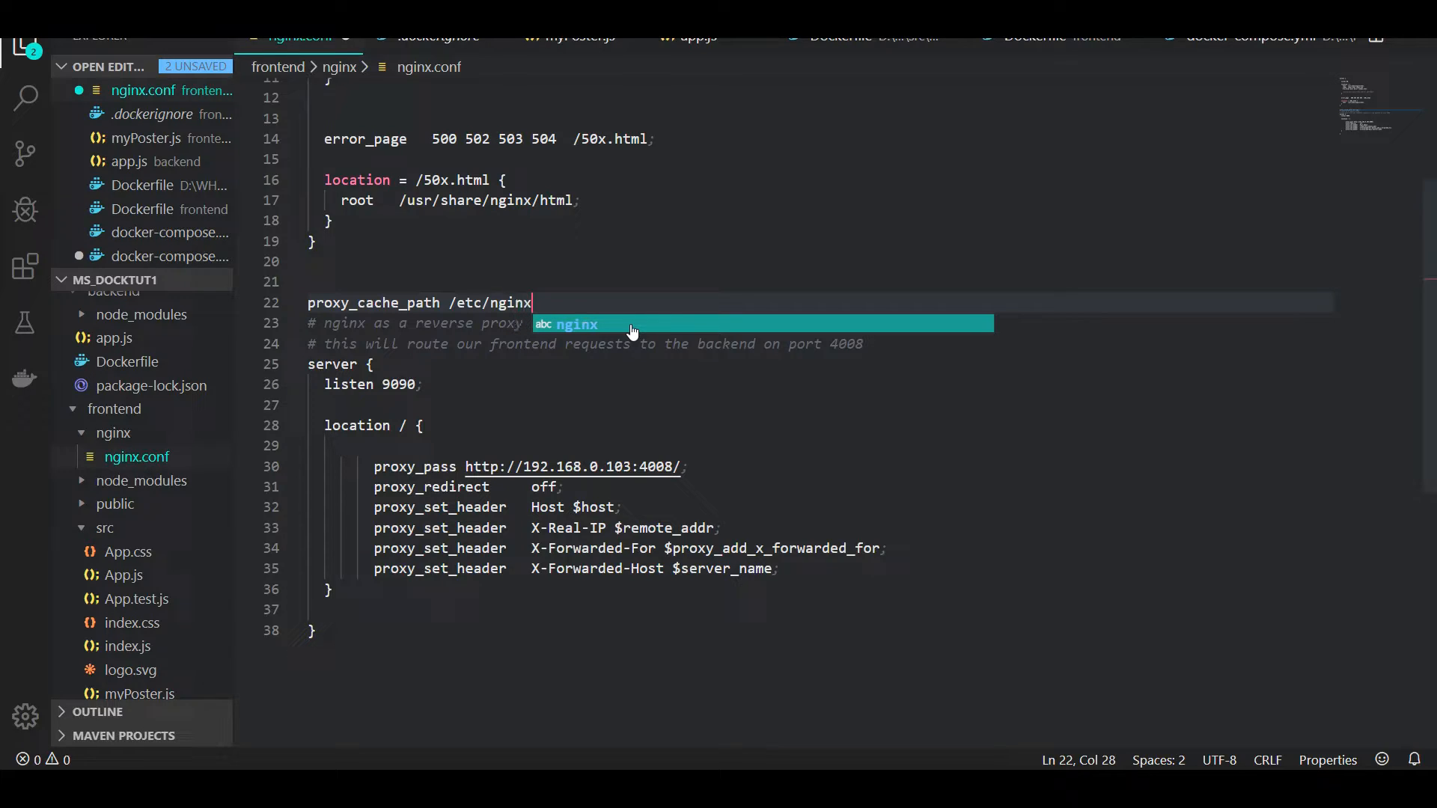
type("/")
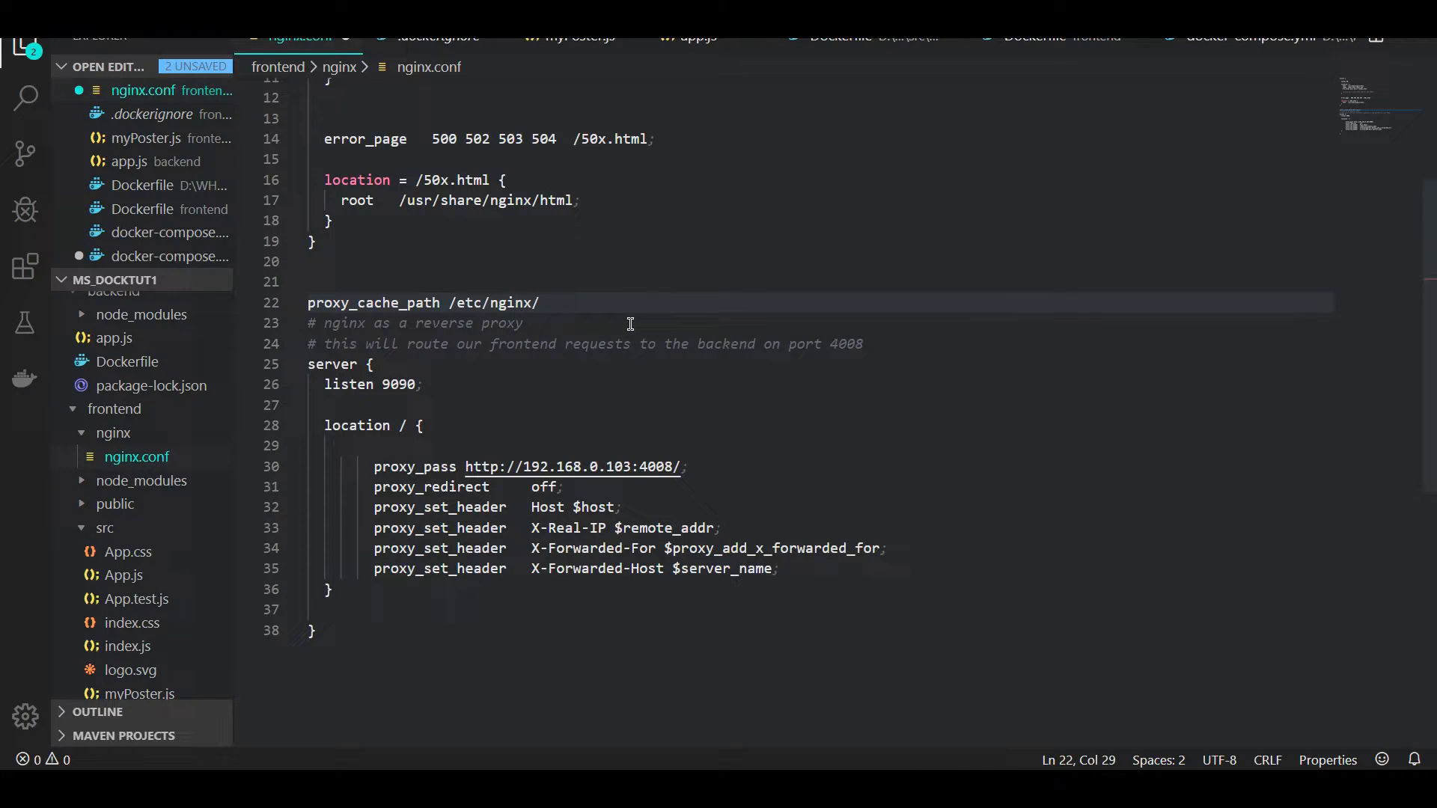
type("cache")
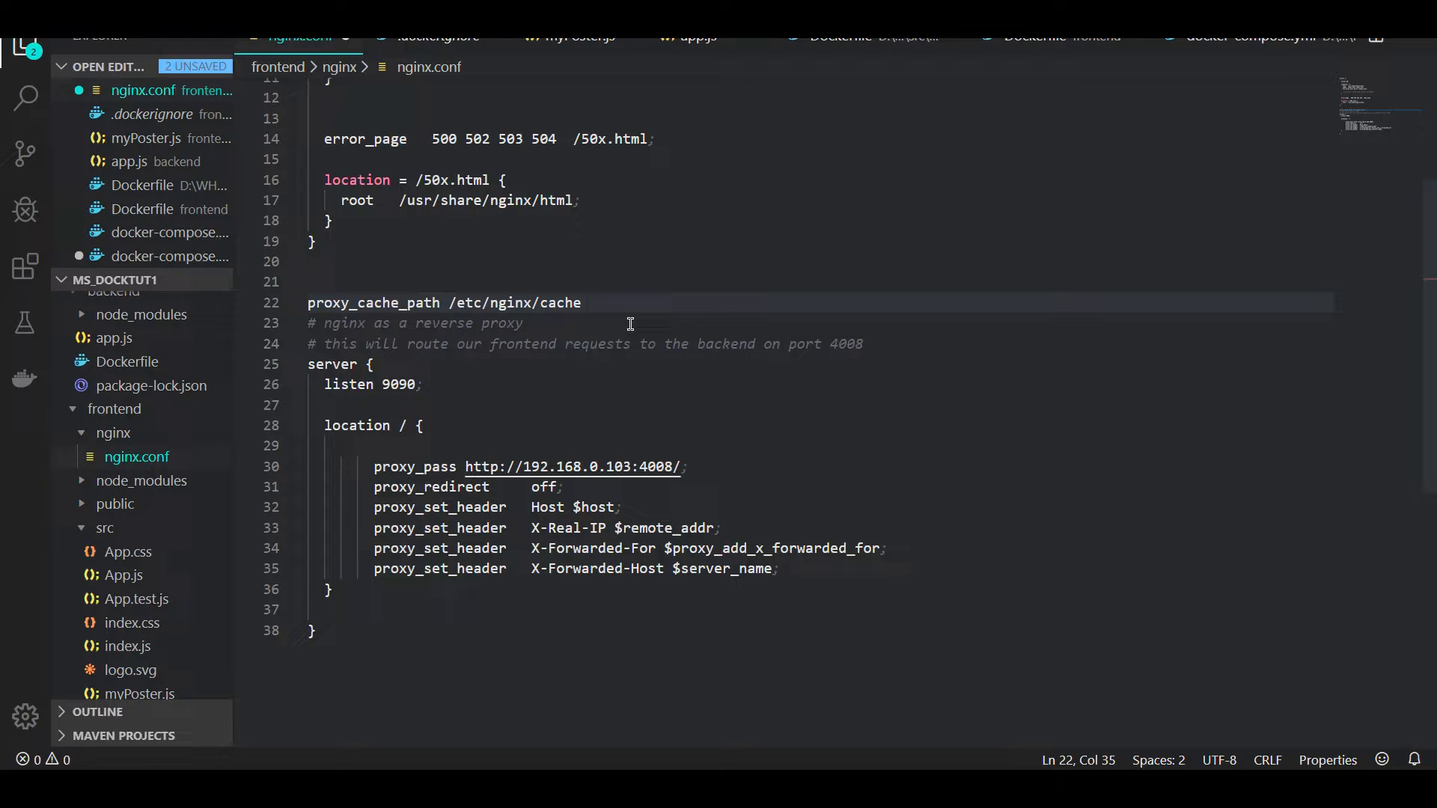
Step: Append keys_zone=my_cache:10m to the proxy_cache_path line
type("keys_z")
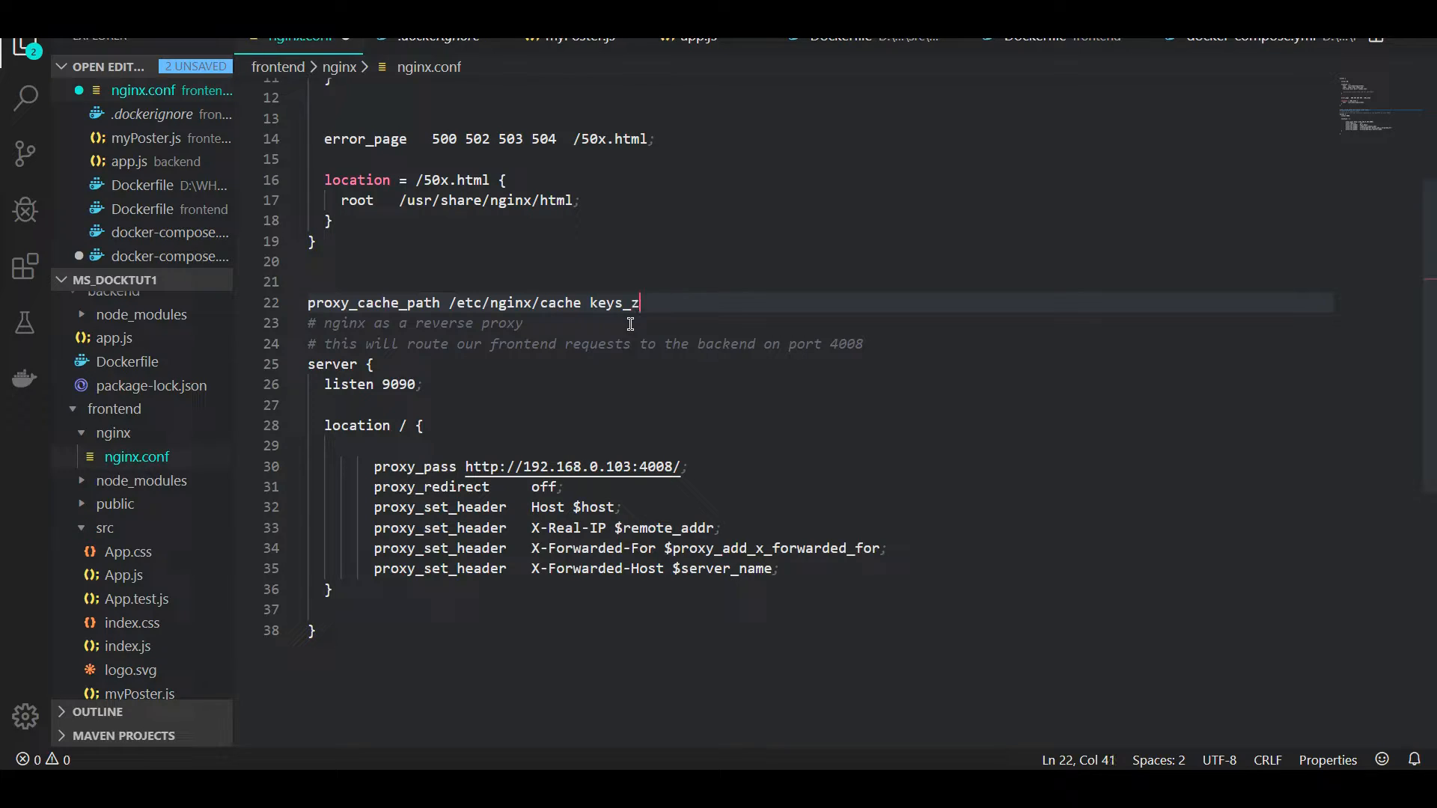
type("one=my_")
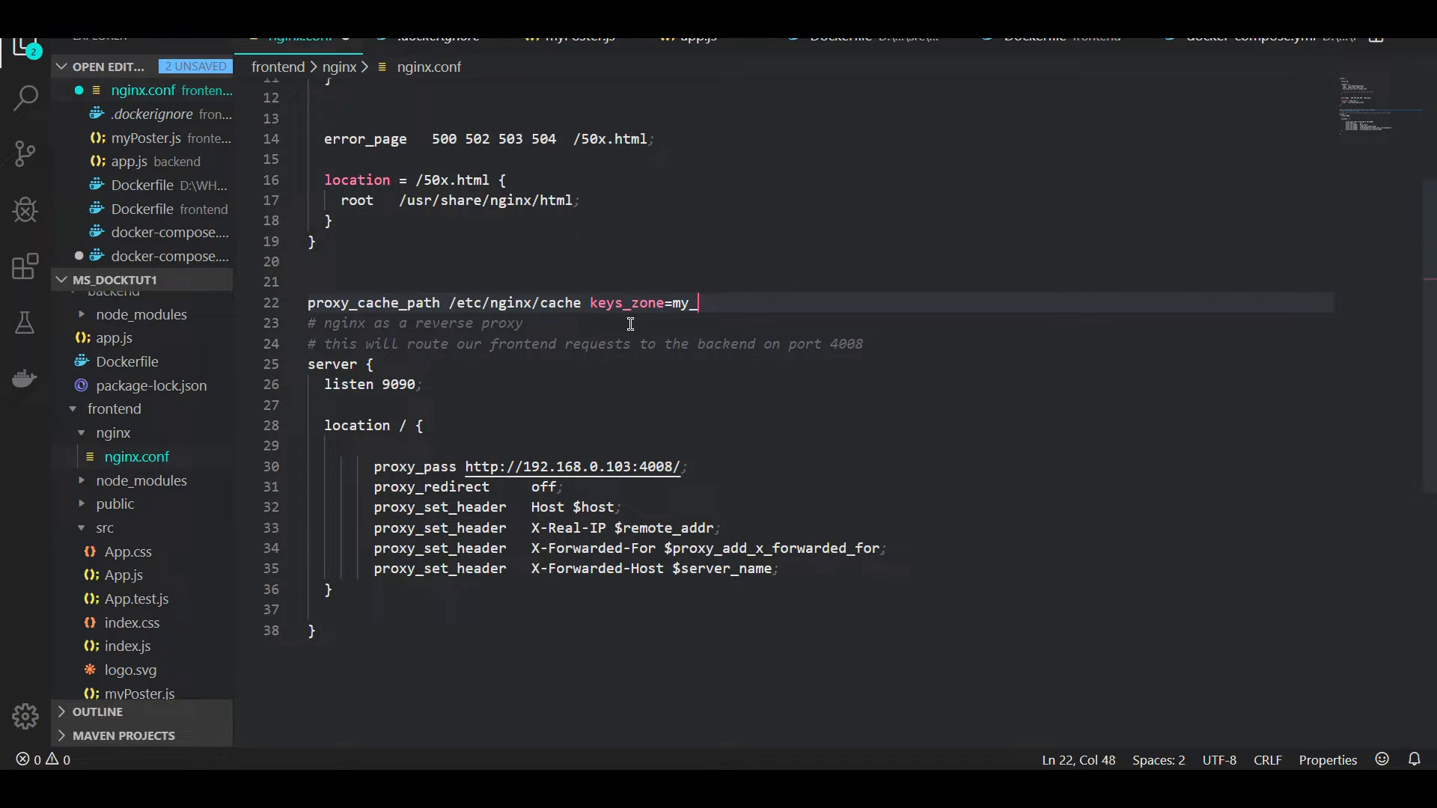
type("cache")
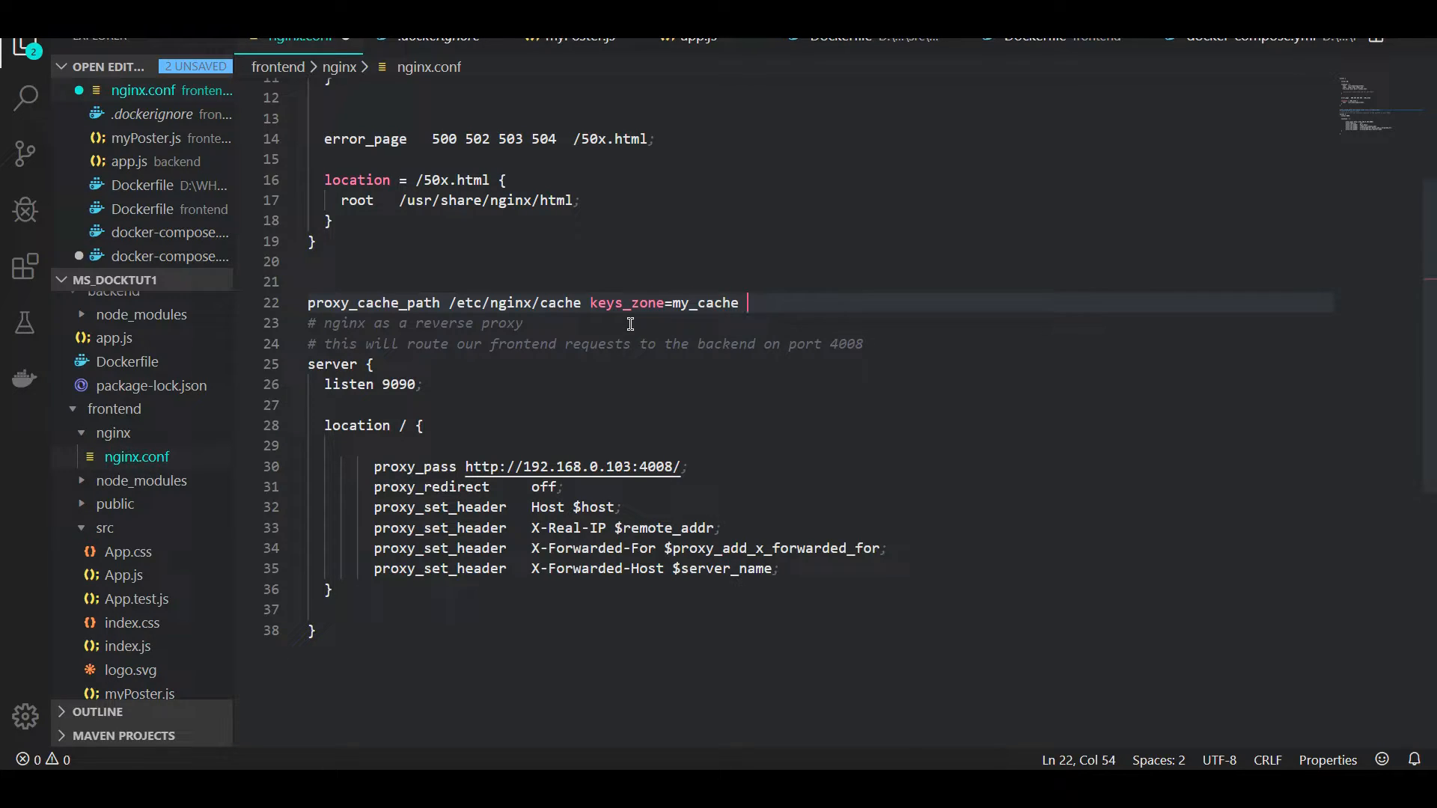
type(":10m")
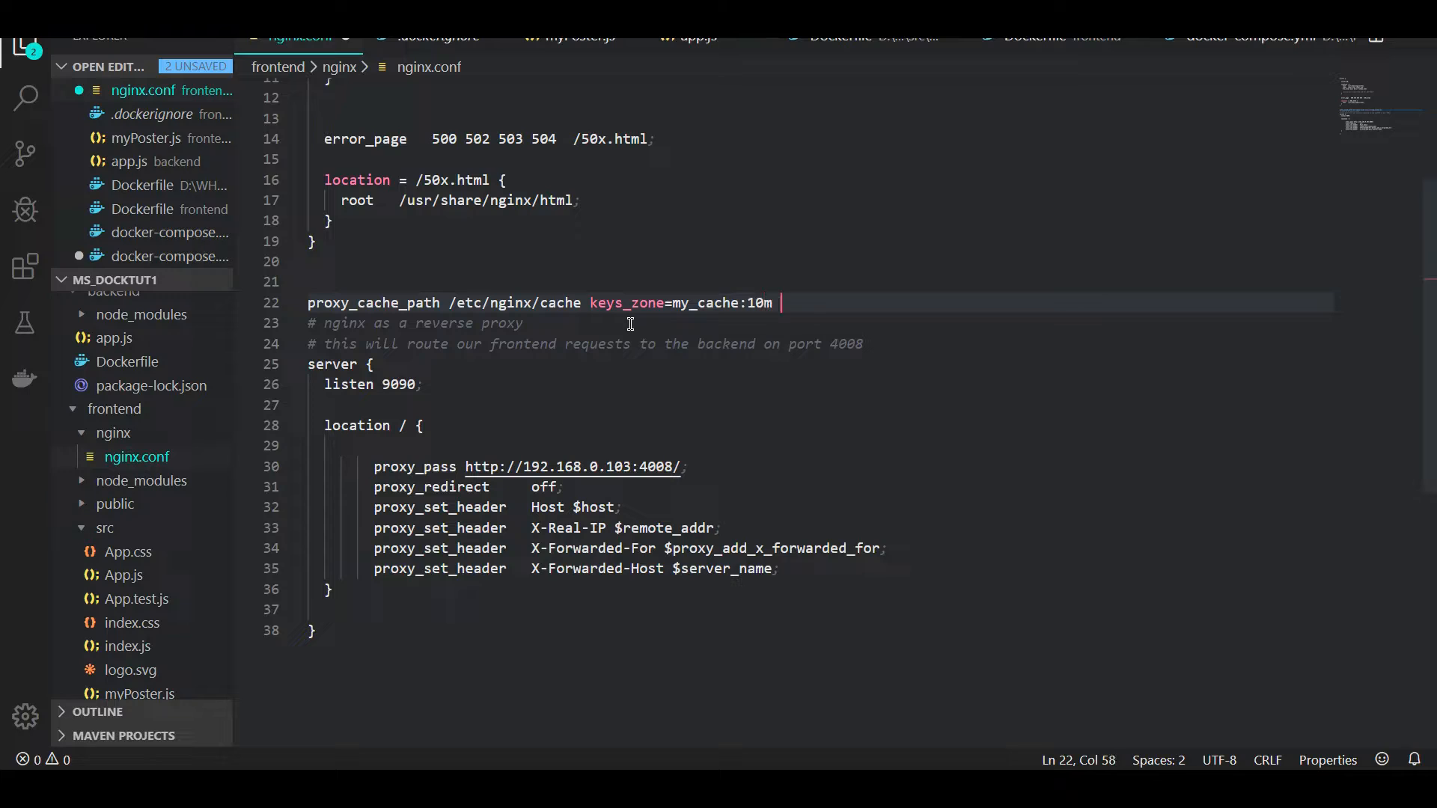
key("Backspace")
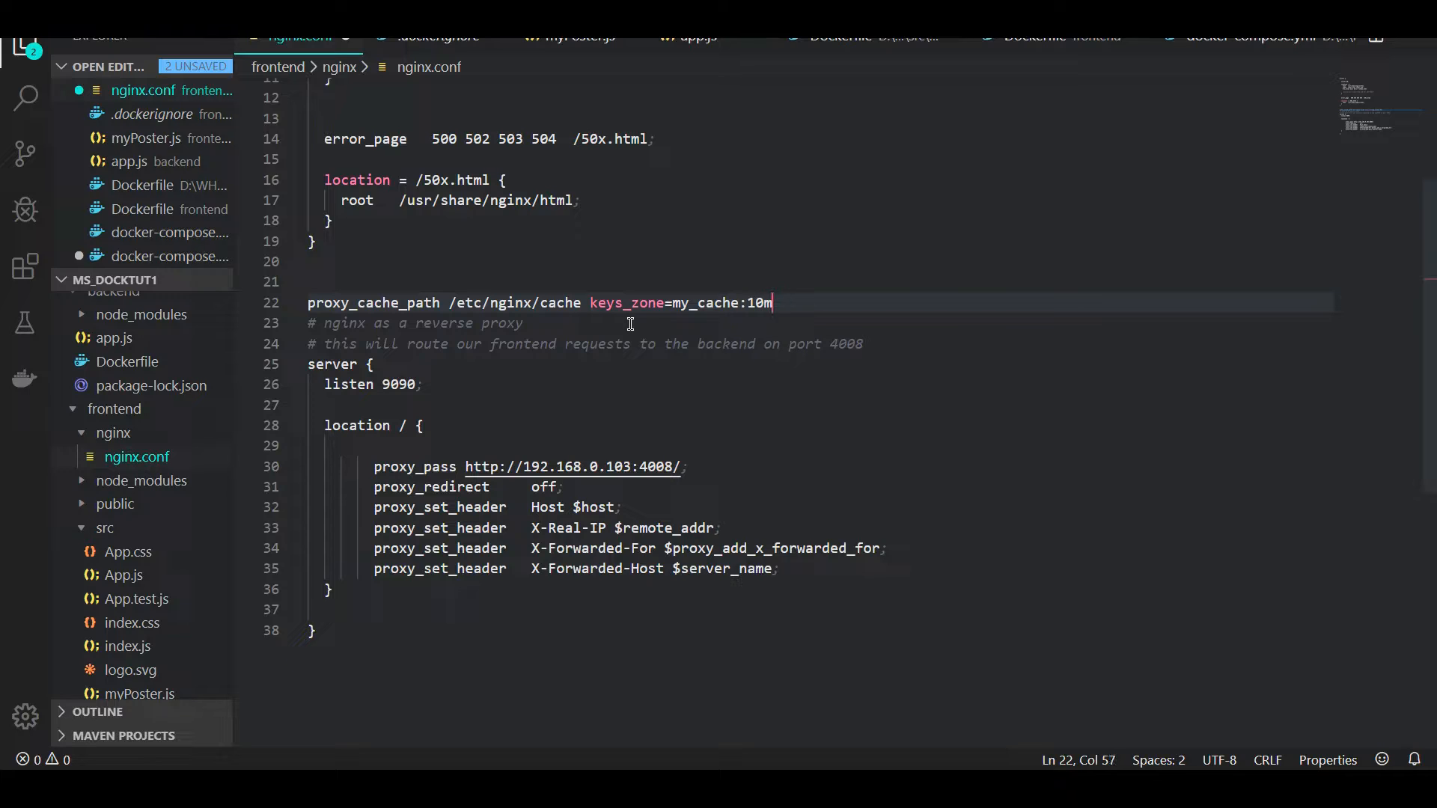
Step: Extend the proxy_cache_path line with max_size=100m and inactive=60m
double_click(705, 302)
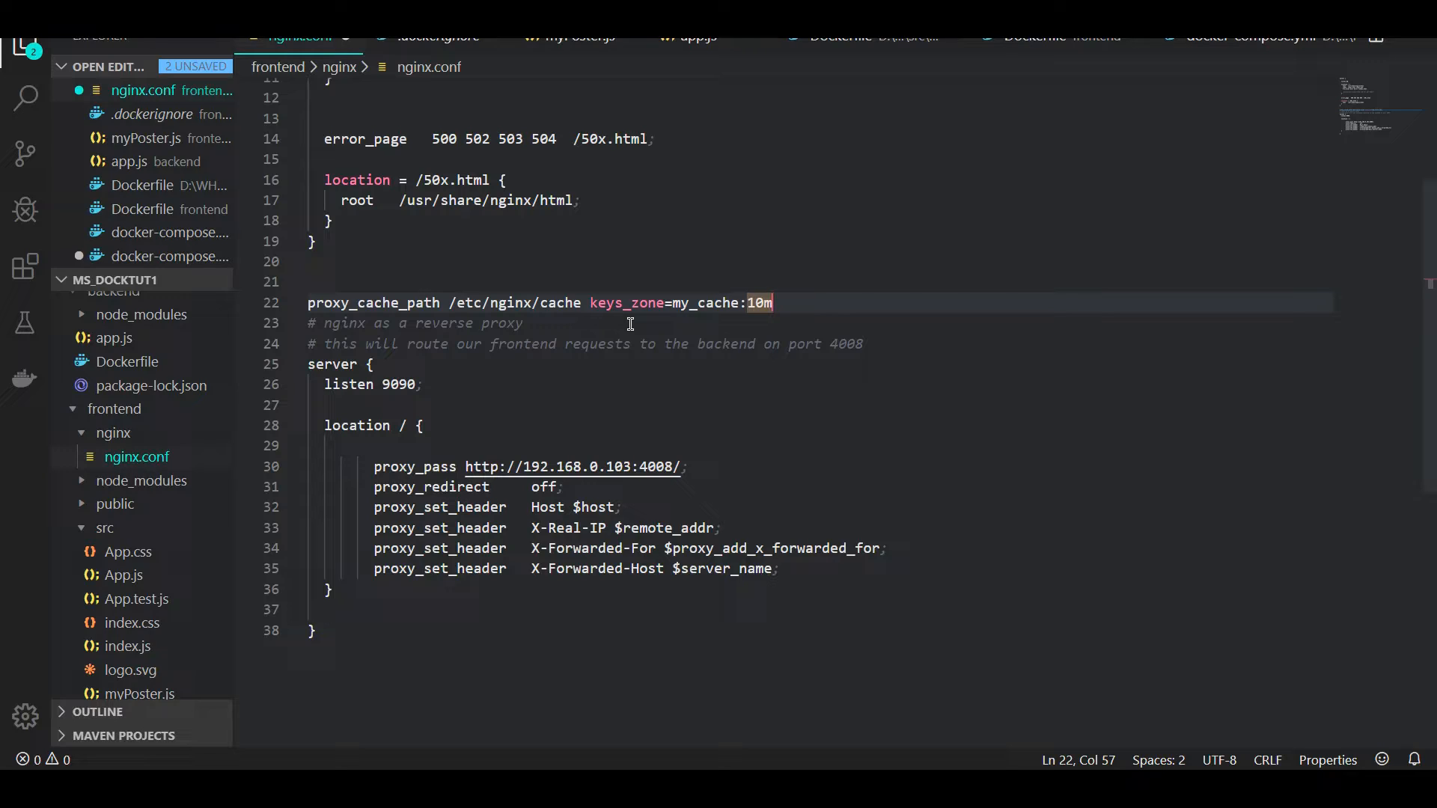
type("max_s")
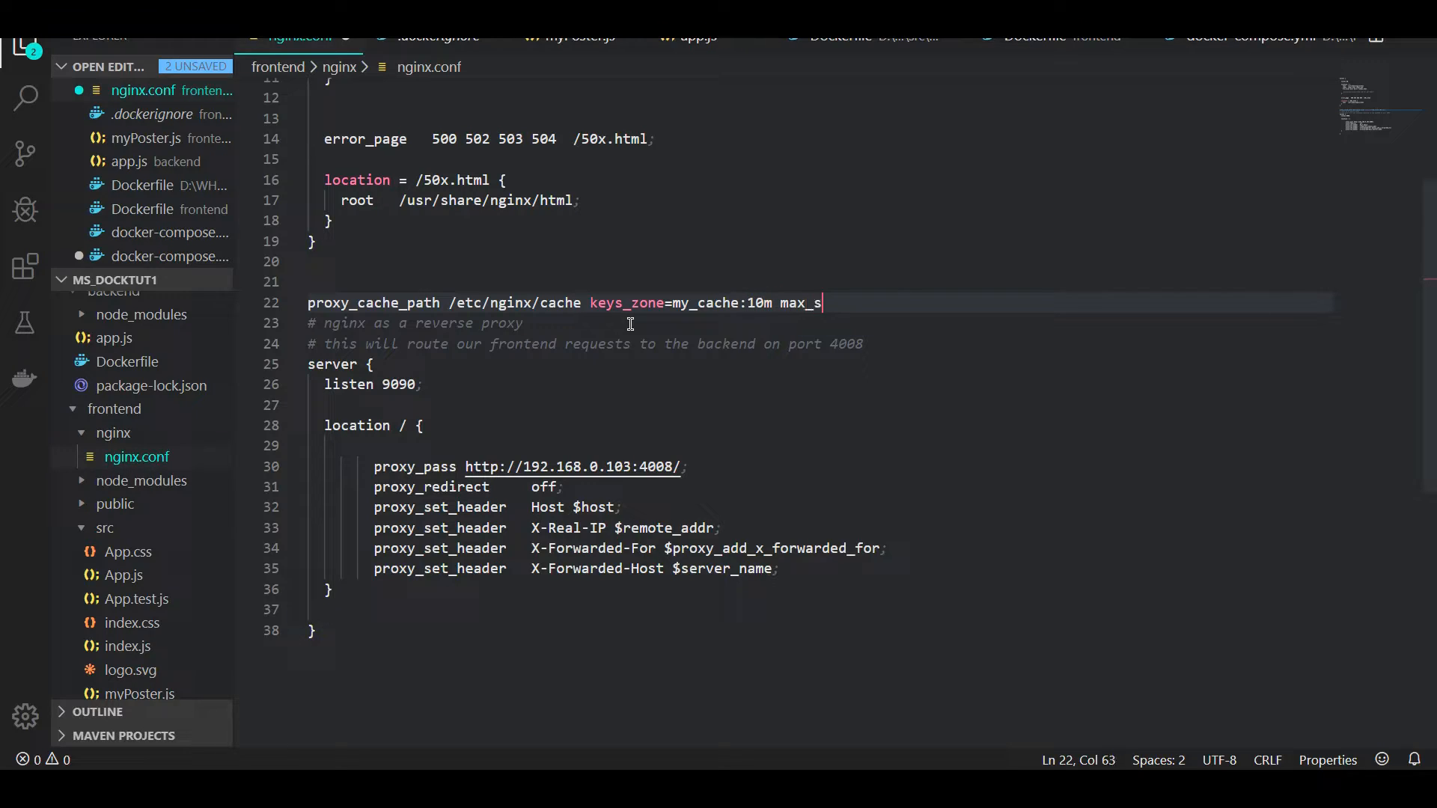
type("ize=")
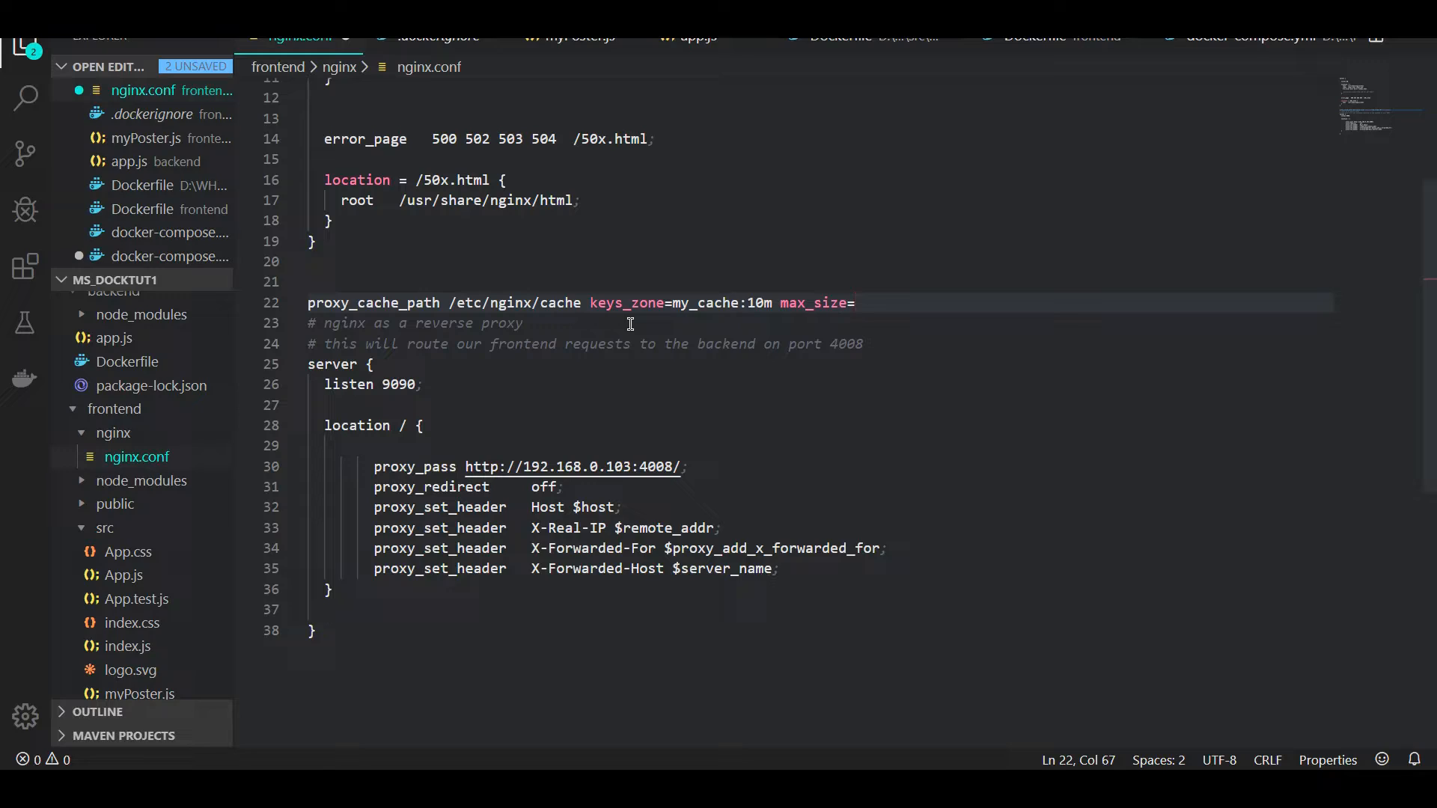
type("100mb")
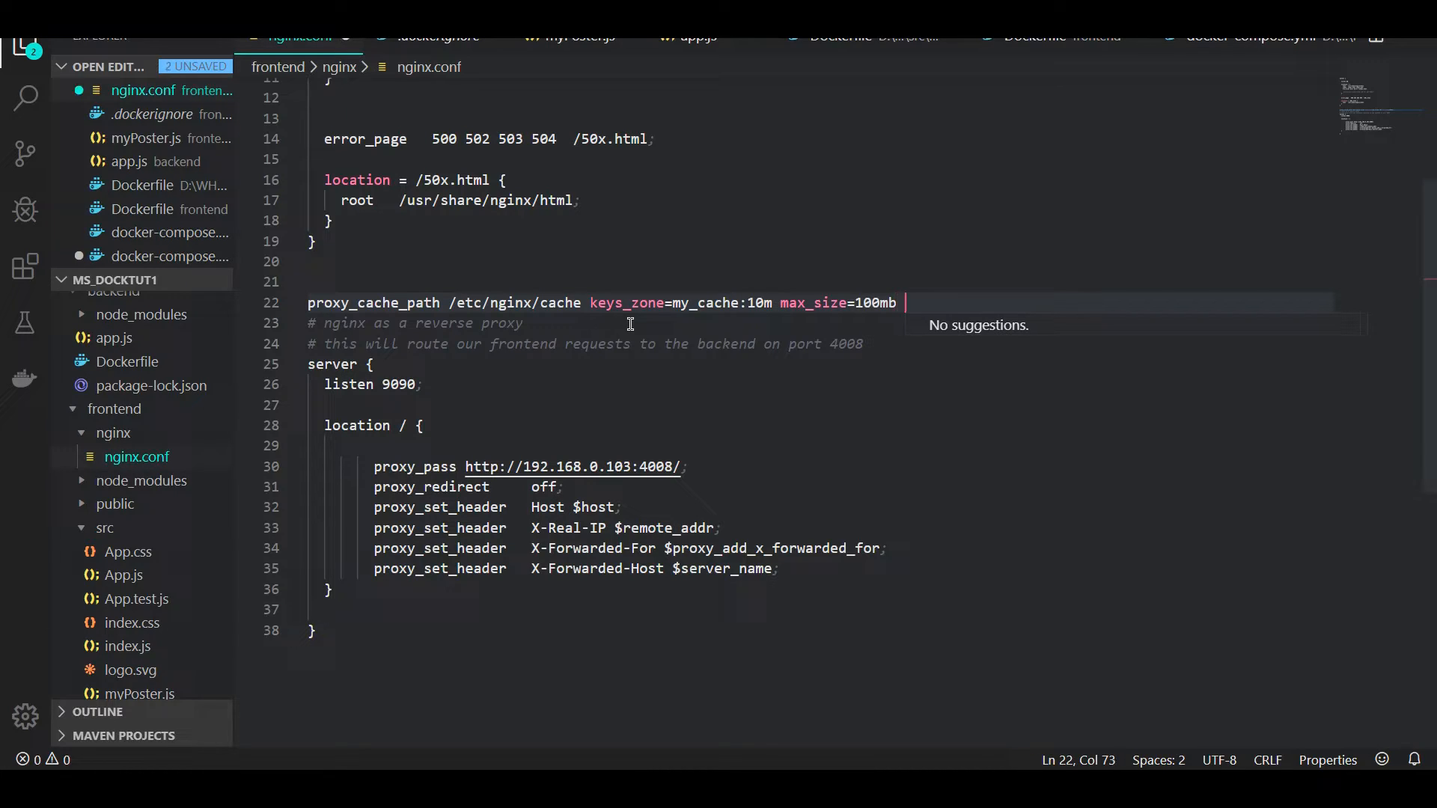
key("Backspace")
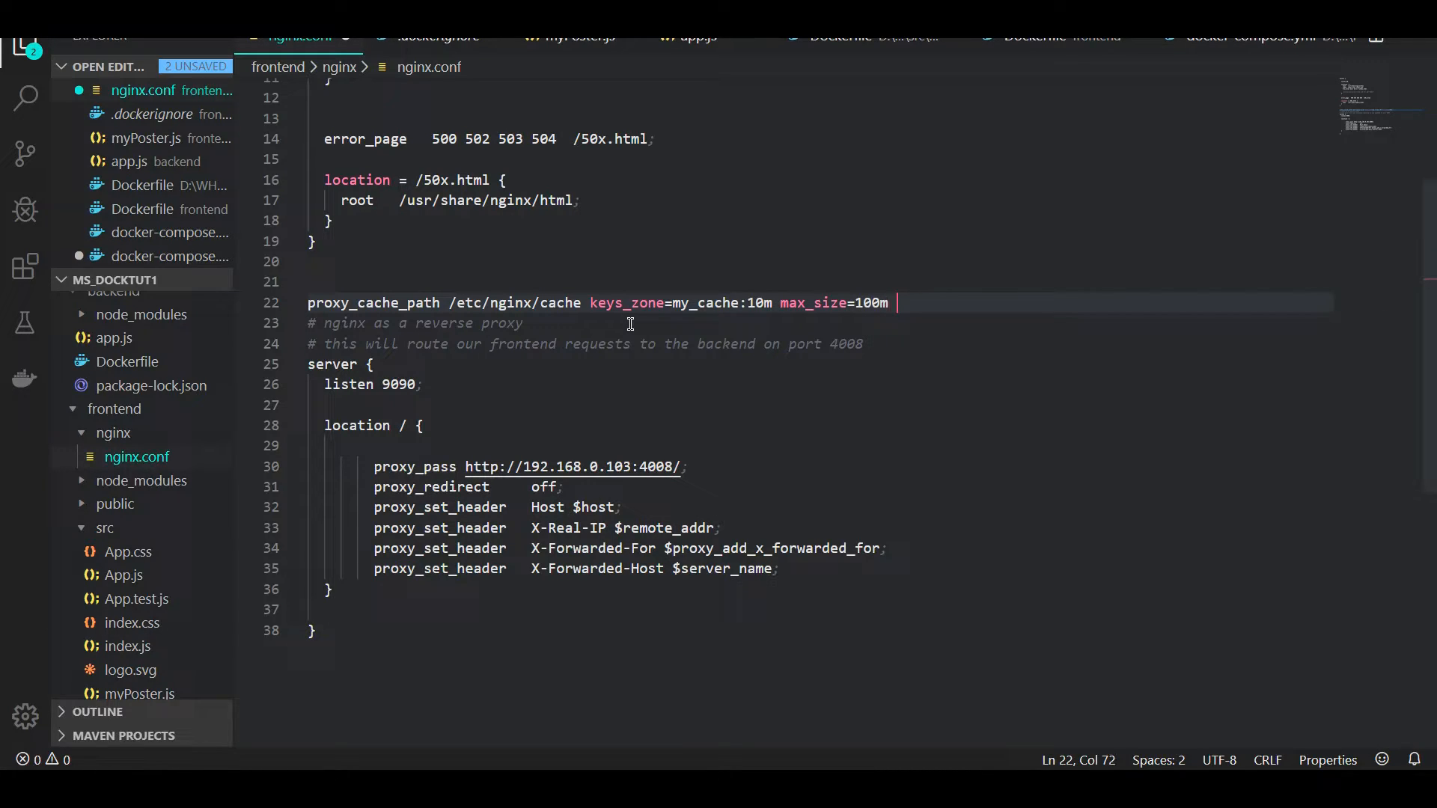
type("inac")
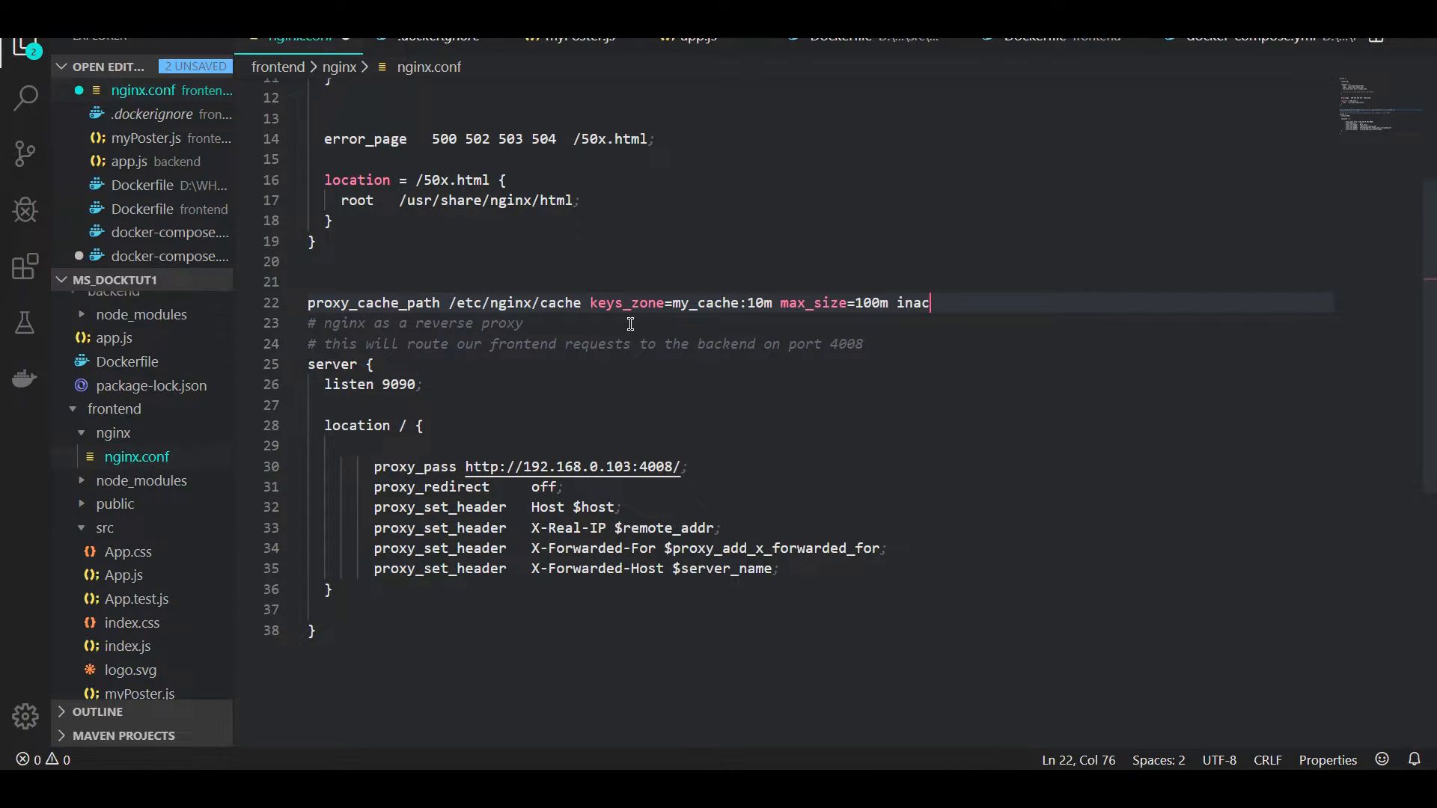
type("tive=")
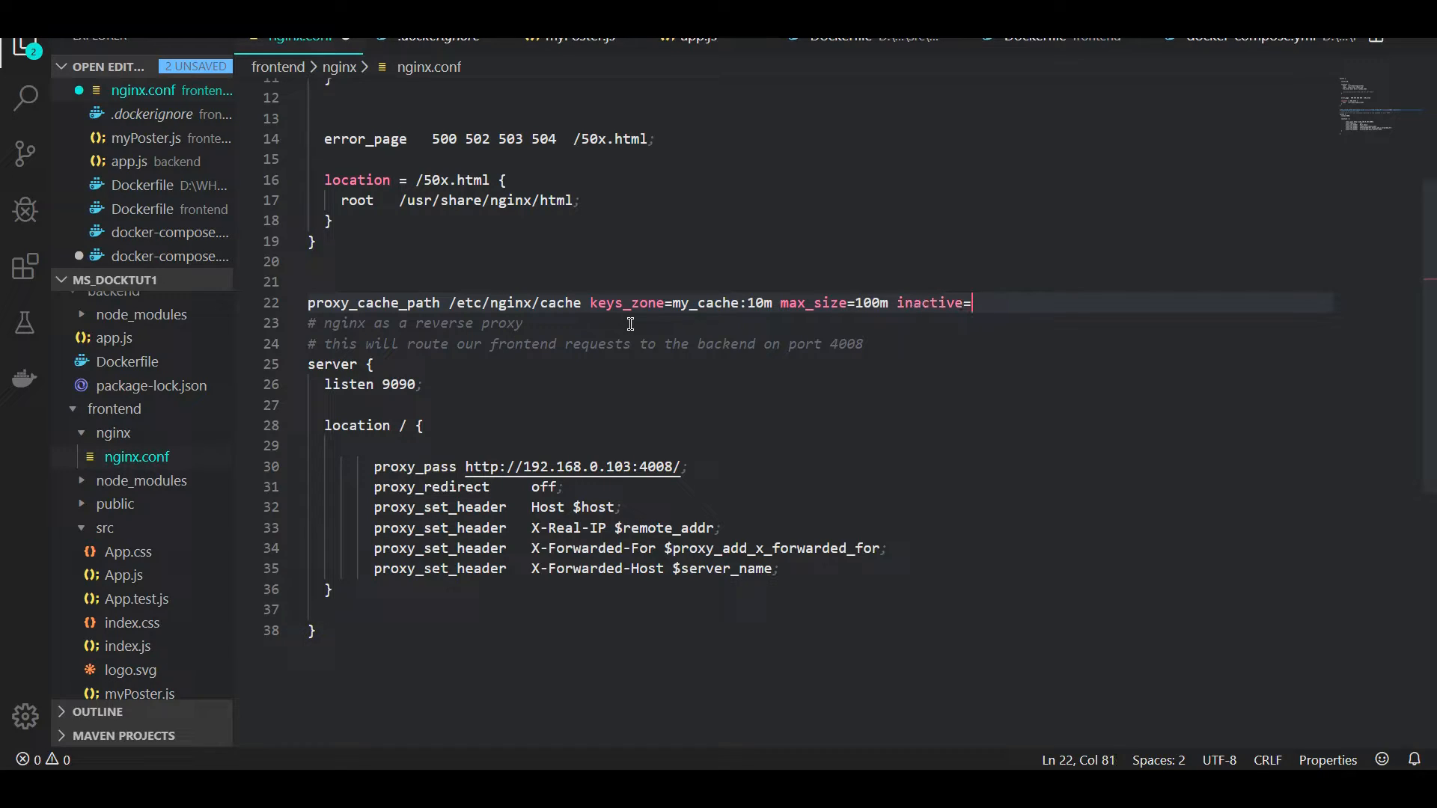
type("60")
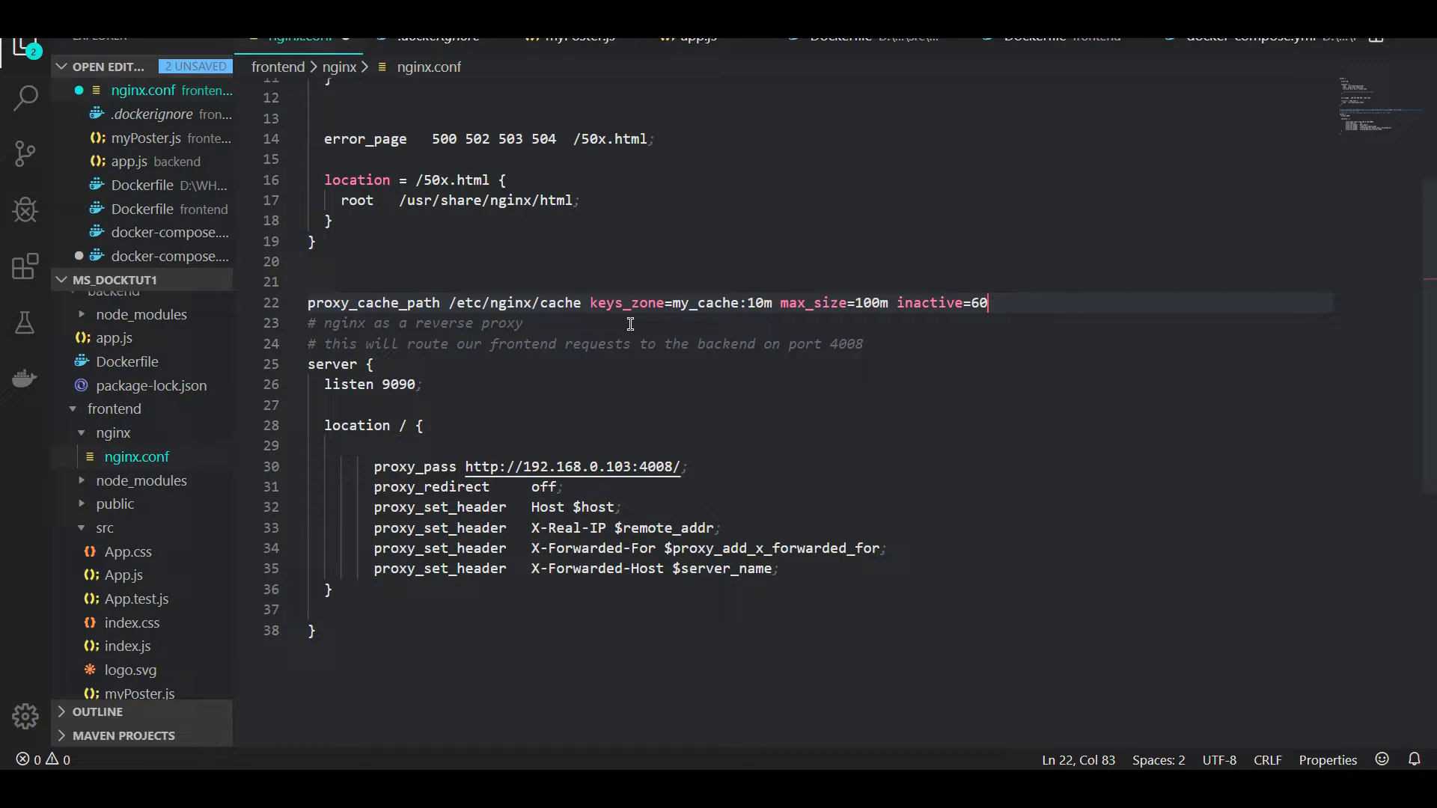
type("m")
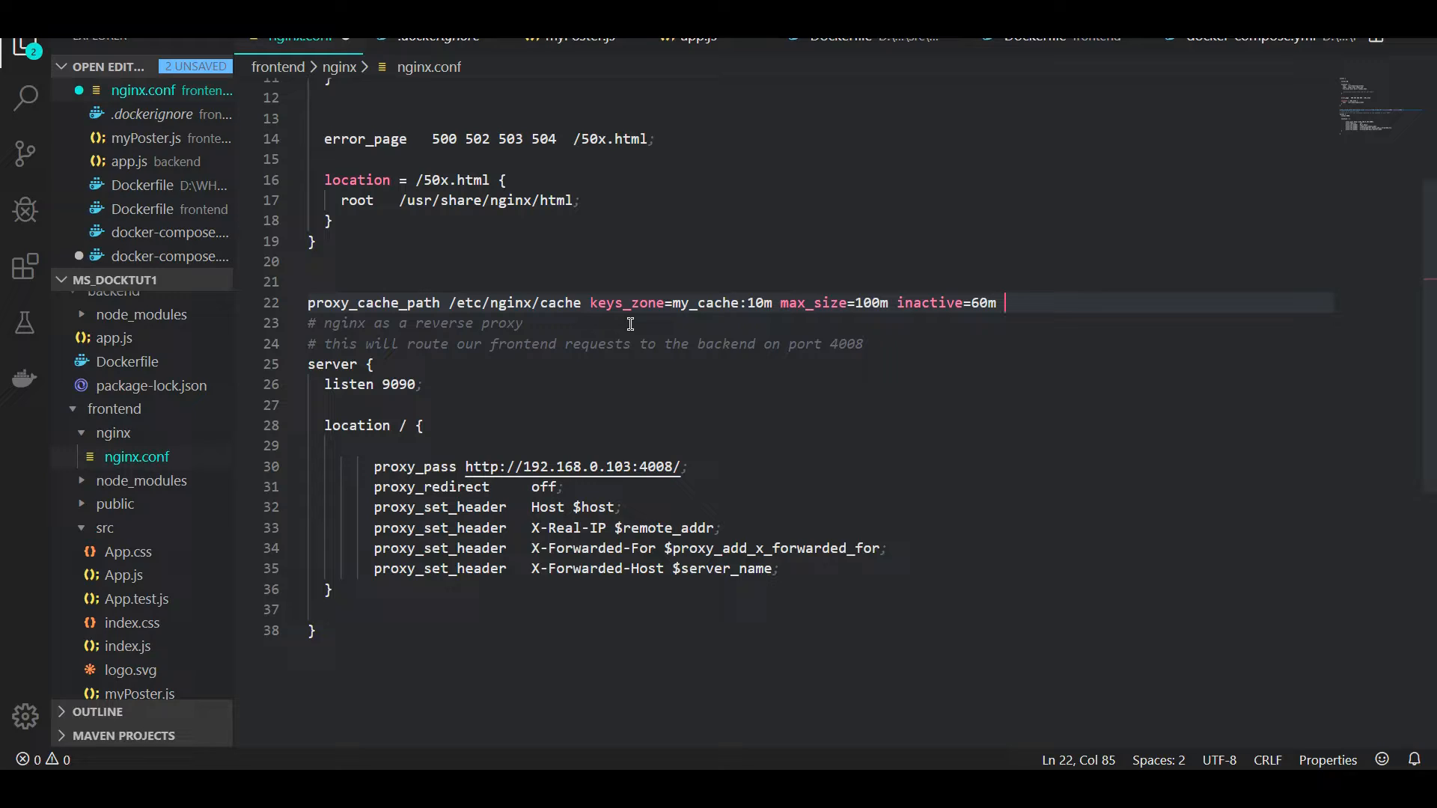
Step: Finish the proxy_cache_path line with use_temp_path=off
type("use_")
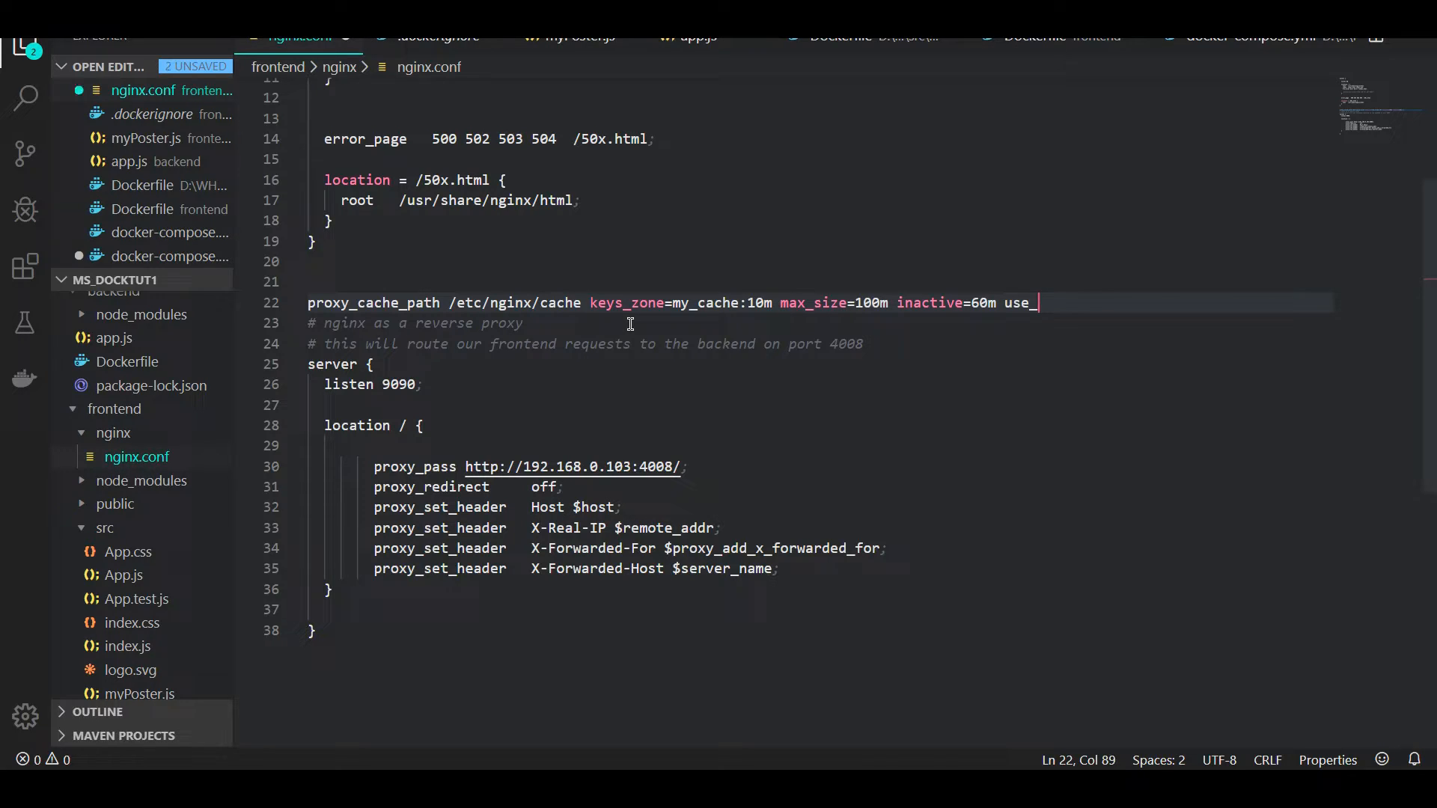
type("temp_path")
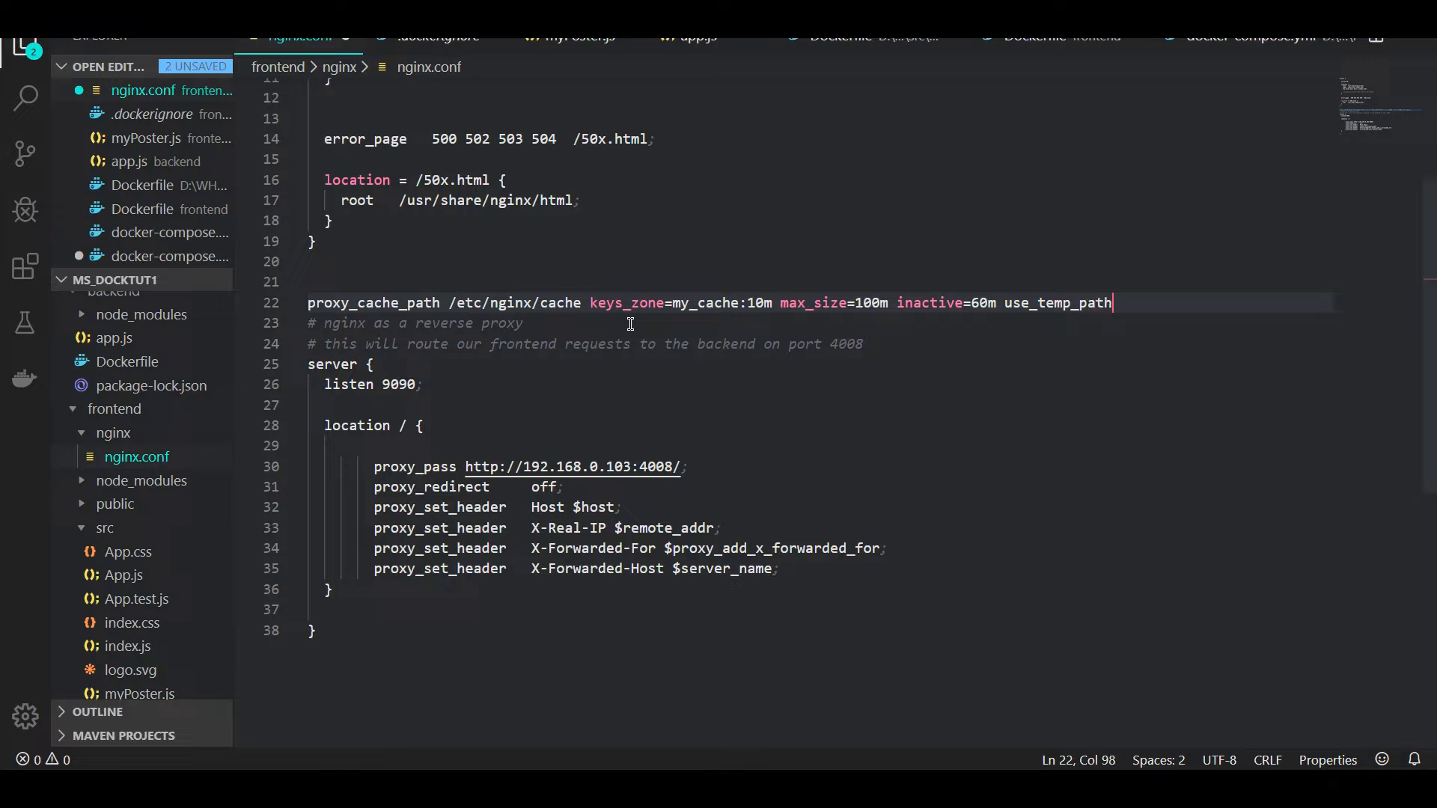
type("=off")
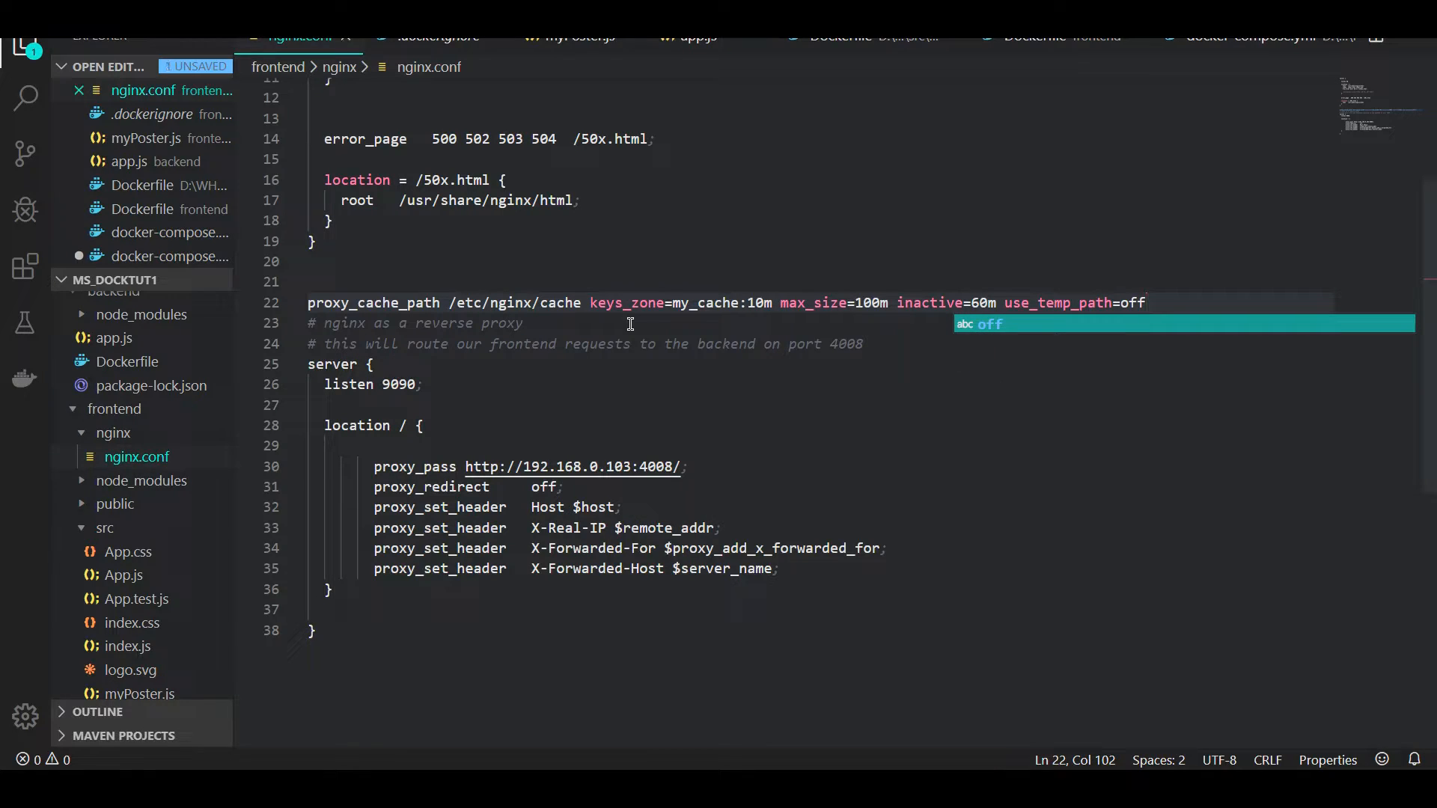
left_click(362, 363)
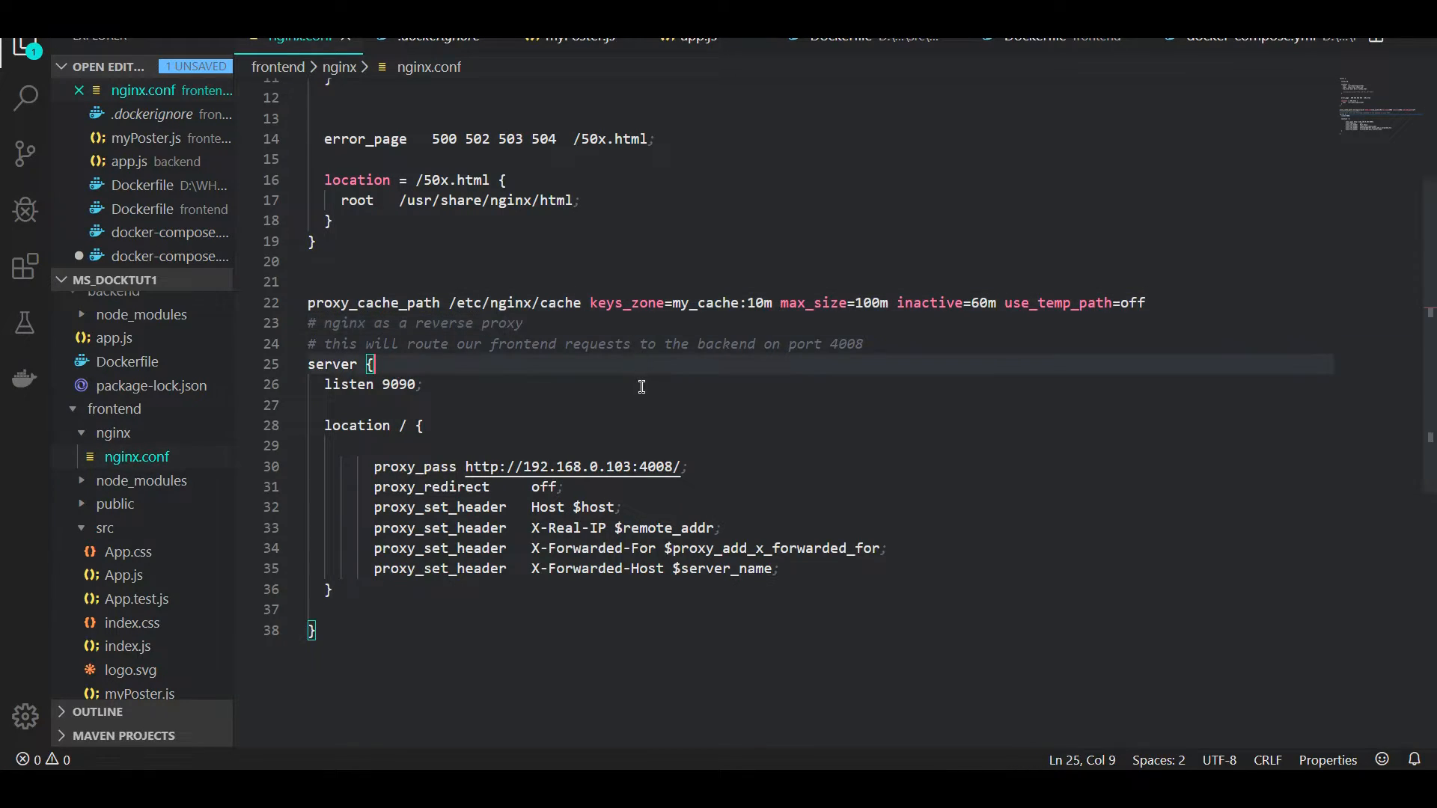
Step: Add 'proxy_cache my_cache;' and a proxy_cache_valid 200 10m line in the location / block
left_click(597, 384)
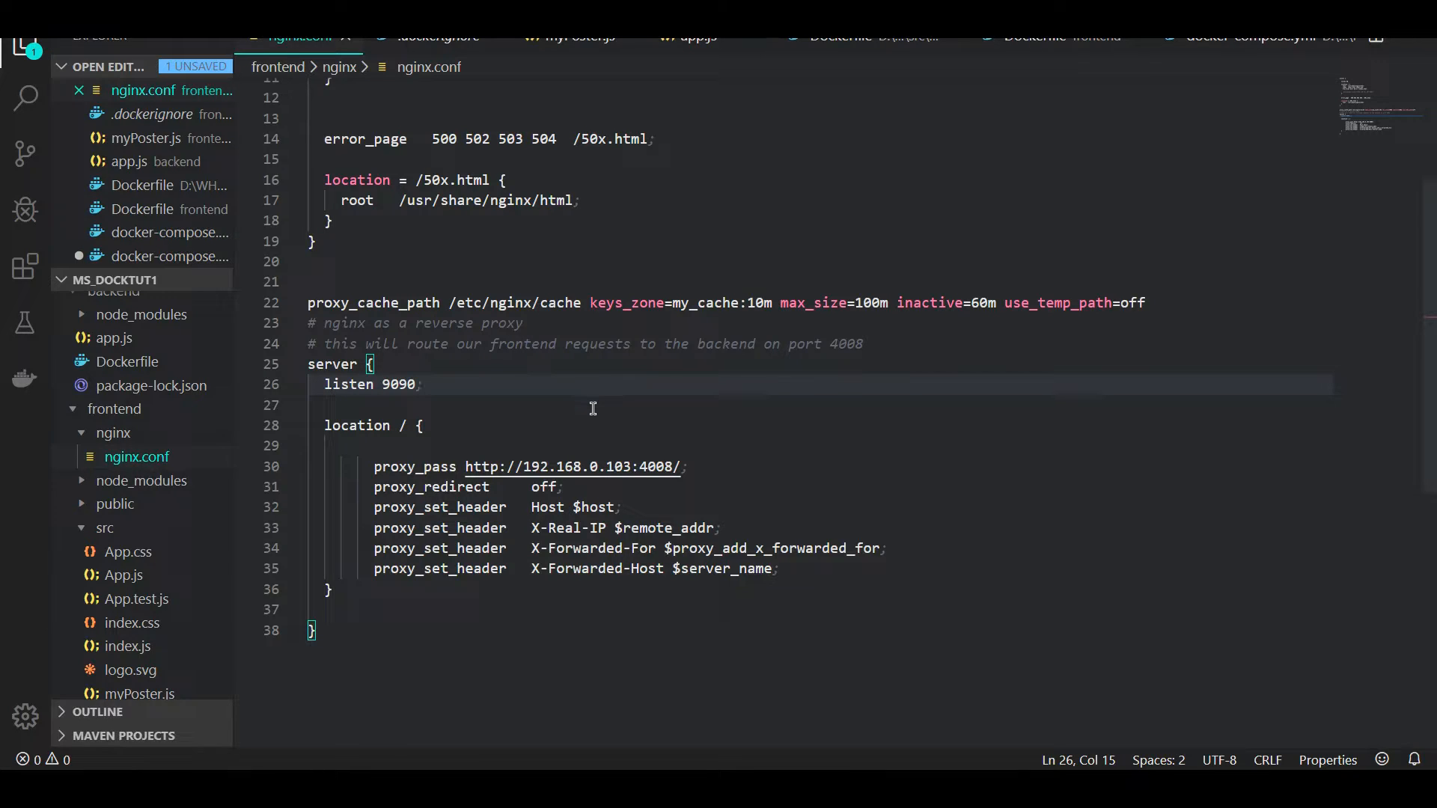
mouse_move(957, 362)
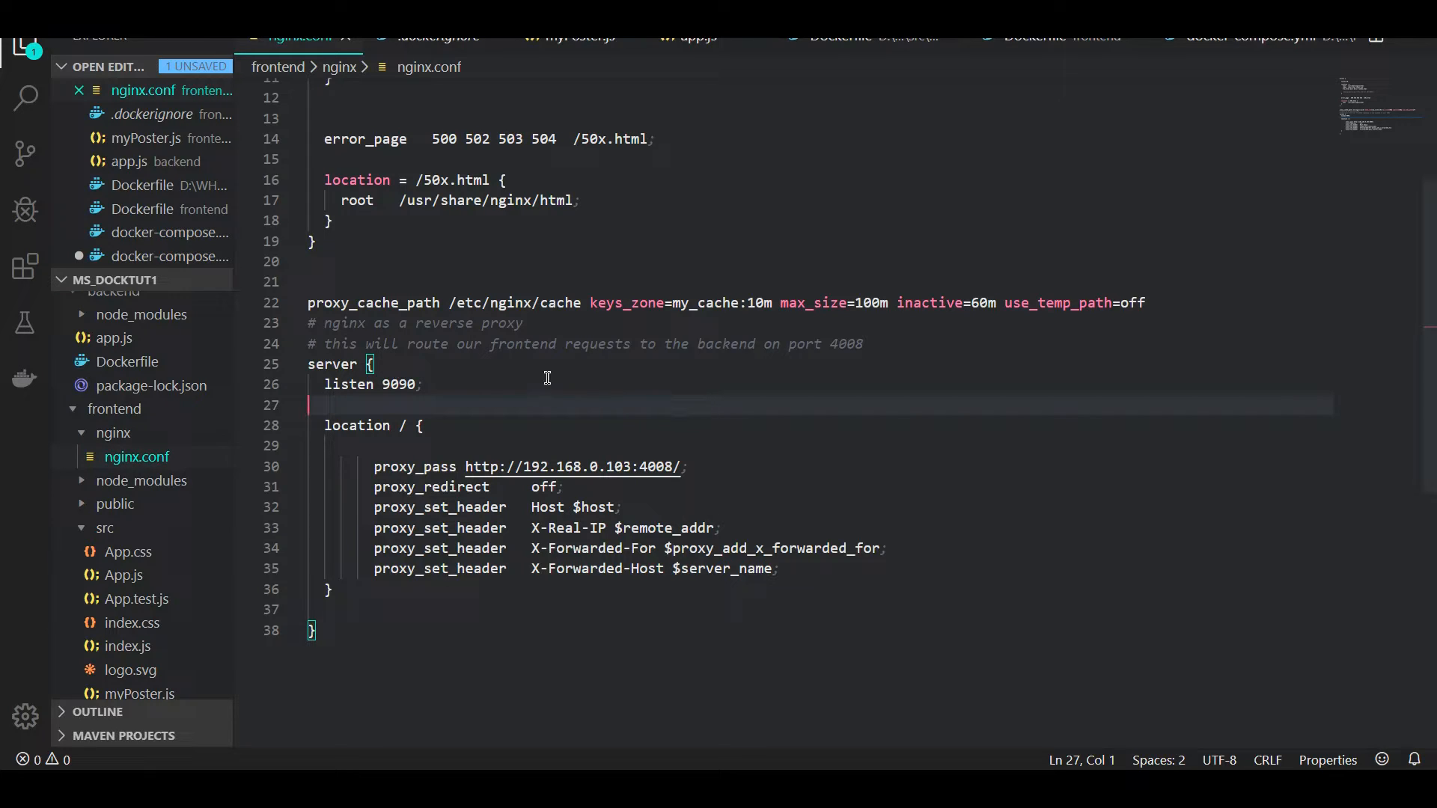
double_click(374, 302)
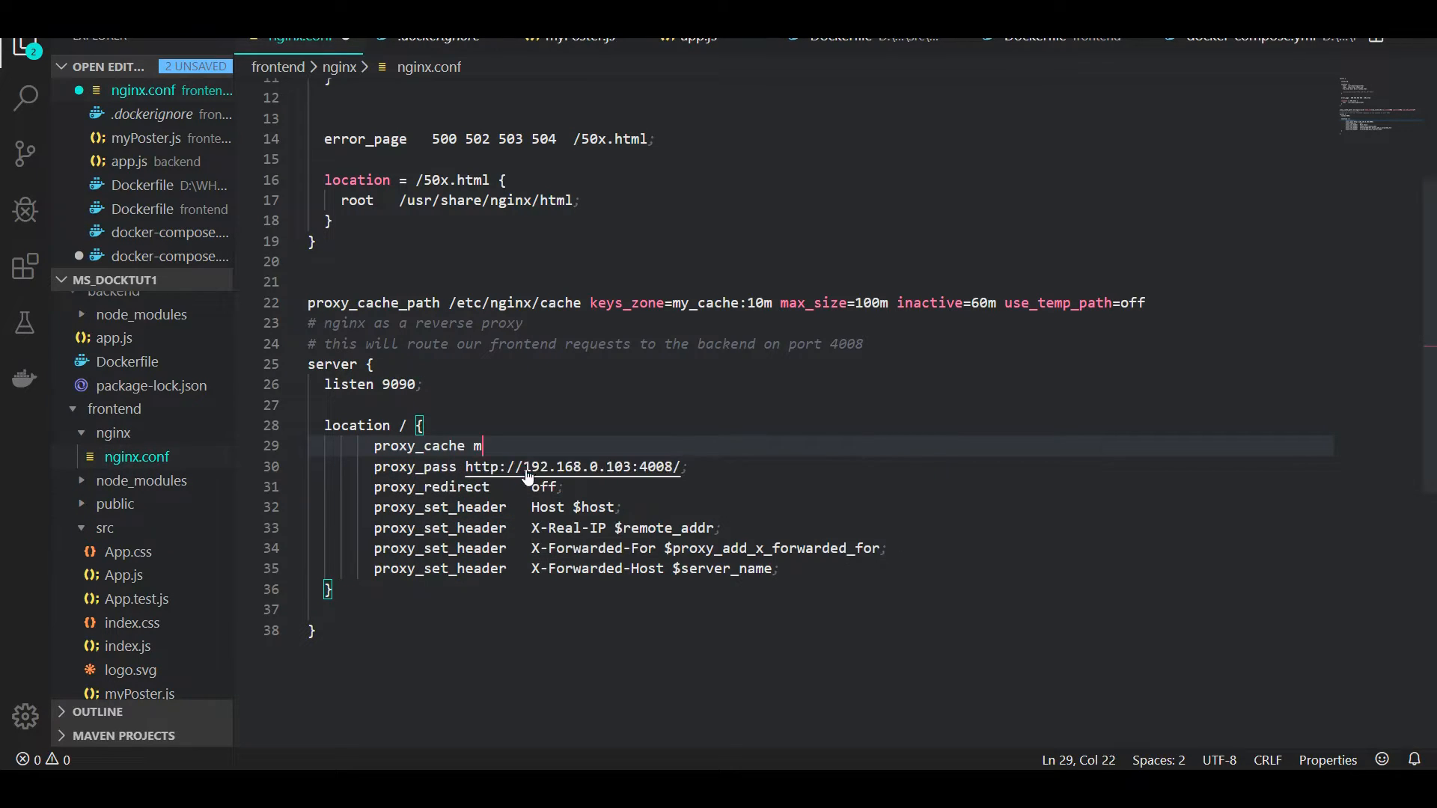
type("y_cache;")
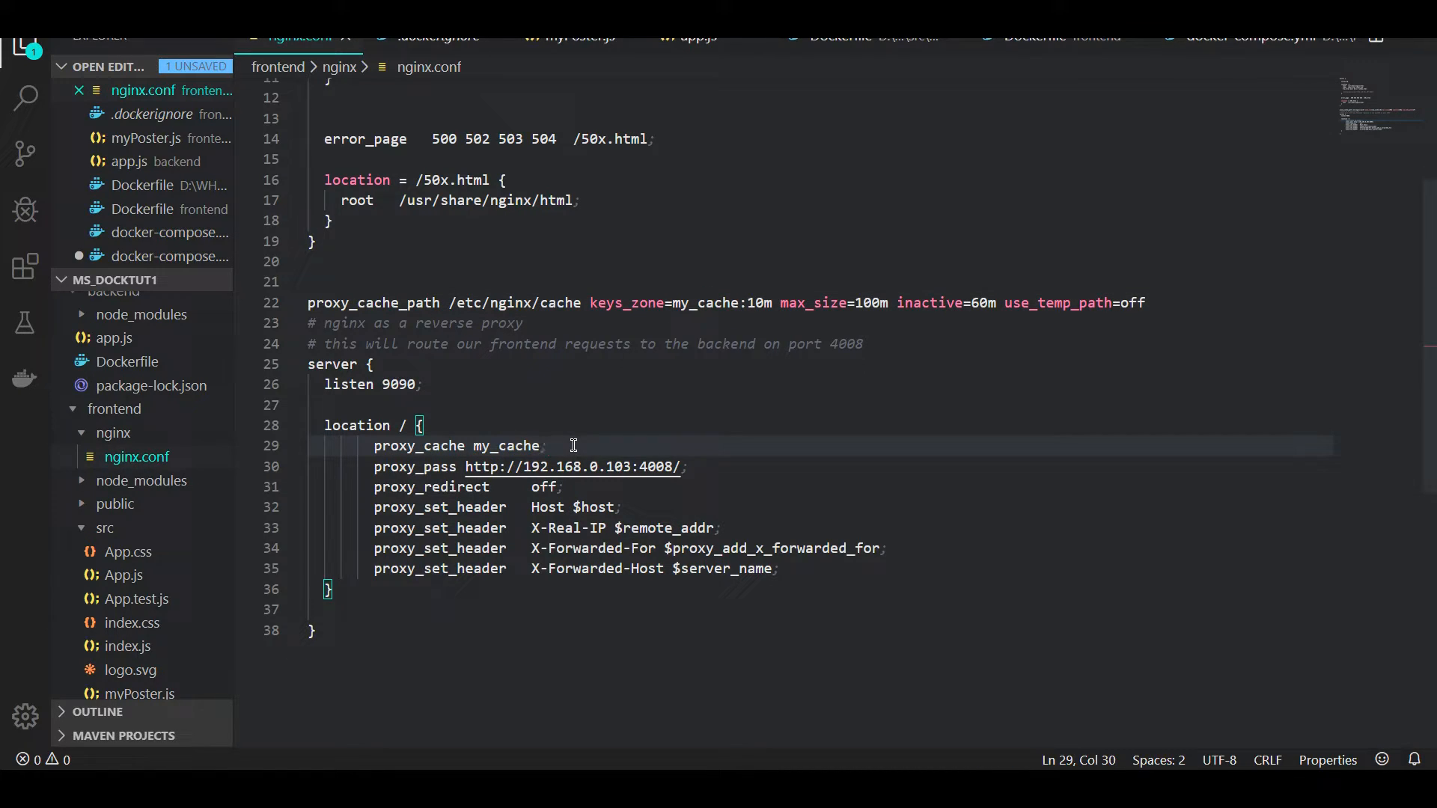
type("proxy_cache_c")
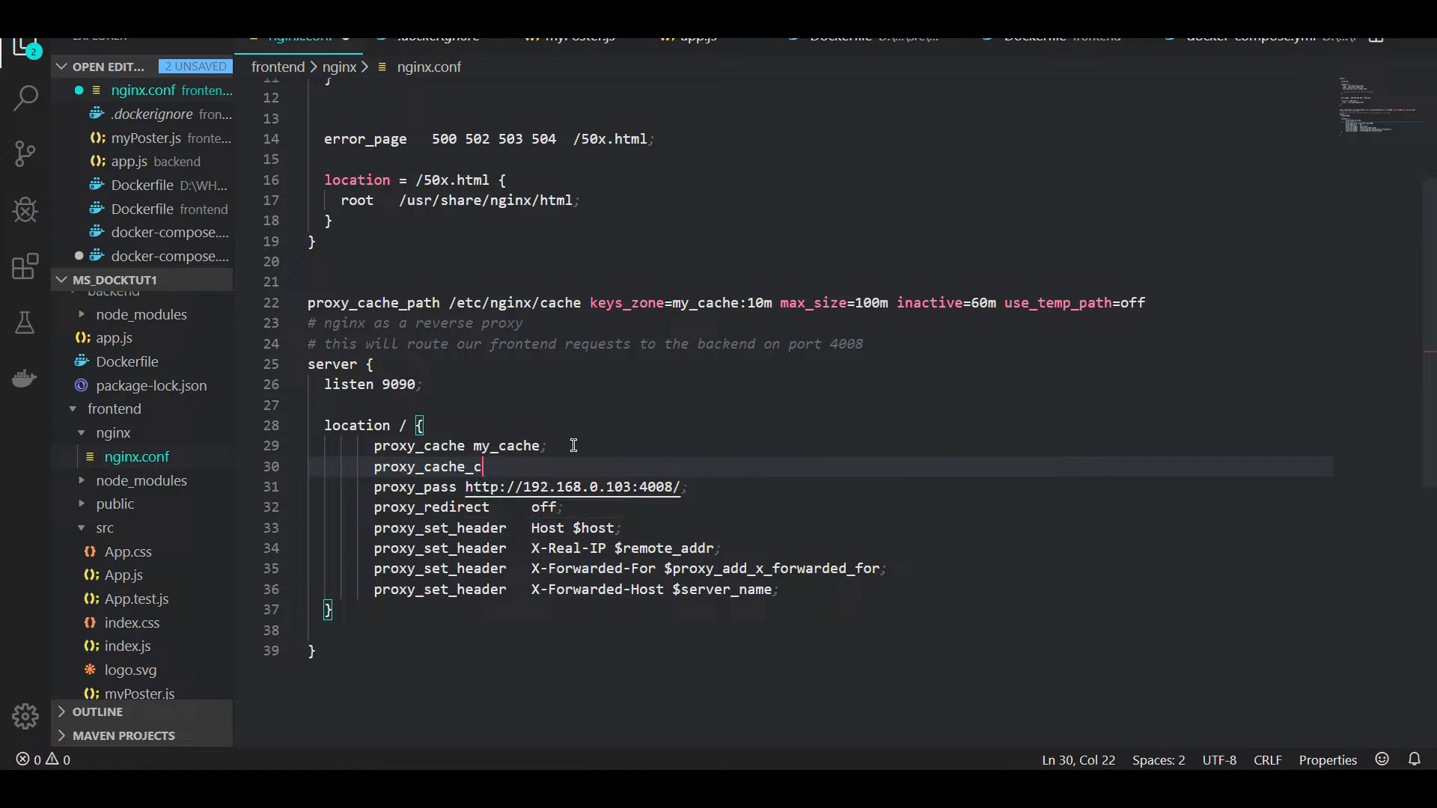
type("valid")
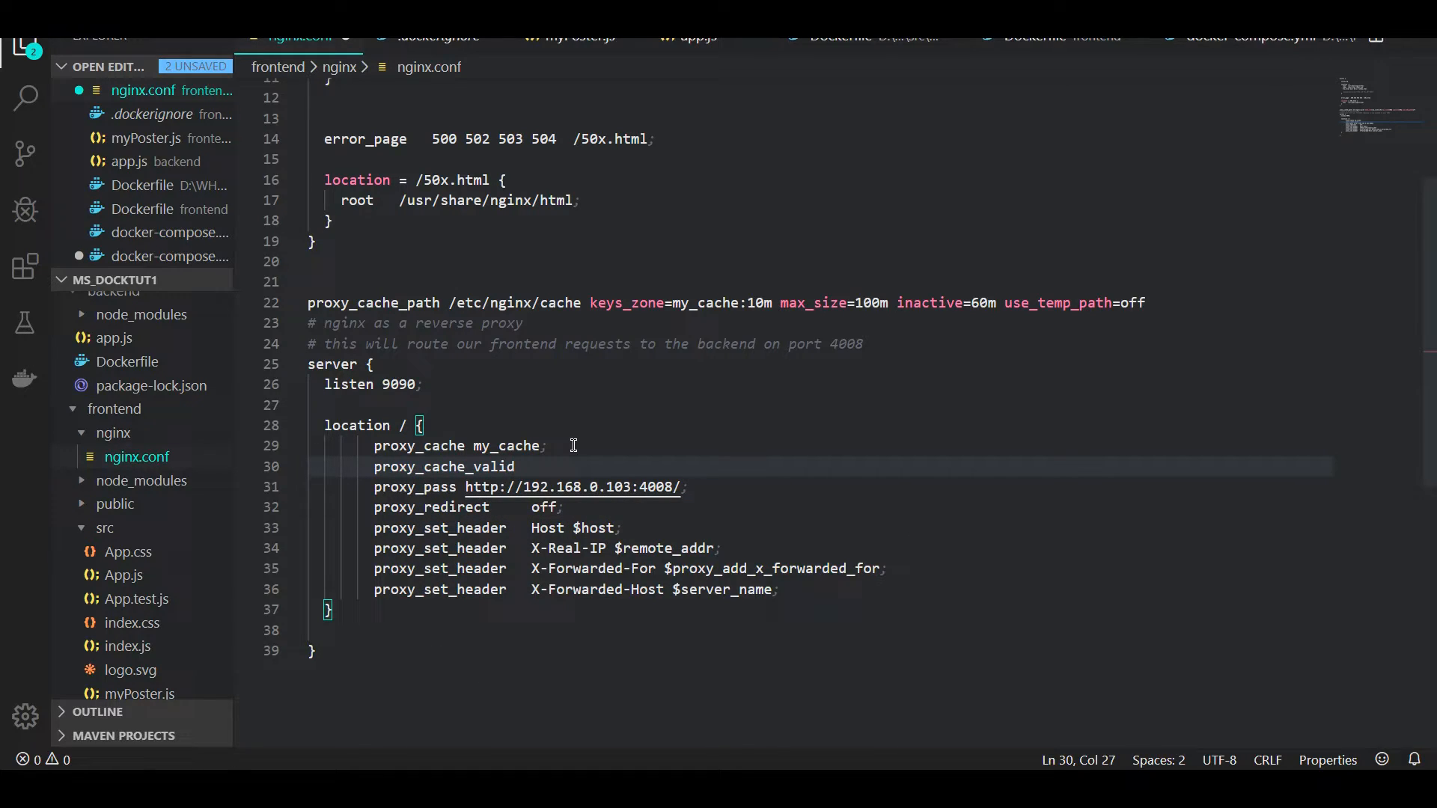
type("200")
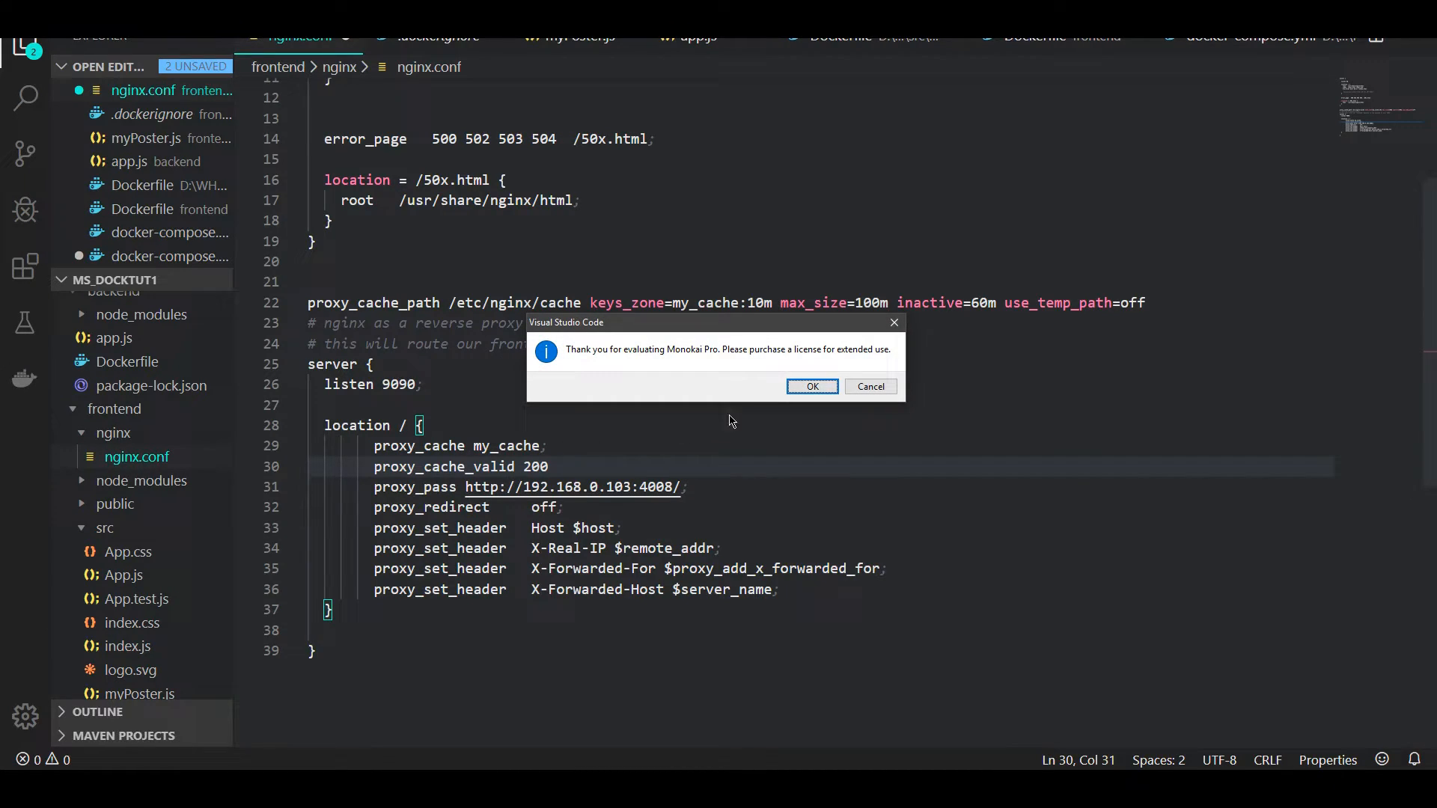
left_click(810, 387)
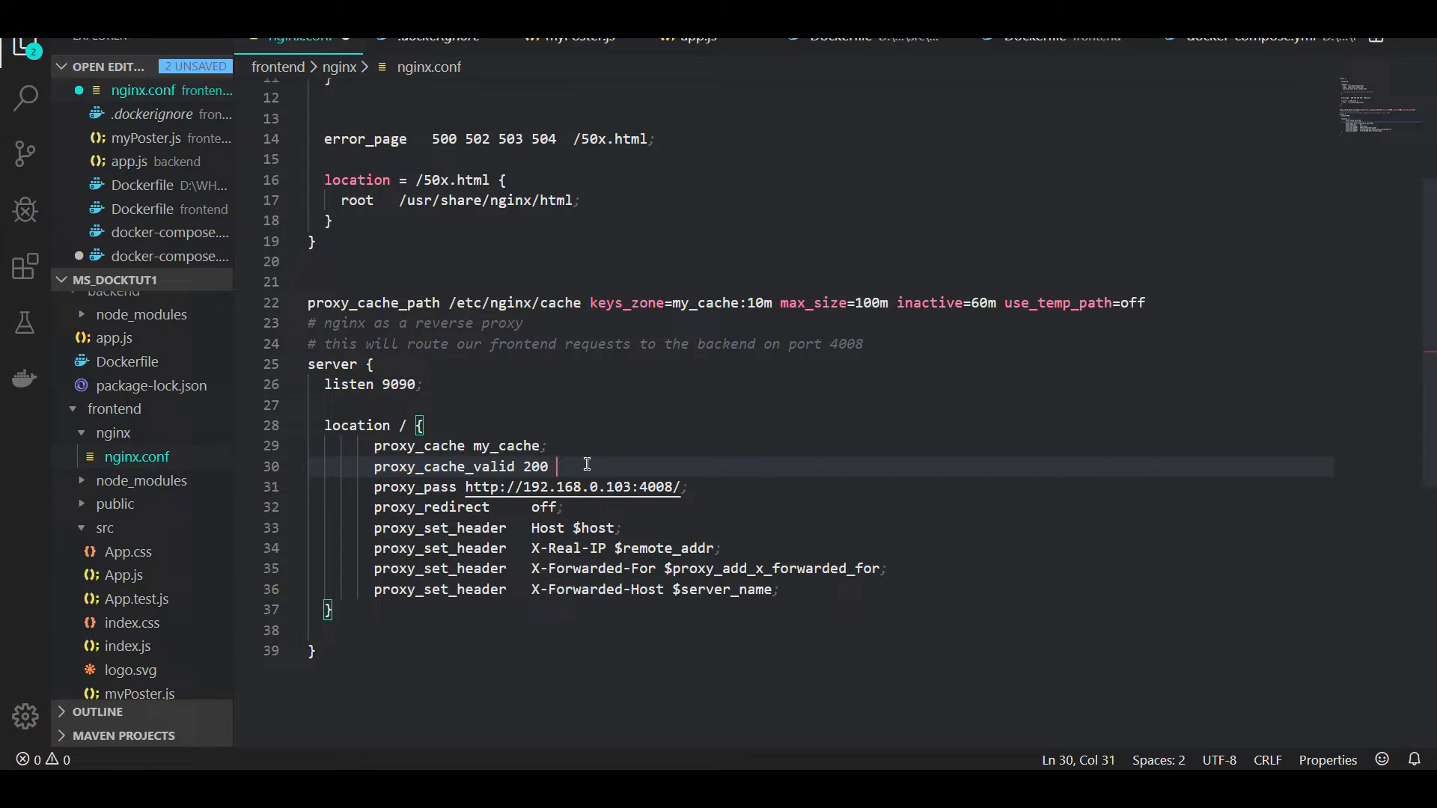
type("10")
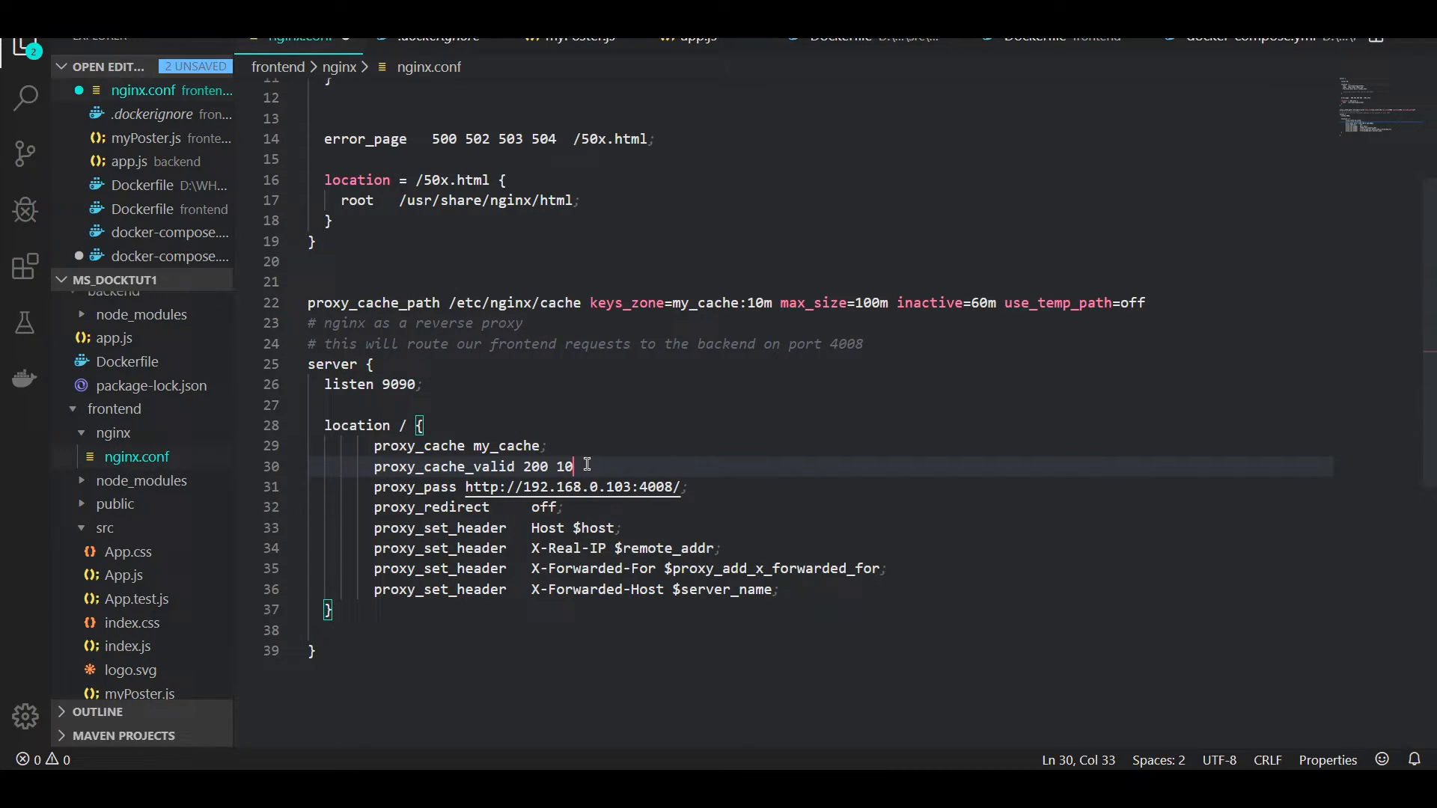
type("m;")
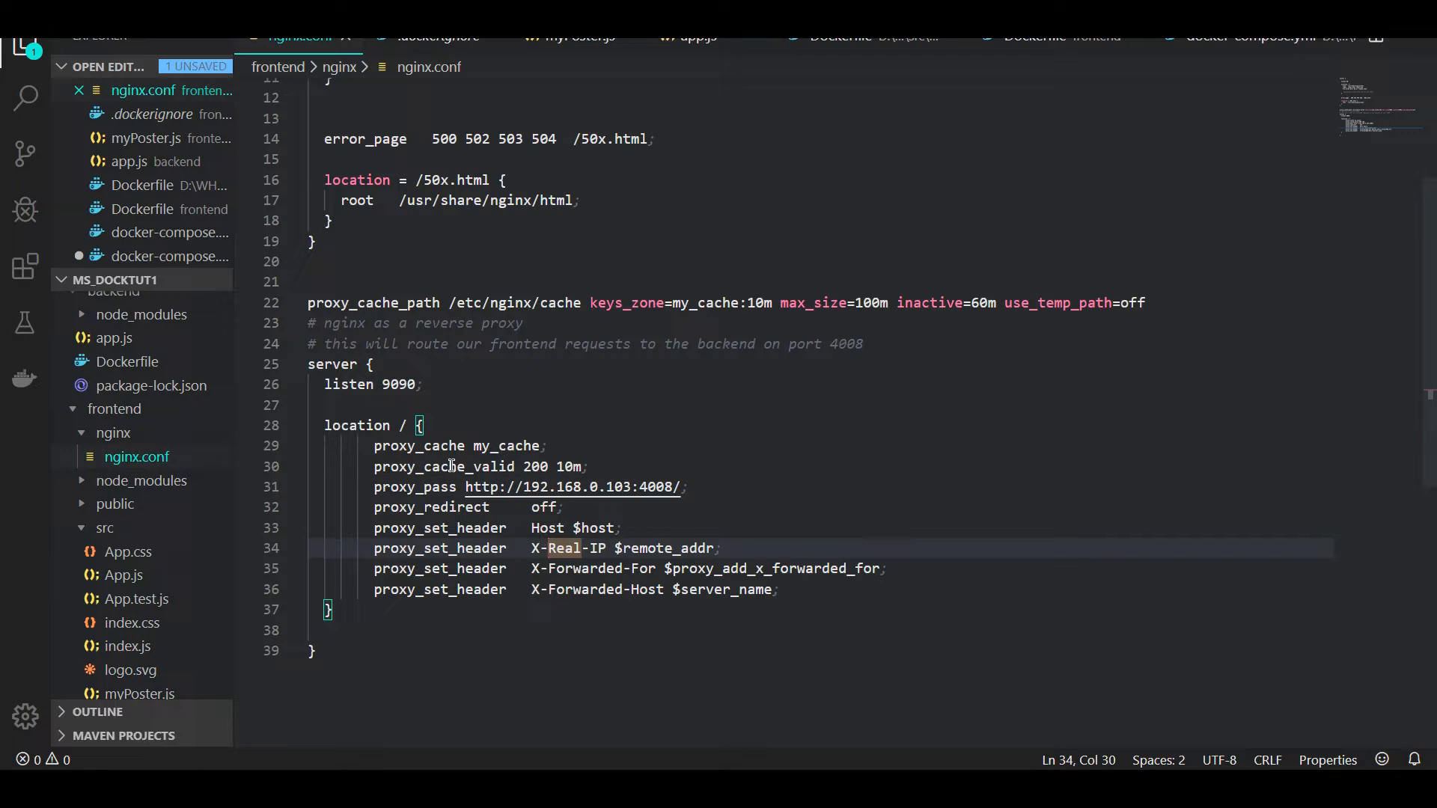
Step: Rework the validity directive to 'proxy_cache_valid 200 30s;'
left_click(566, 467)
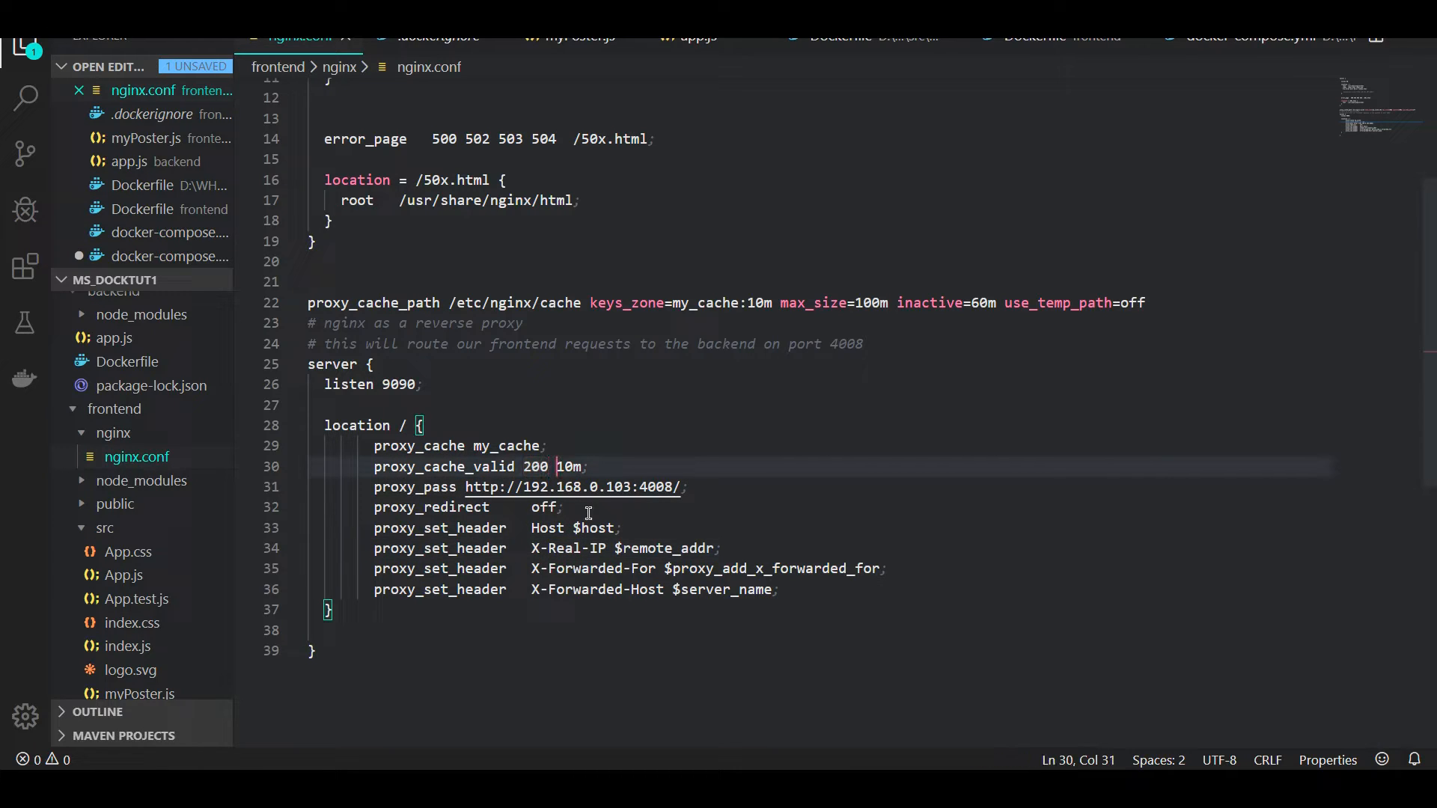
double_click(568, 467)
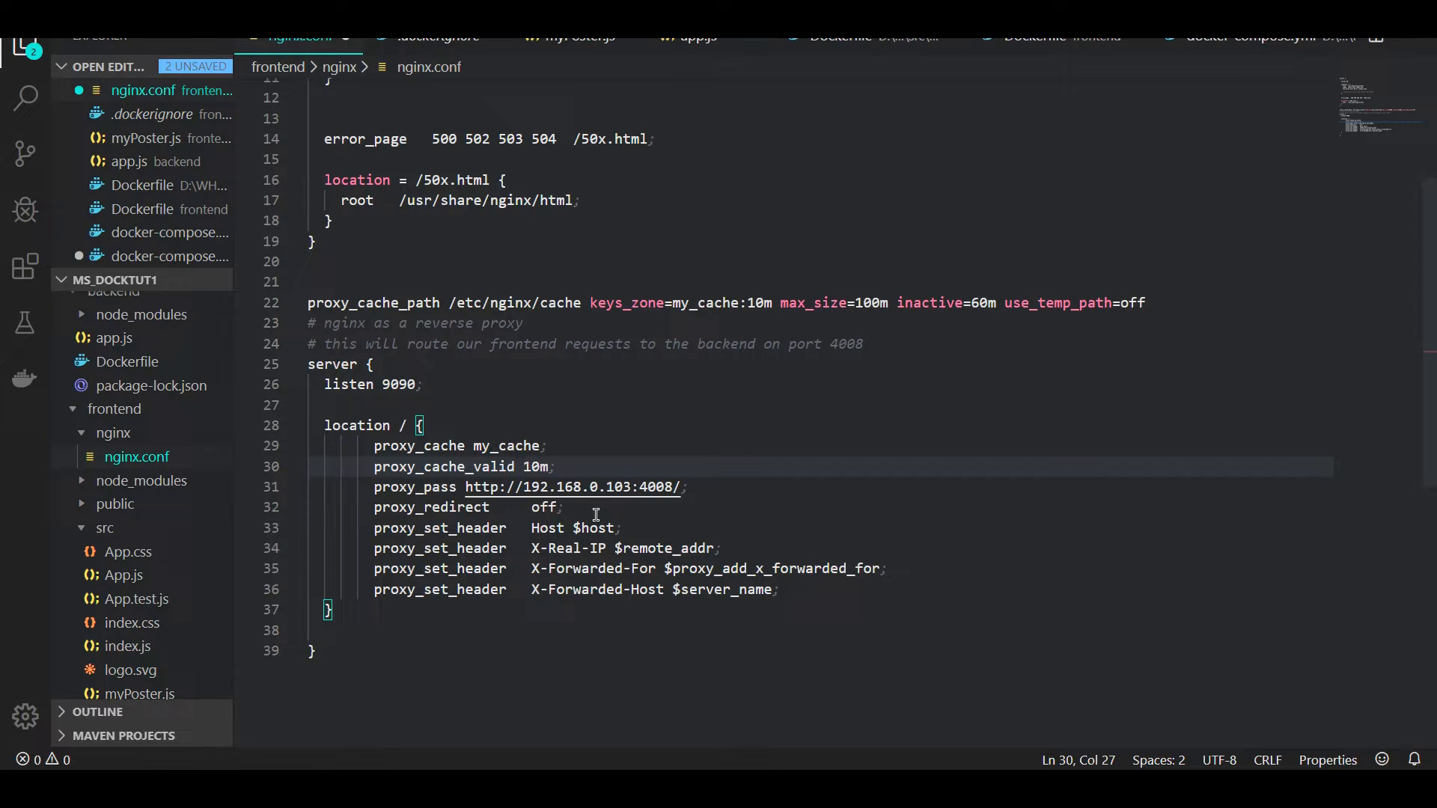
type("any")
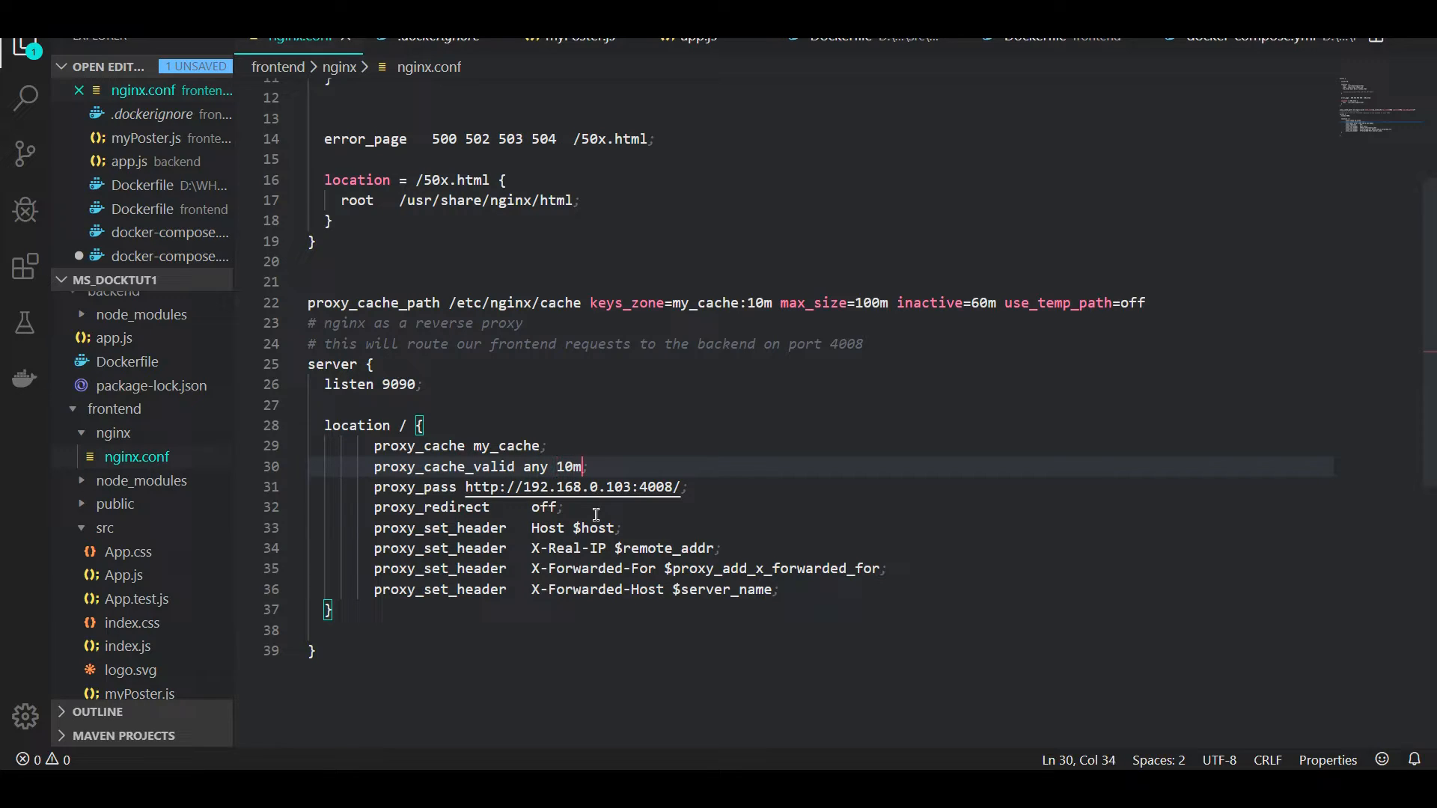
key("Backspace")
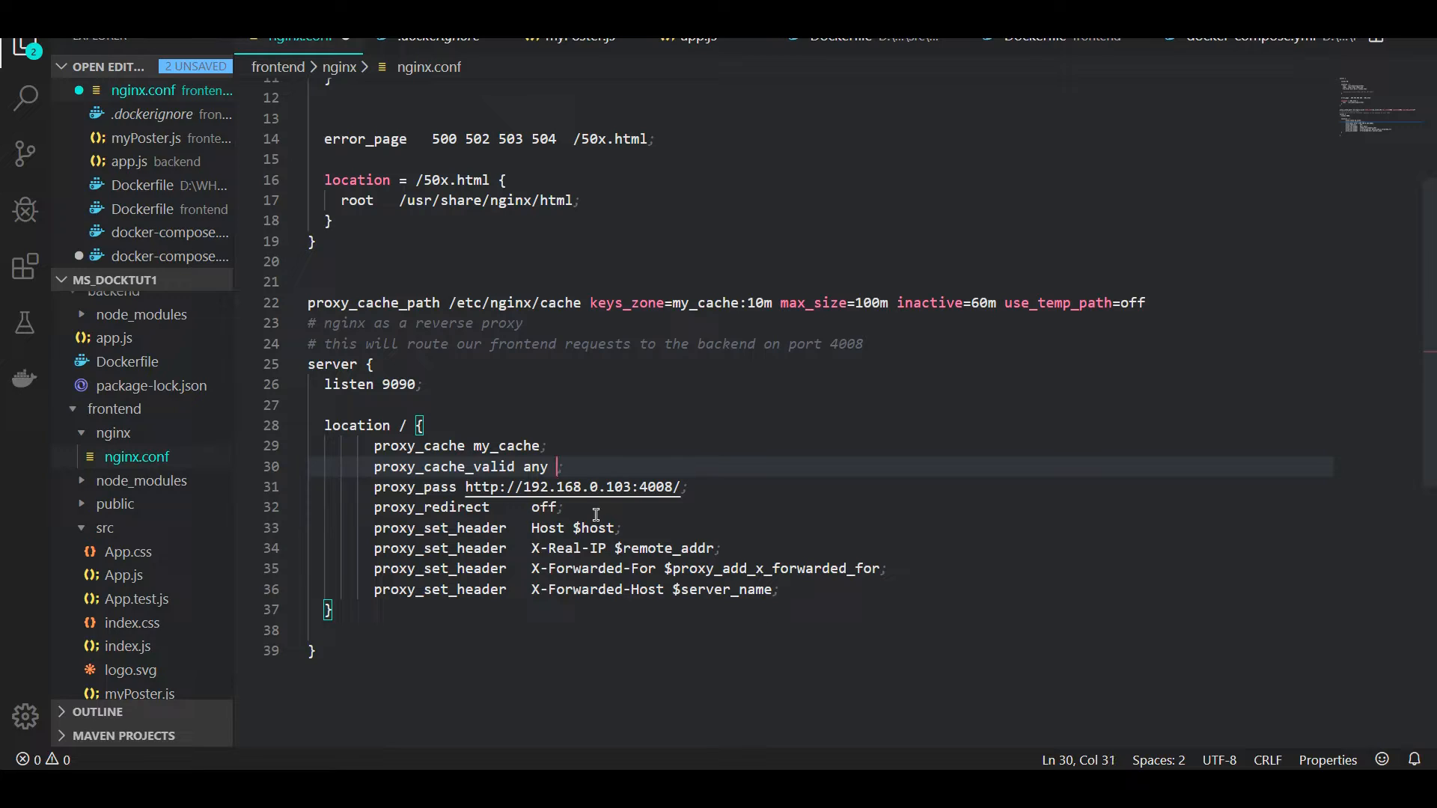
type("10m")
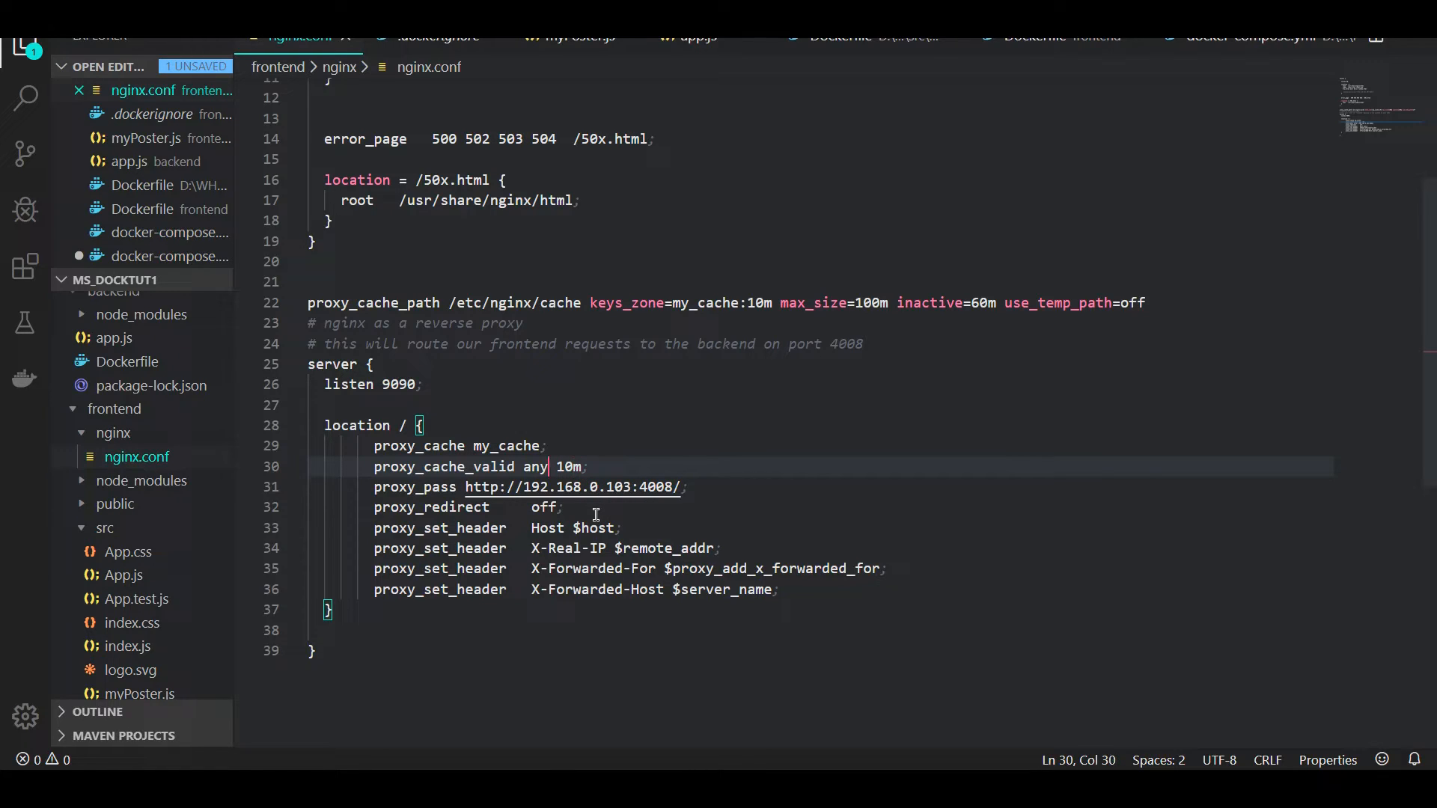
double_click(569, 467)
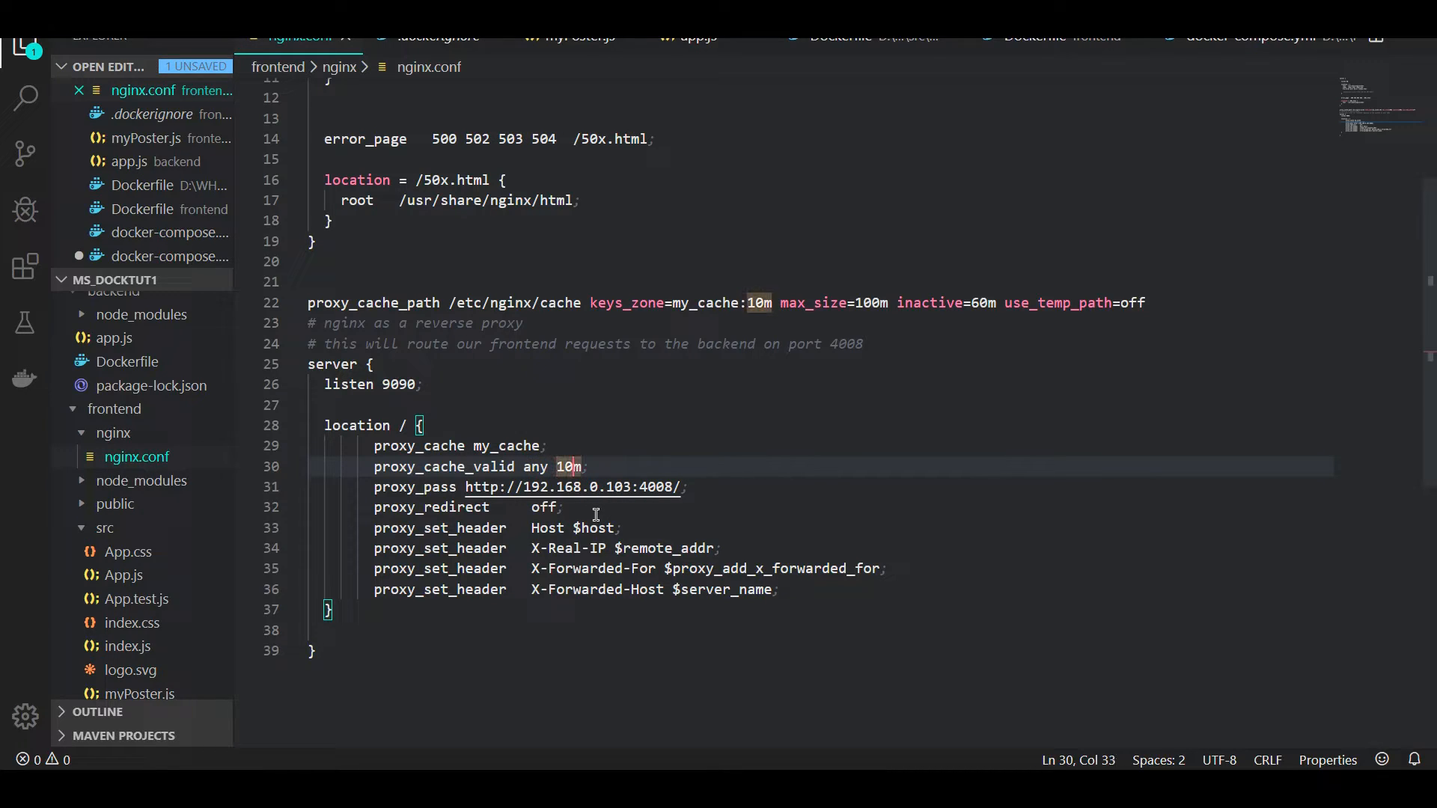
type("30")
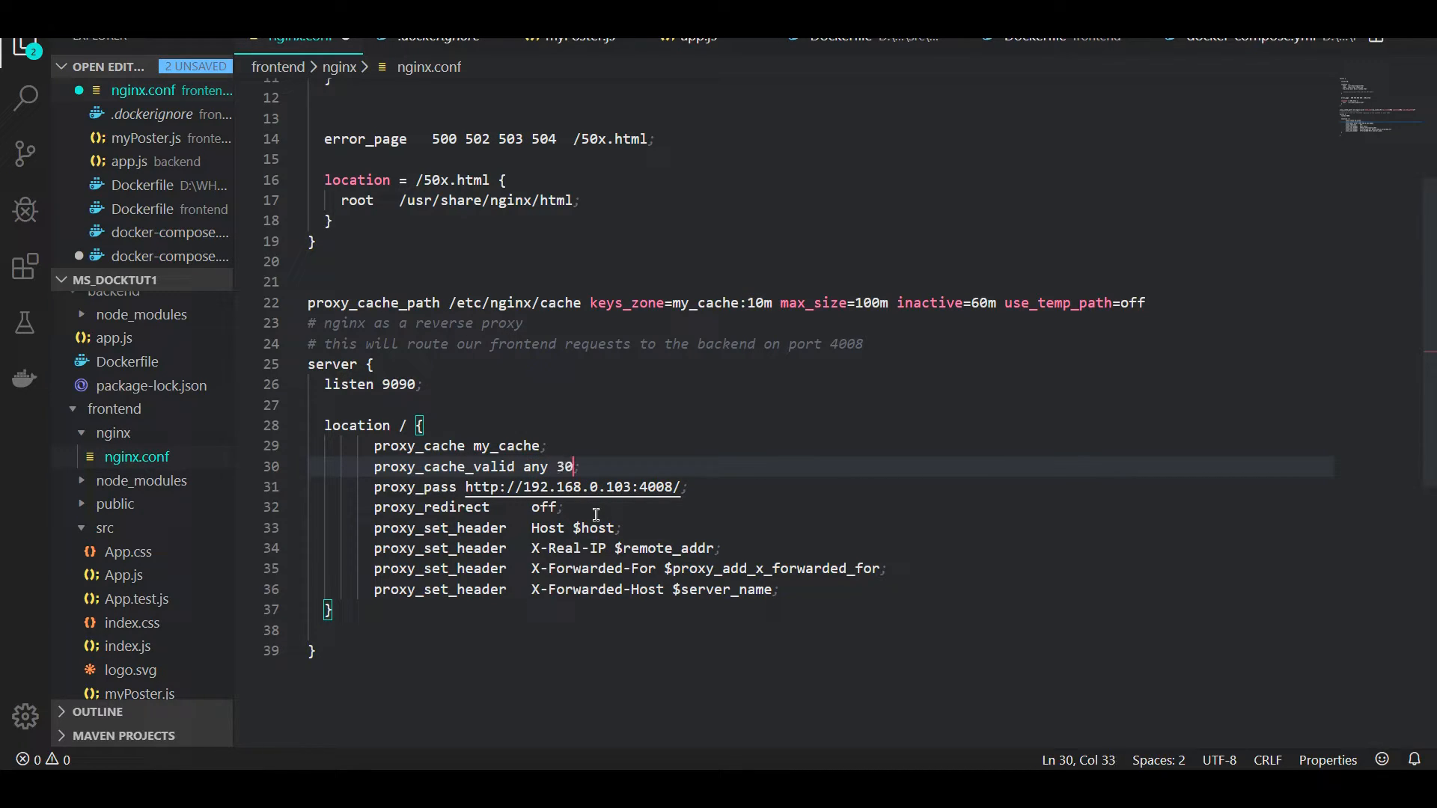
type("s")
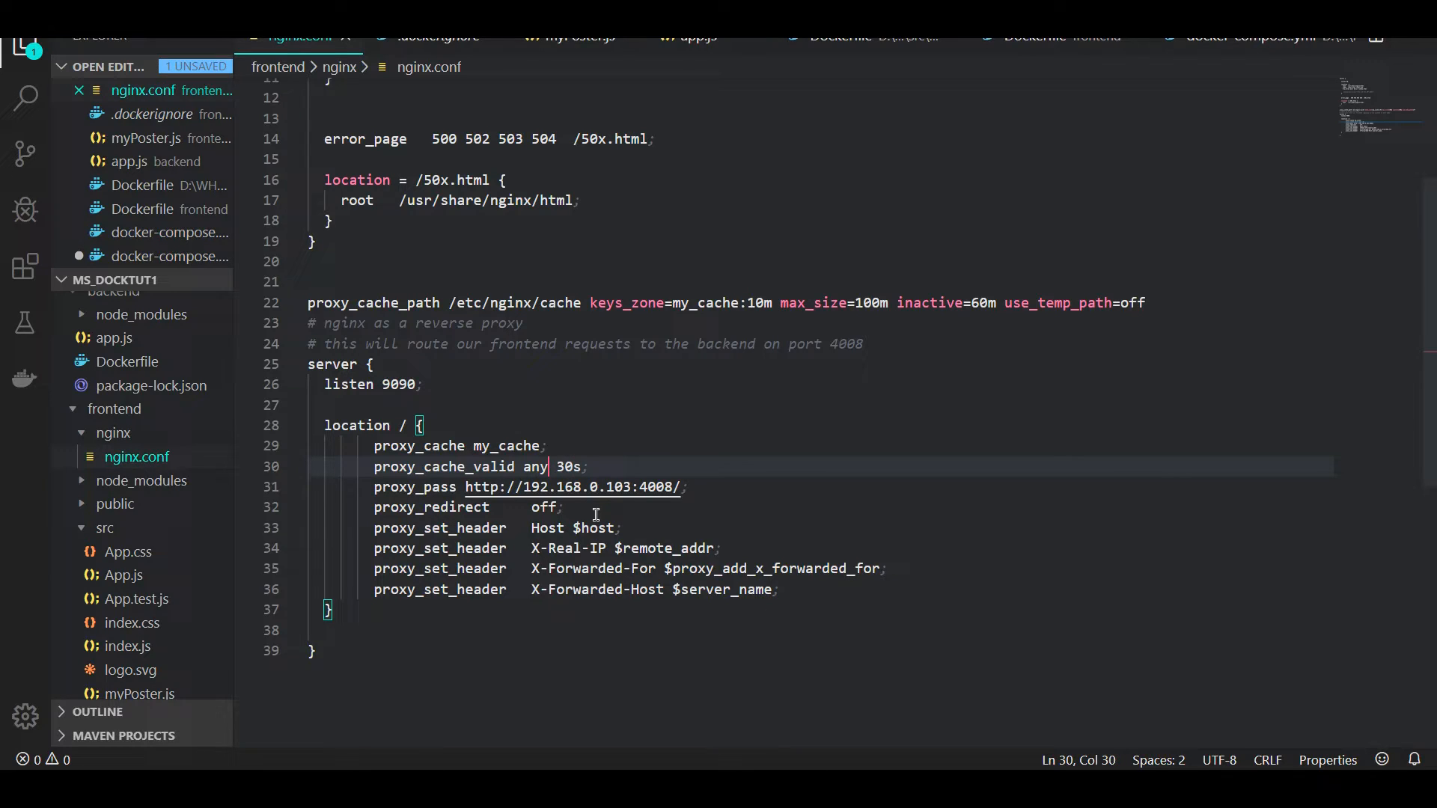
type("200")
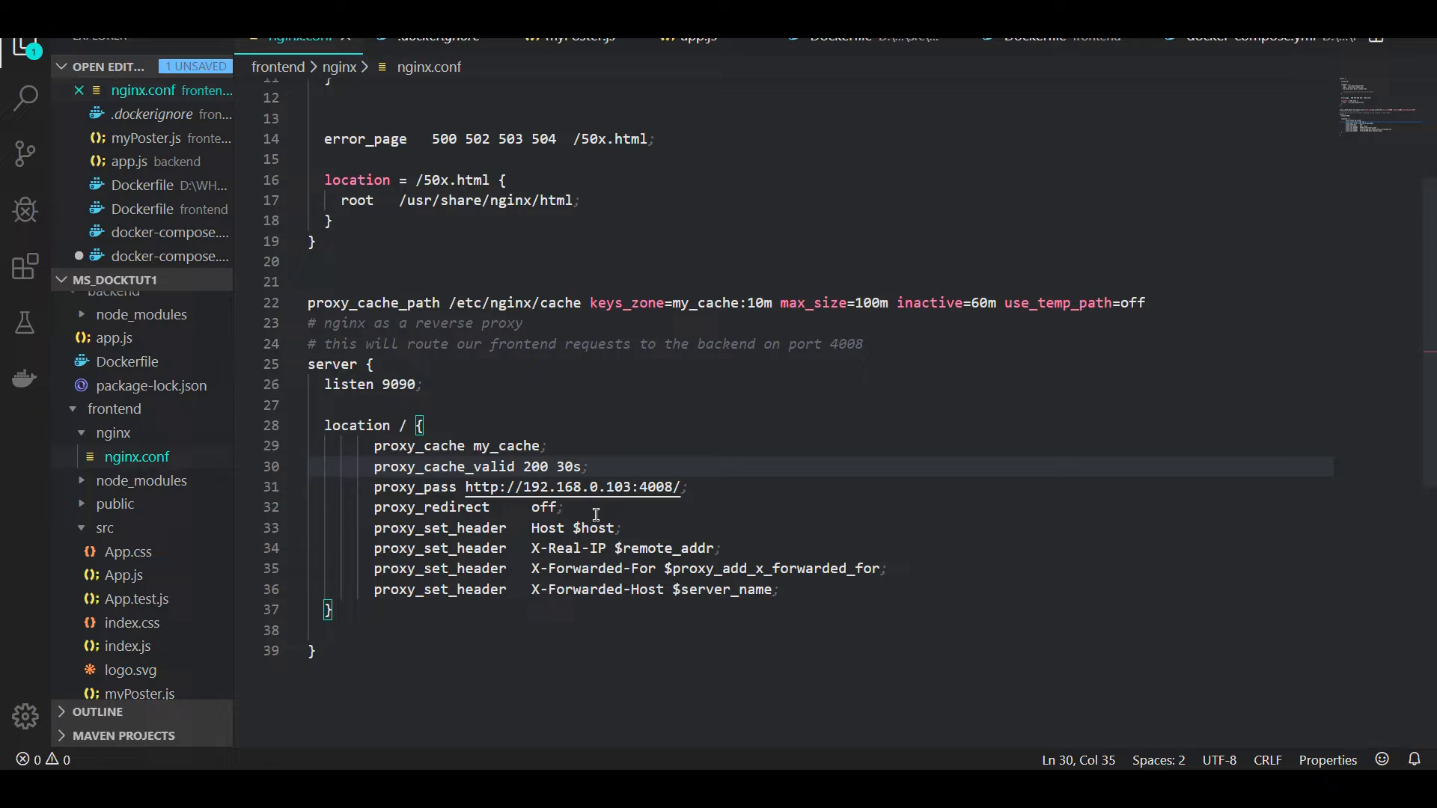
Step: Add 'proxy_cache_methods GET HEAD POST;' below the validity directive and save
key("enter")
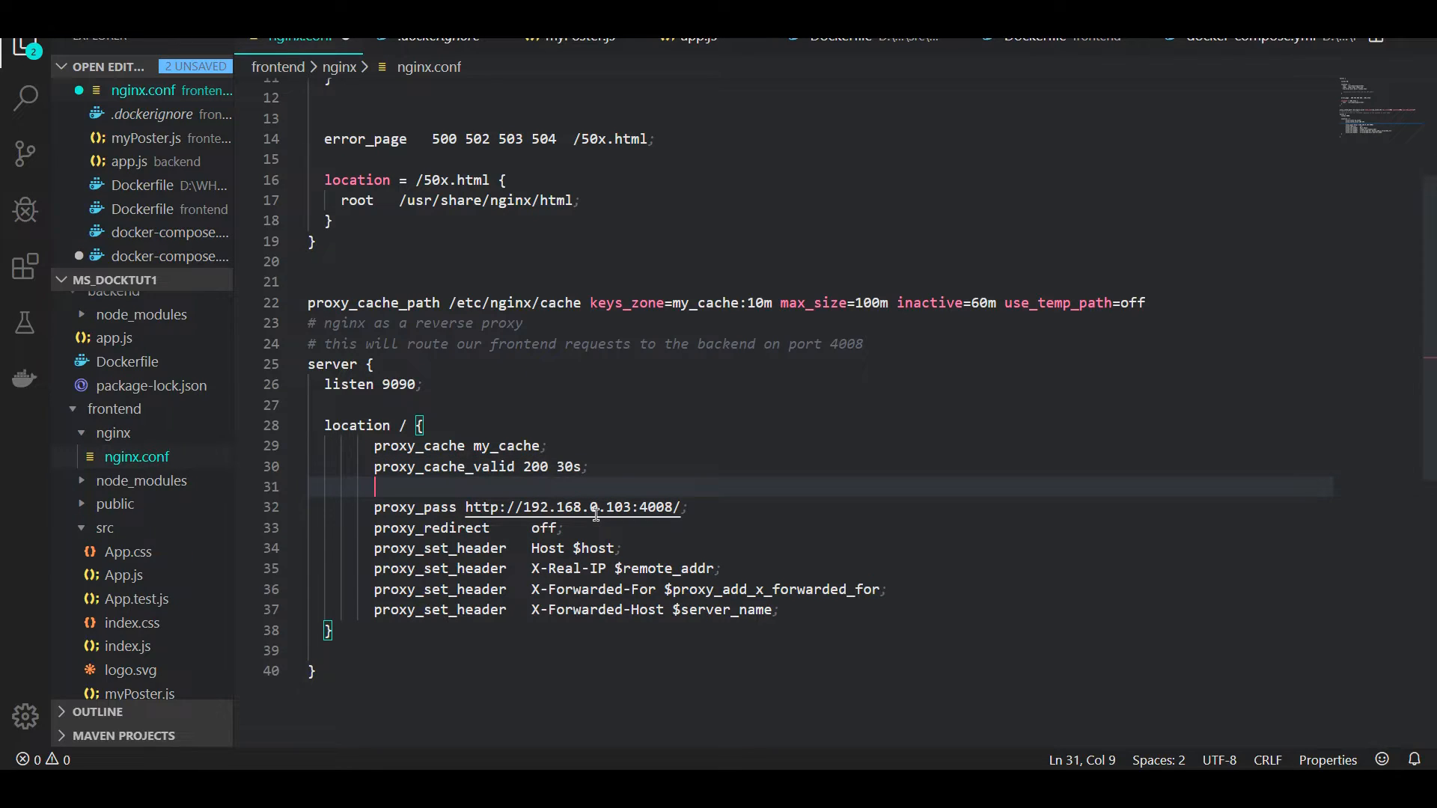
type("proxy")
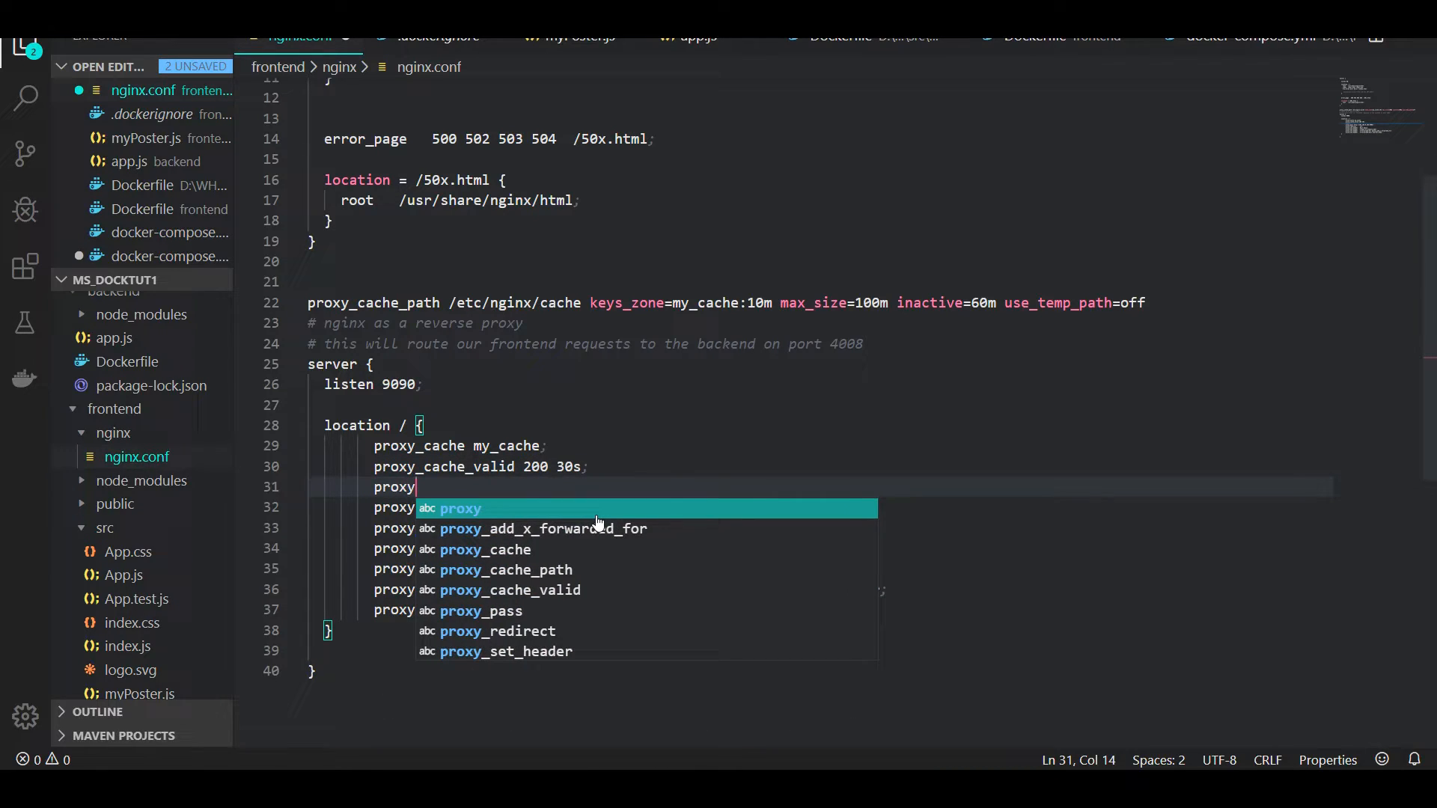
type("_cache_methods G")
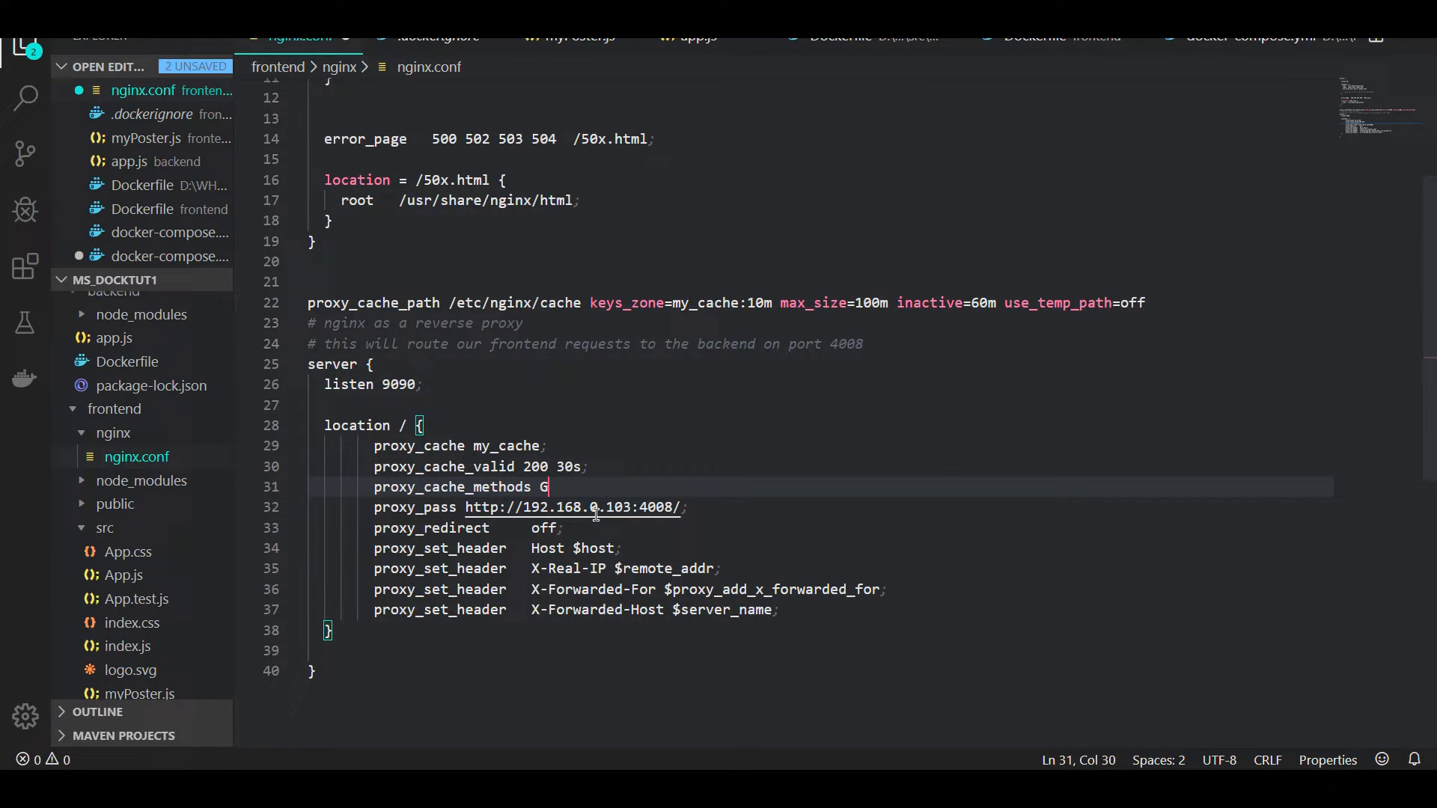
type("ET HEAD")
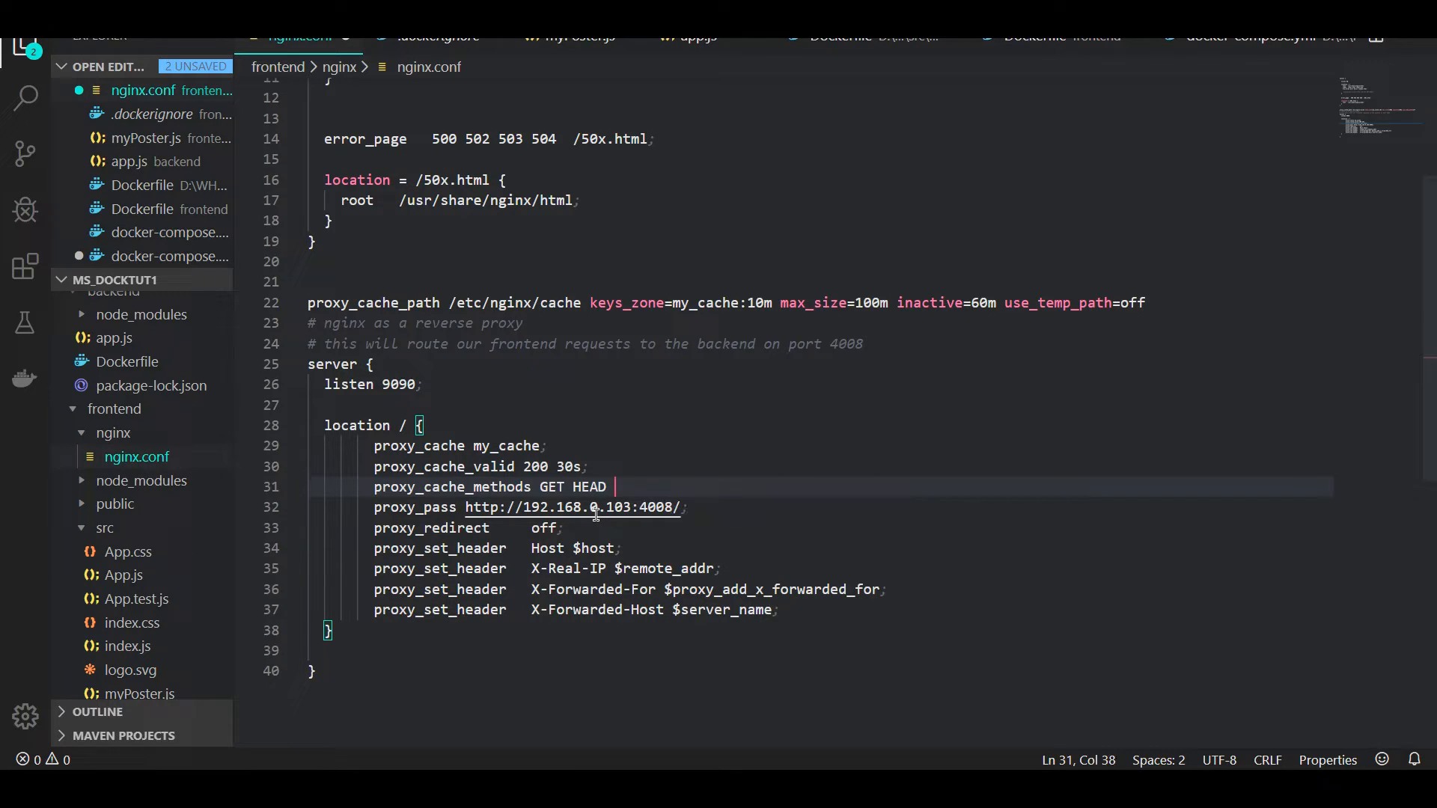
type("POST;")
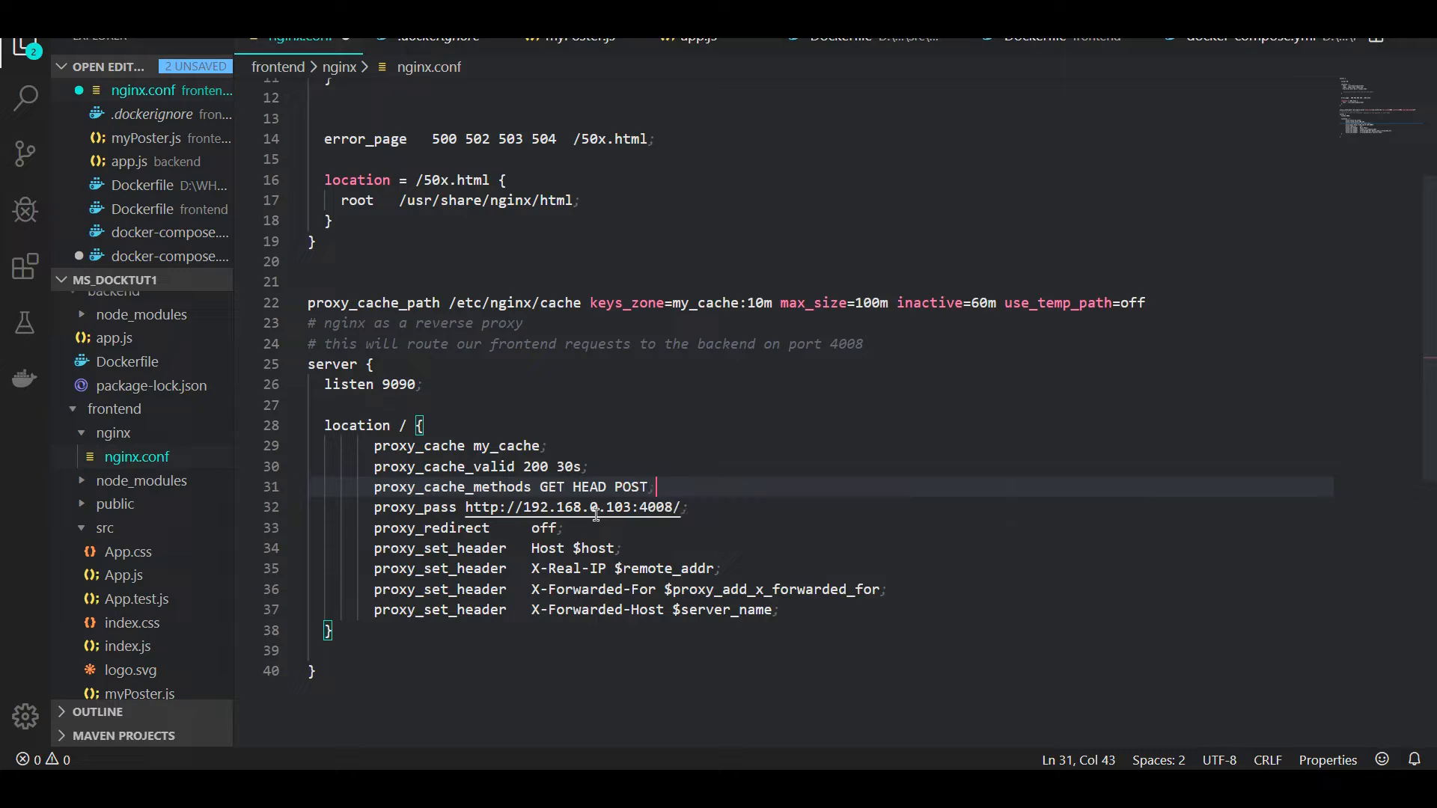
key("ctrl+s")
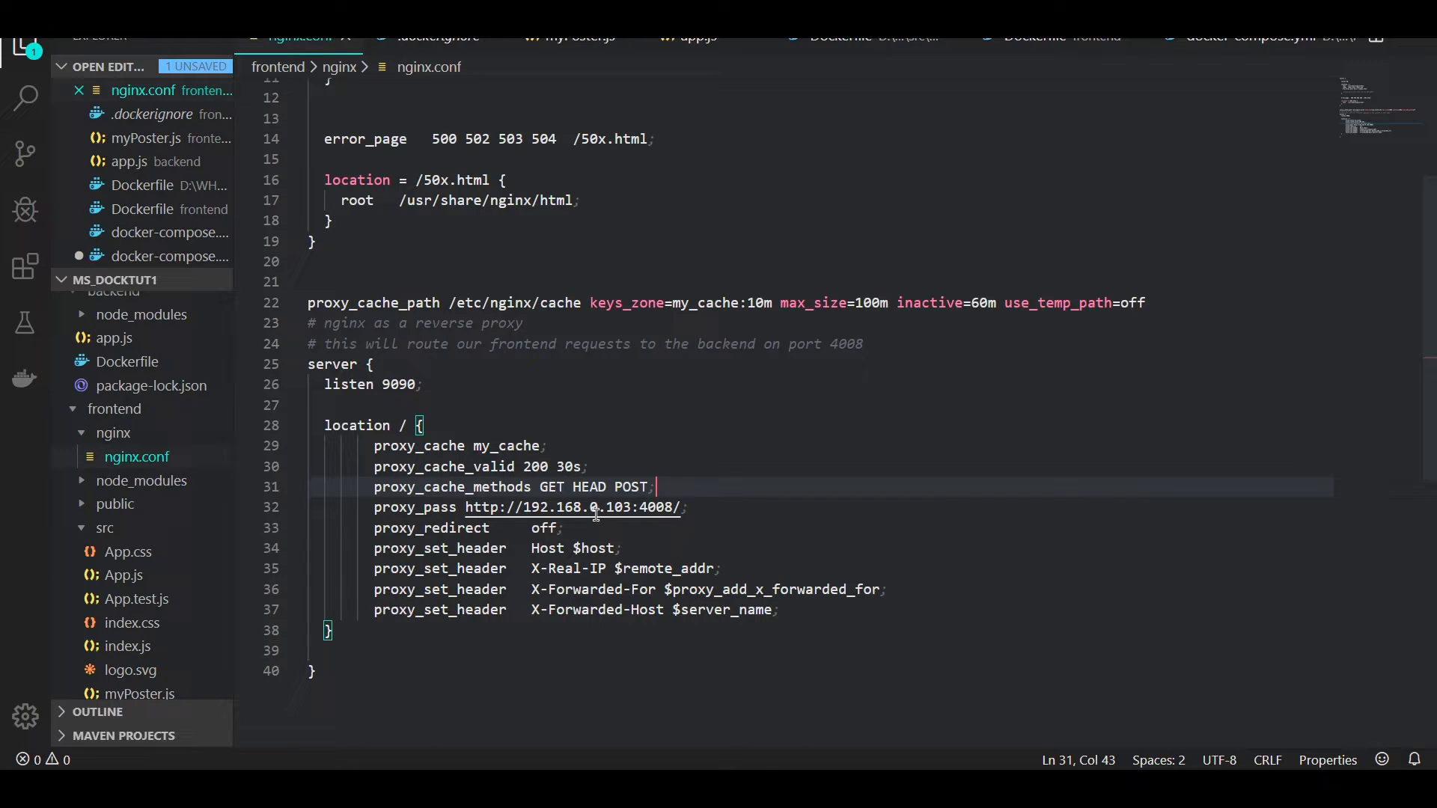
key("enter")
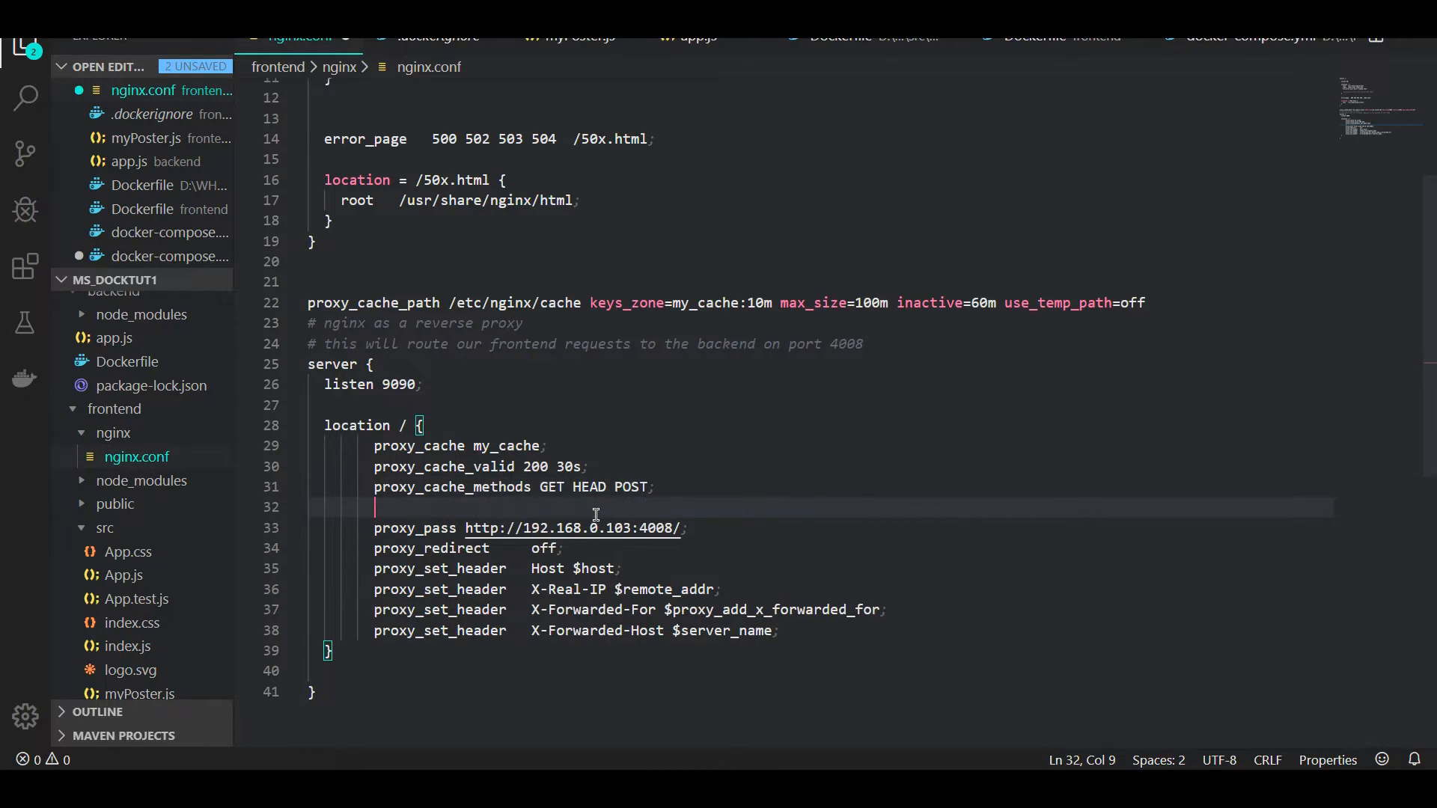
Step: Add 'proxy_cache_min_uses 1;' below the cache methods line
type("proxy")
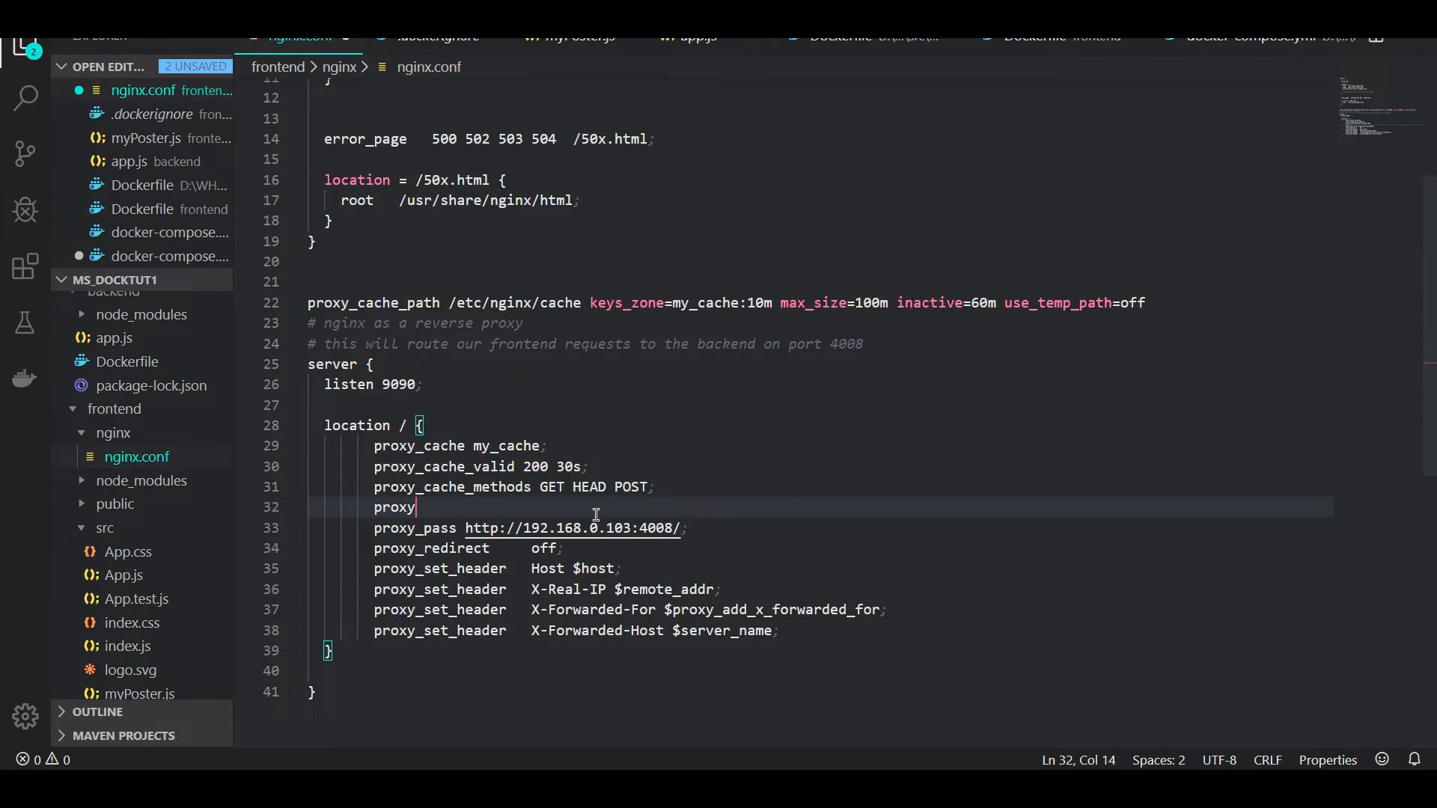
type("_cache_min")
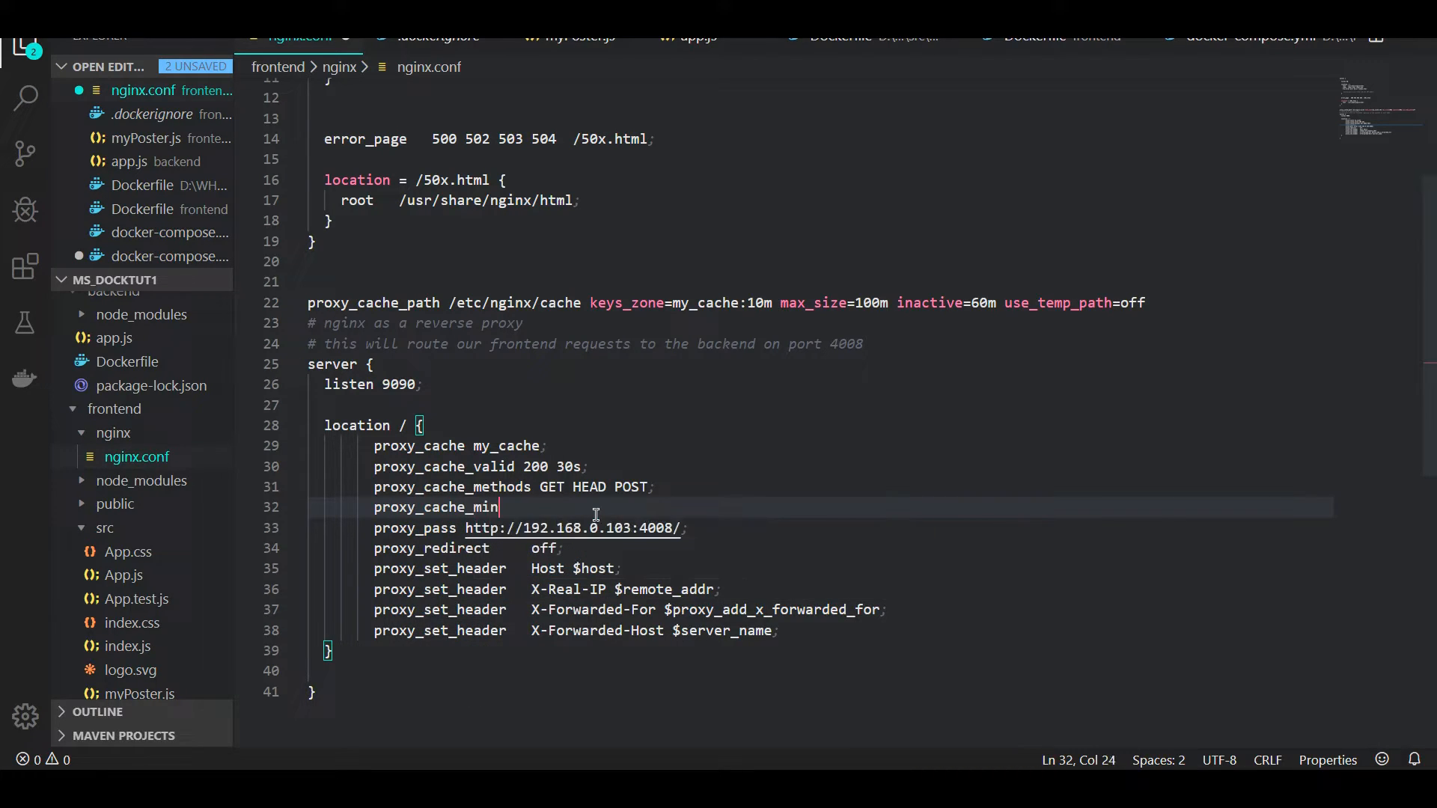
type("_uses")
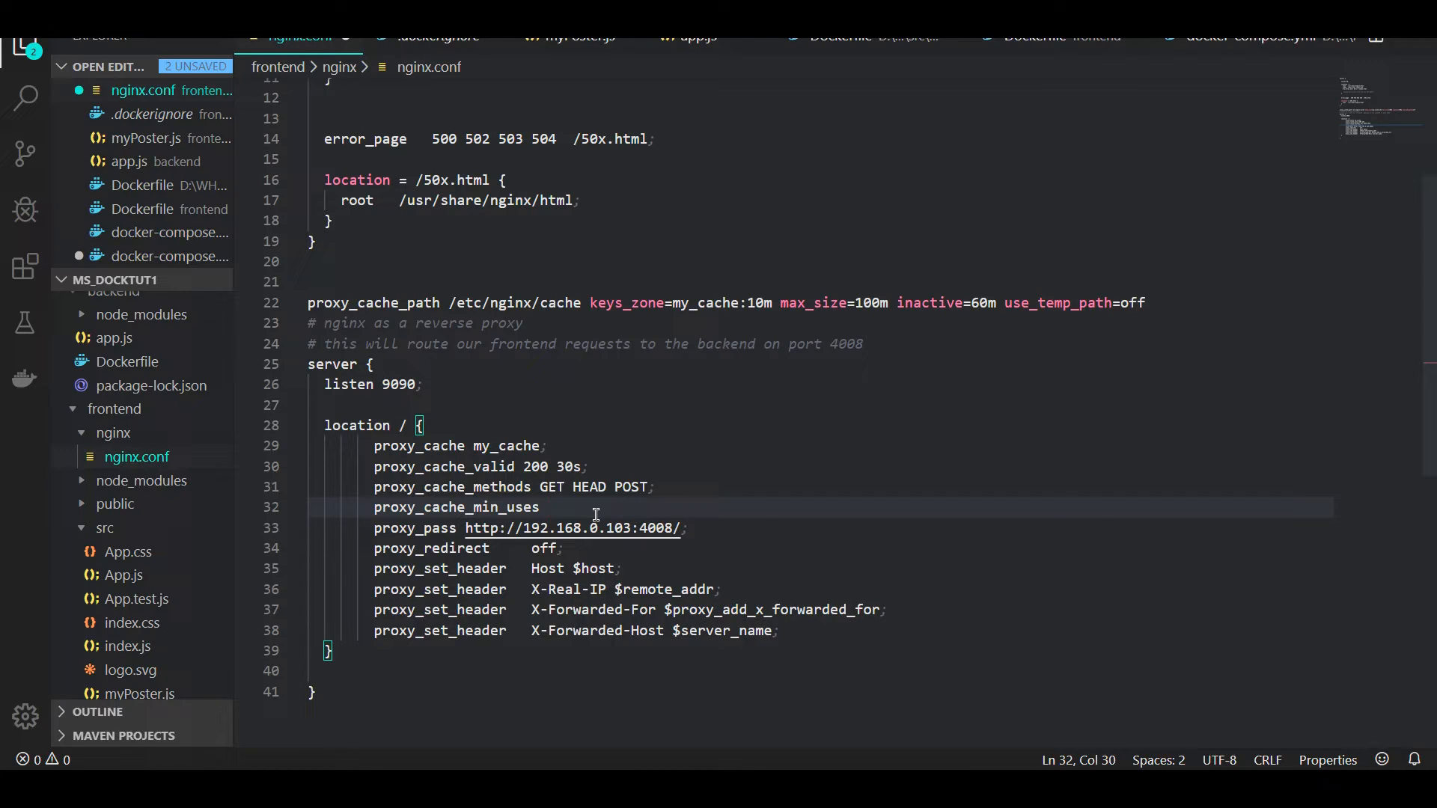
type("1;")
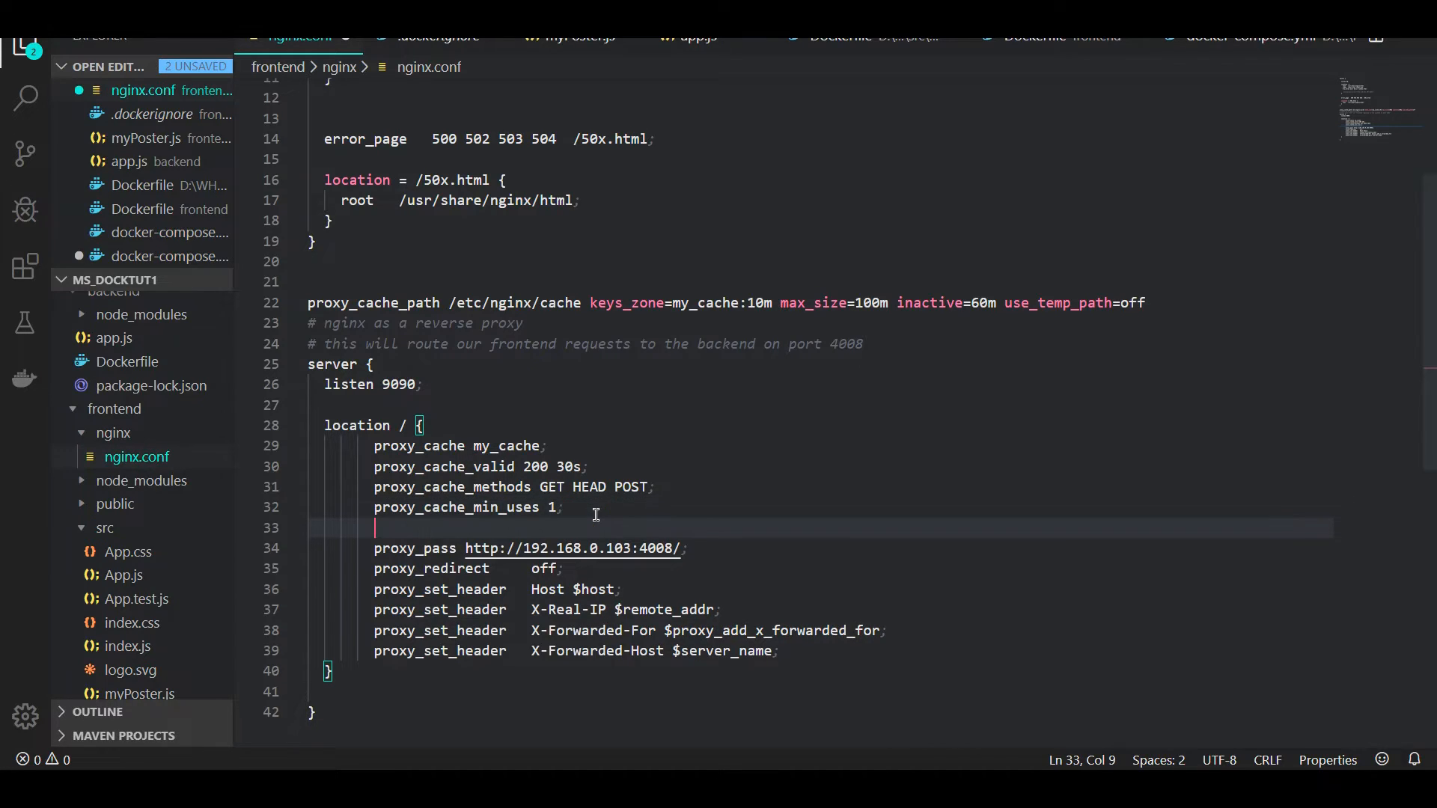
Step: Start a proxy_cache_use_state directive with error and timeout conditions
type("proxy")
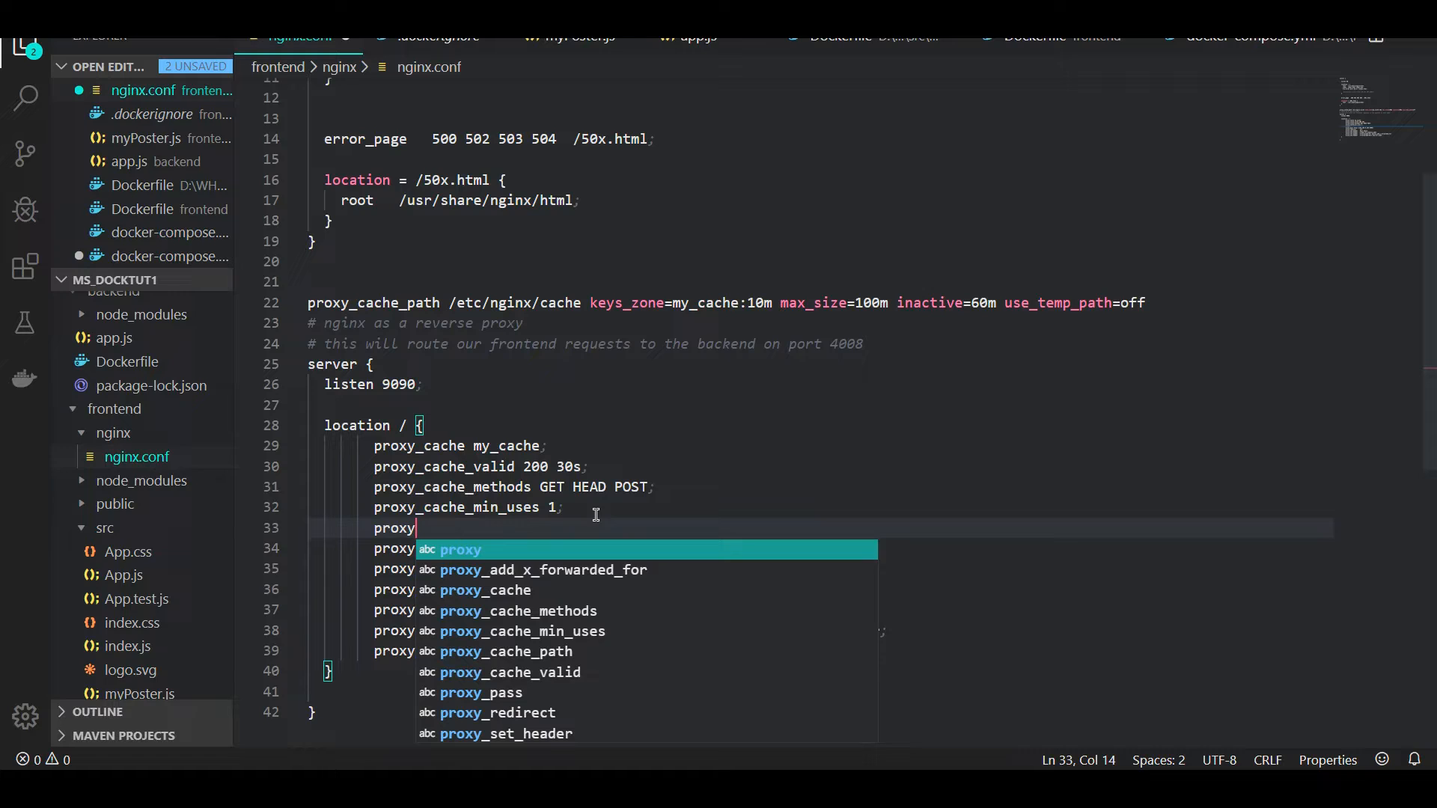
type("_cach")
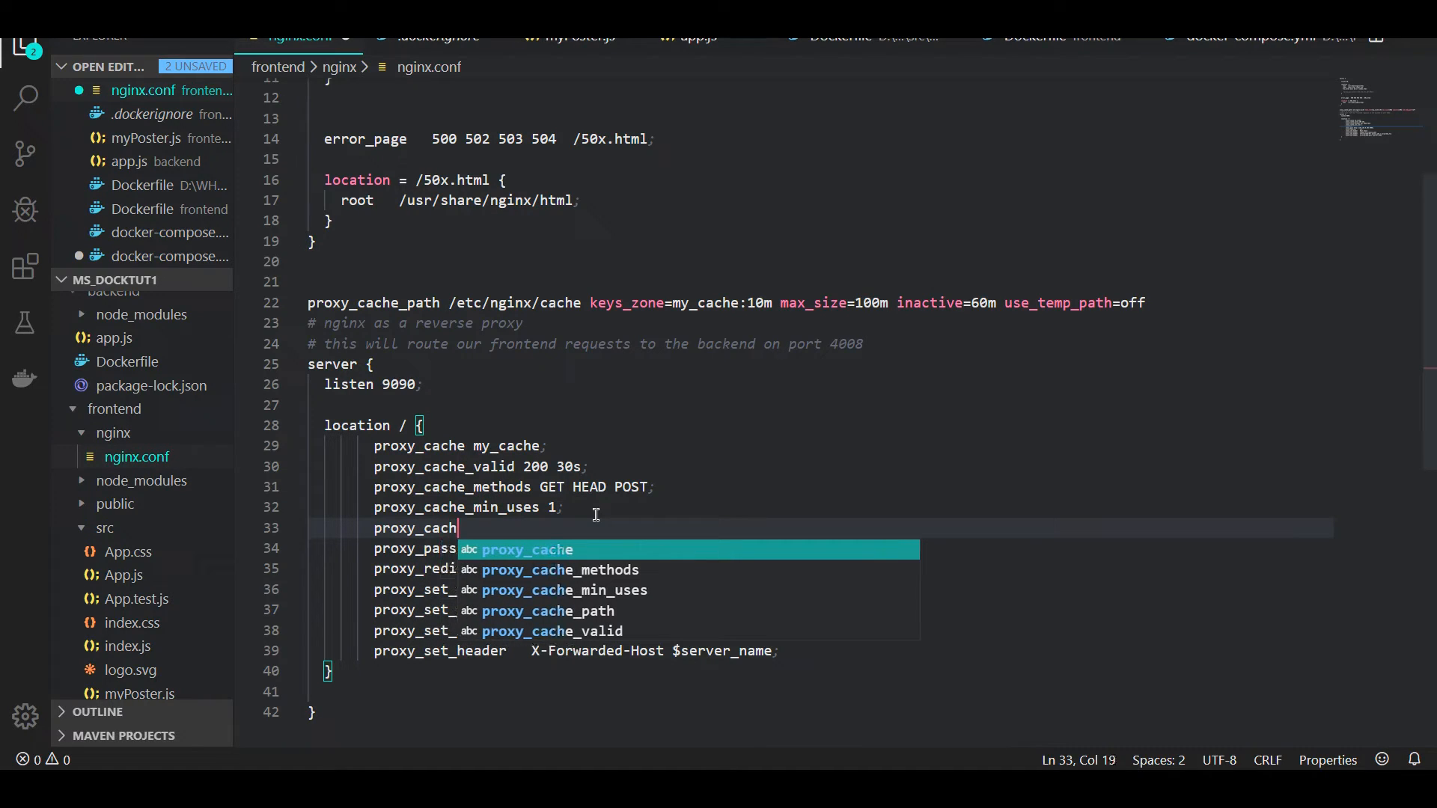
type("_use")
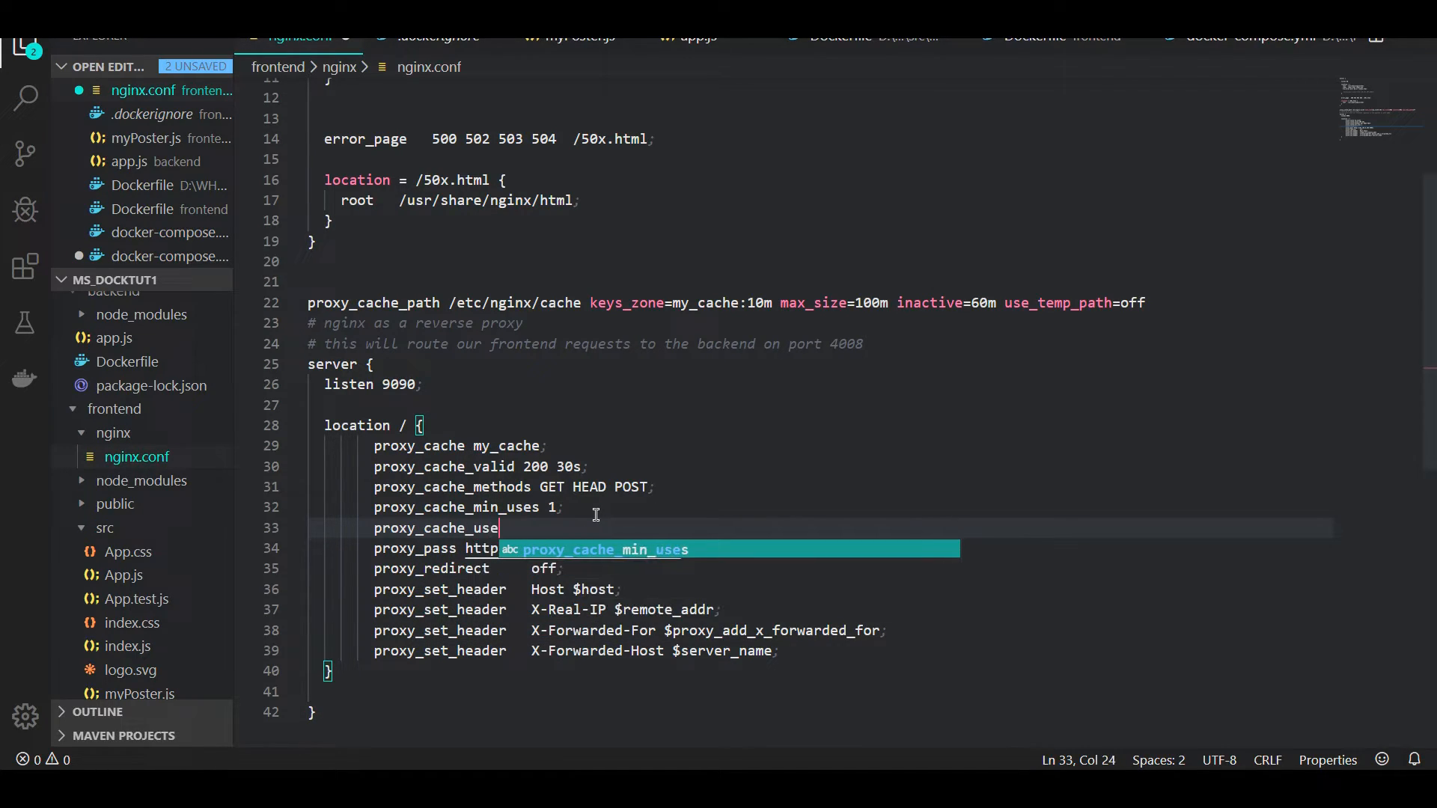
type("_state")
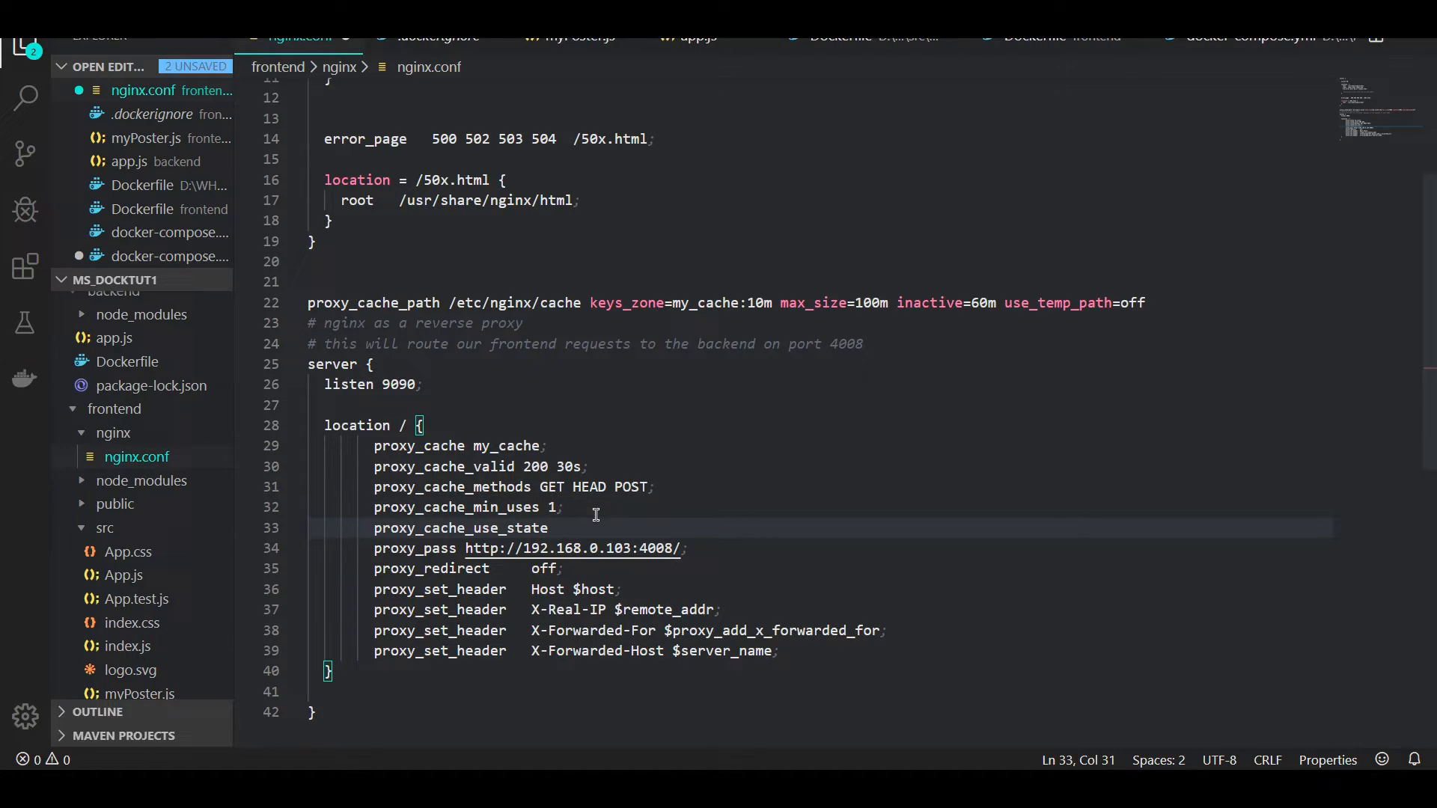
type("error time")
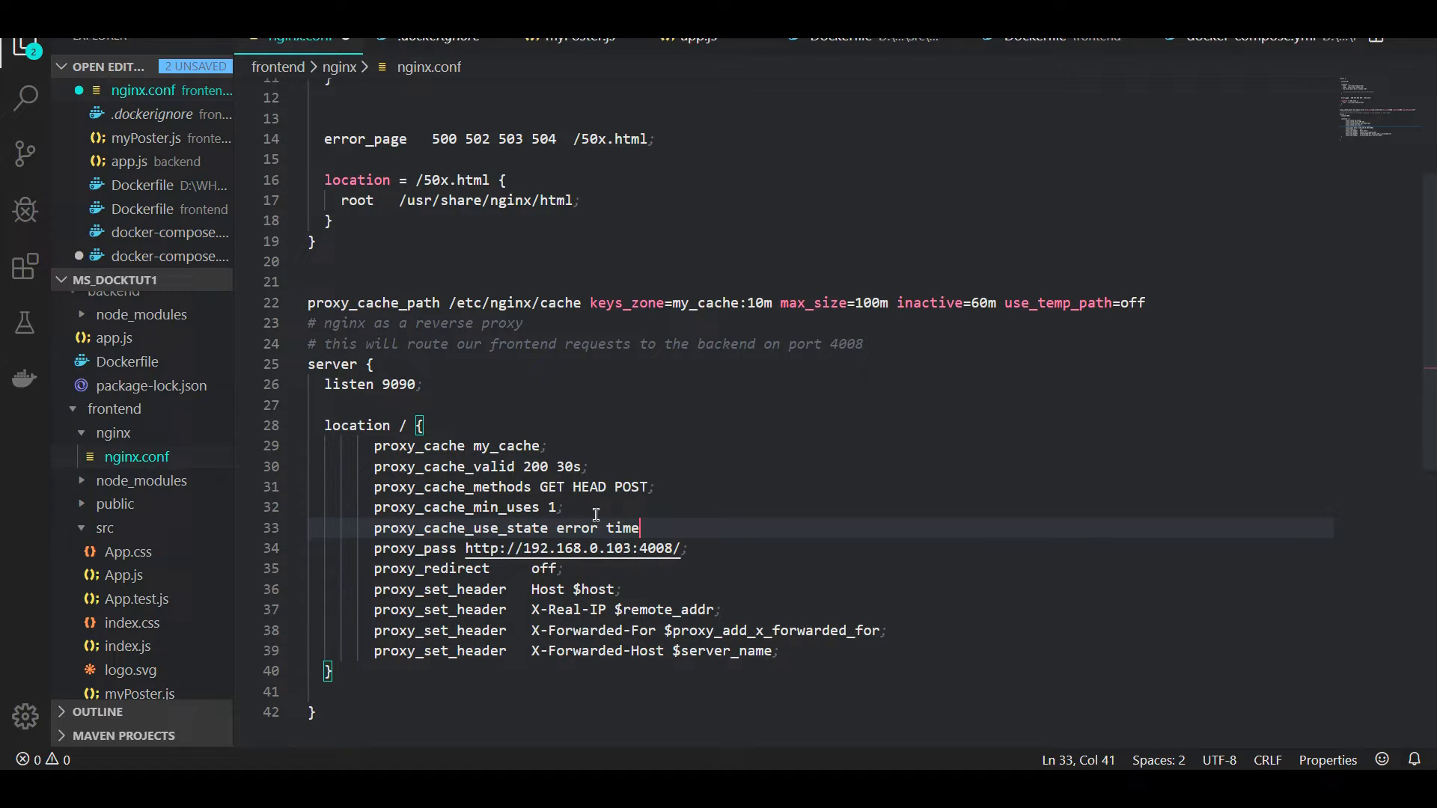
type("out")
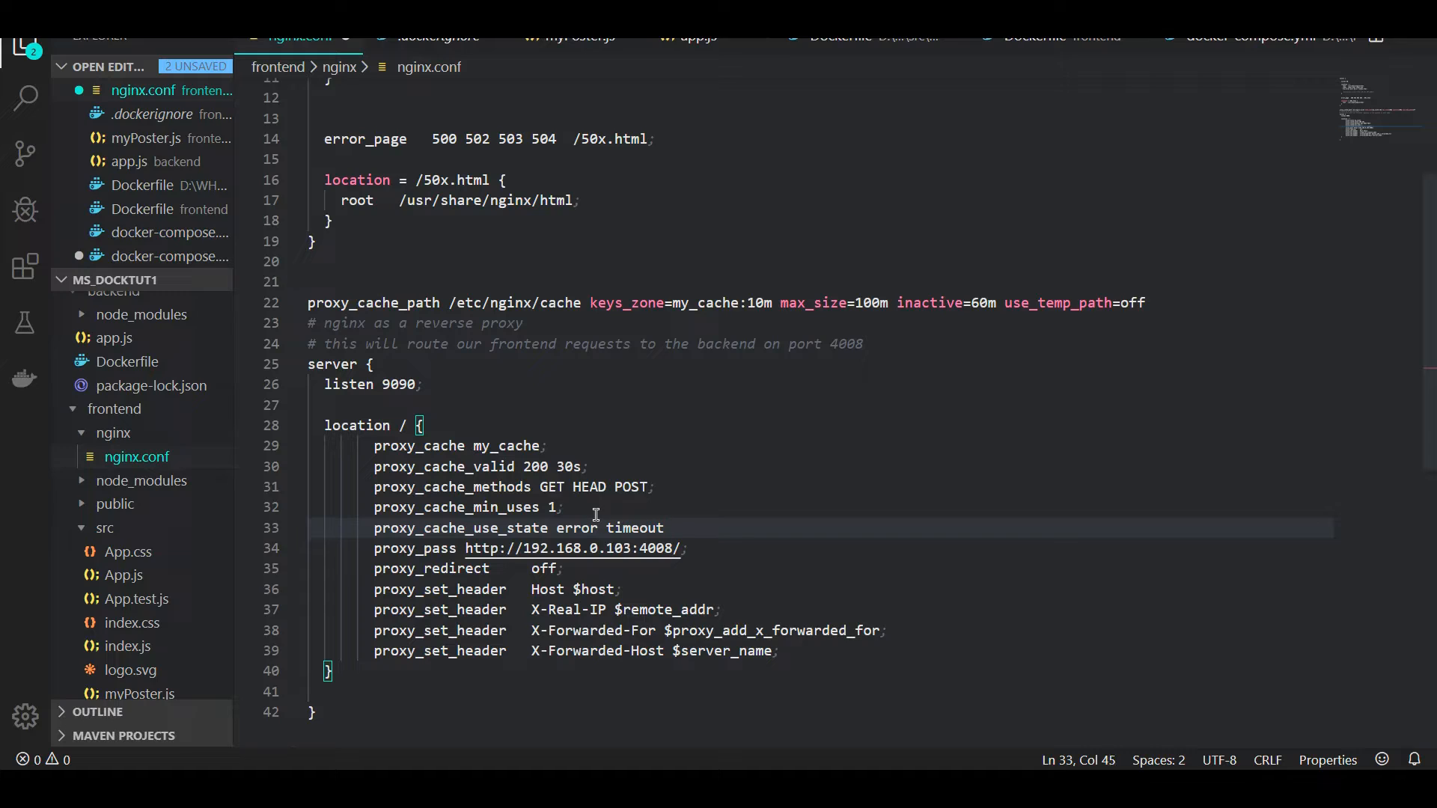
Step: List http_500, http_502, http_503, http_504 on the directive, terminate it and save
type("http_")
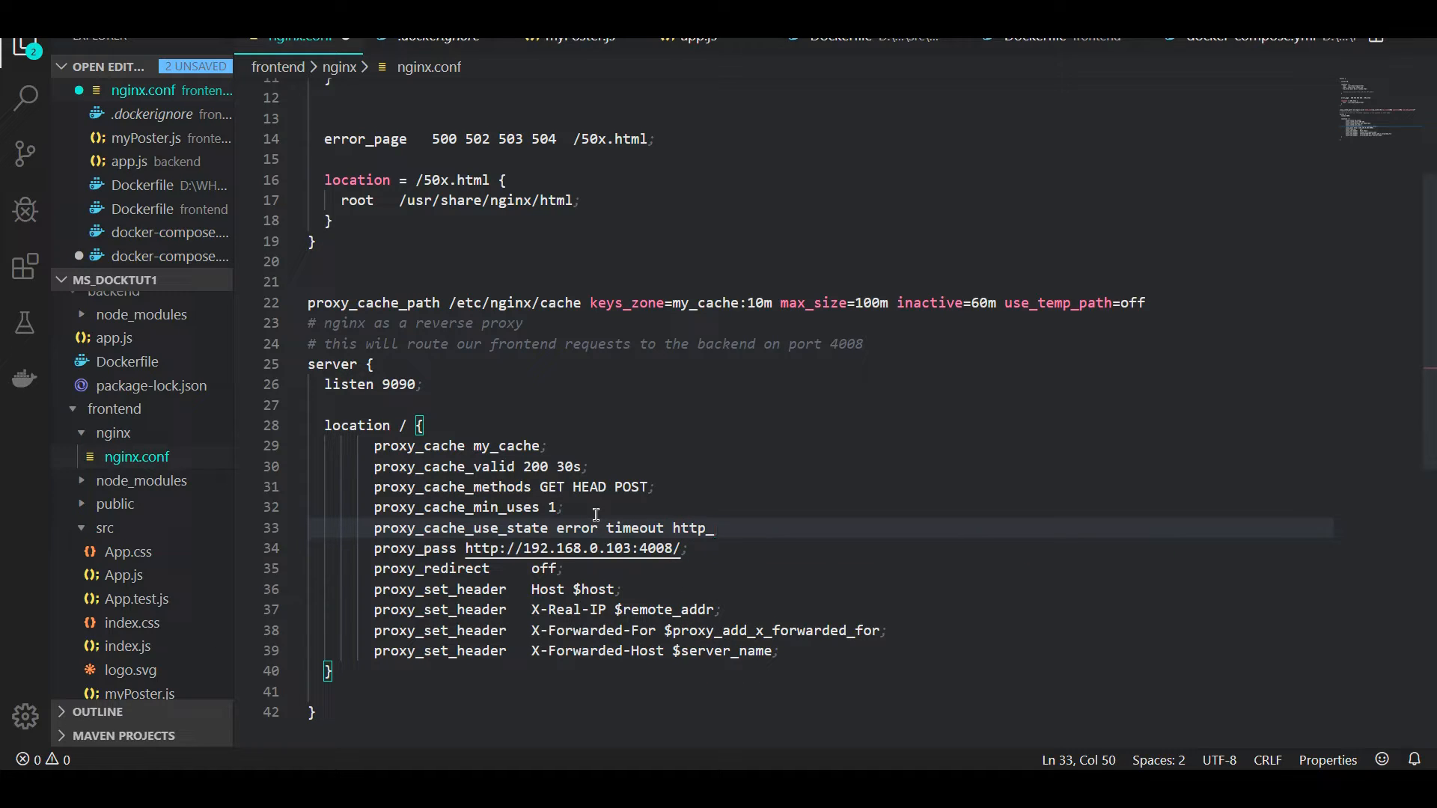
type("500 http")
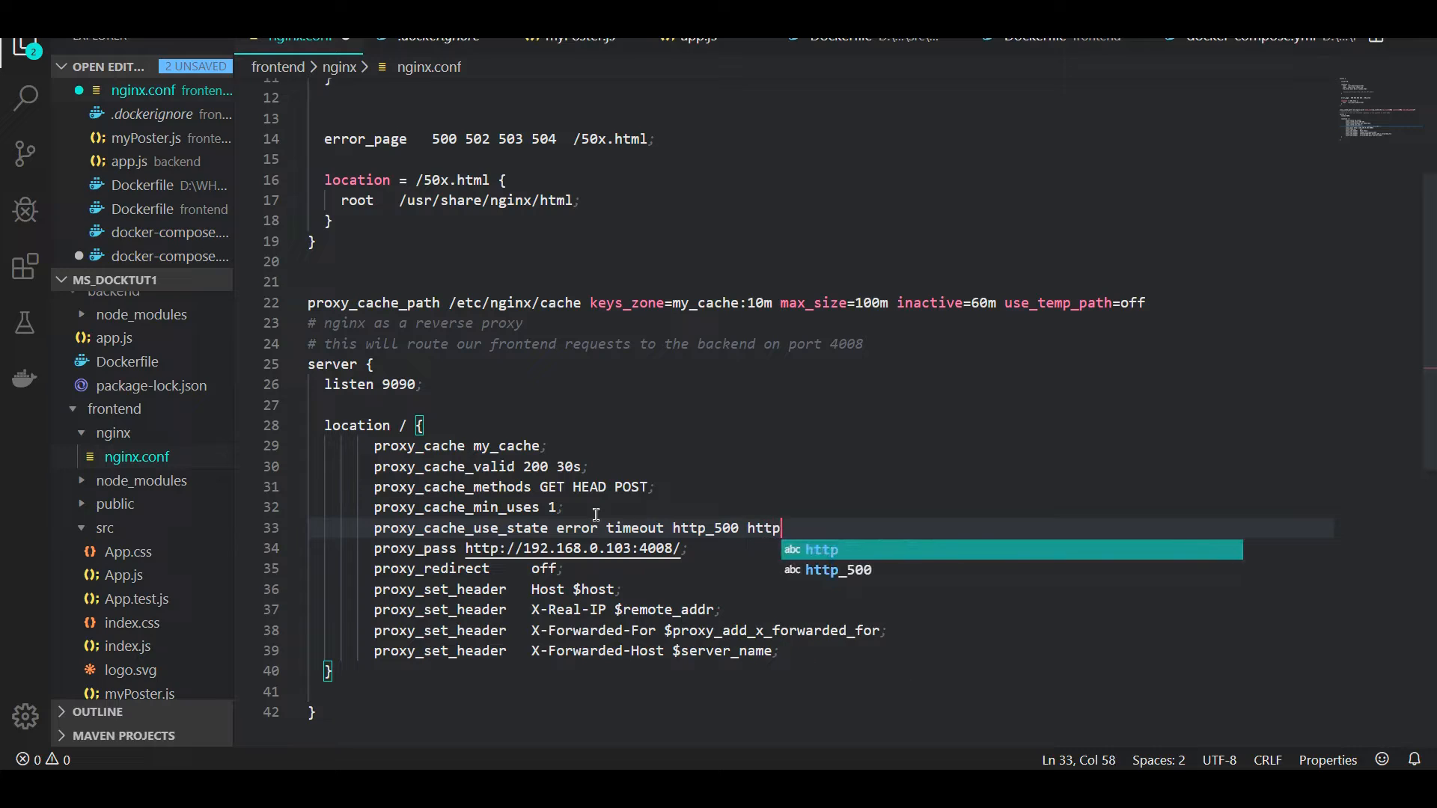
type("_502 http")
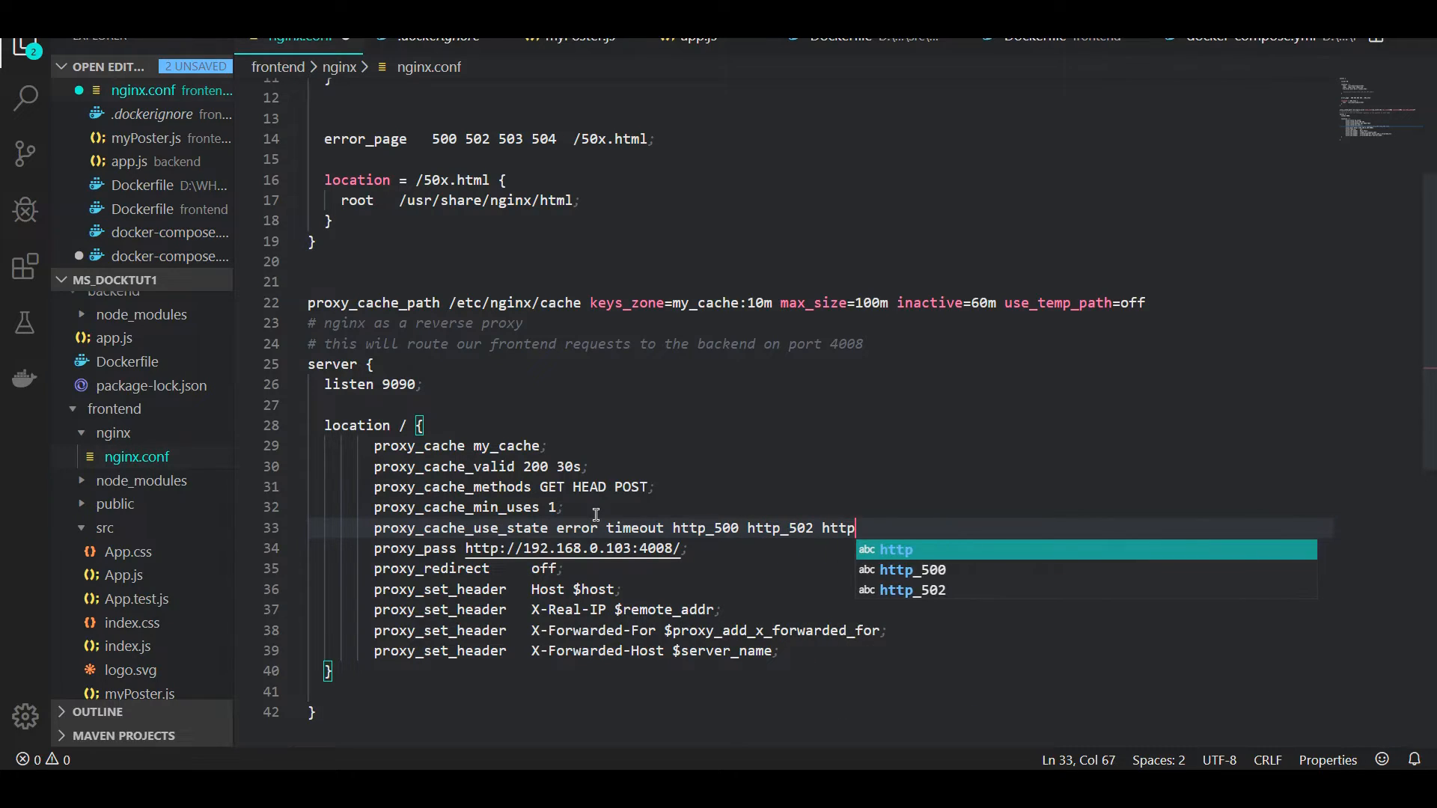
type("_504")
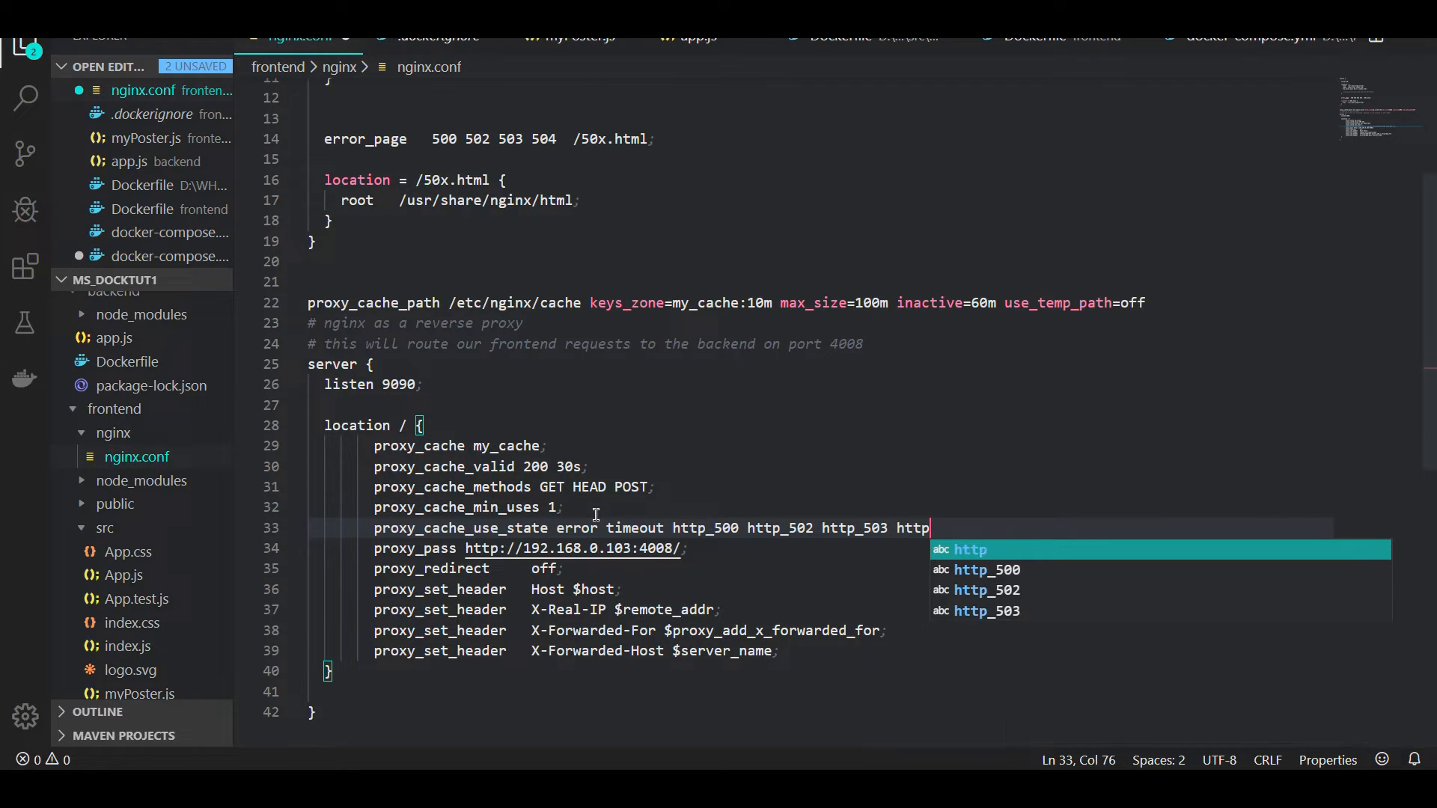
type("_504")
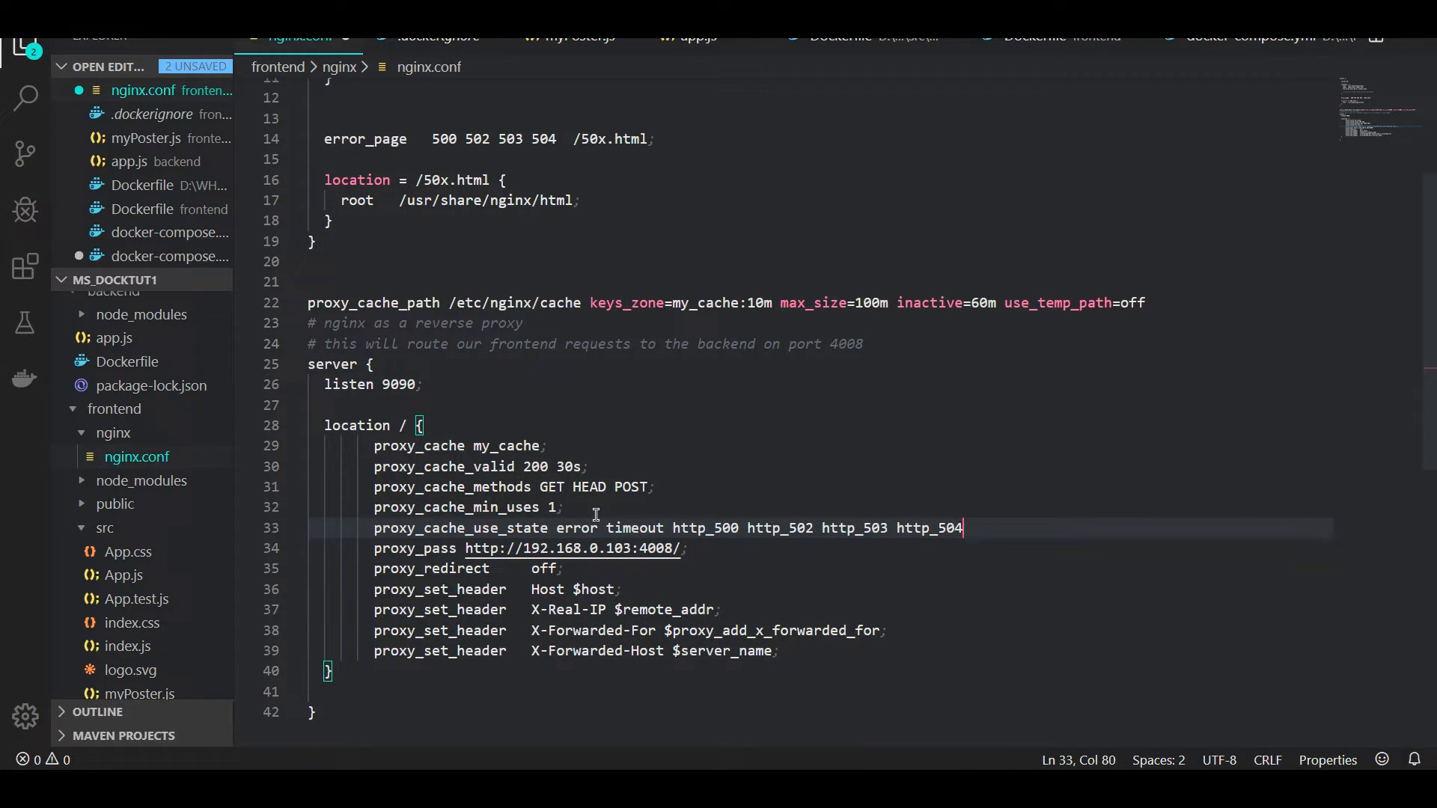
type(";")
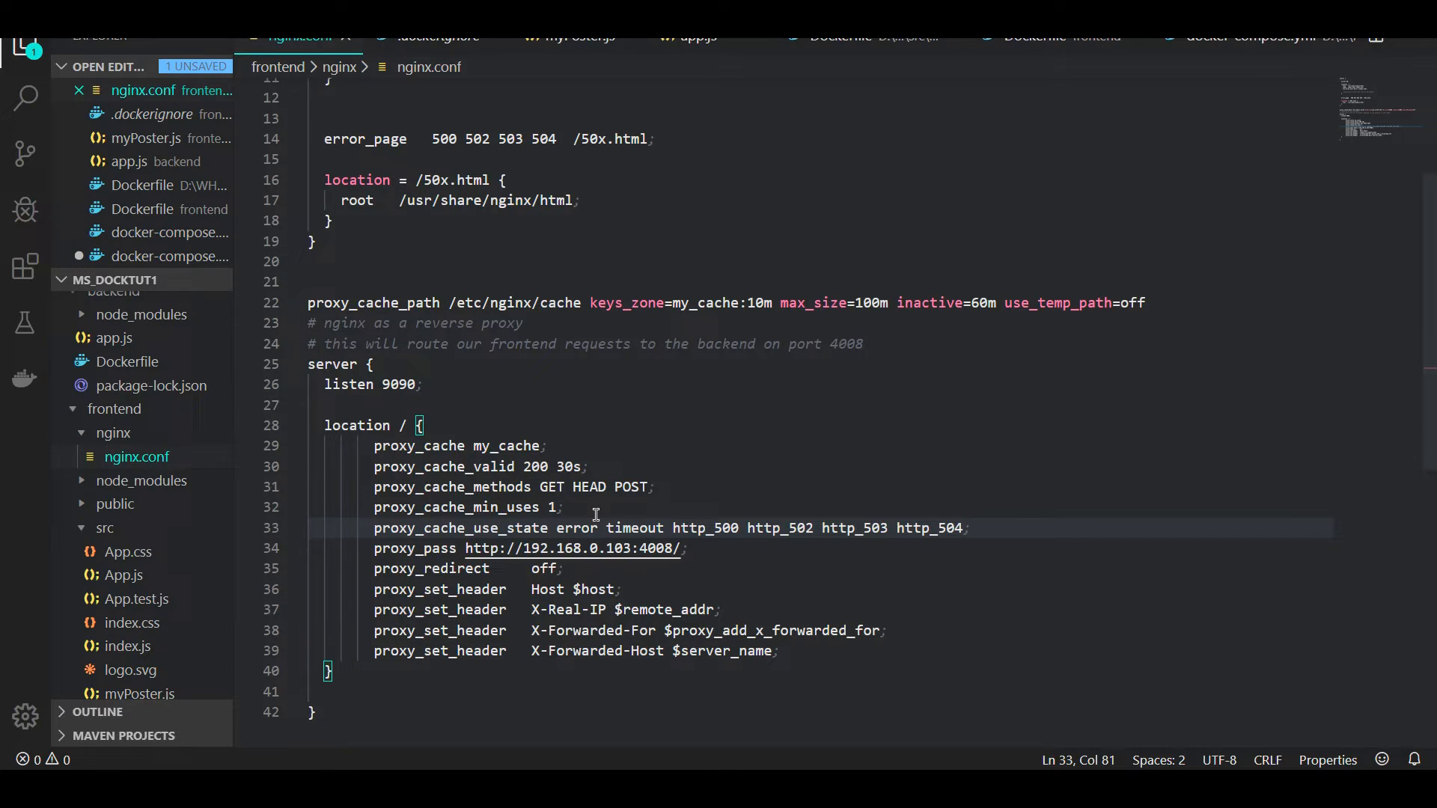
left_click(542, 569)
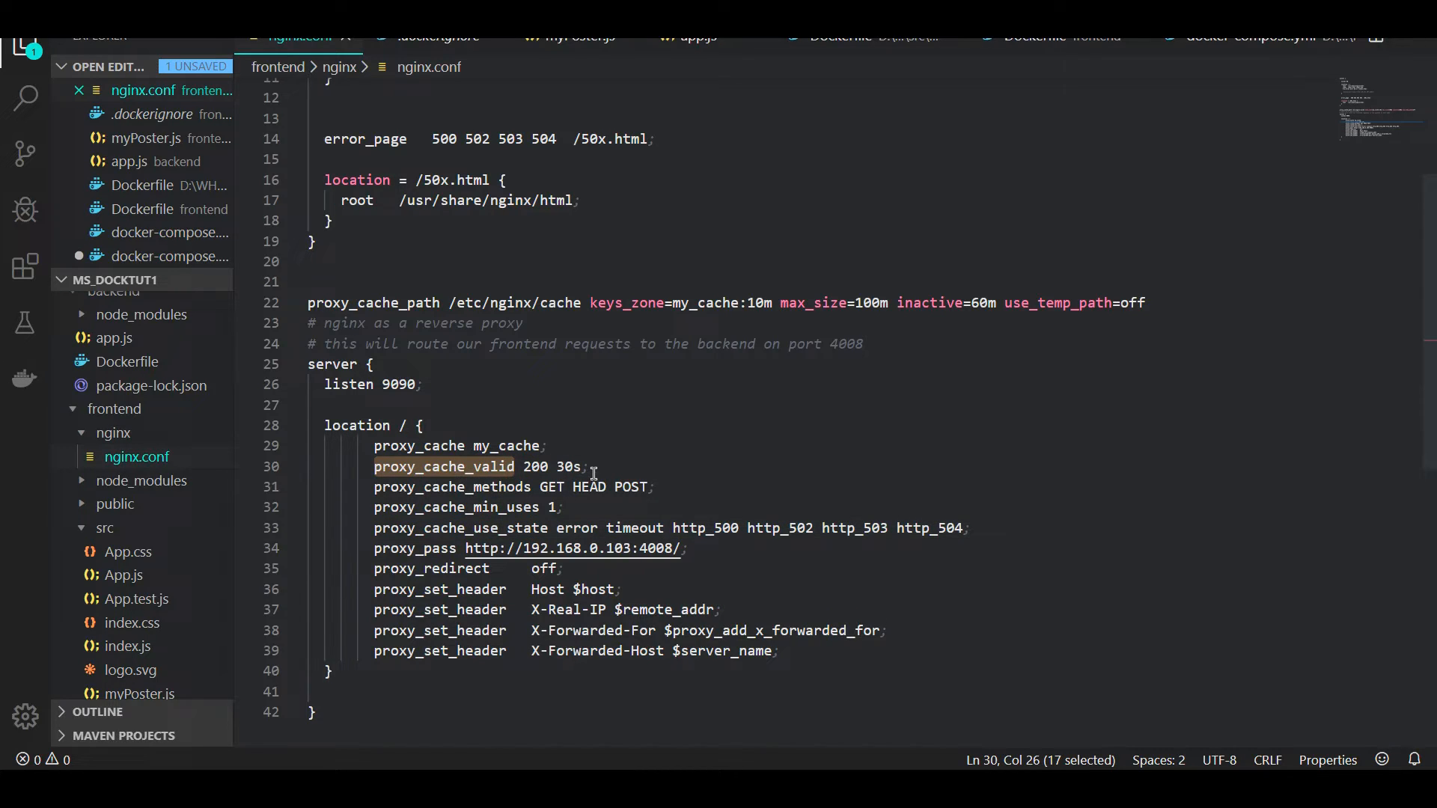
mouse_move(565, 470)
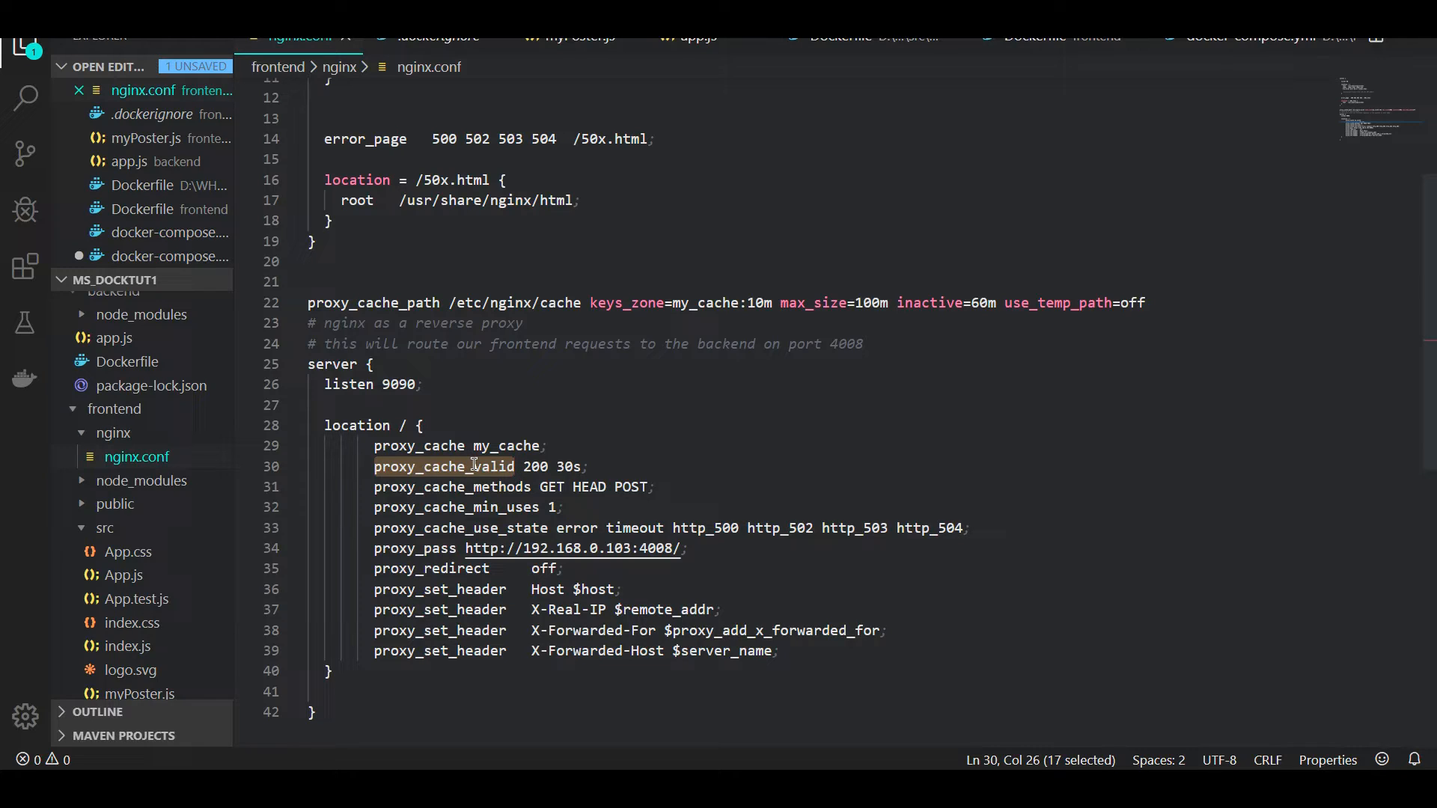
left_click(587, 467)
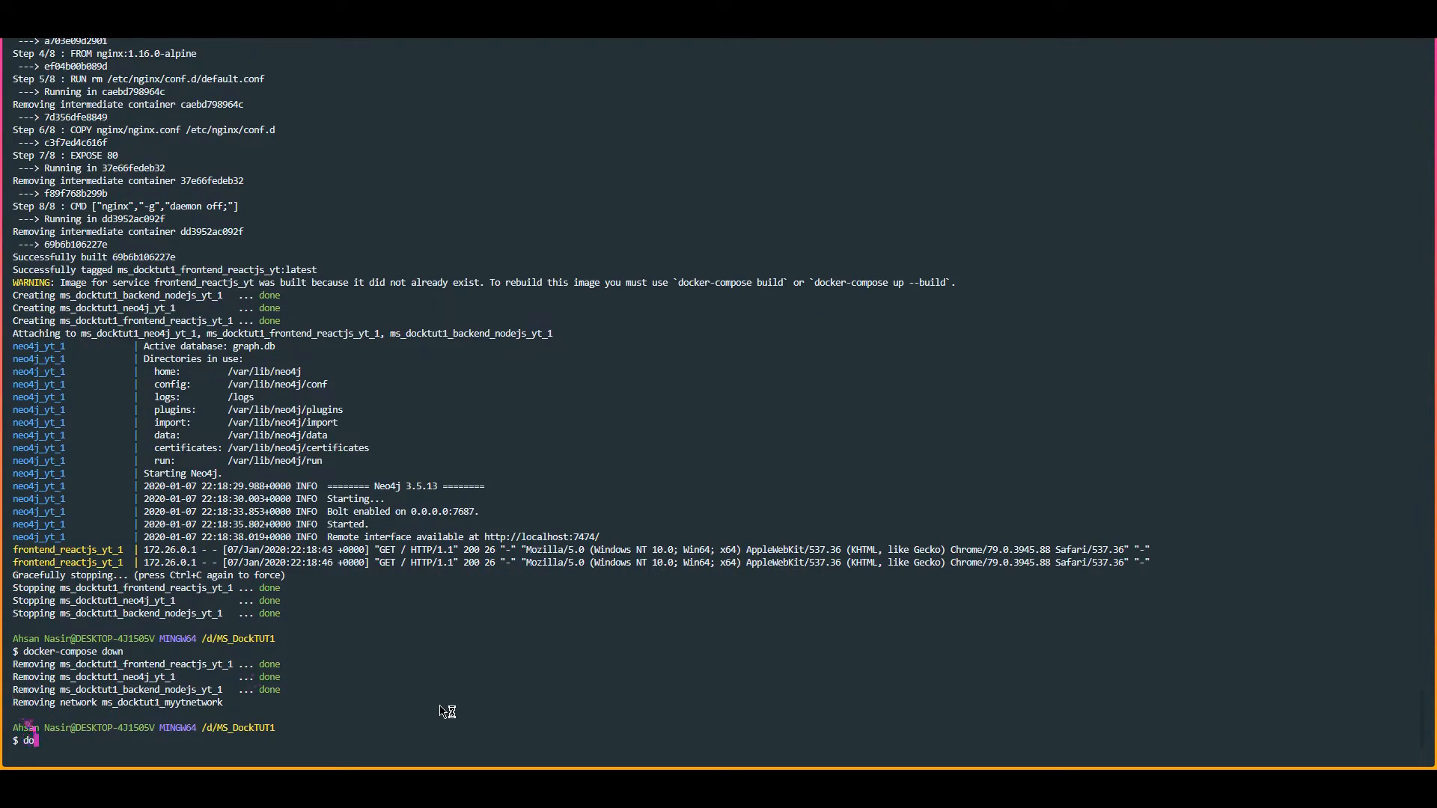
Step: List images with docker images and remove the old frontend image 69b6b106227e
type("docker iamges")
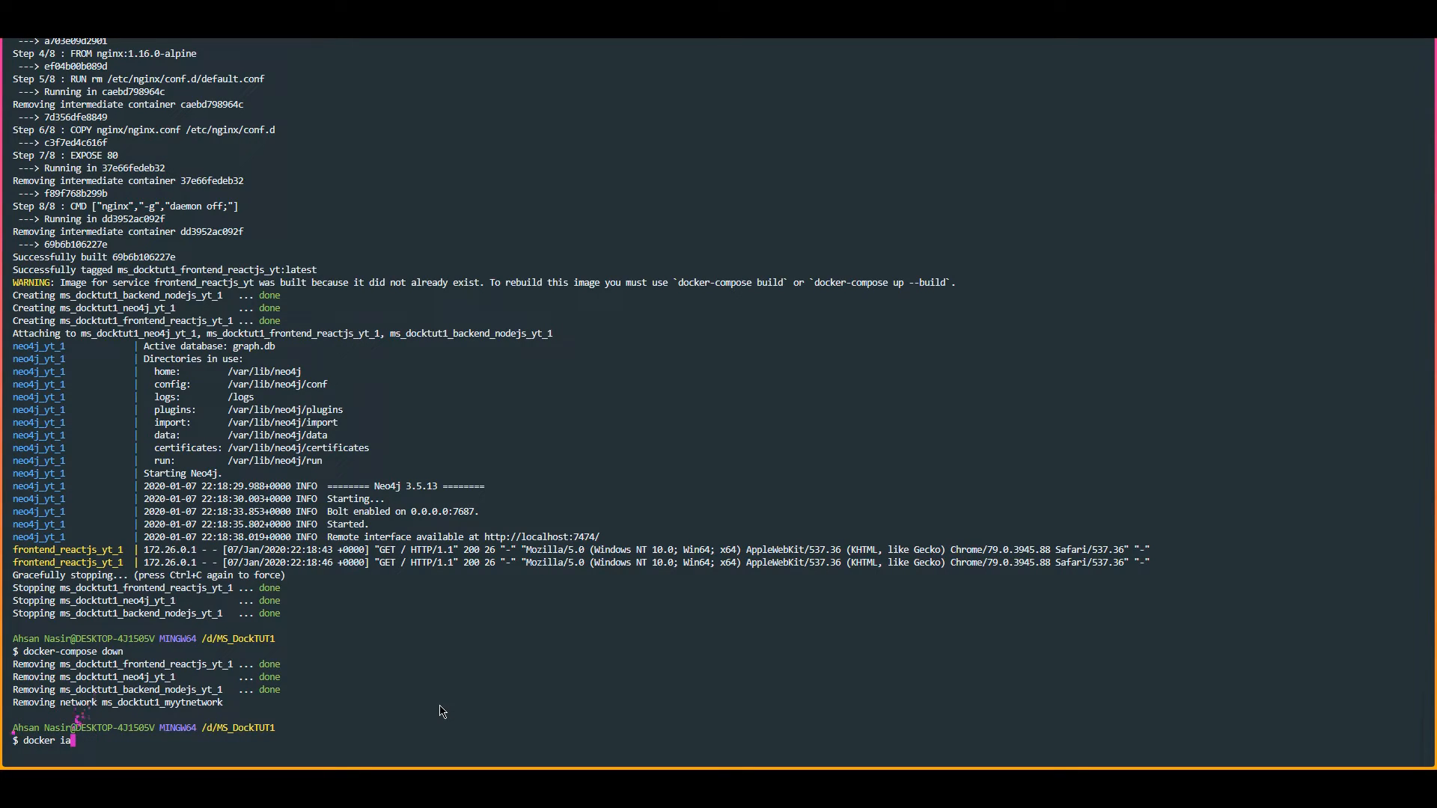
type("mages")
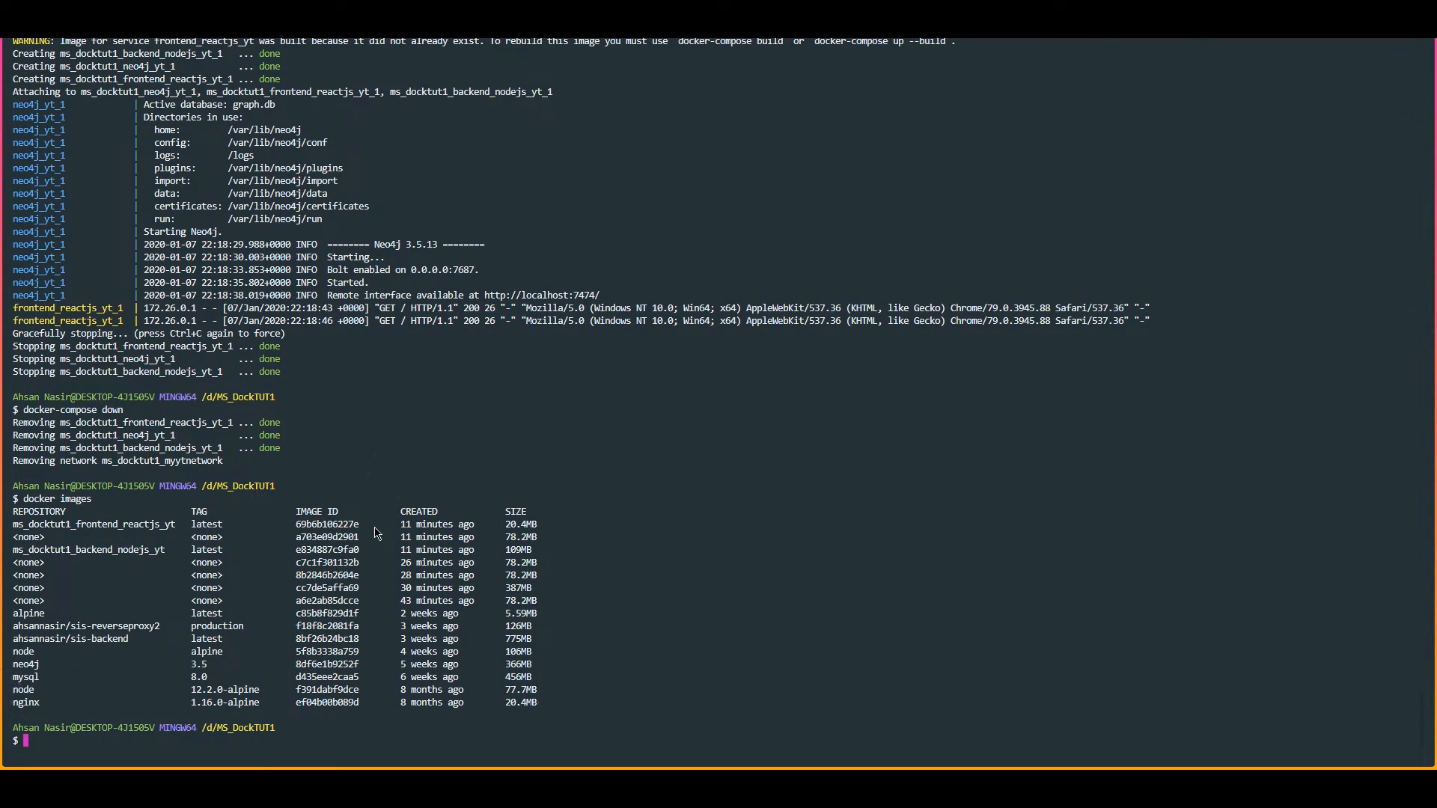
type("docker rmi")
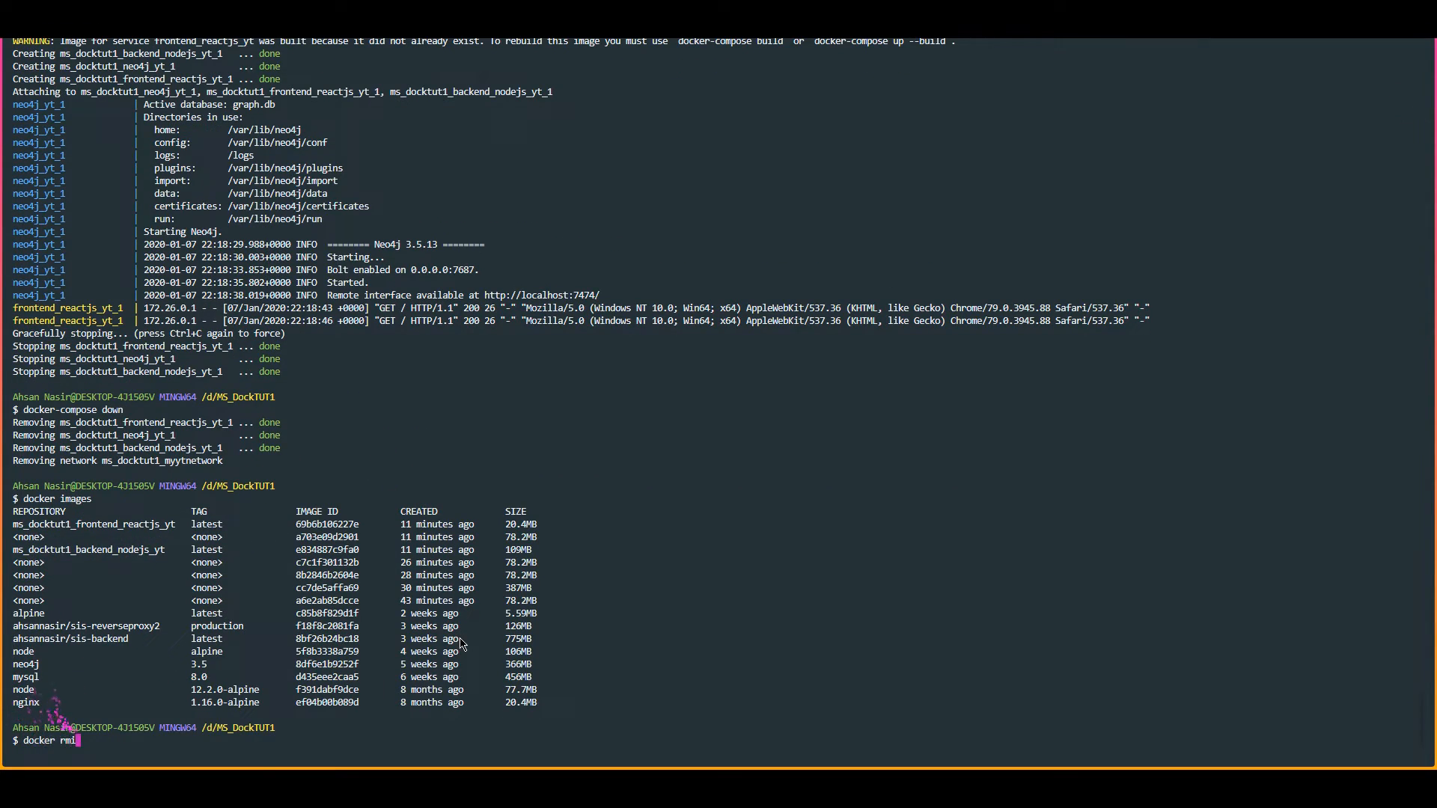
type("69b6b106227e")
type("docker-compose up")
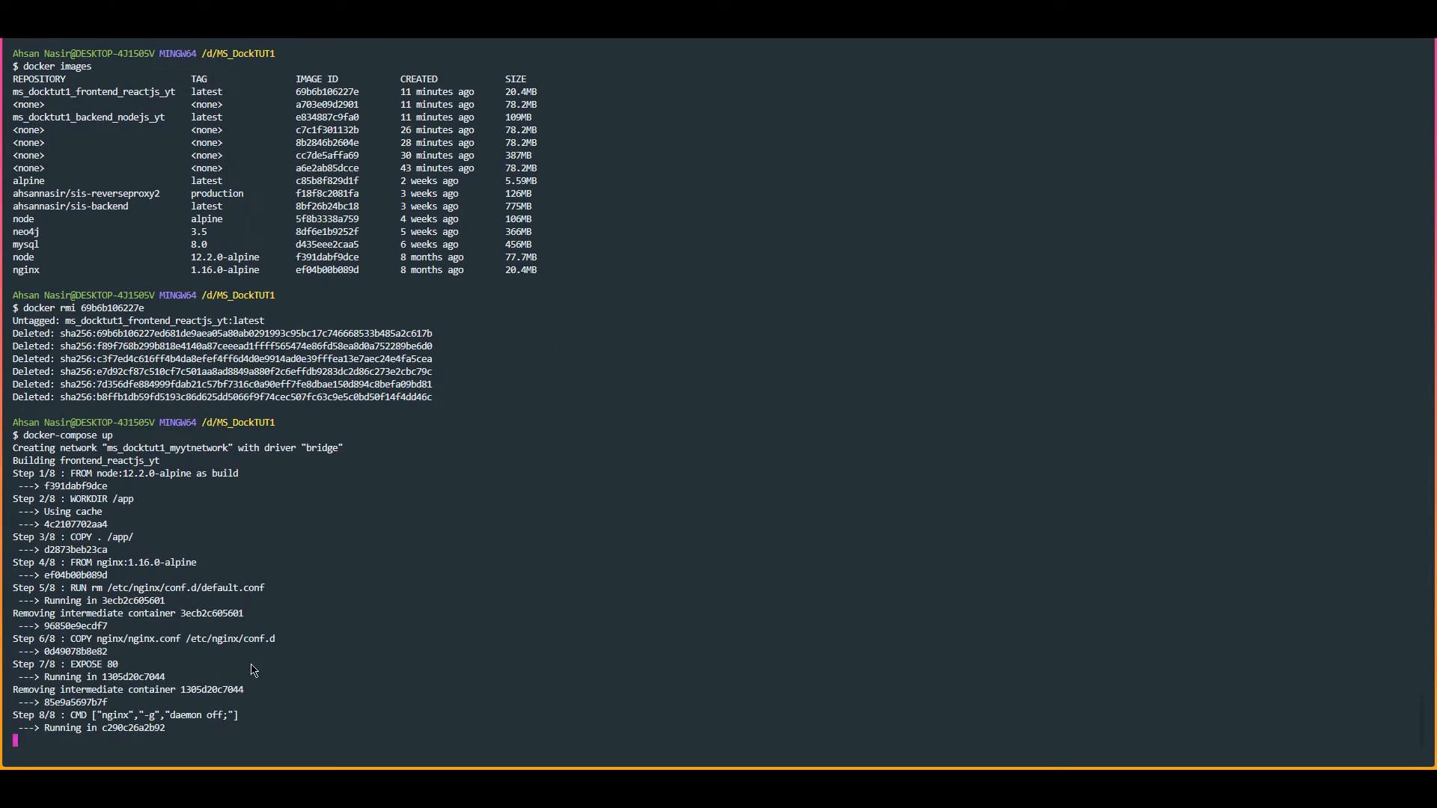
Step: Run docker-compose up to rebuild the frontend image and create the containers
scroll("down", 3)
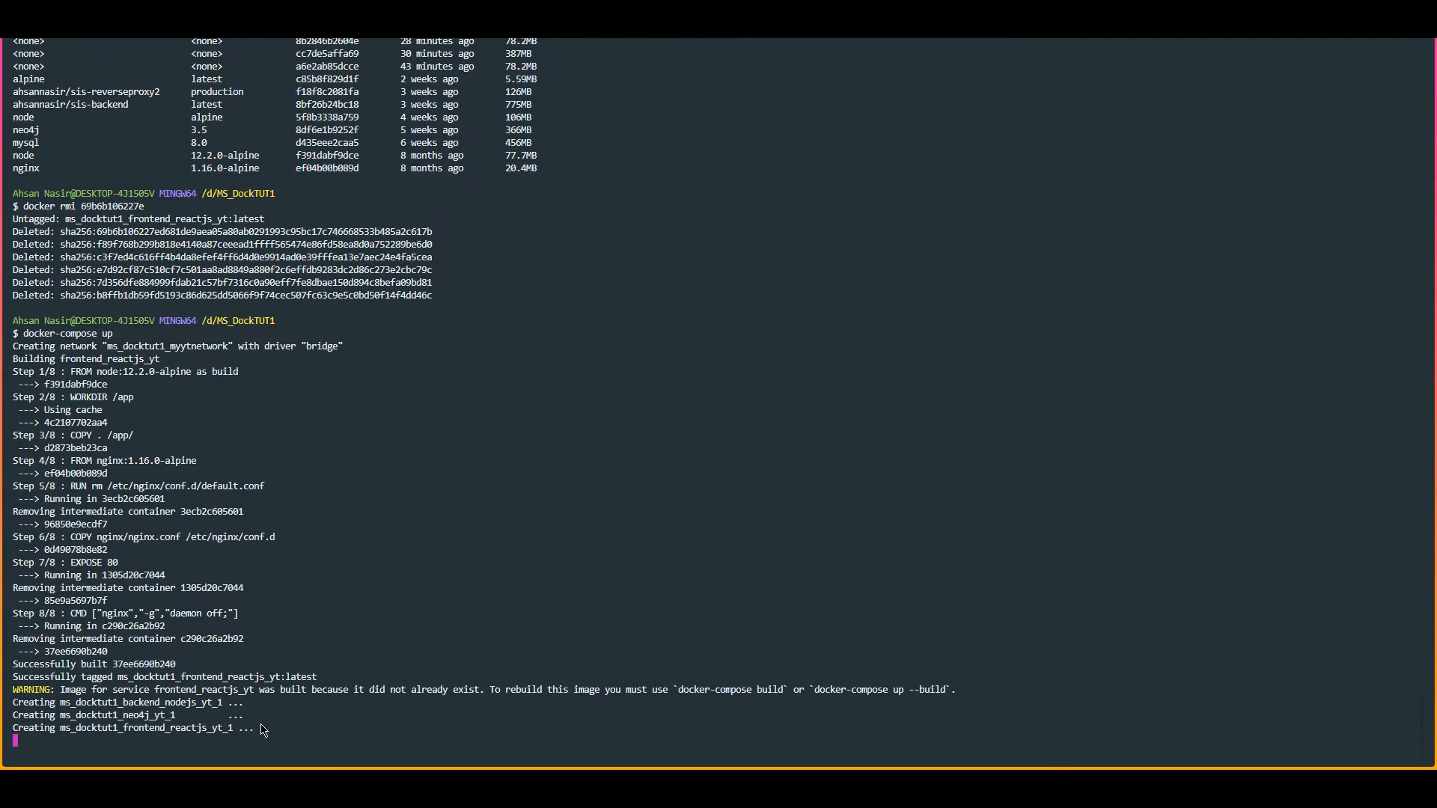
scroll("down", 3)
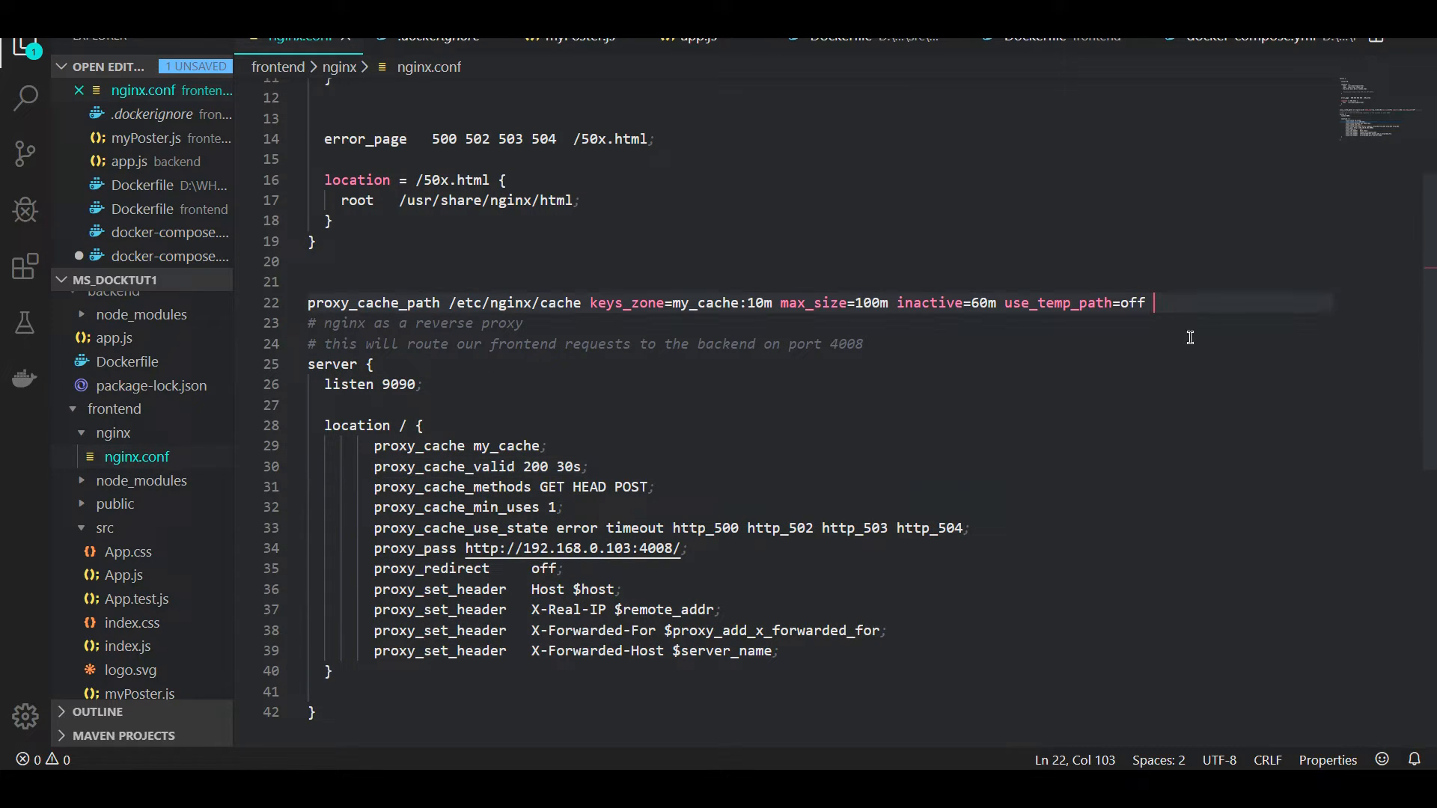
type(";")
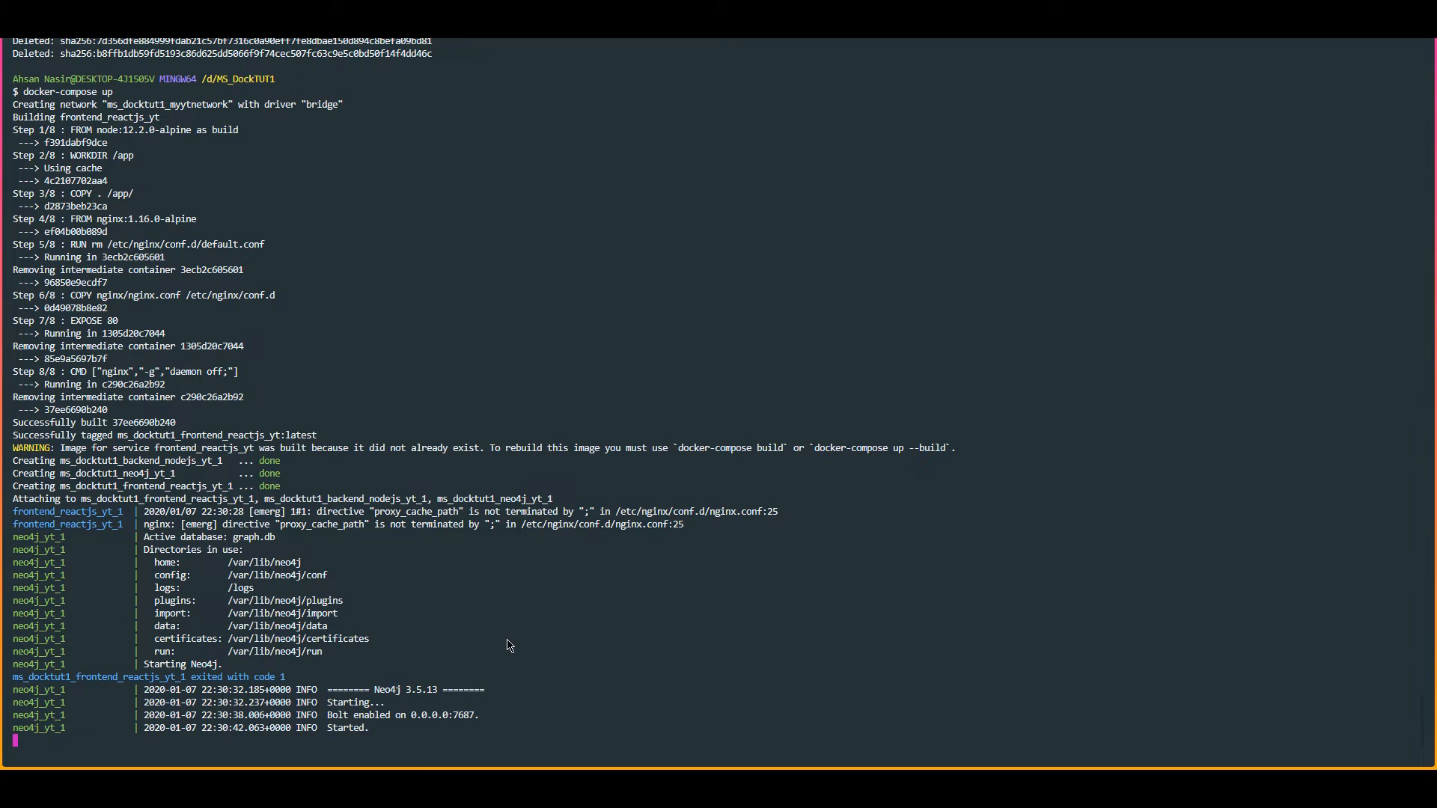
Step: Stop the stack with Ctrl+C, run docker-compose down and docker images, and begin docker rmi 37ee6690b240
key("ctrl+c")
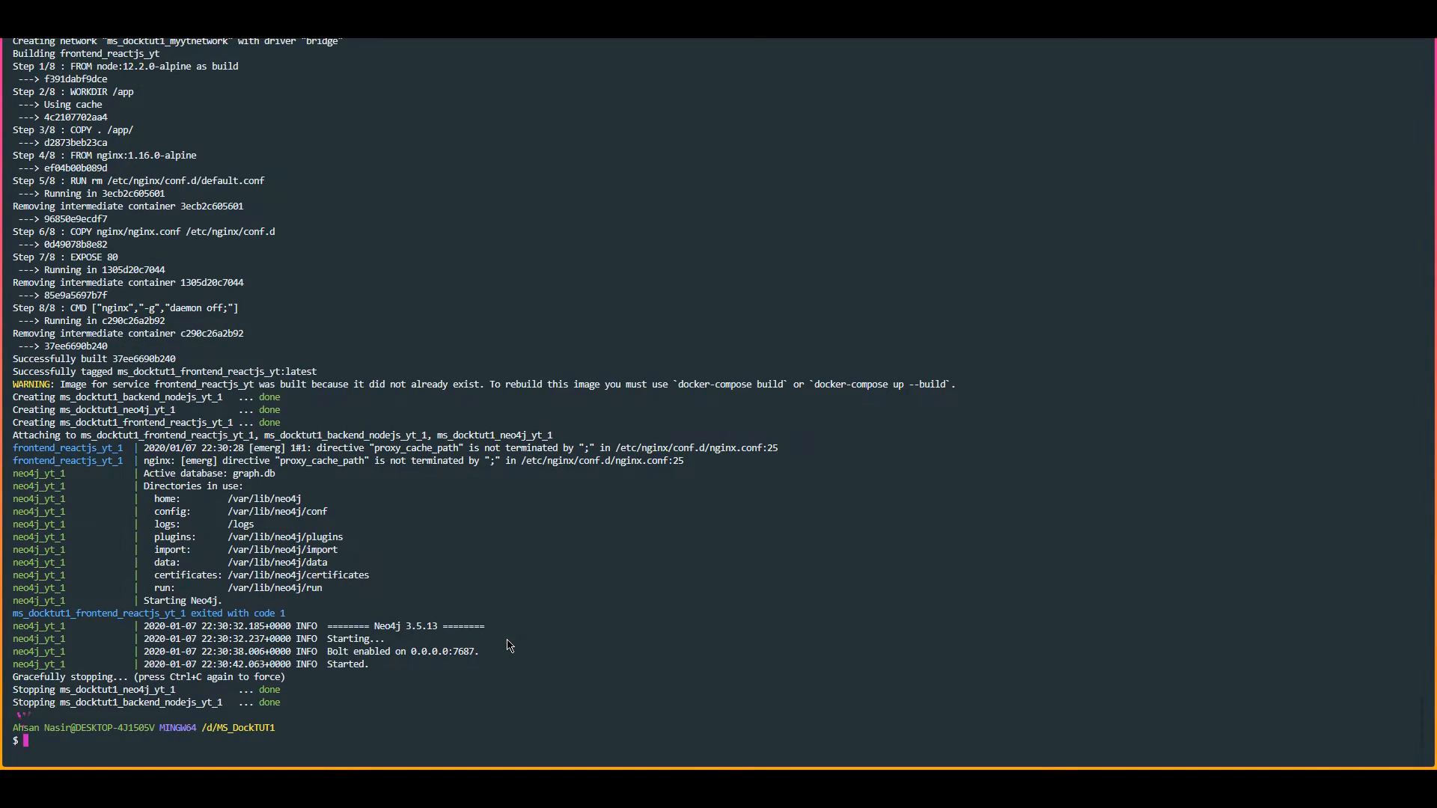
type("docker-compose down")
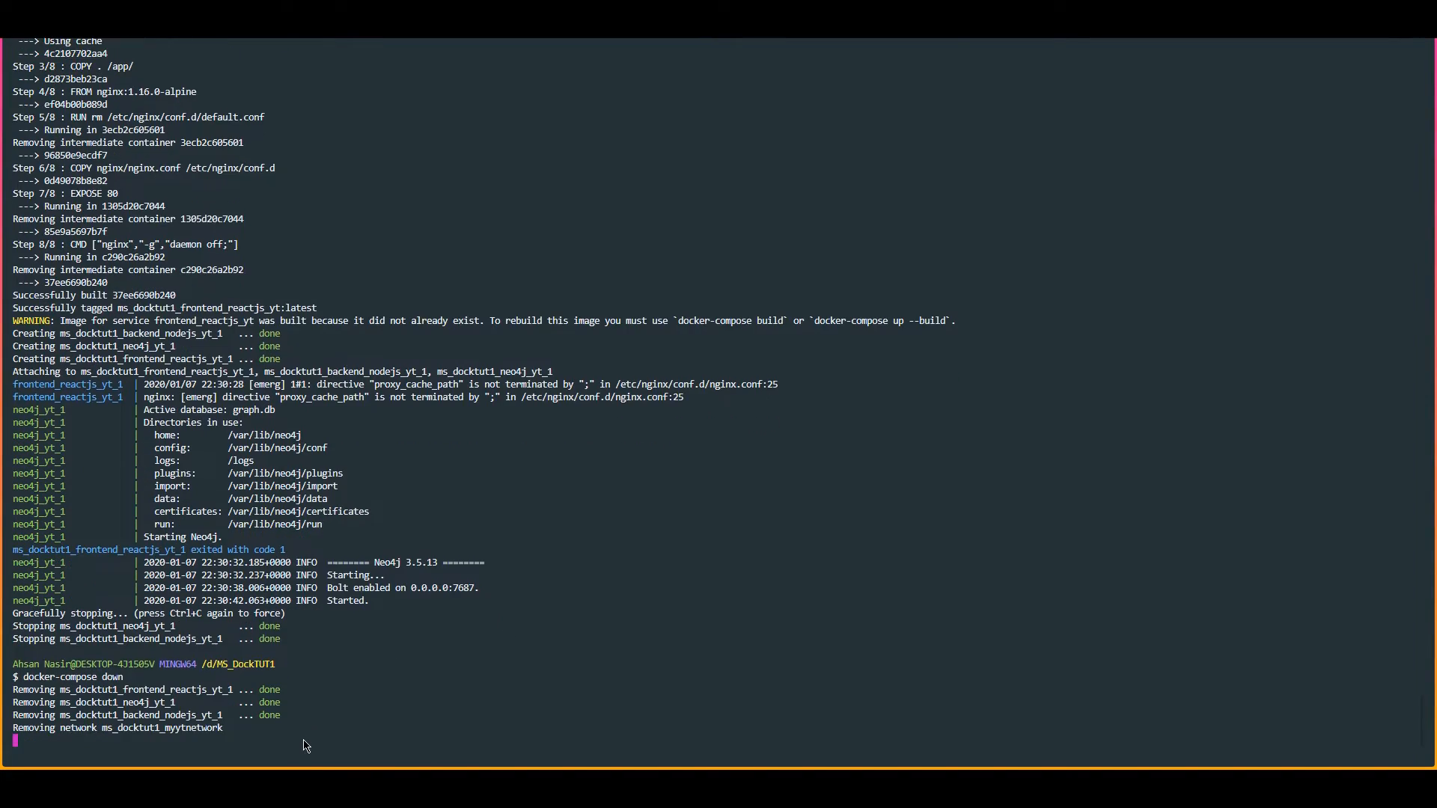
type("docker images")
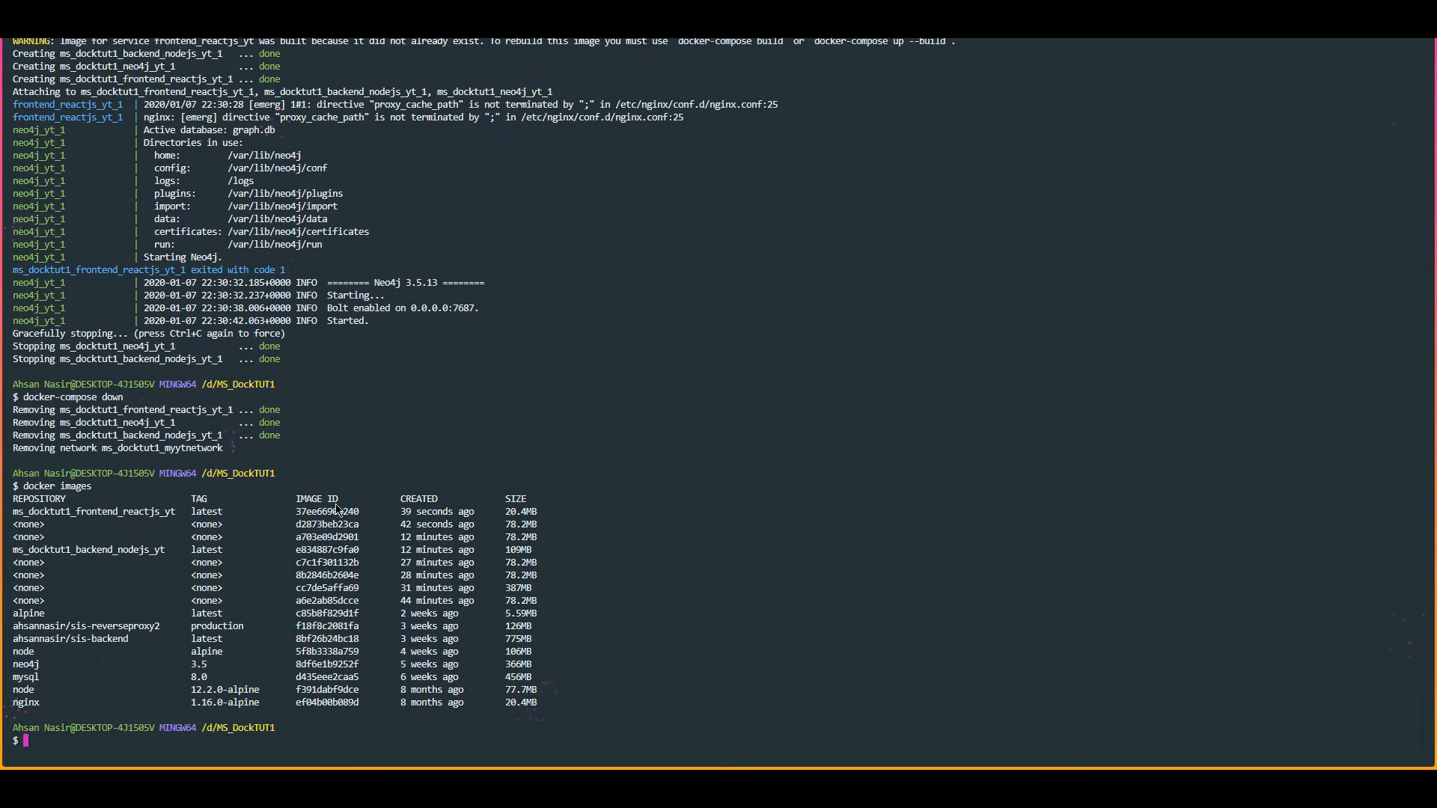
type("docker rmi 37ee6690b240")
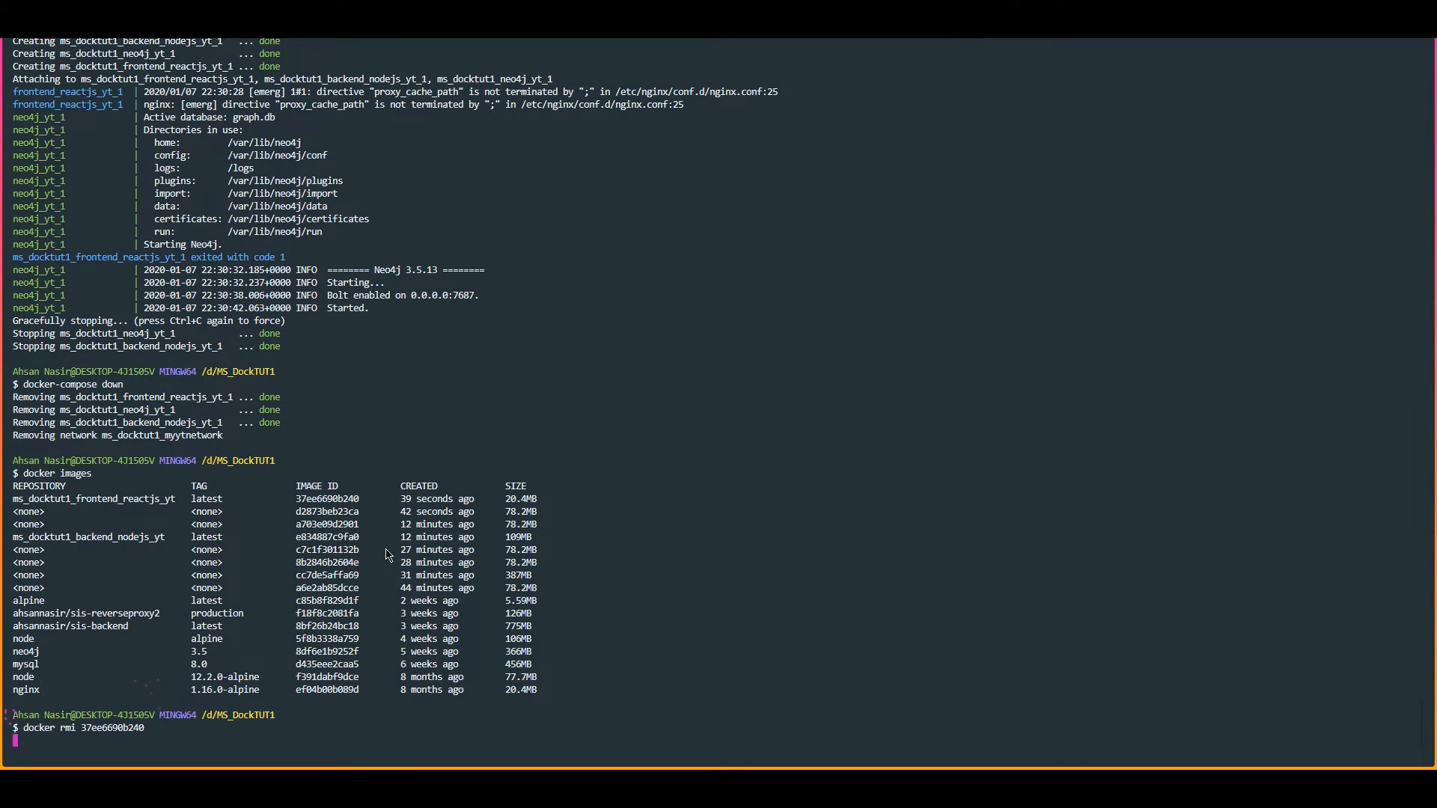
type("doc")
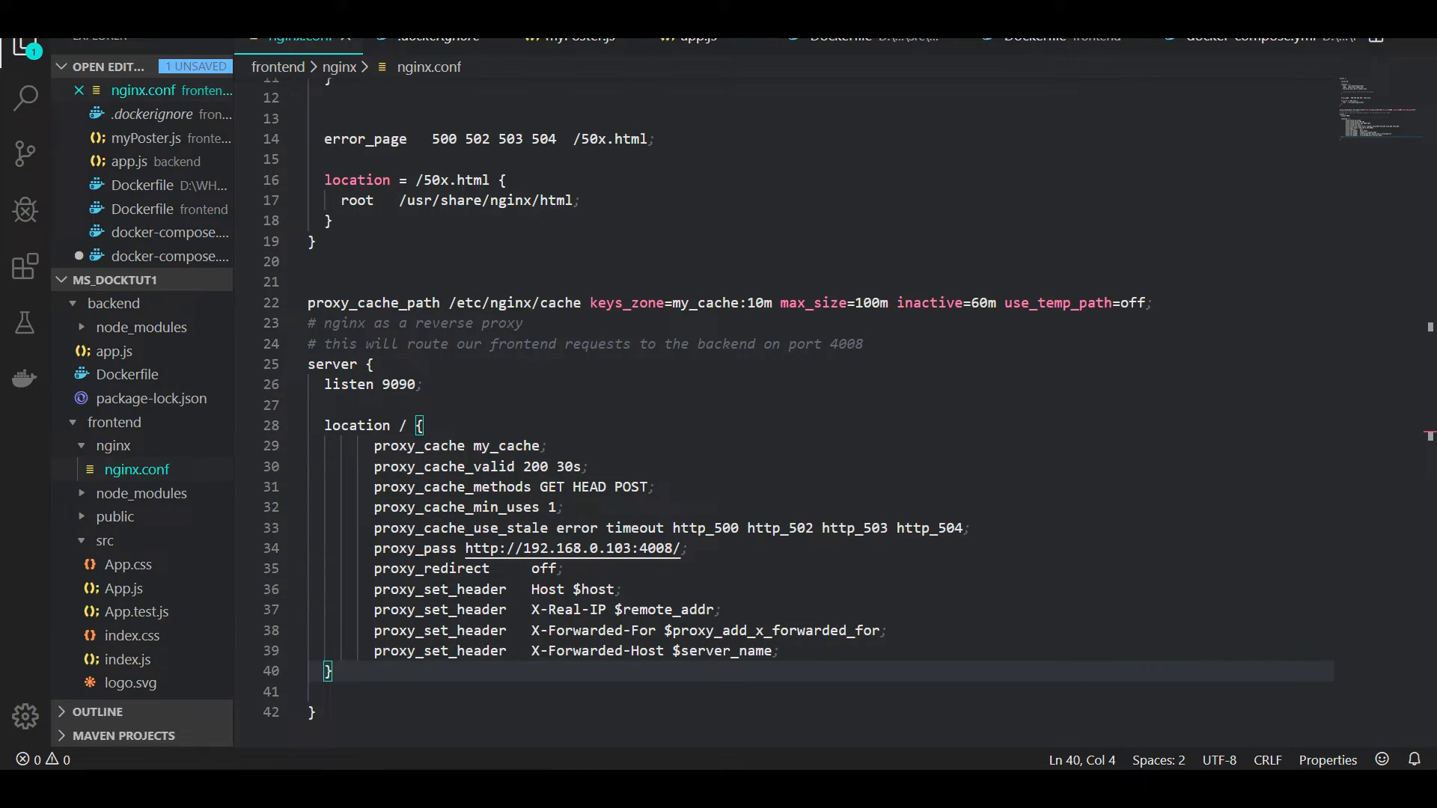
mouse_move(643, 675)
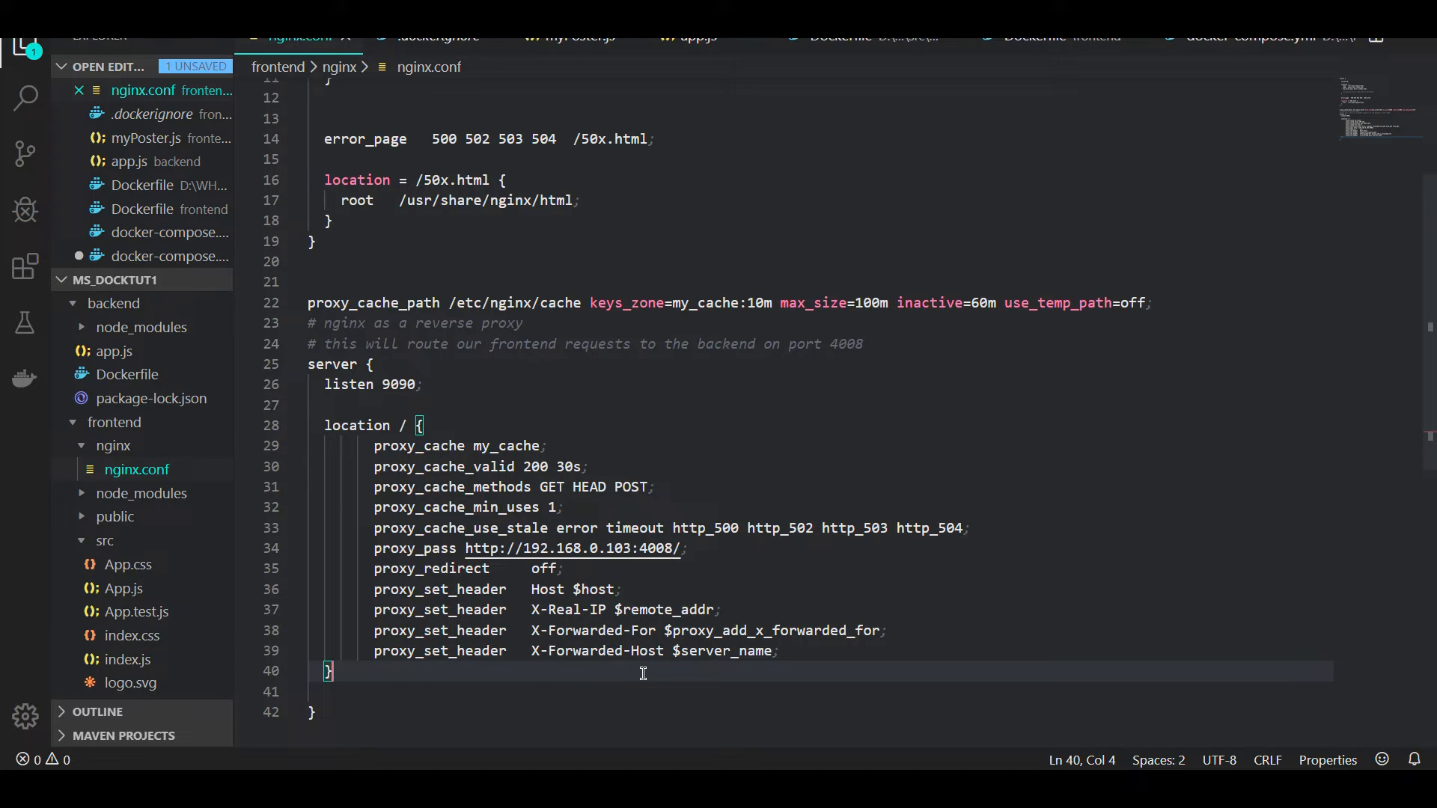
mouse_move(639, 455)
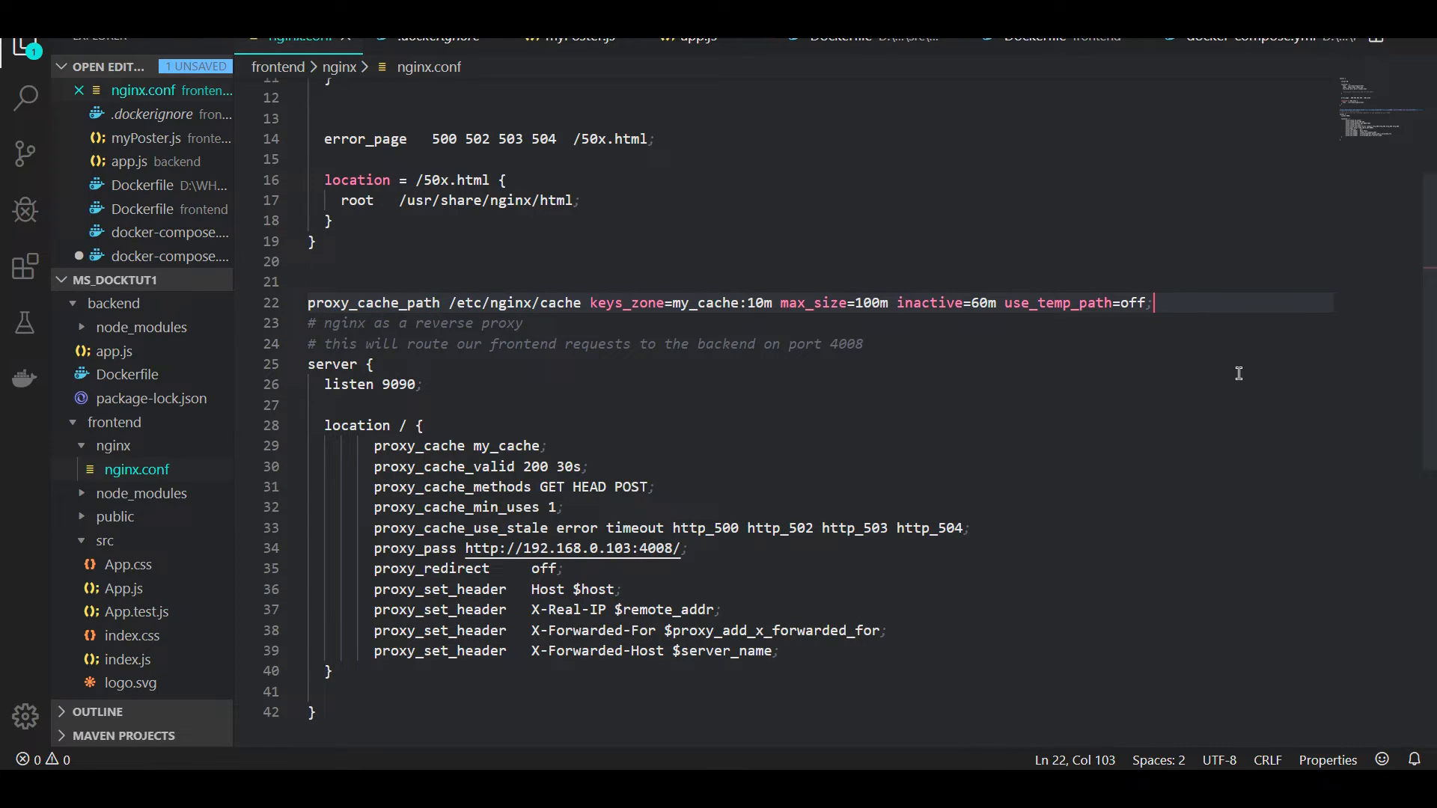
mouse_move(593, 428)
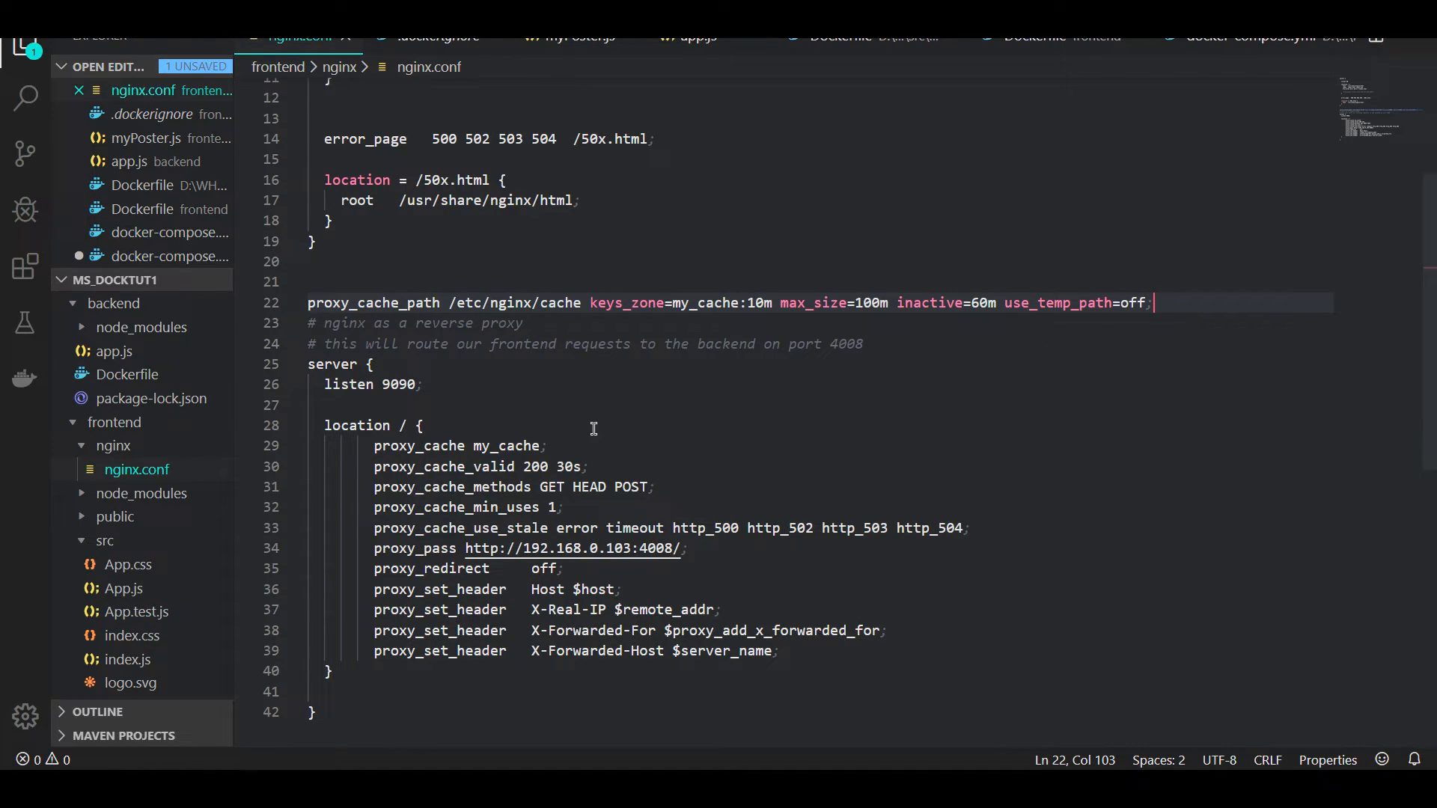
mouse_move(502, 437)
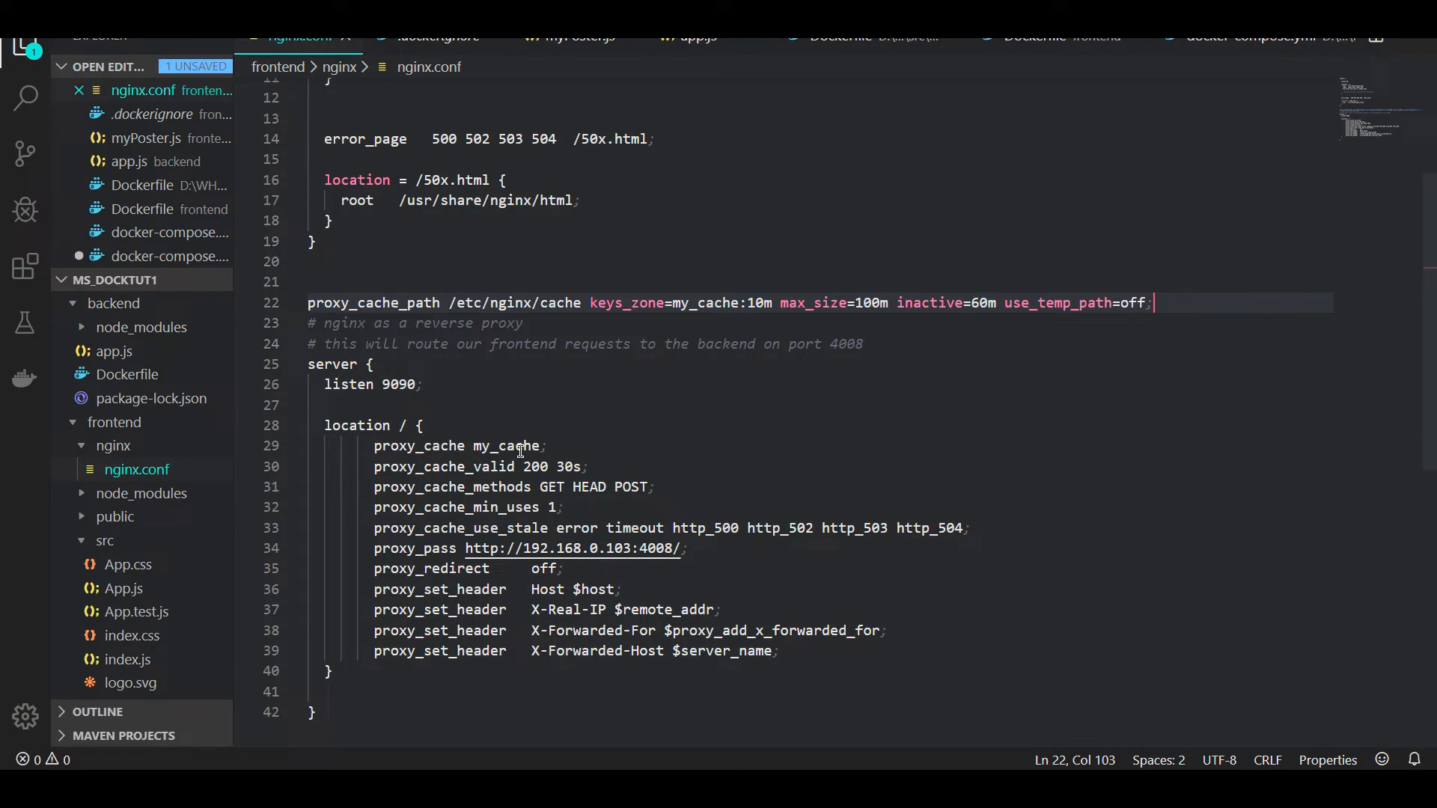
Step: Highlight the my_cache zone name in nginx.conf's proxy location block
double_click(514, 529)
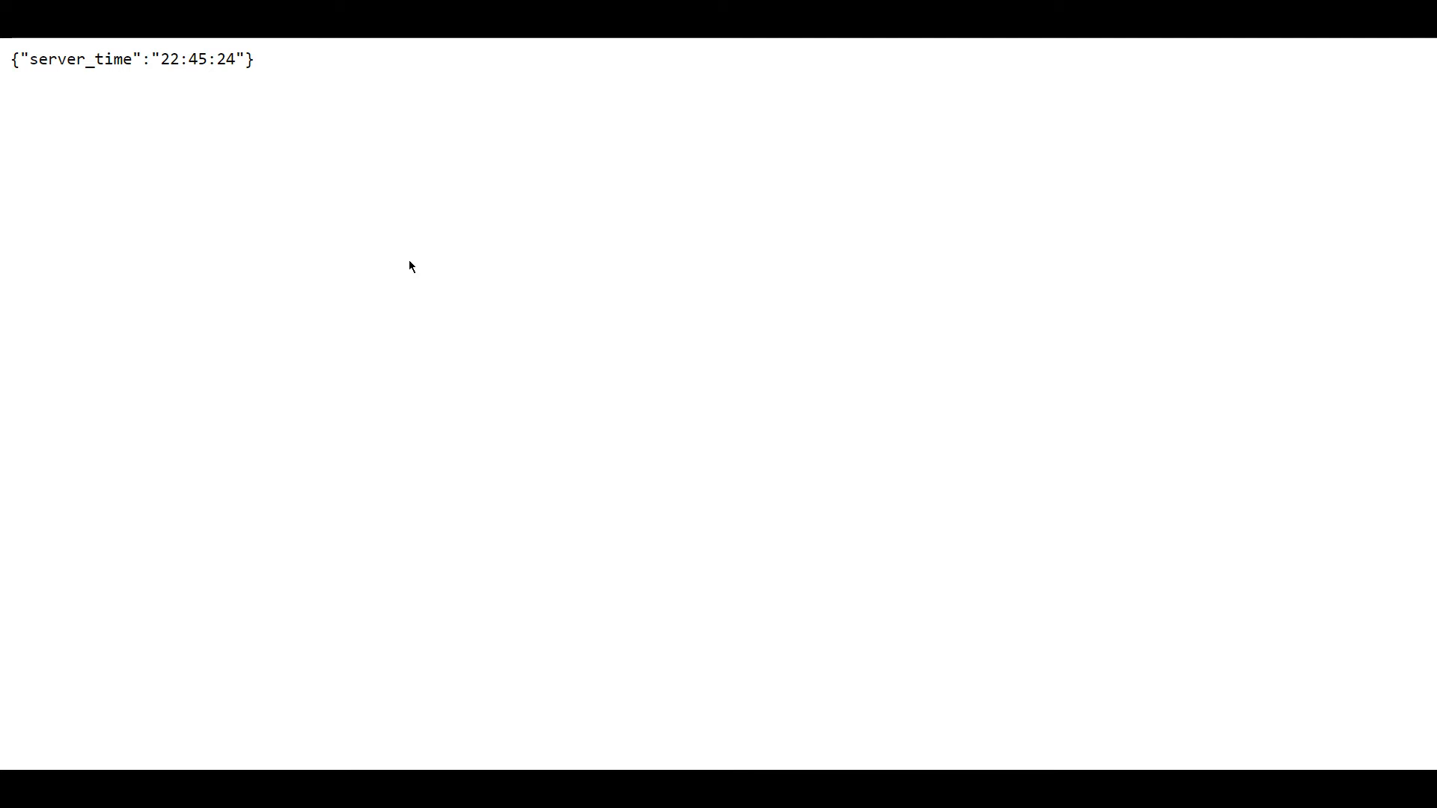
mouse_move(358, 193)
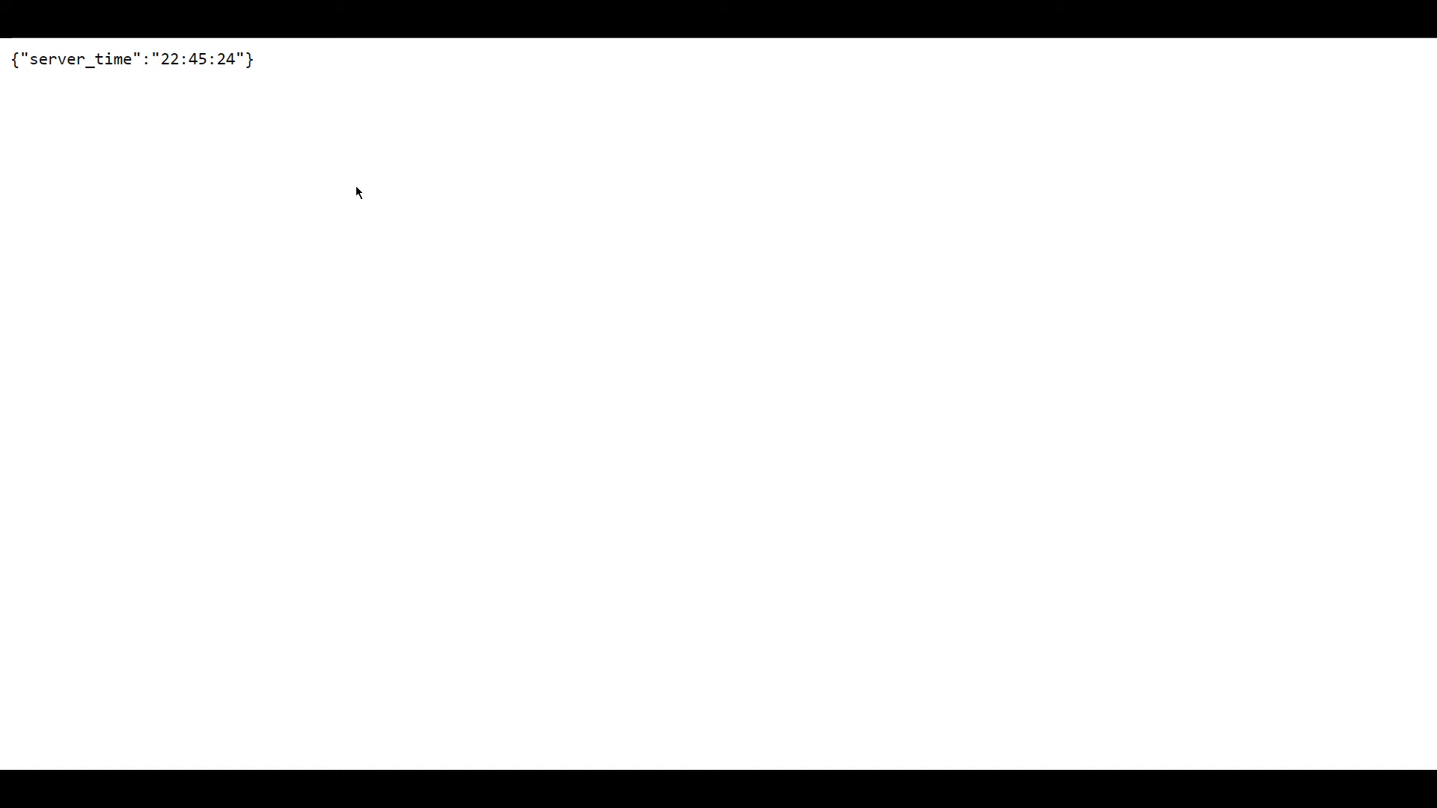
mouse_move(316, 721)
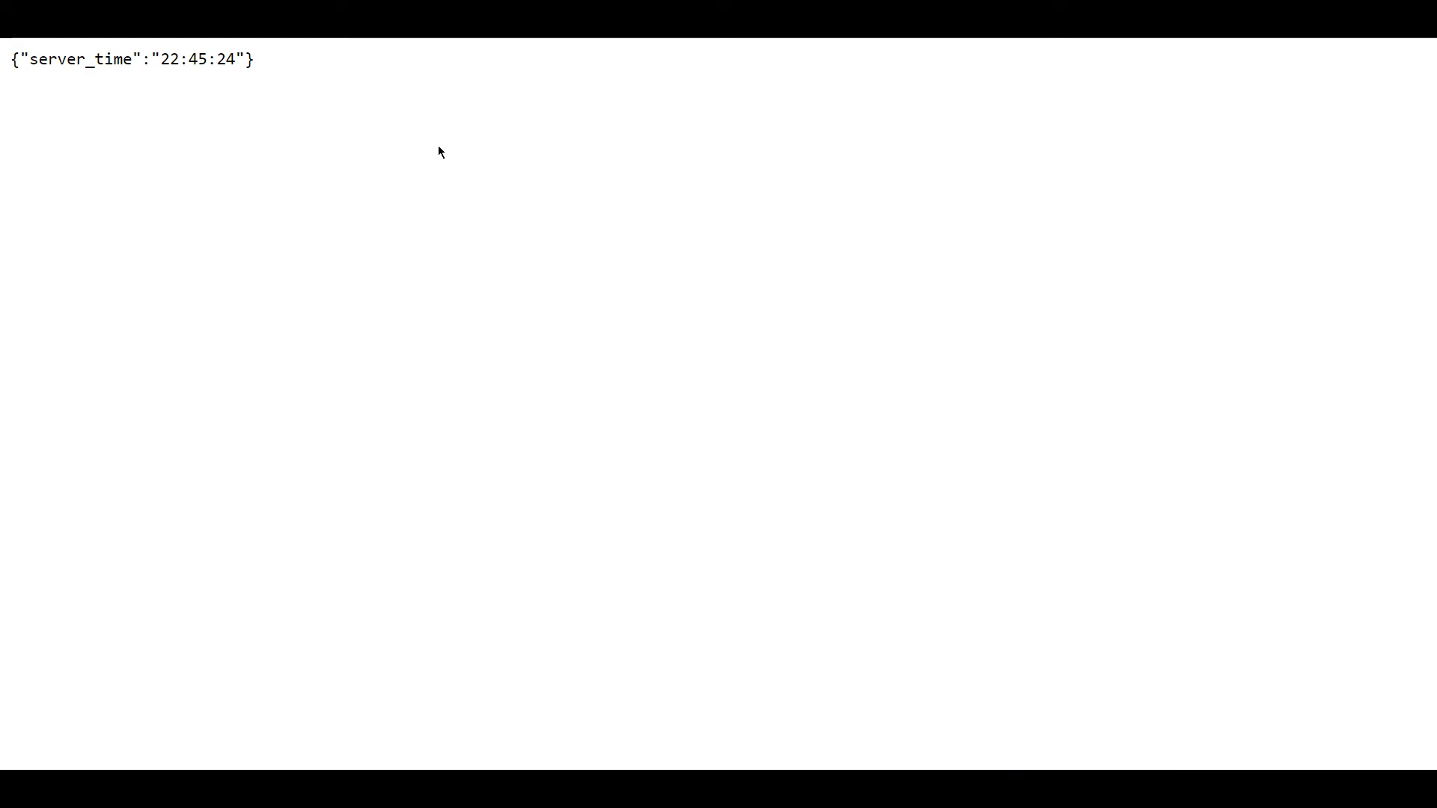
mouse_move(363, 132)
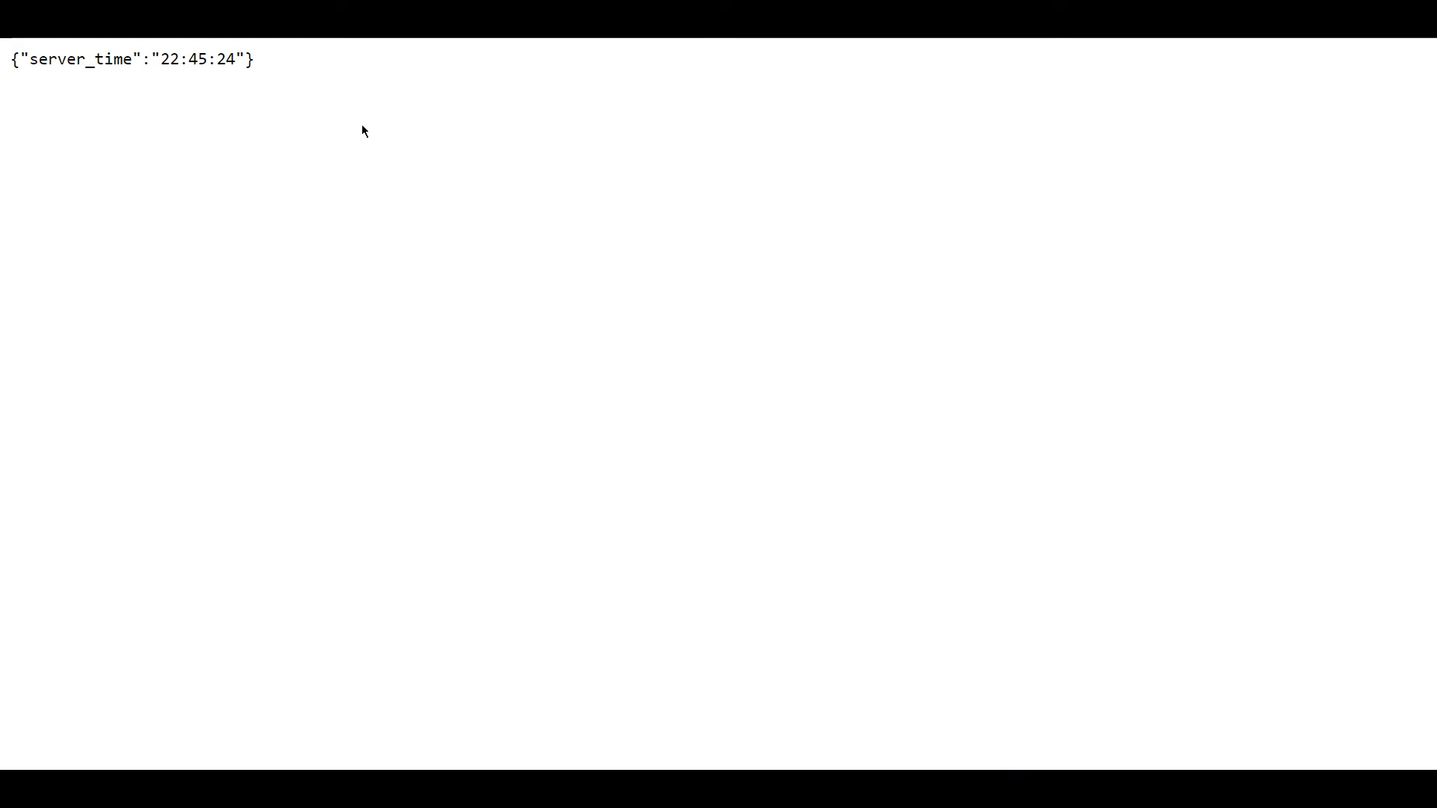
mouse_move(386, 509)
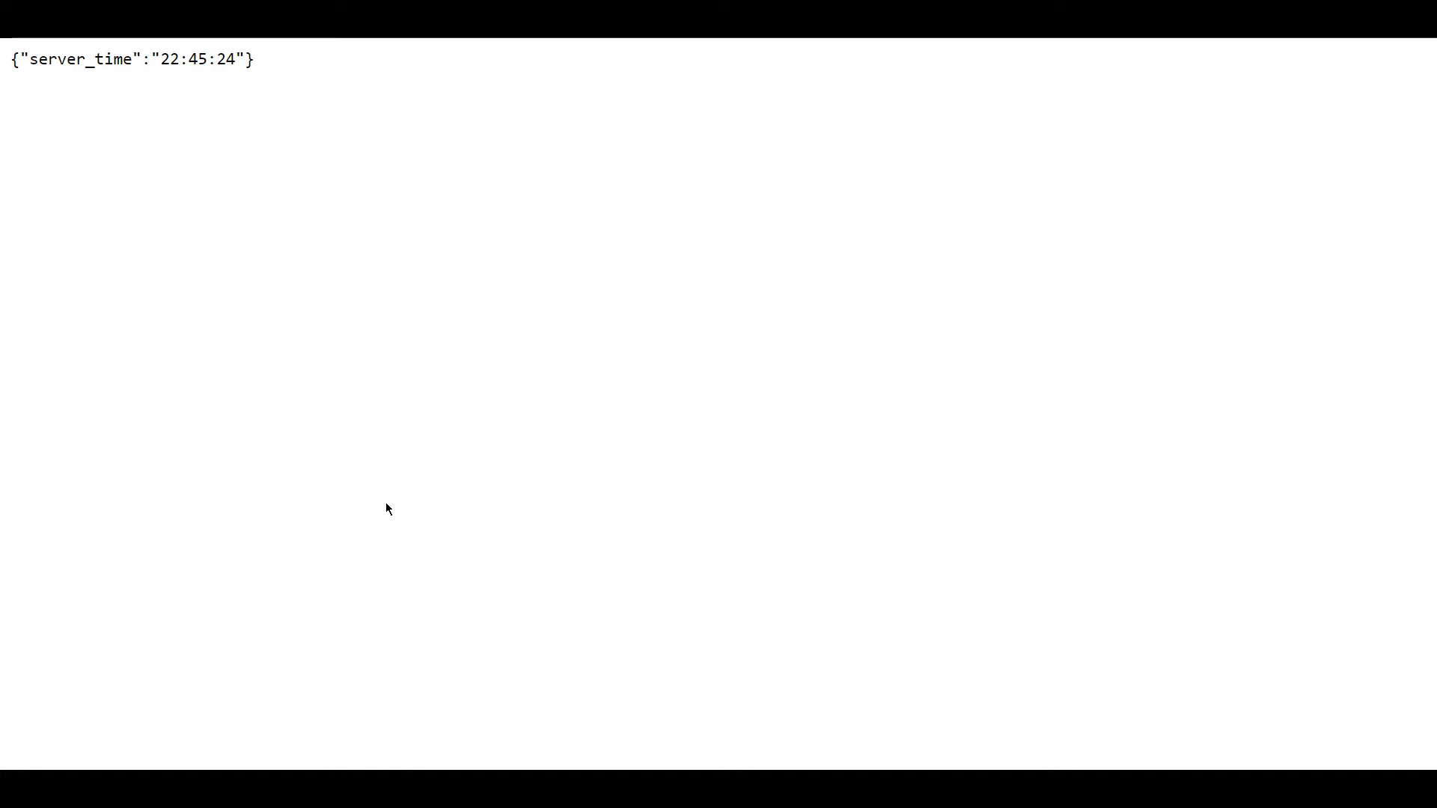
mouse_move(401, 514)
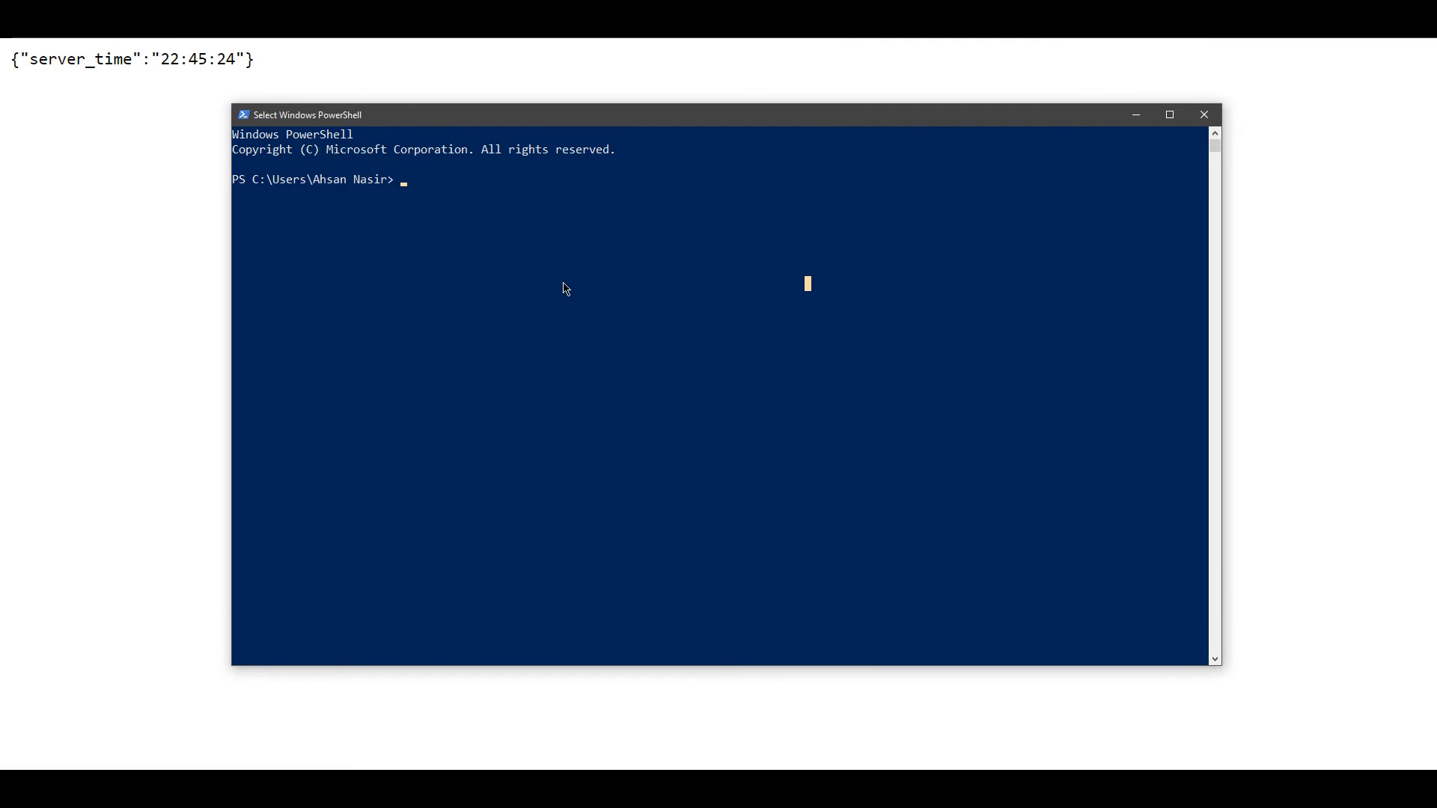
Step: Check the PowerShell window's appearance properties and close the dialog
right_click(302, 116)
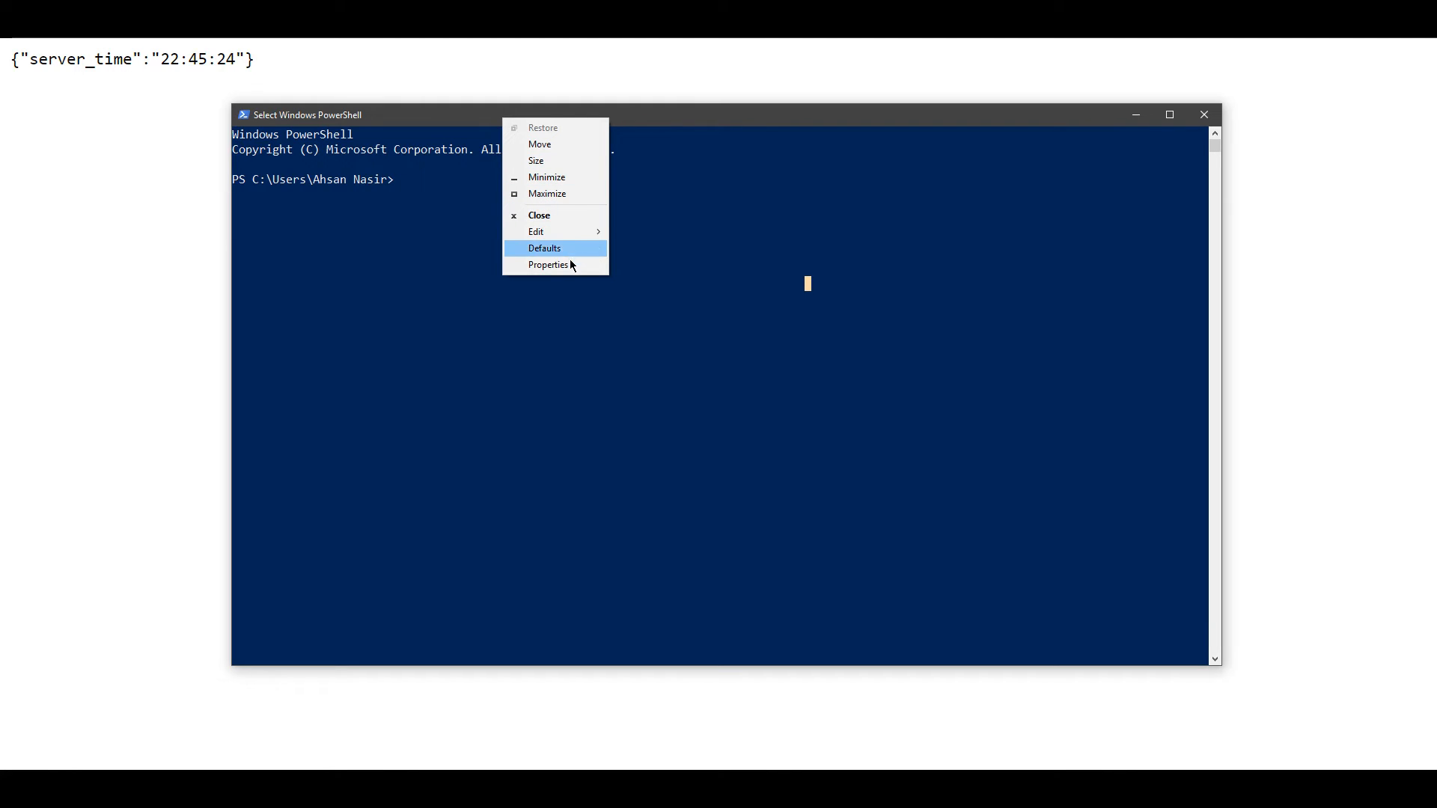
left_click(548, 265)
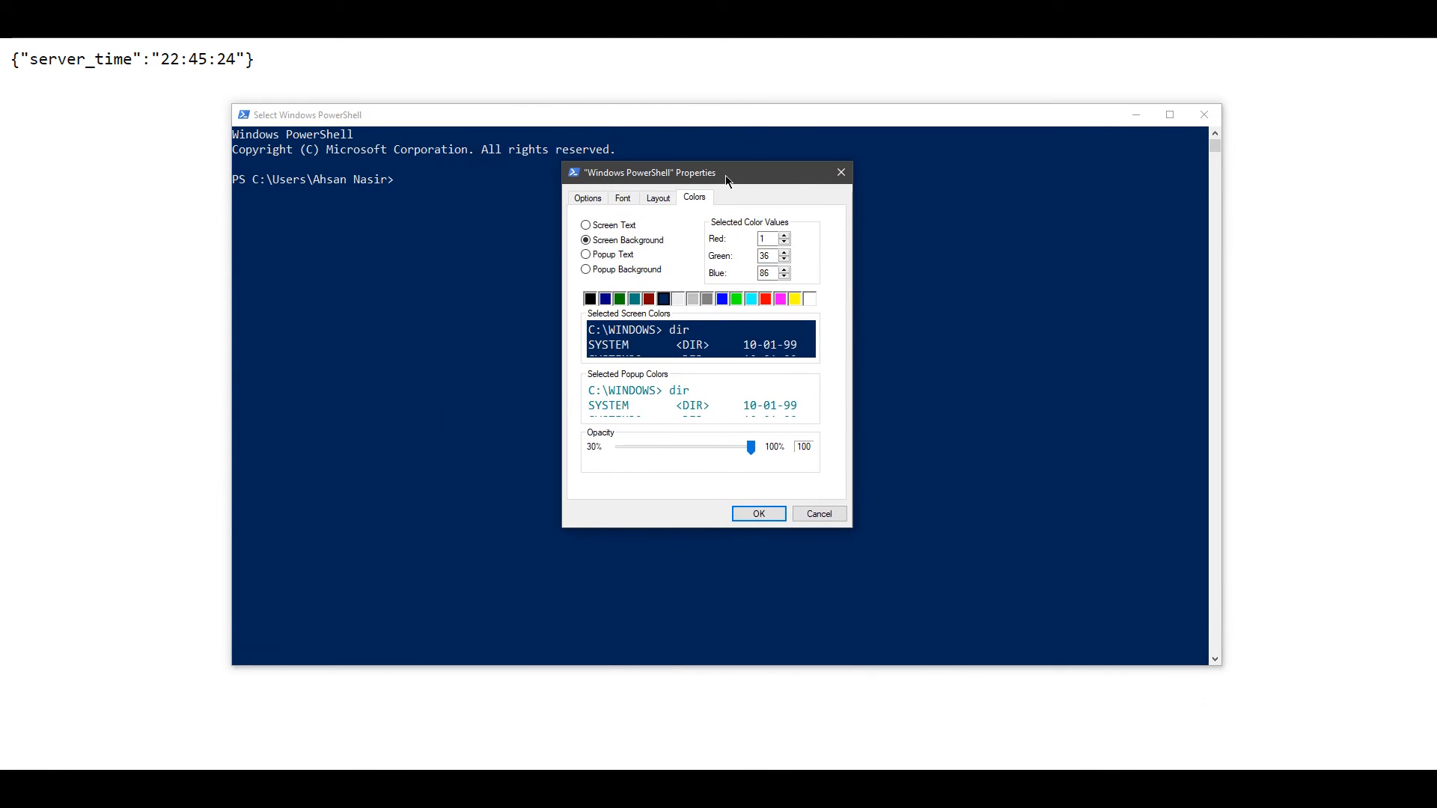
left_click(623, 198)
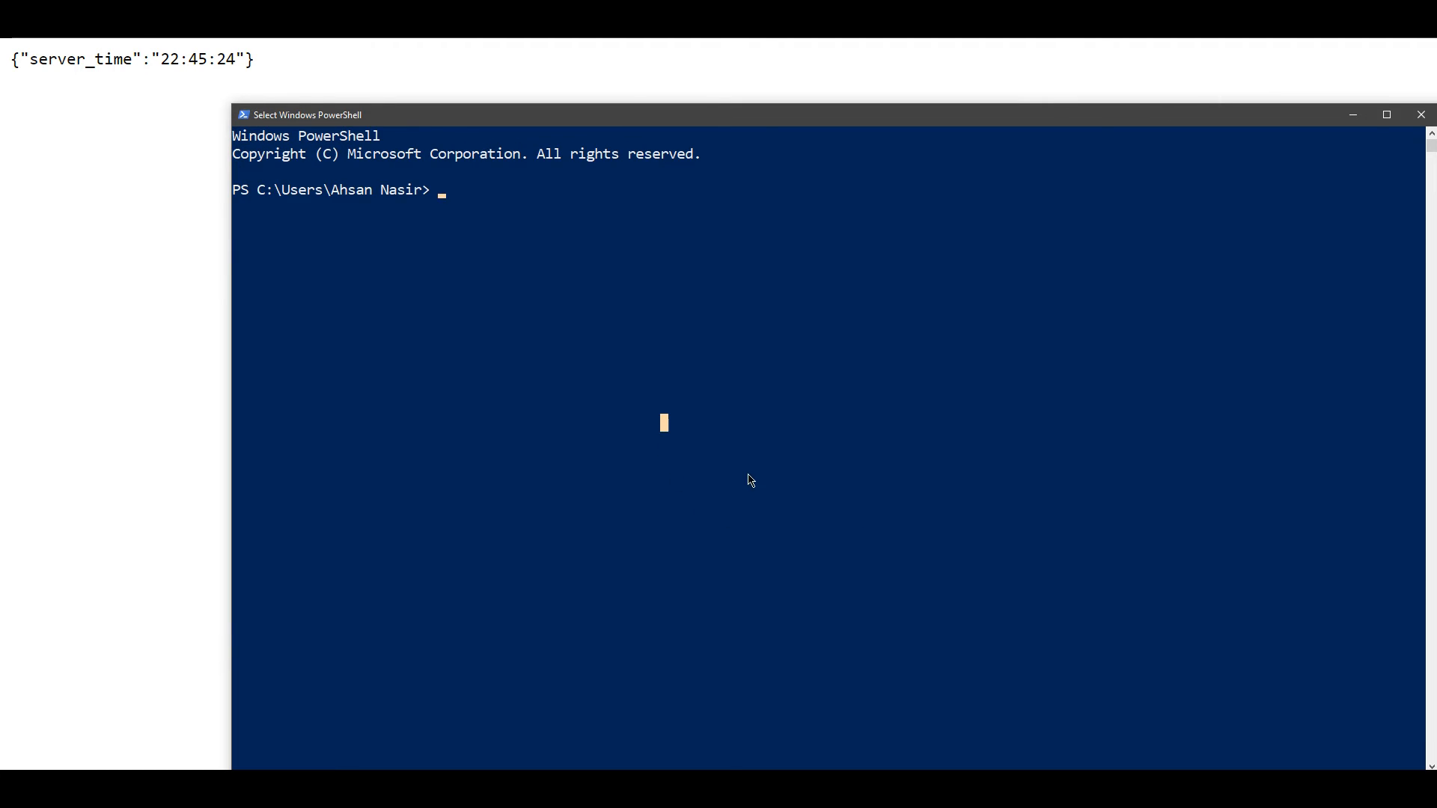
Step: List running containers and open a shell in container df88e57ffa0a via docker exec -it bin/sh
type("docker container ps")
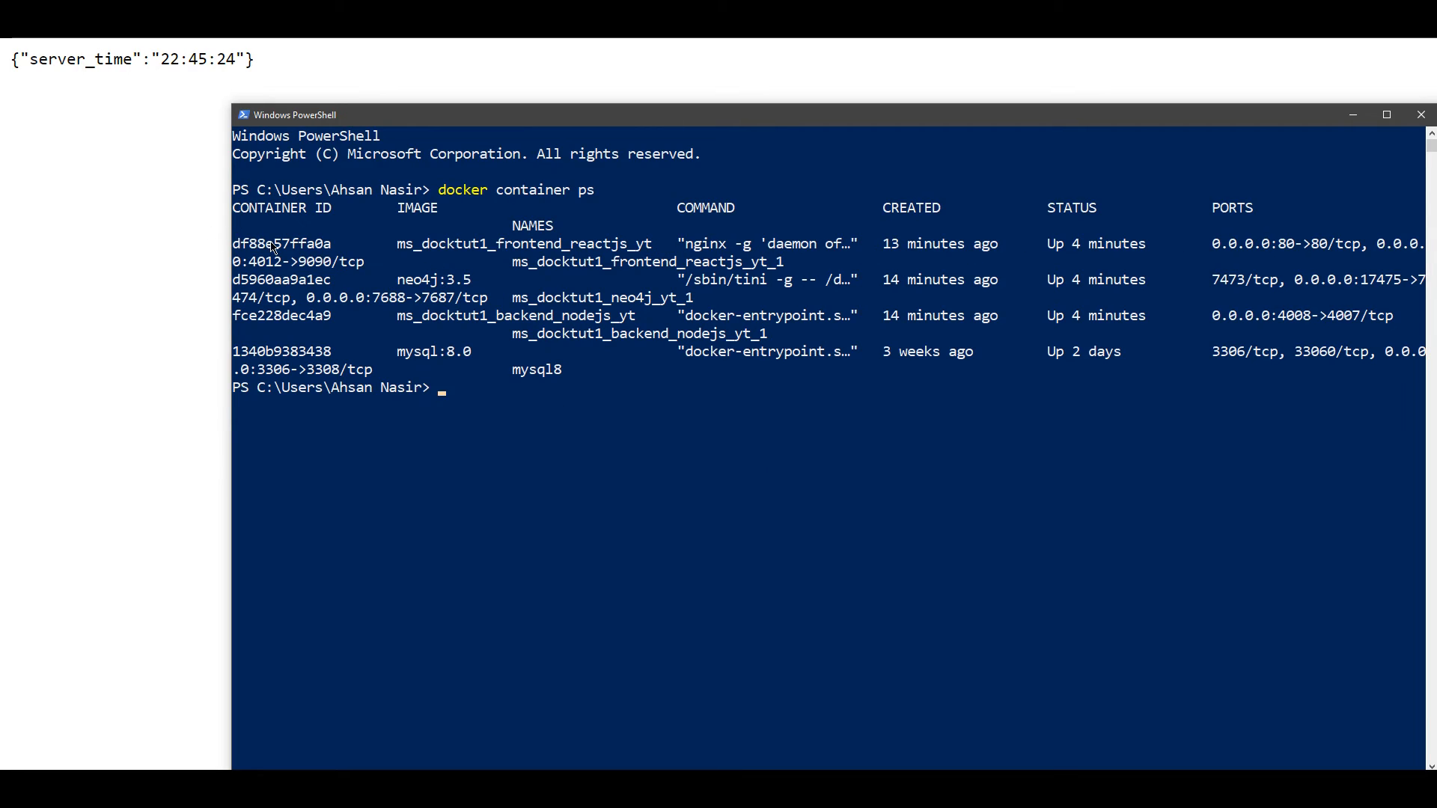
type("docker")
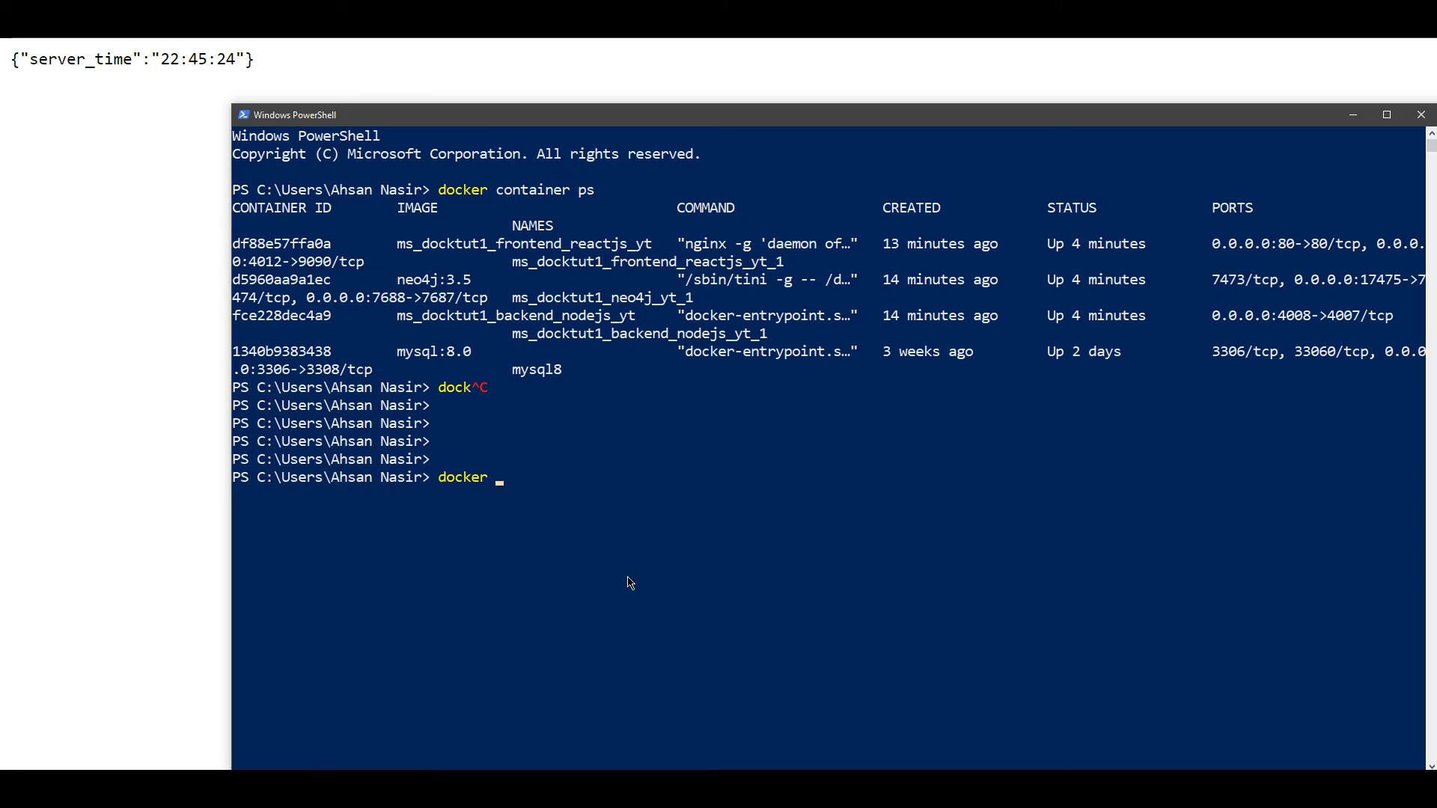
type("exec -it")
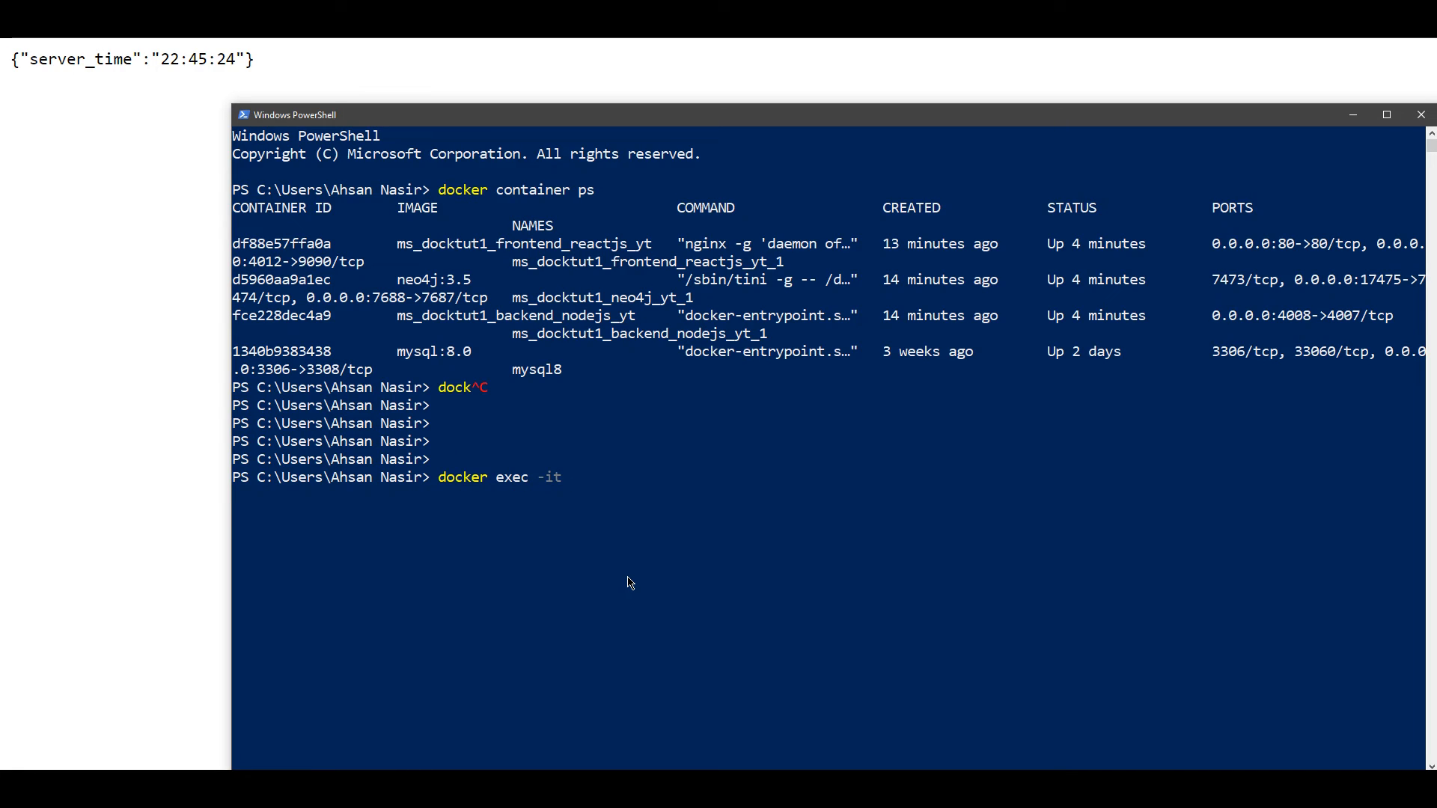
type("df88e57ffa0a b")
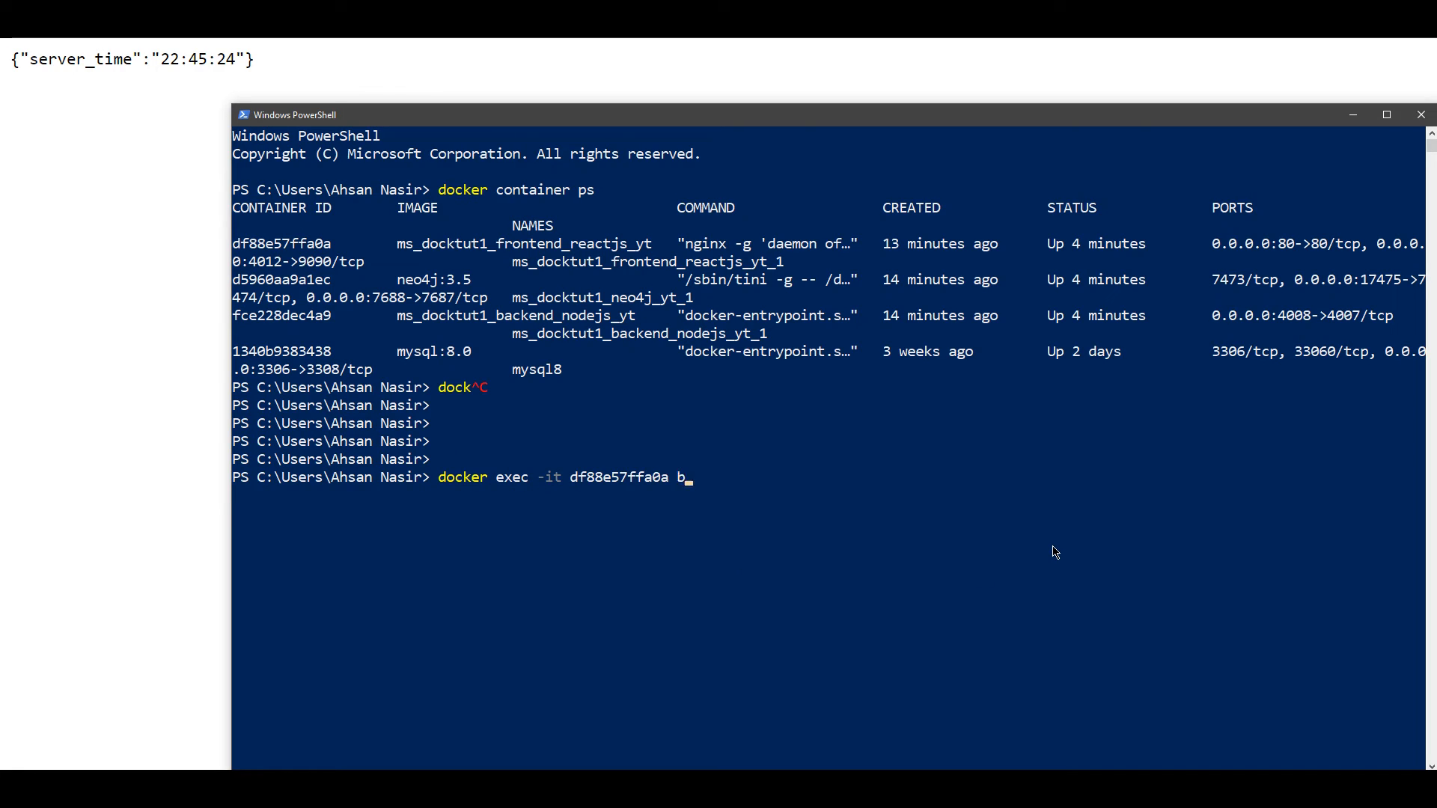
type("in/sh")
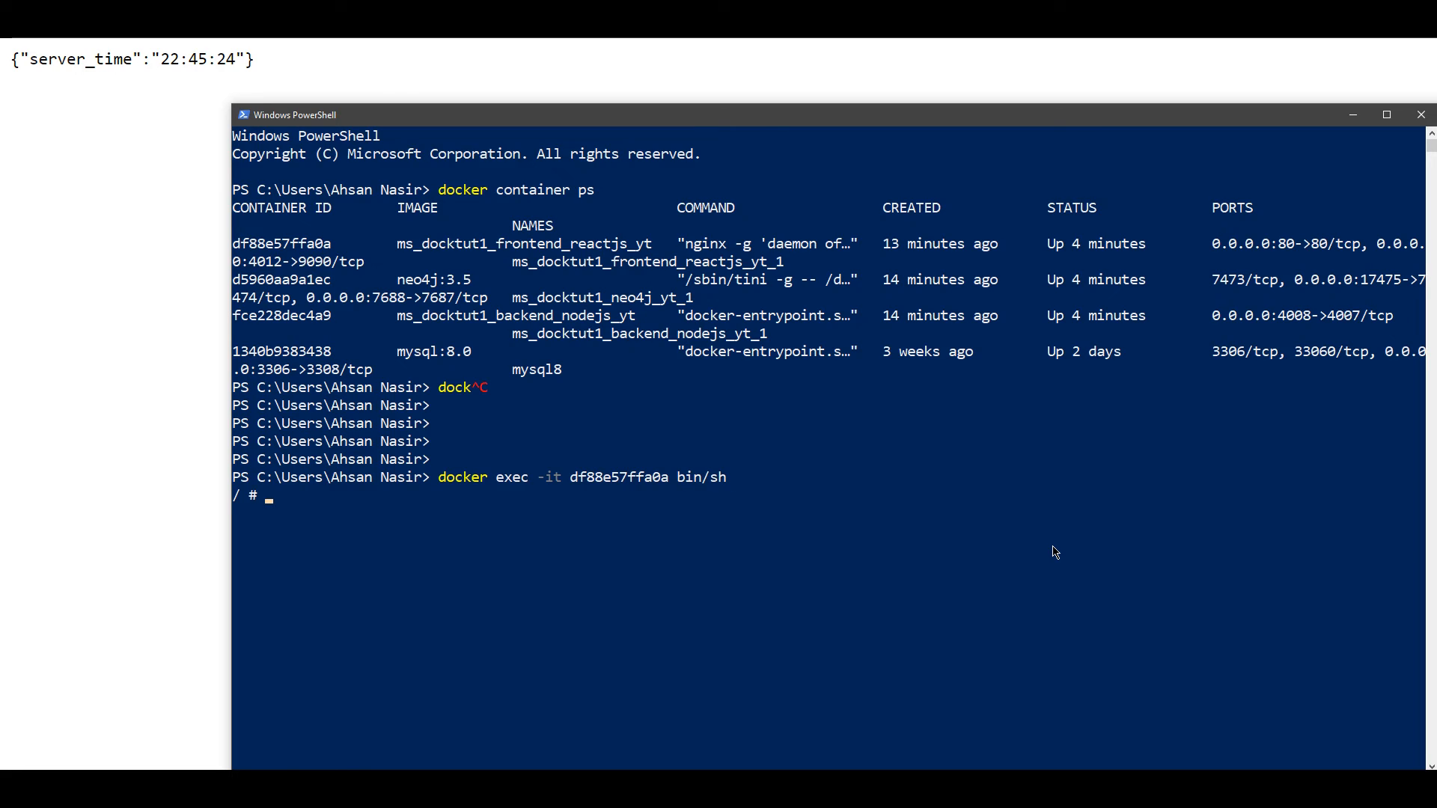
Step: List the container root, change to etc/nginx/cache and list its single cached file
type("ls")
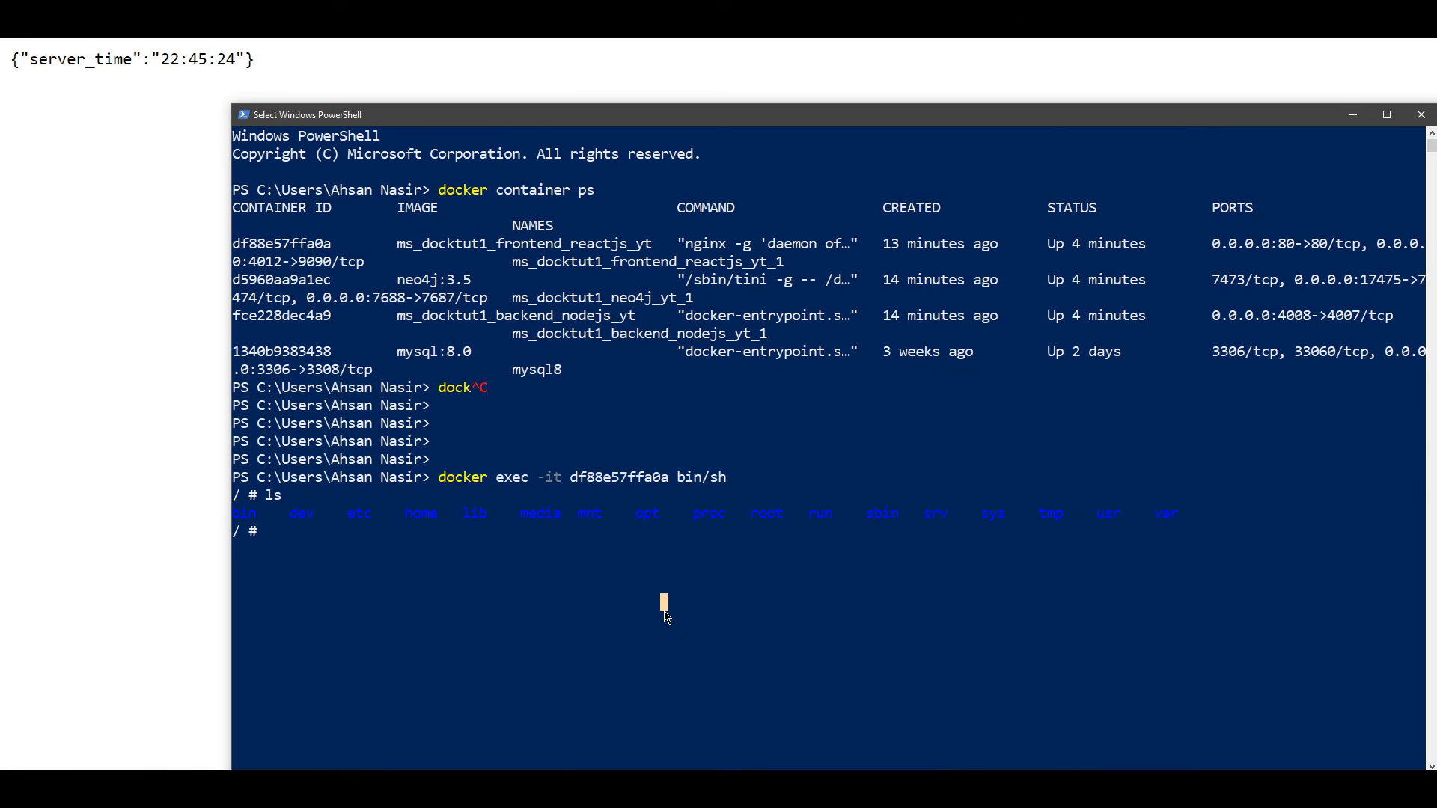
type("cd")
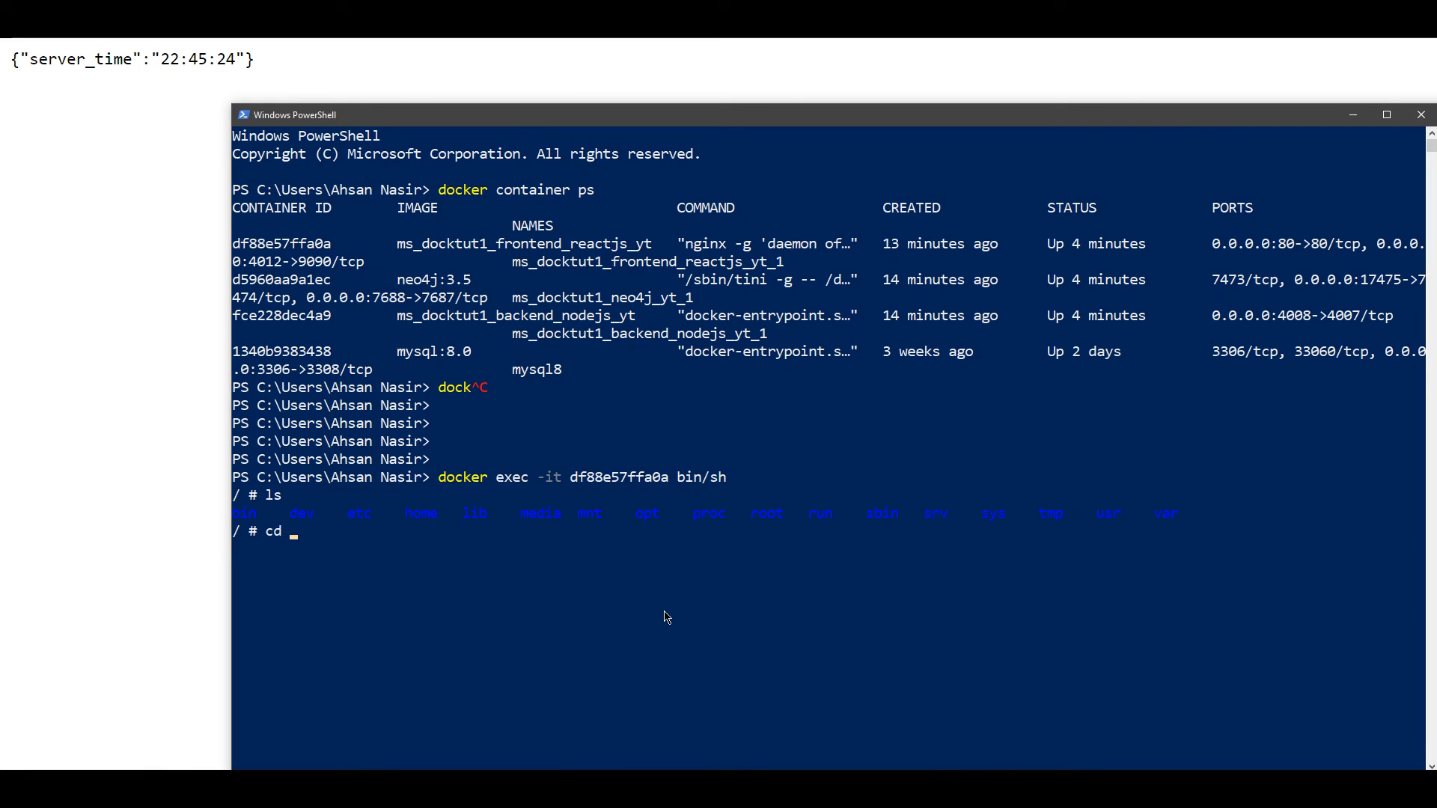
type("etc/")
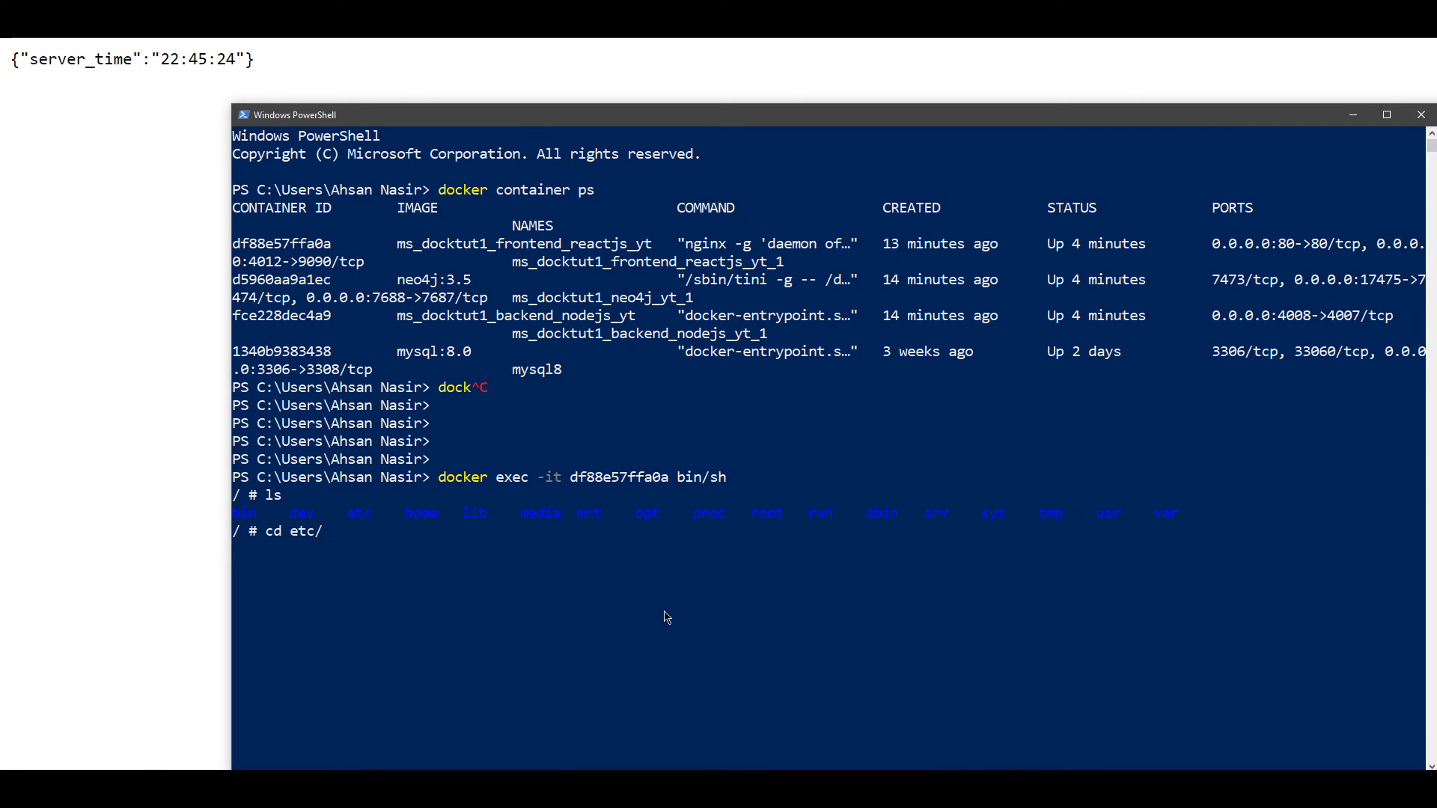
type("nginx/cache")
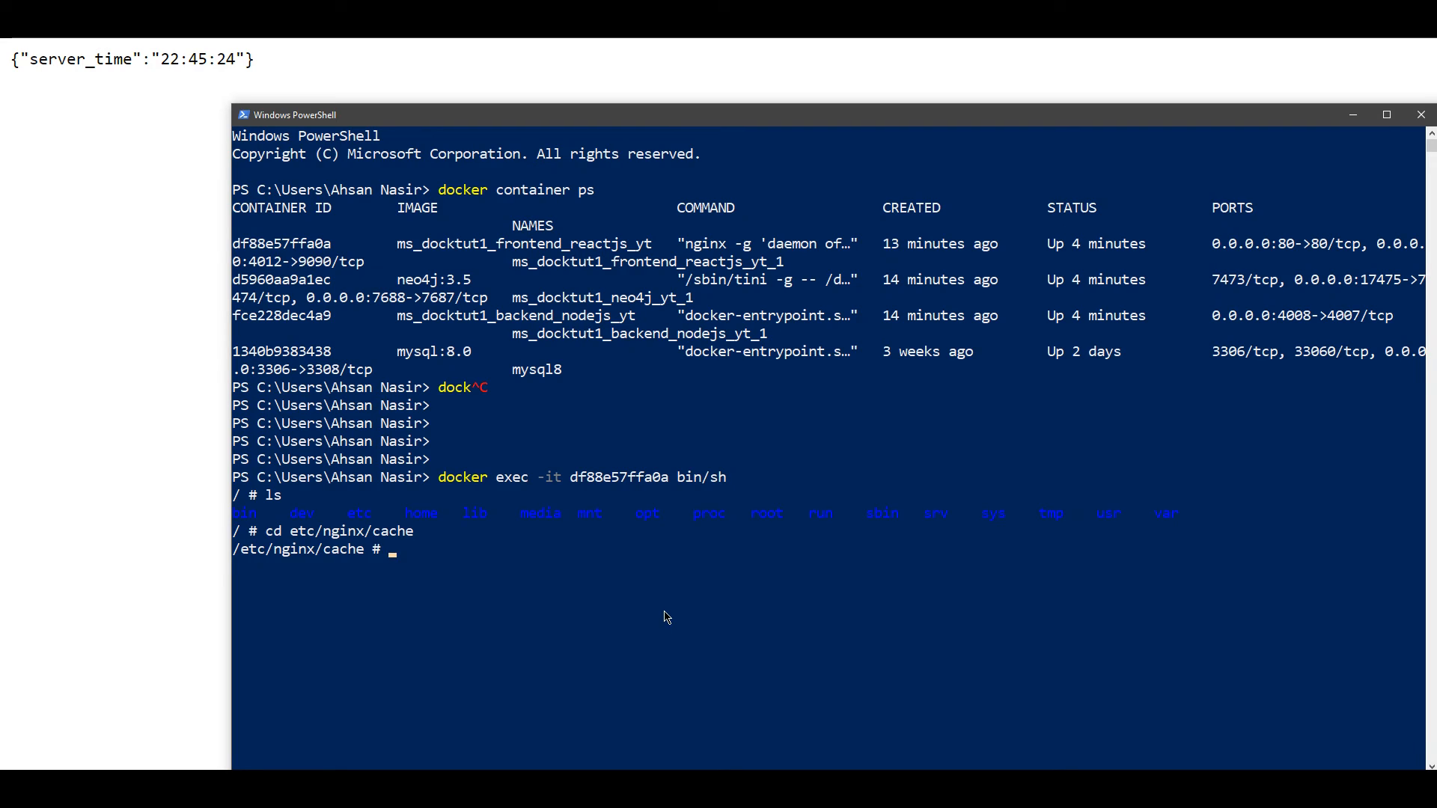
type("ls")
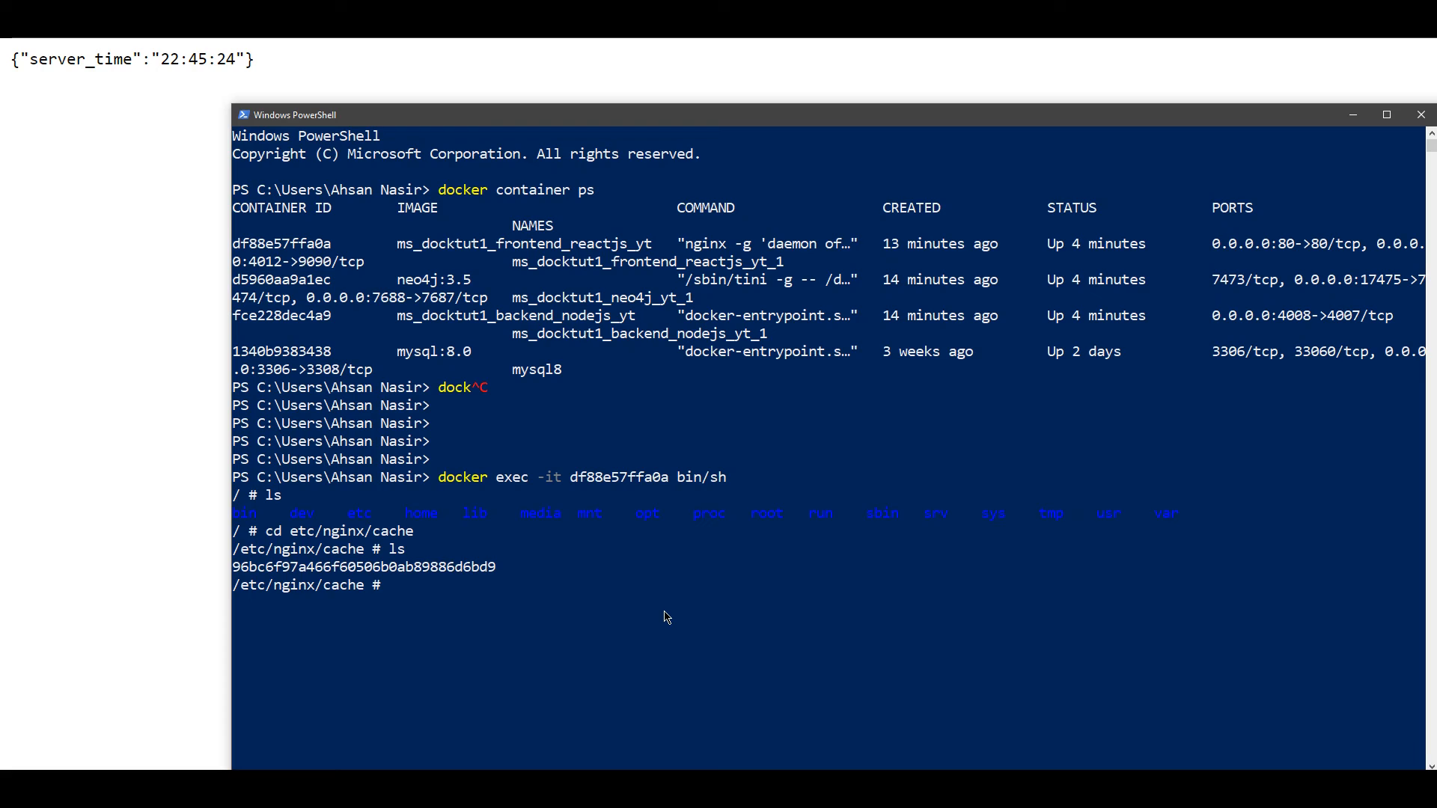
mouse_move(427, 592)
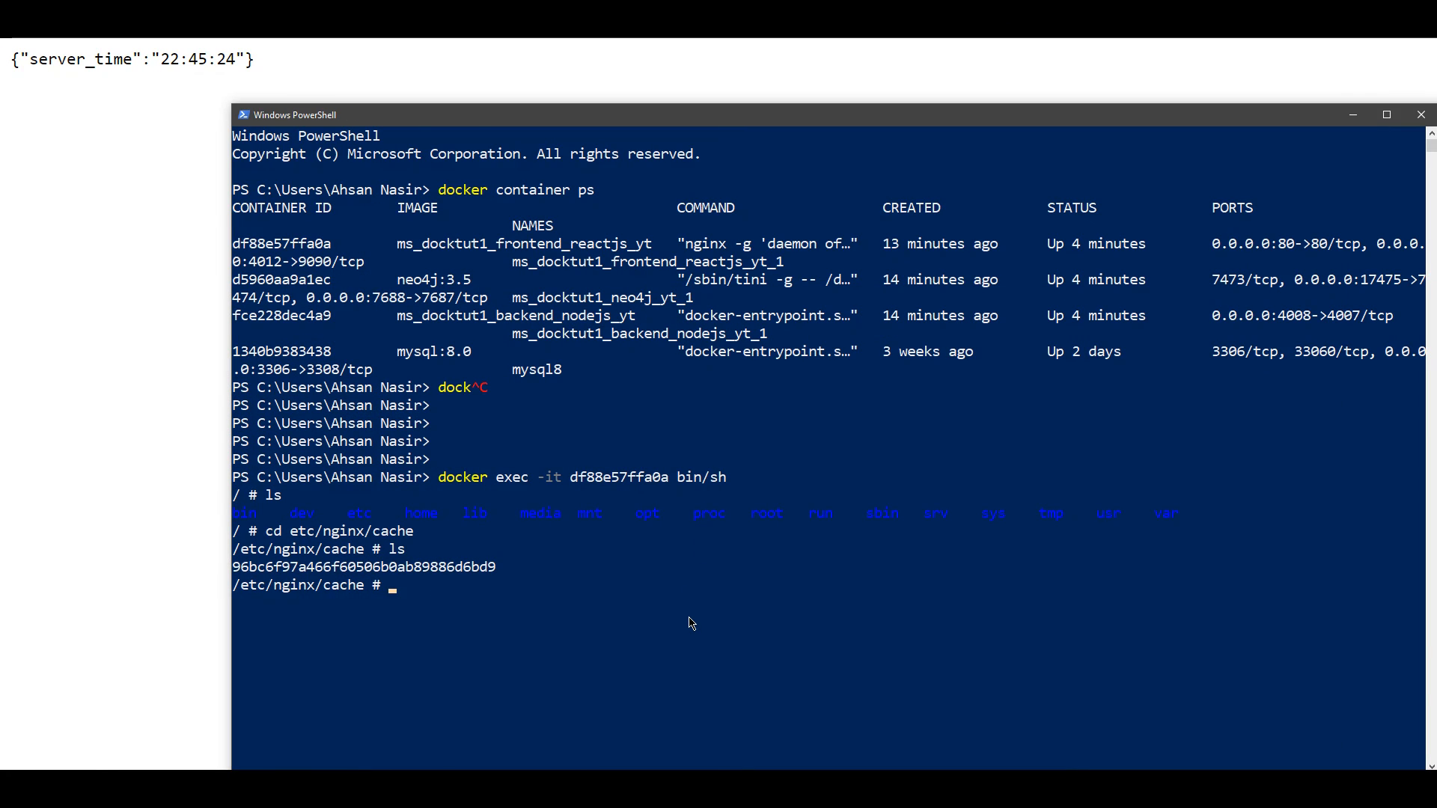
type("e")
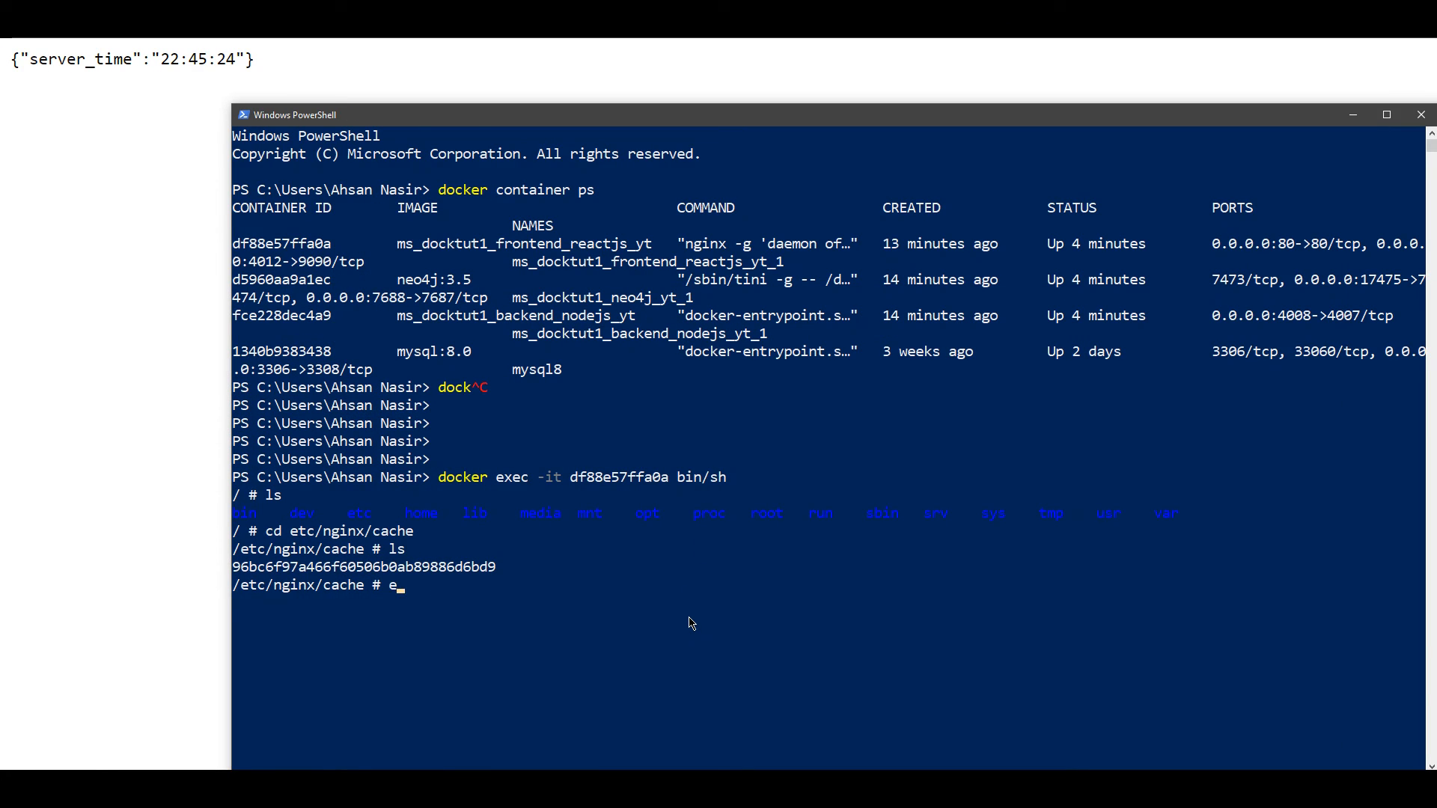
Step: Exit the container shell and run docker diff df88e57ffa0a to see the added cache file
type("exit")
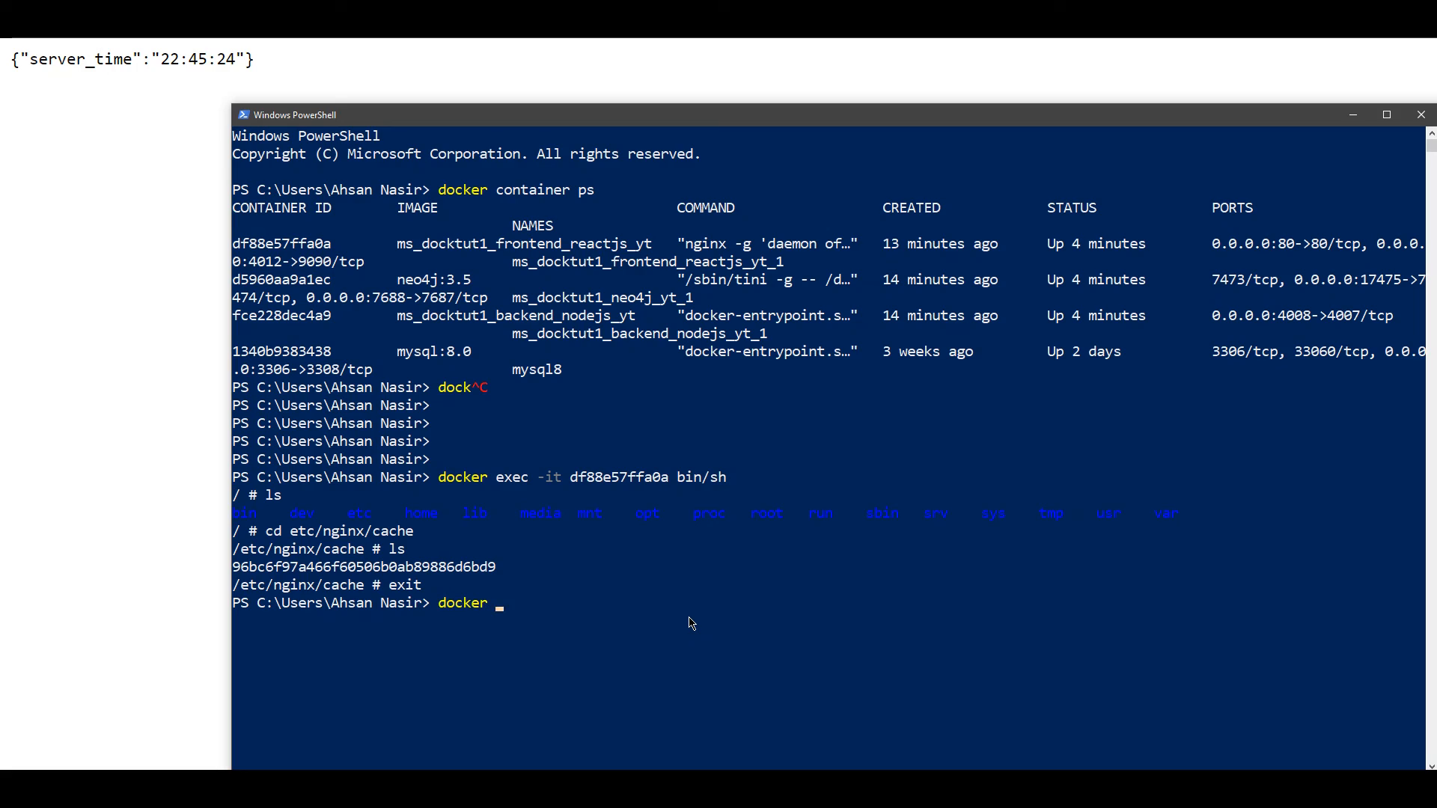
type("diff")
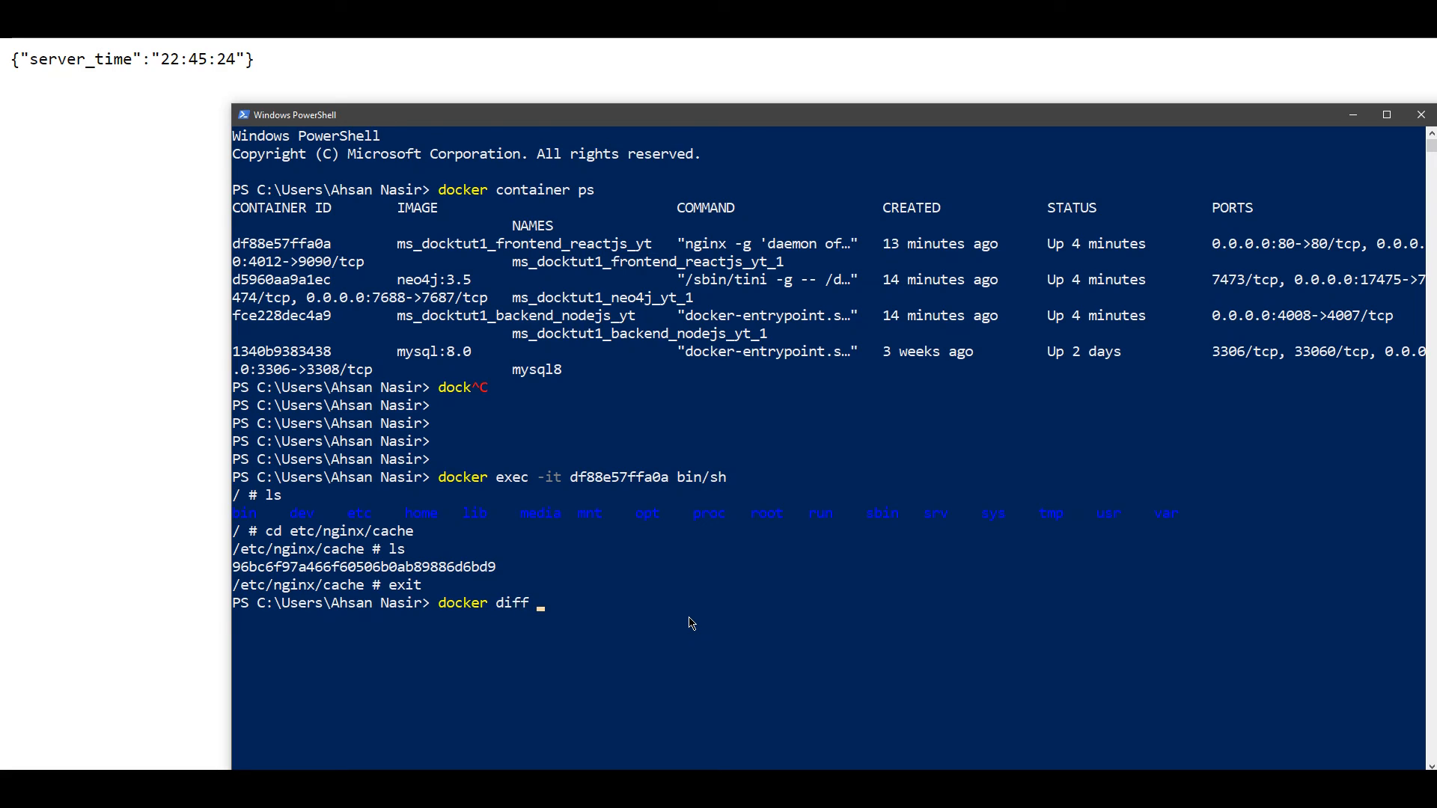
mouse_move(346, 512)
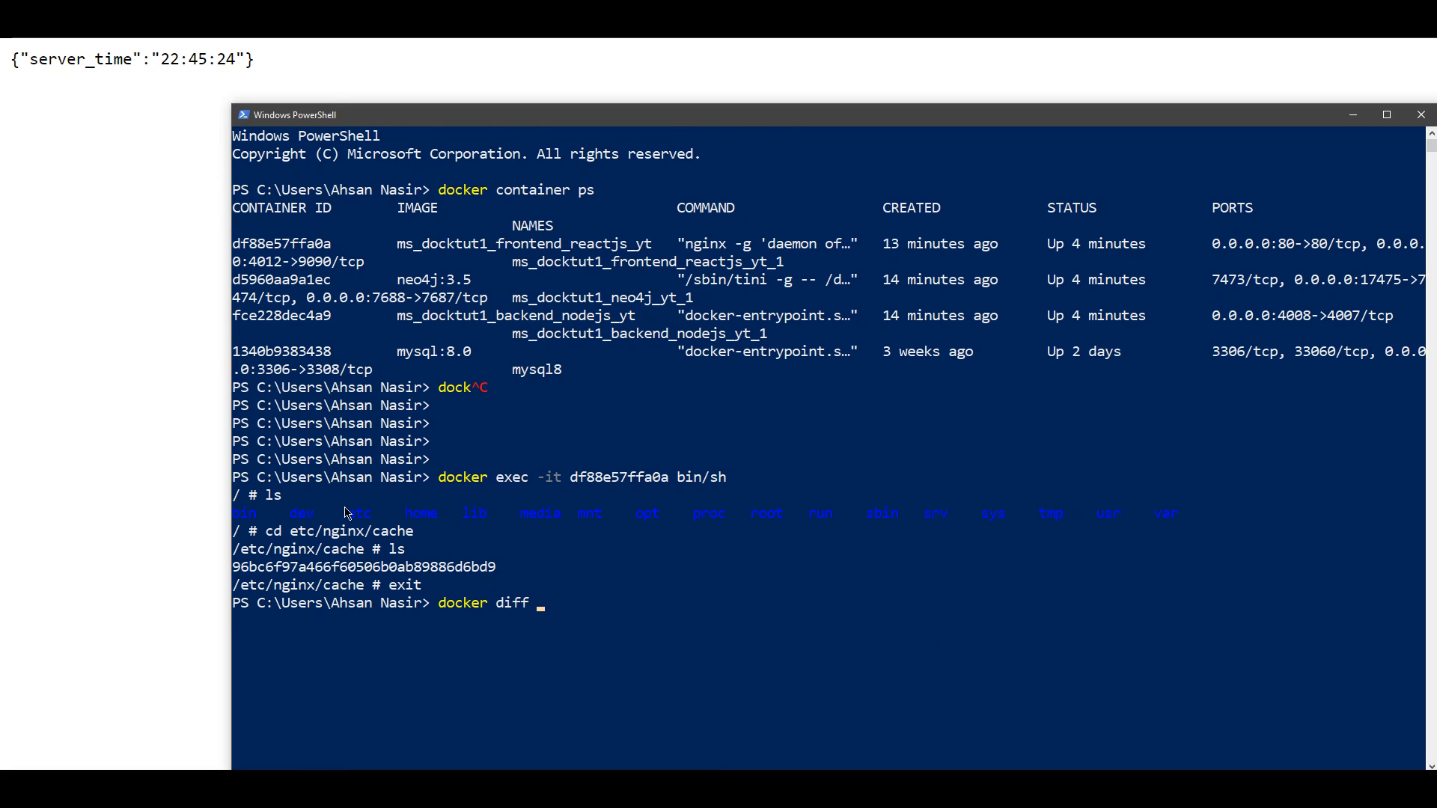
mouse_move(664, 642)
type(" df88e57ffa0a")
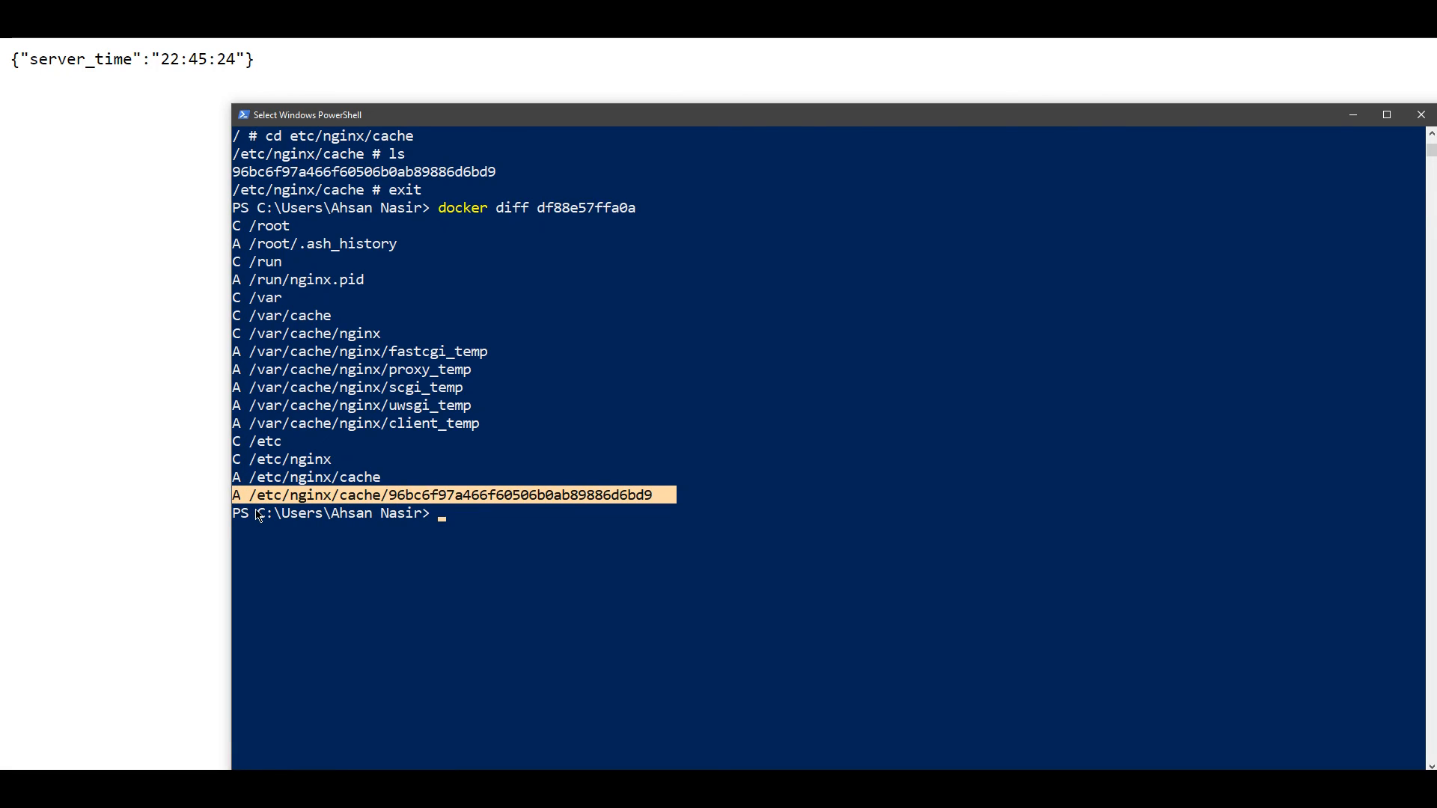
mouse_move(413, 503)
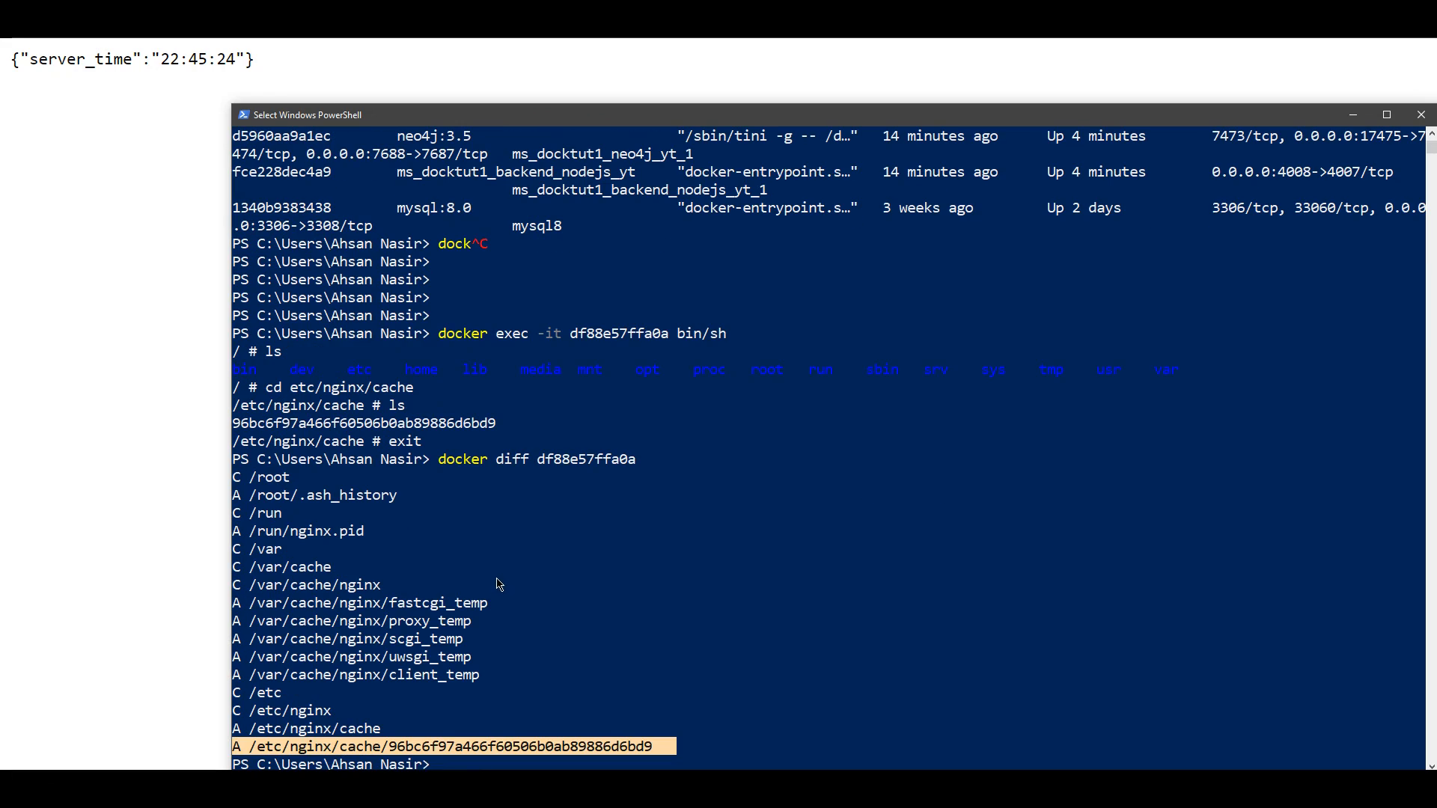
mouse_move(912, 246)
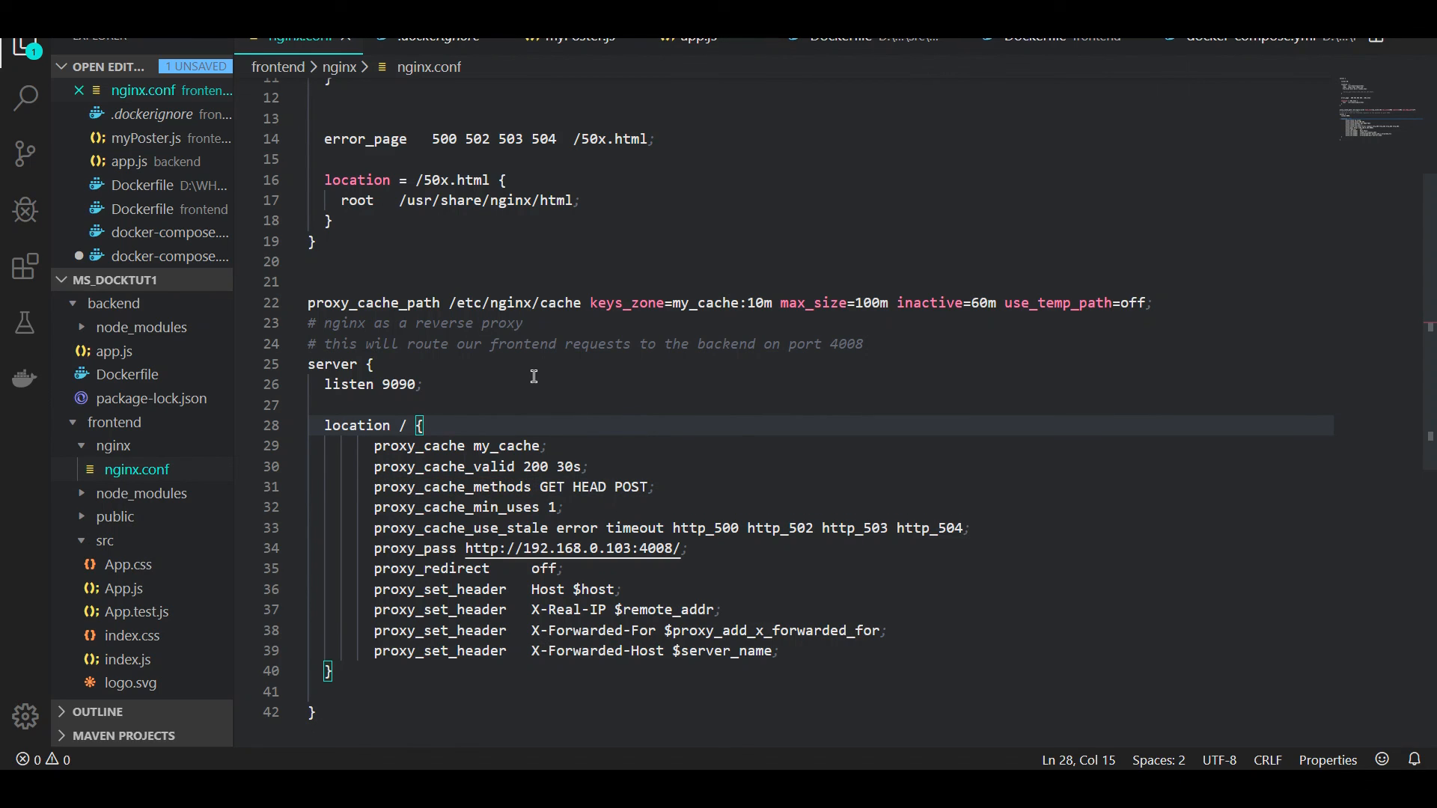
mouse_move(526, 378)
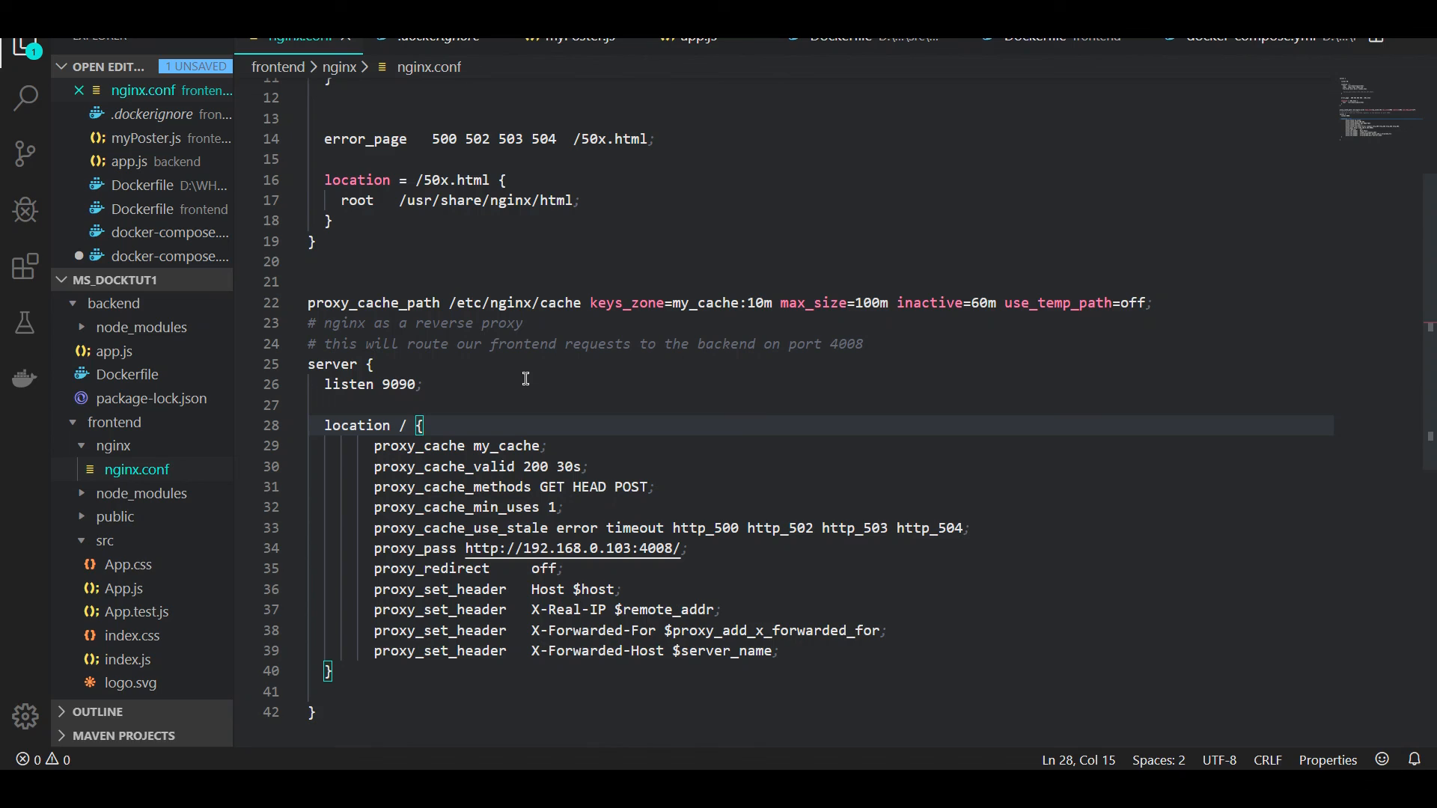